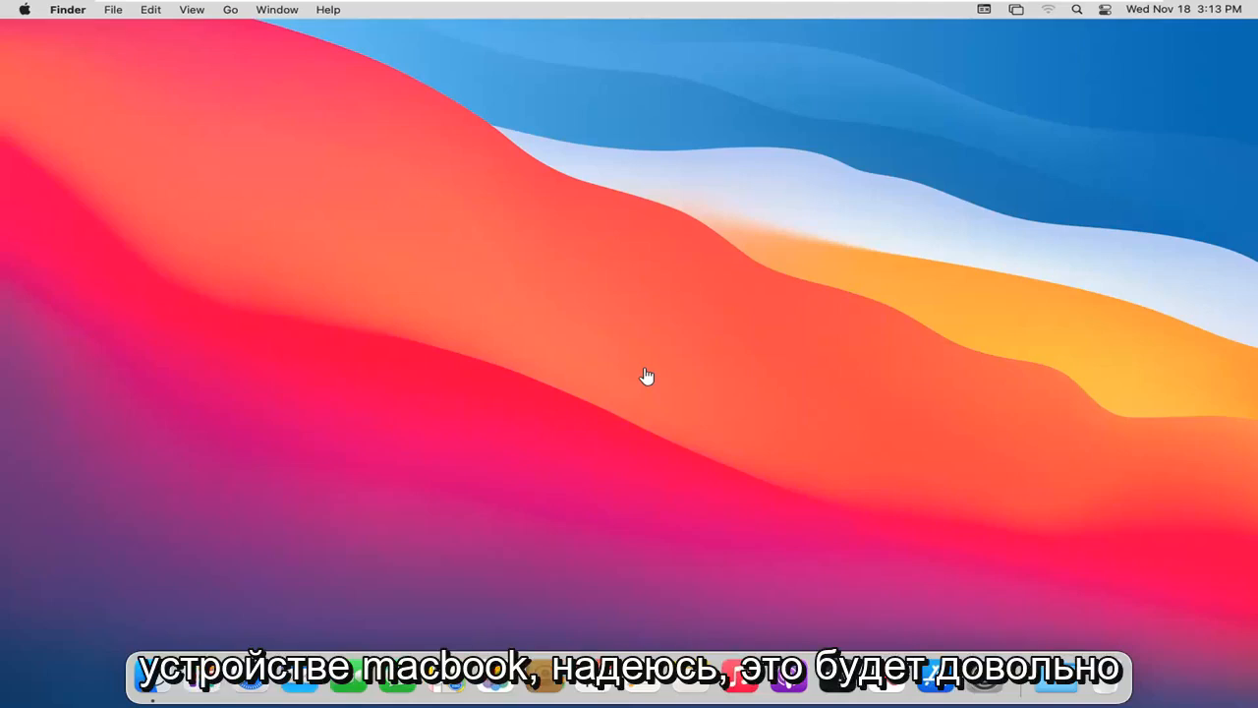
{"action": "mouse_move", "coordinate": [509, 469]}
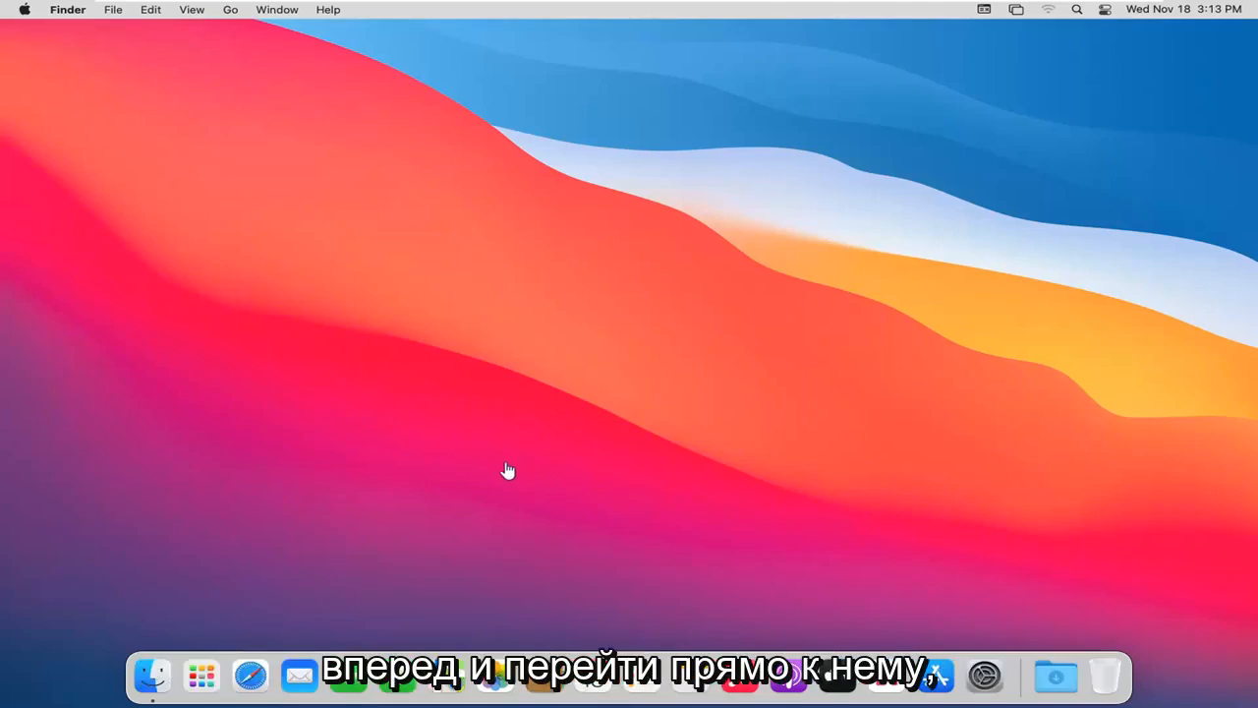
{"action": "mouse_move", "coordinate": [251, 675]}
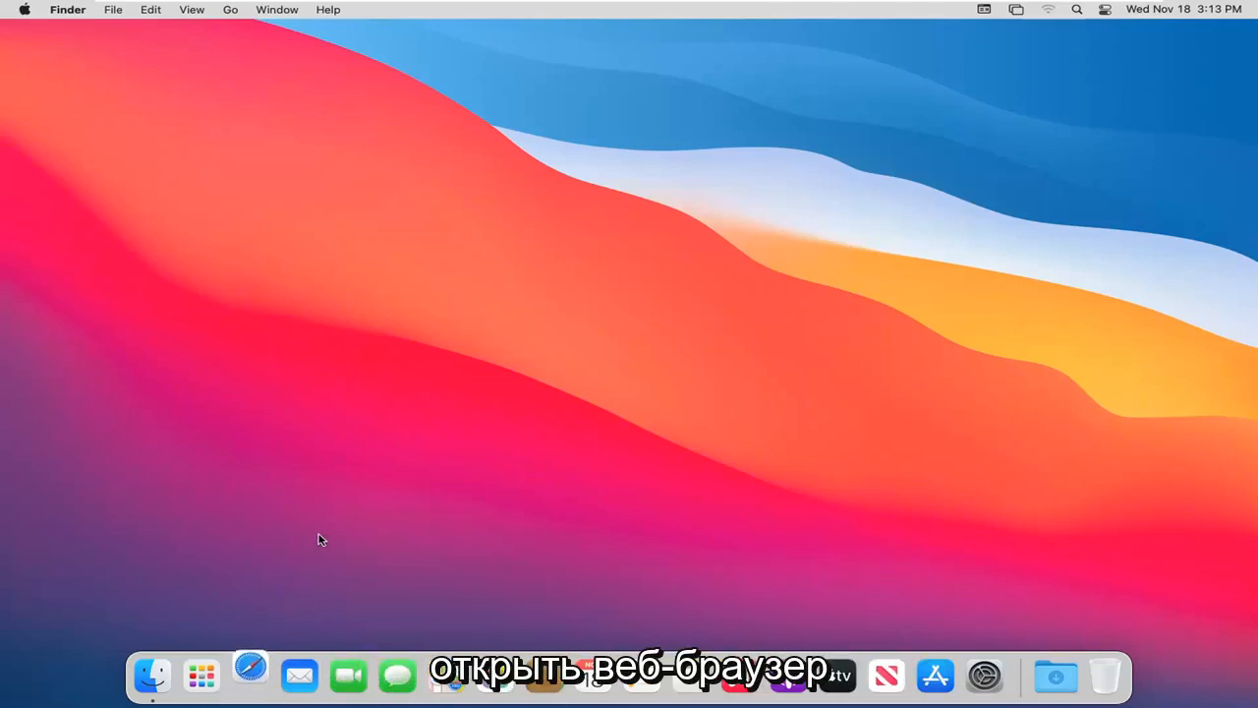
Launch Safari from the Dock to its Start Page with What's New and Favorites
{"action": "left_click", "coordinate": [250, 675]}
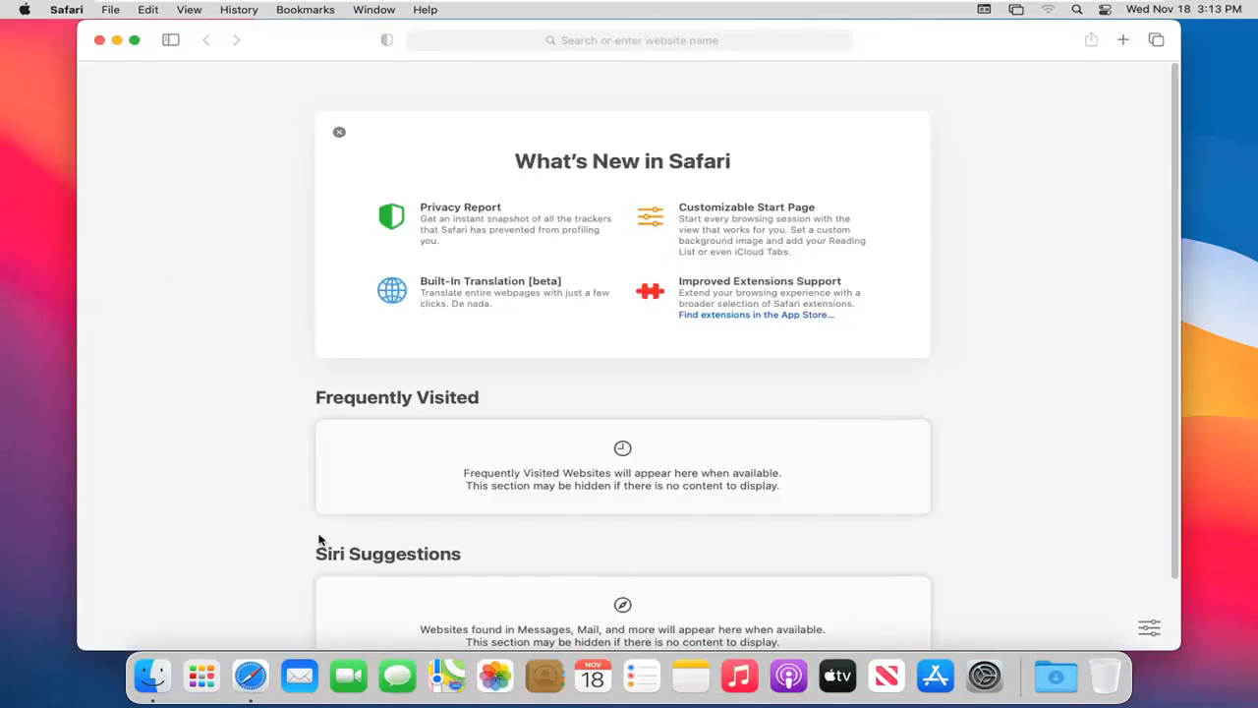
{"action": "mouse_move", "coordinate": [324, 533]}
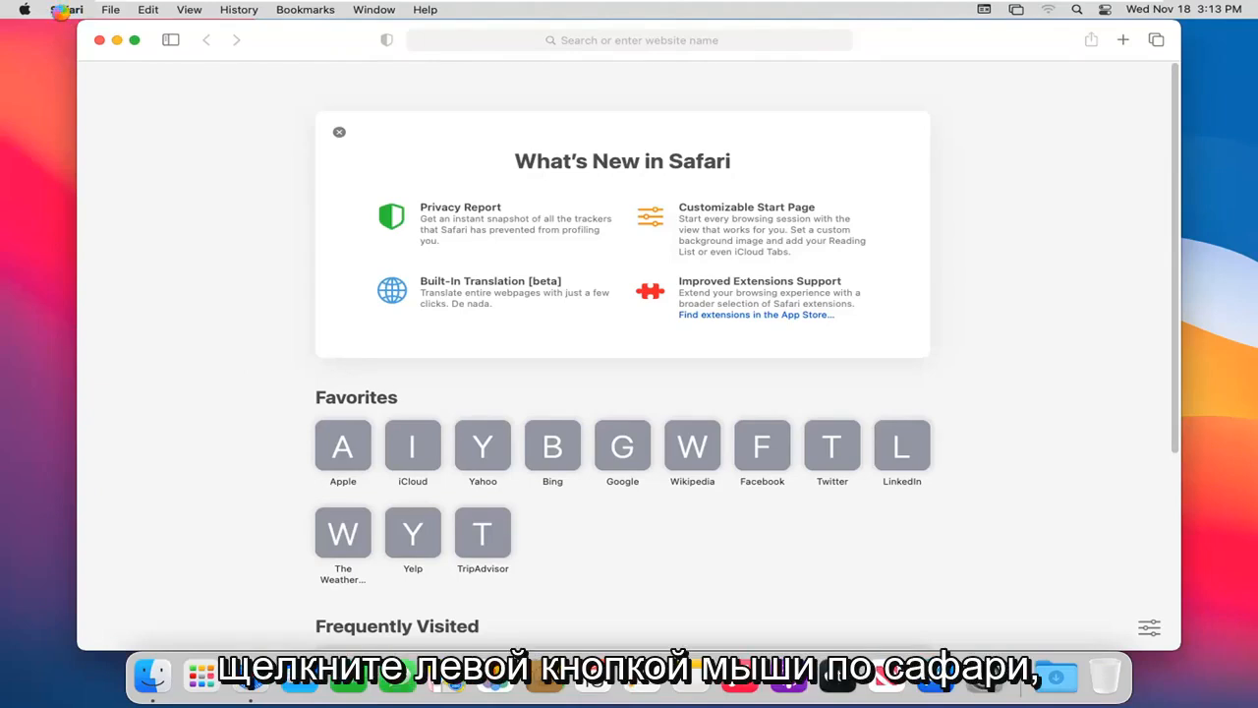
{"action": "left_click", "coordinate": [66, 9]}
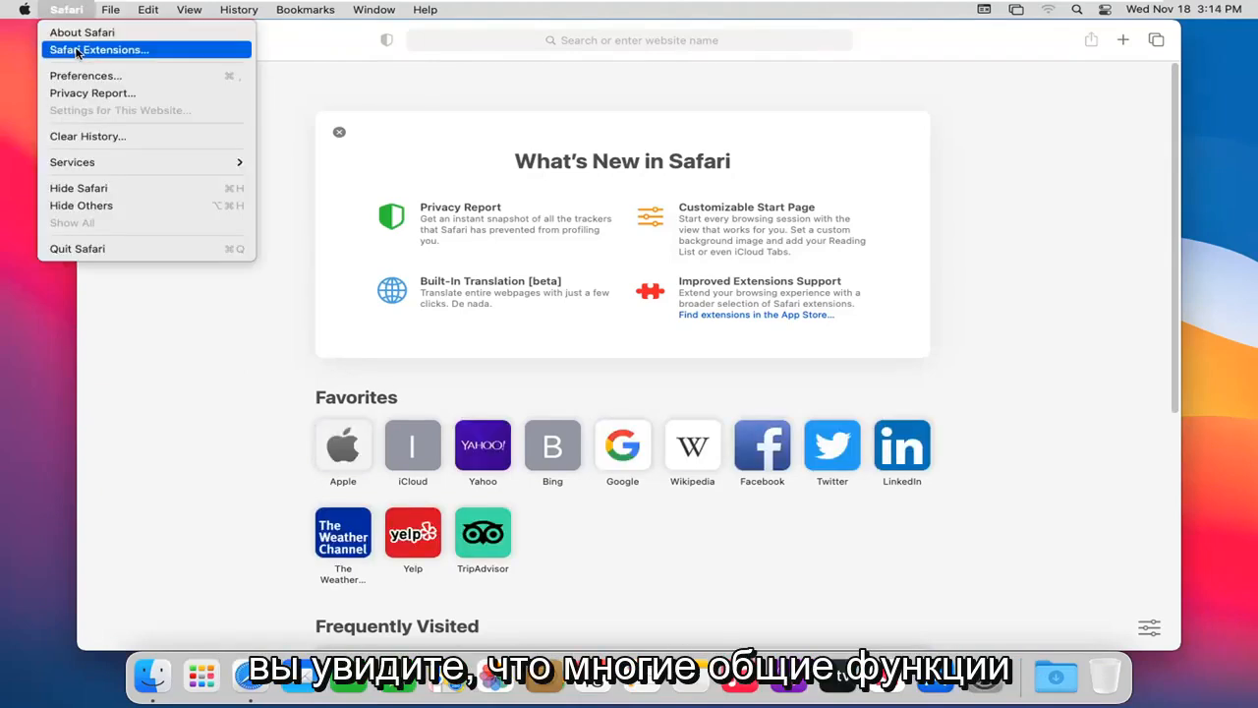
{"action": "mouse_move", "coordinate": [82, 32]}
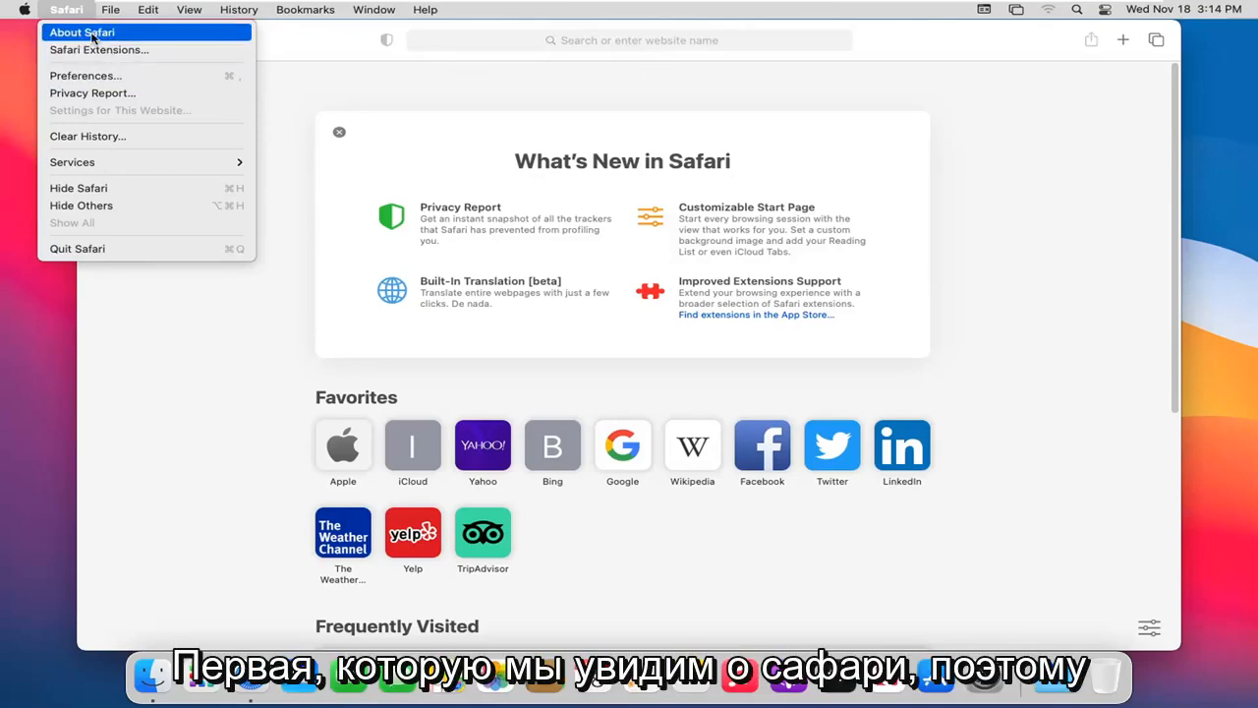
{"action": "left_click", "coordinate": [83, 33]}
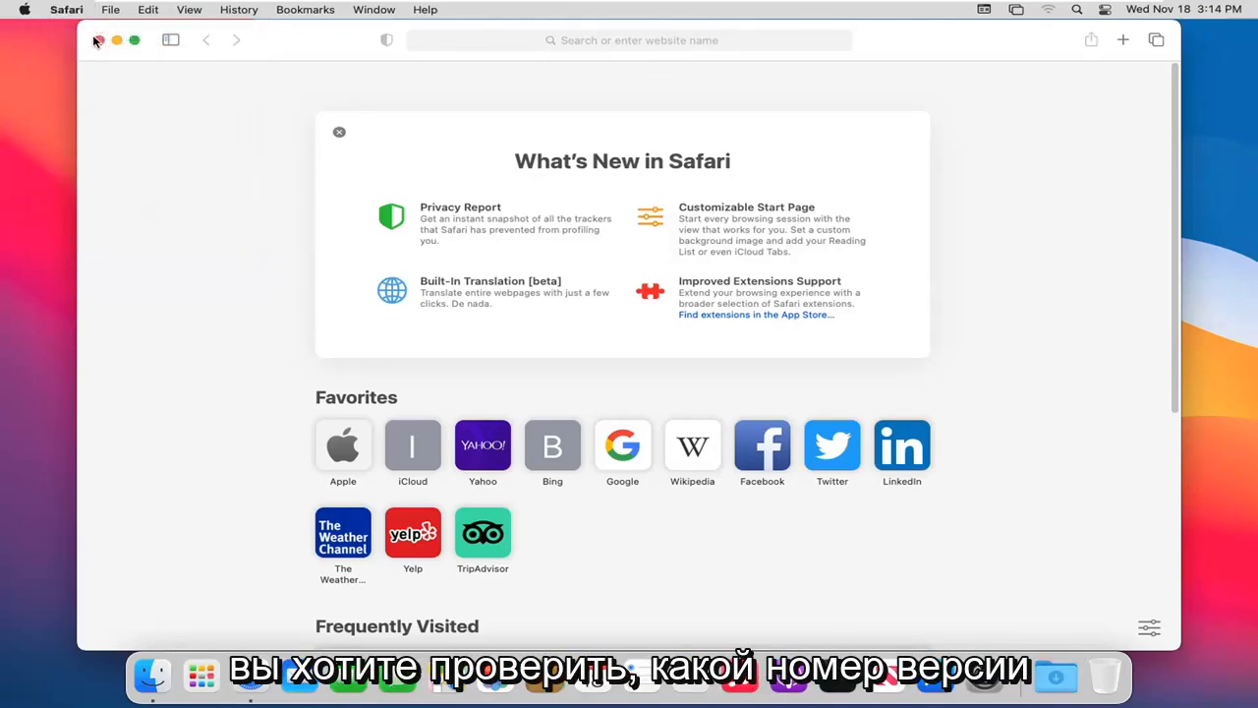
{"action": "left_click", "coordinate": [66, 8]}
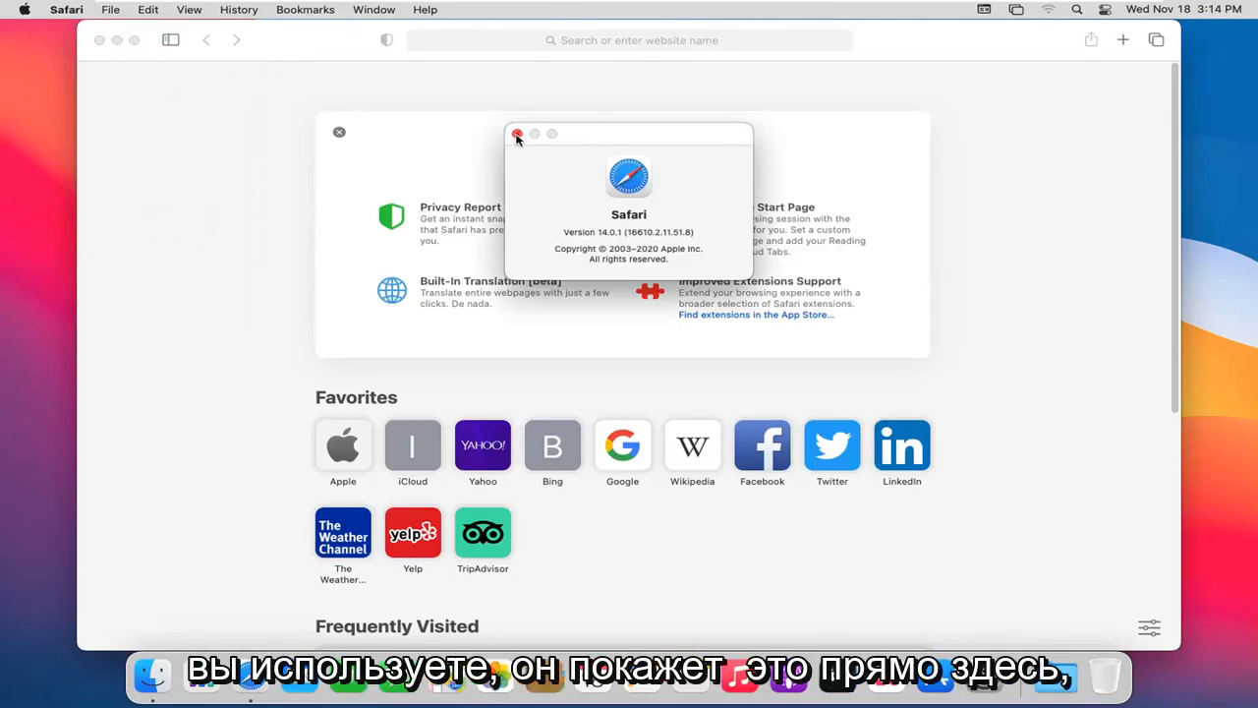
{"action": "left_click", "coordinate": [518, 133]}
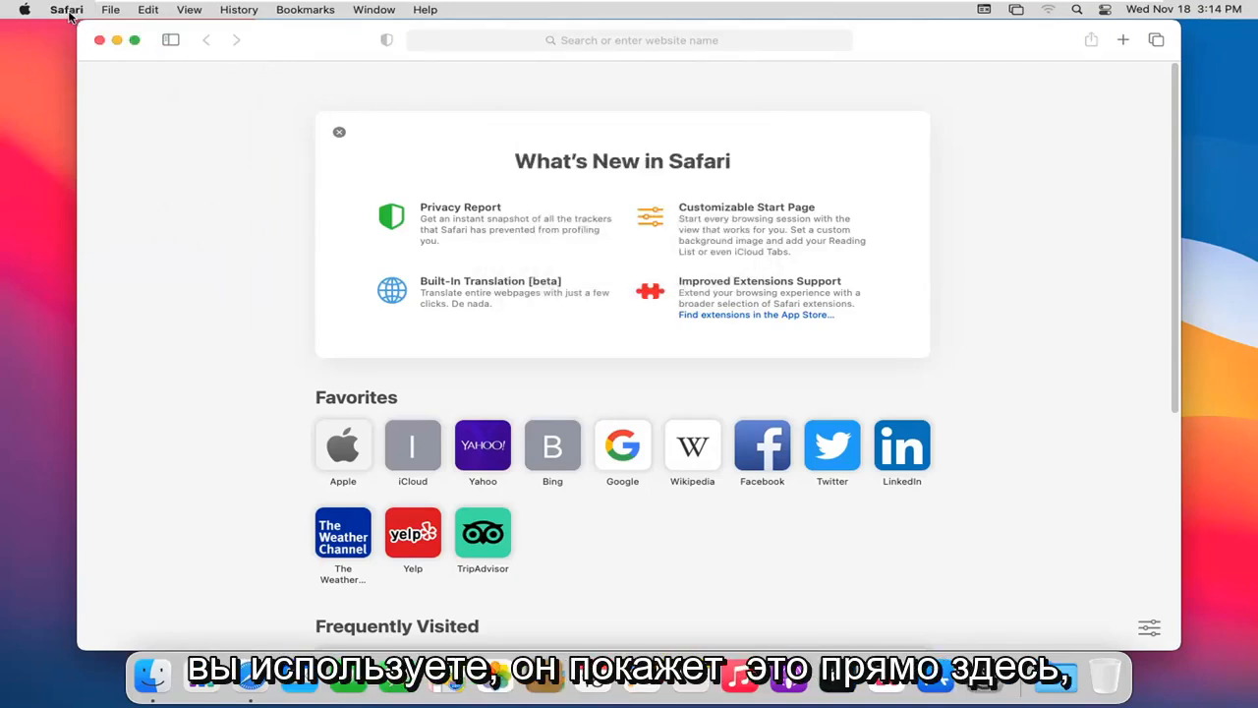
{"action": "left_click", "coordinate": [66, 9]}
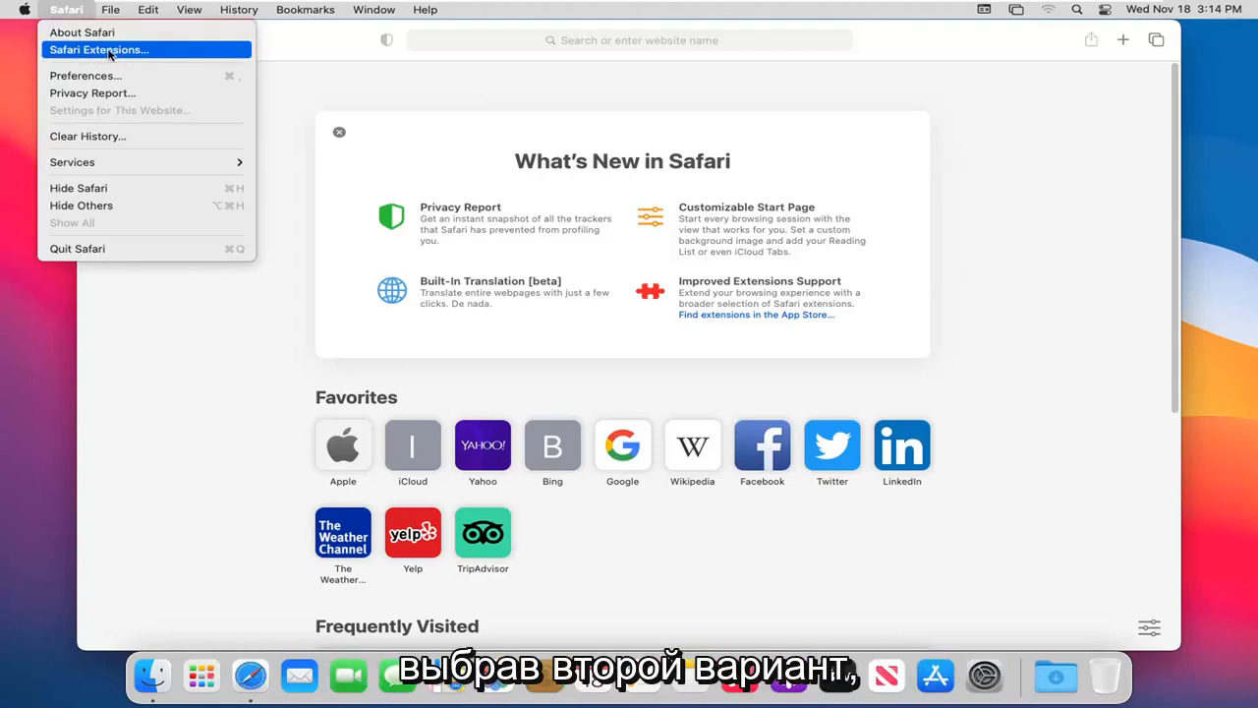
{"action": "mouse_move", "coordinate": [86, 75]}
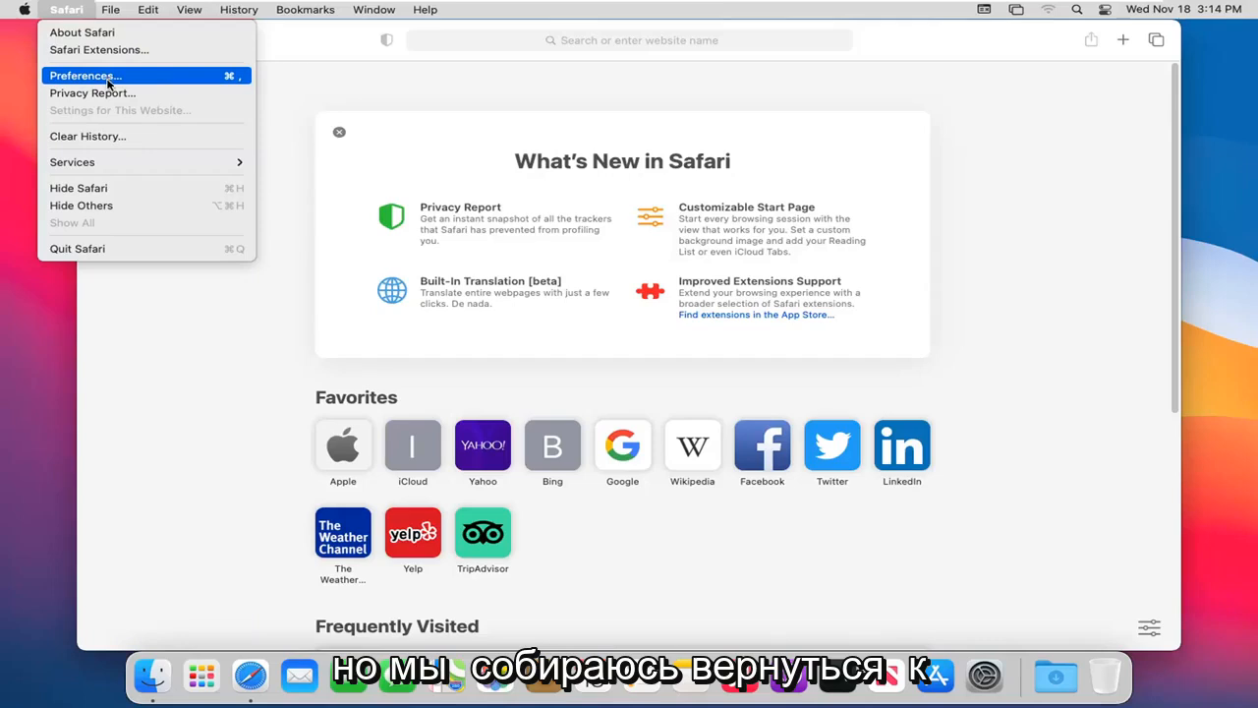
{"action": "mouse_move", "coordinate": [87, 135]}
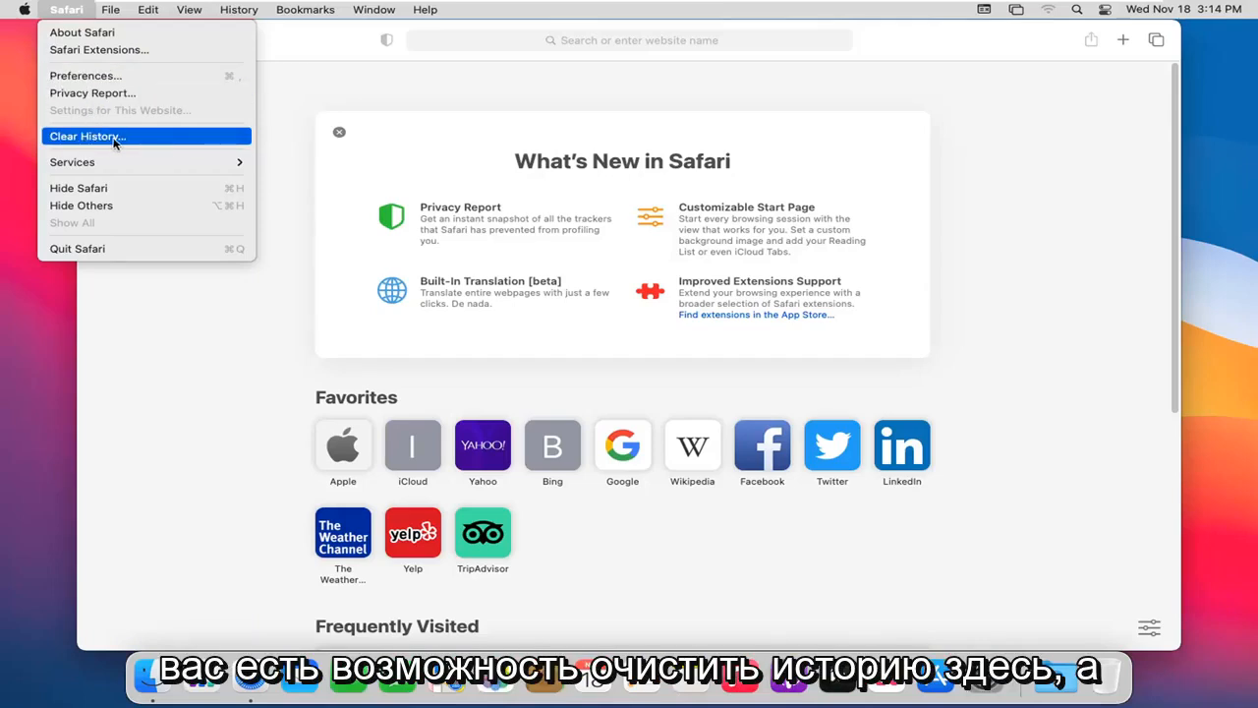
{"action": "mouse_move", "coordinate": [71, 161]}
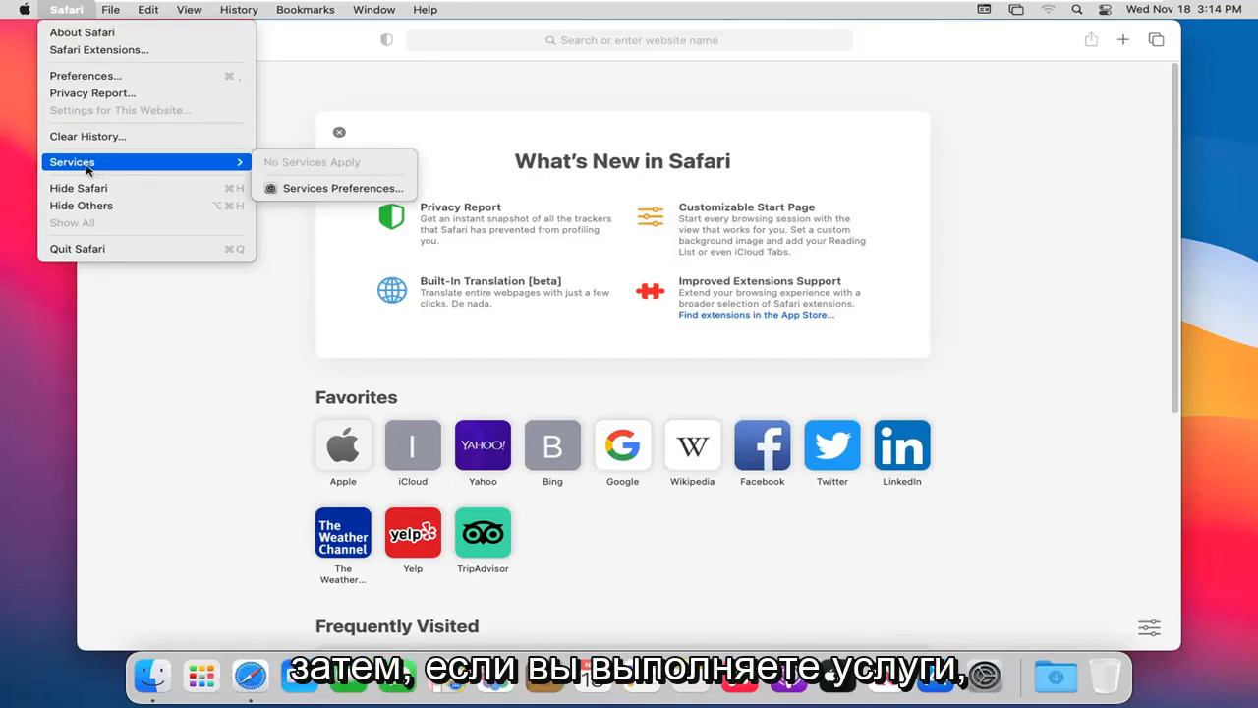
{"action": "mouse_move", "coordinate": [78, 188]}
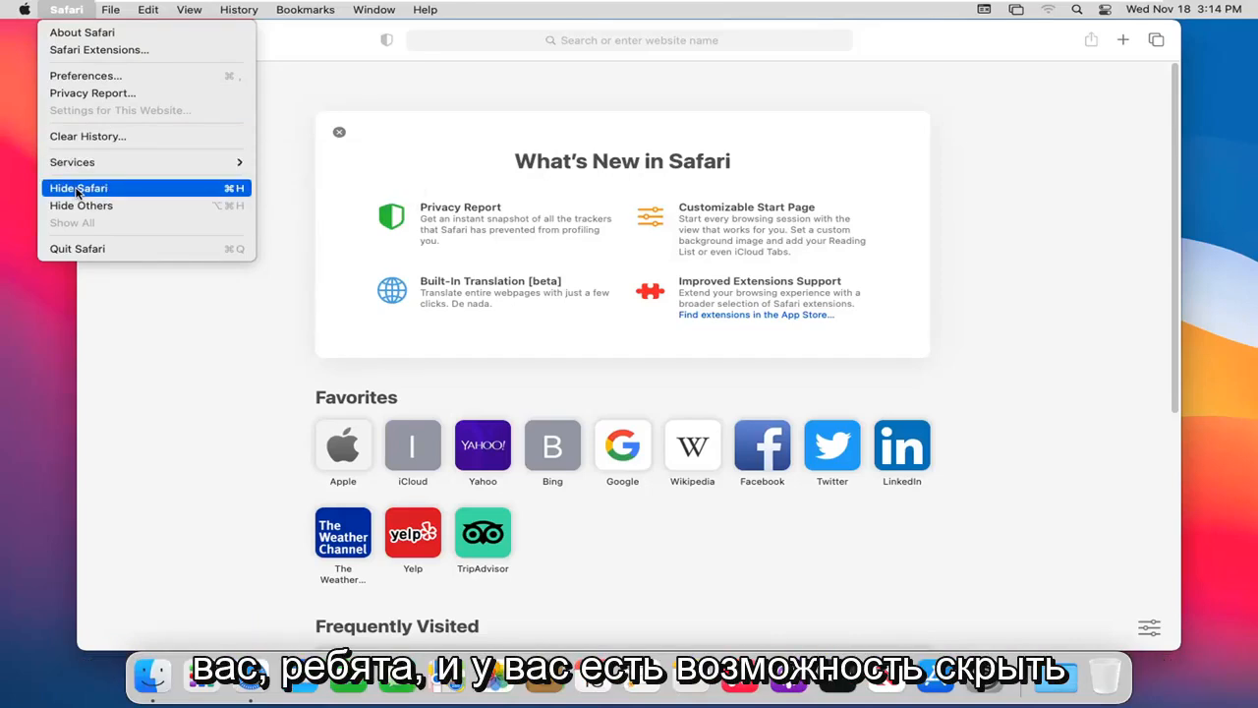
{"action": "mouse_move", "coordinate": [82, 205]}
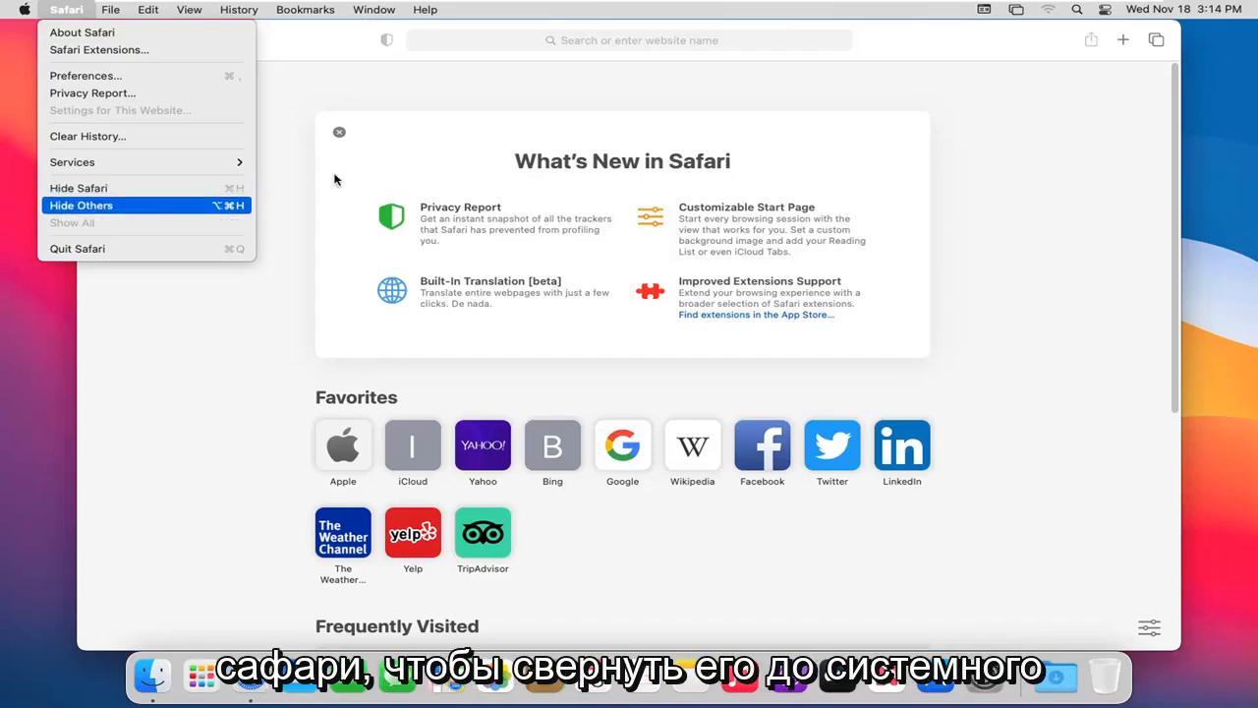
{"action": "mouse_move", "coordinate": [130, 229]}
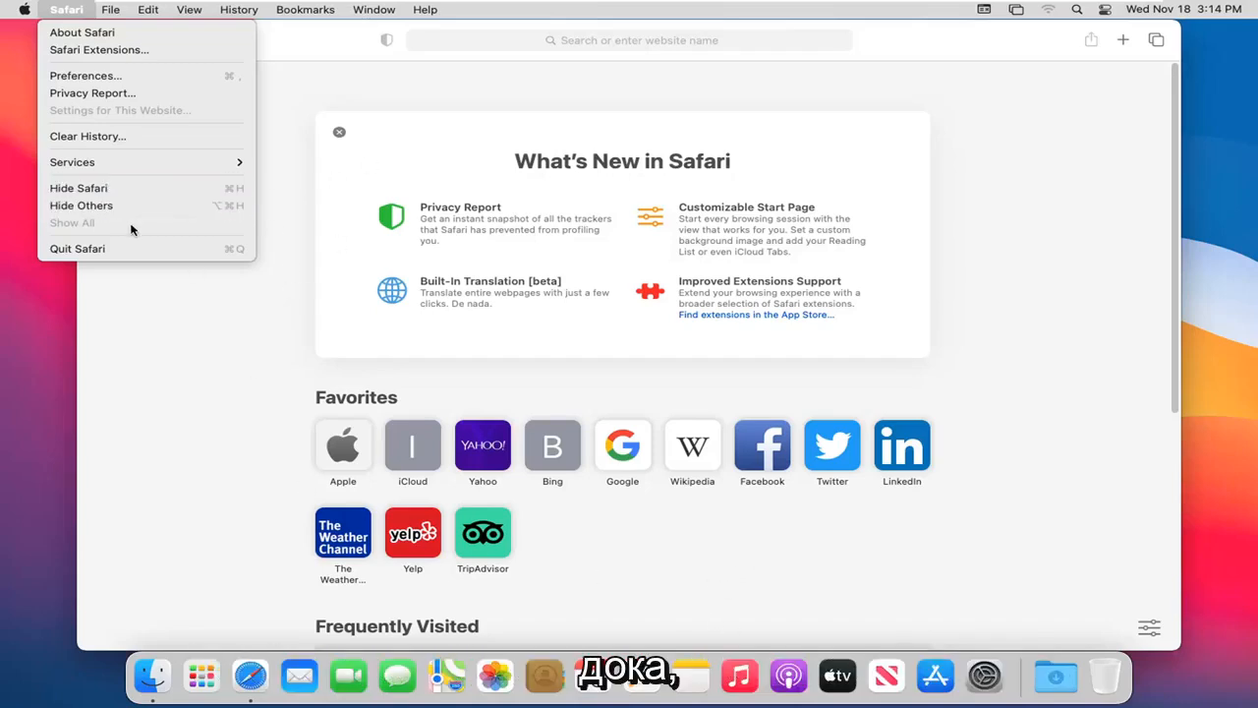
{"action": "mouse_move", "coordinate": [77, 248]}
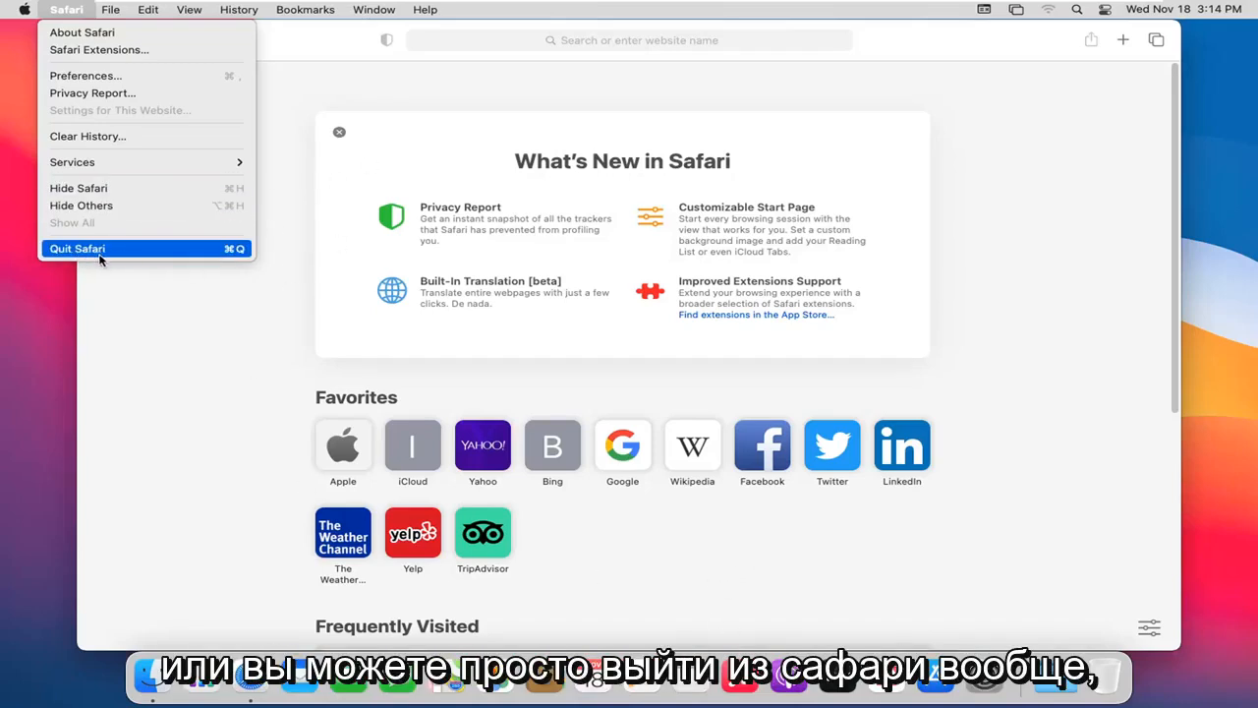
{"action": "mouse_move", "coordinate": [86, 76]}
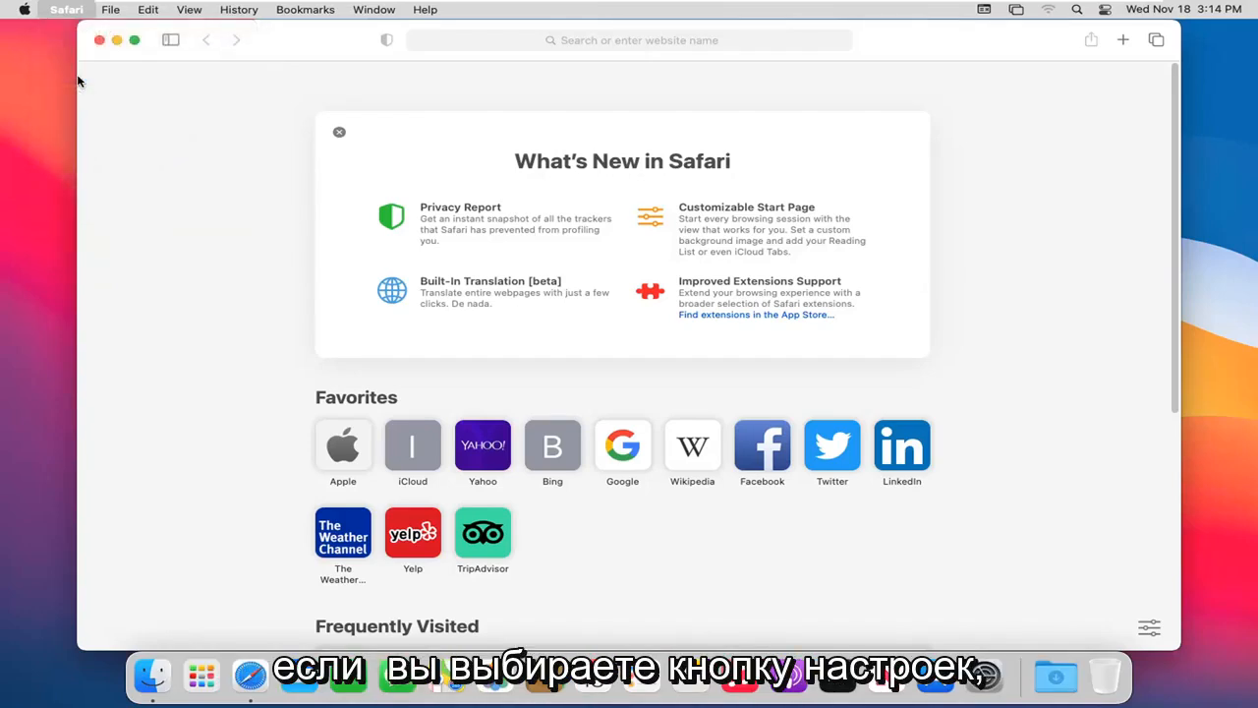
Review General preferences, keeping Start Page, history after one year, and downloads cleared after one day
{"action": "left_click", "coordinate": [67, 9]}
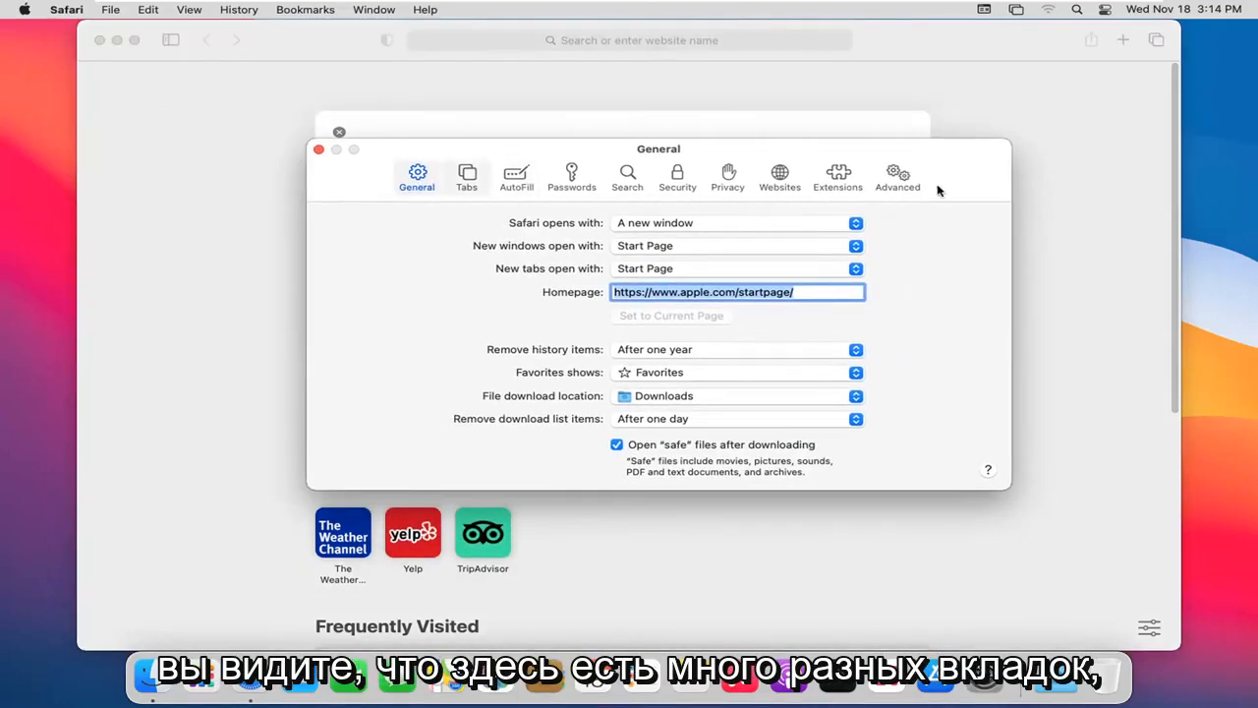
{"action": "mouse_move", "coordinate": [526, 204]}
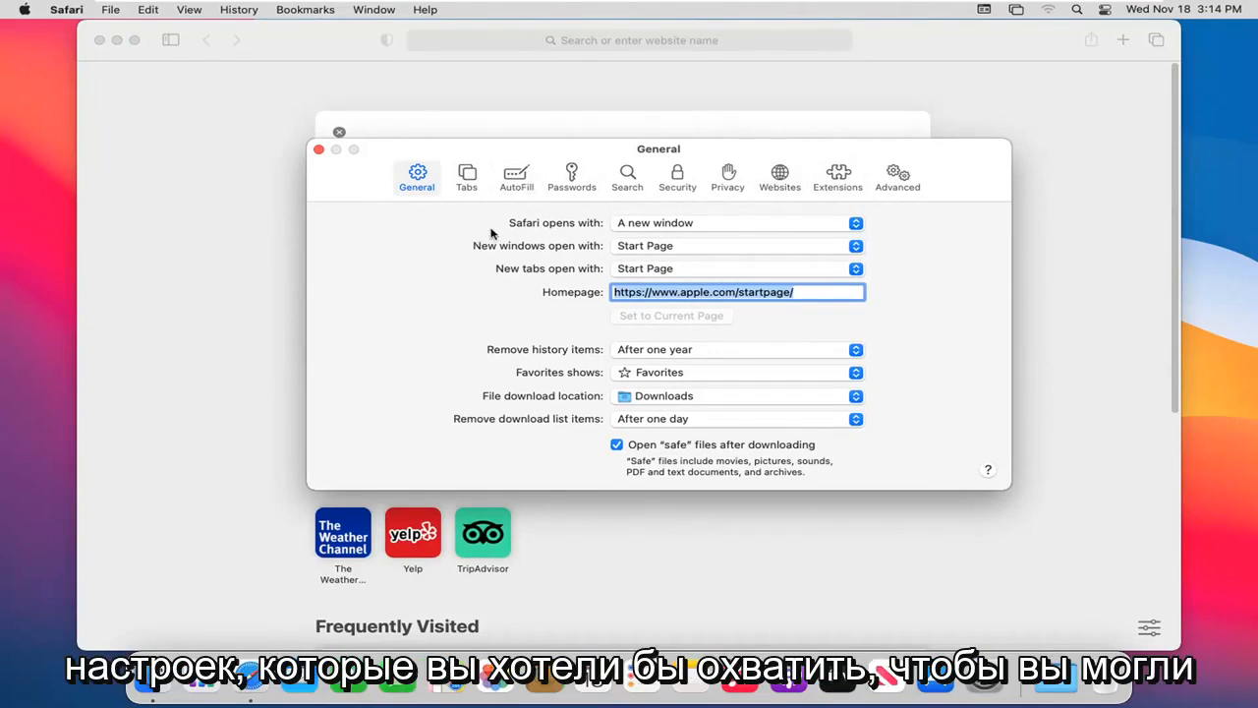
{"action": "mouse_move", "coordinate": [646, 218]}
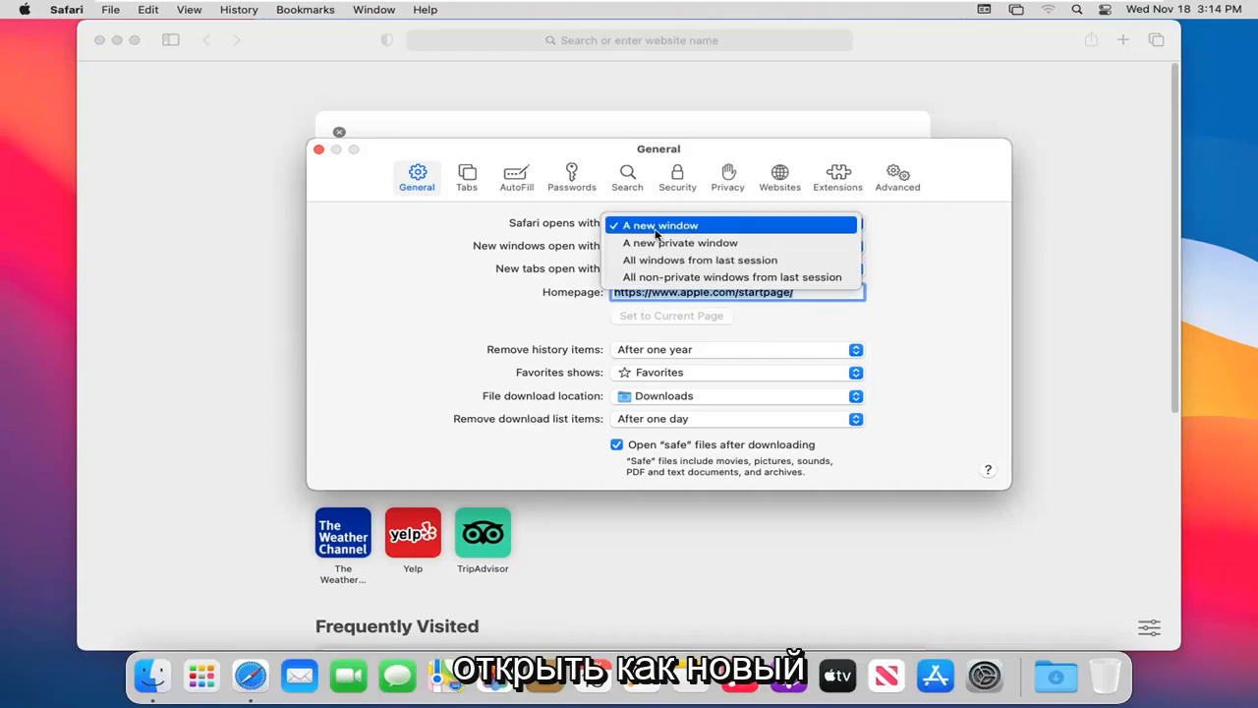
{"action": "mouse_move", "coordinate": [700, 259]}
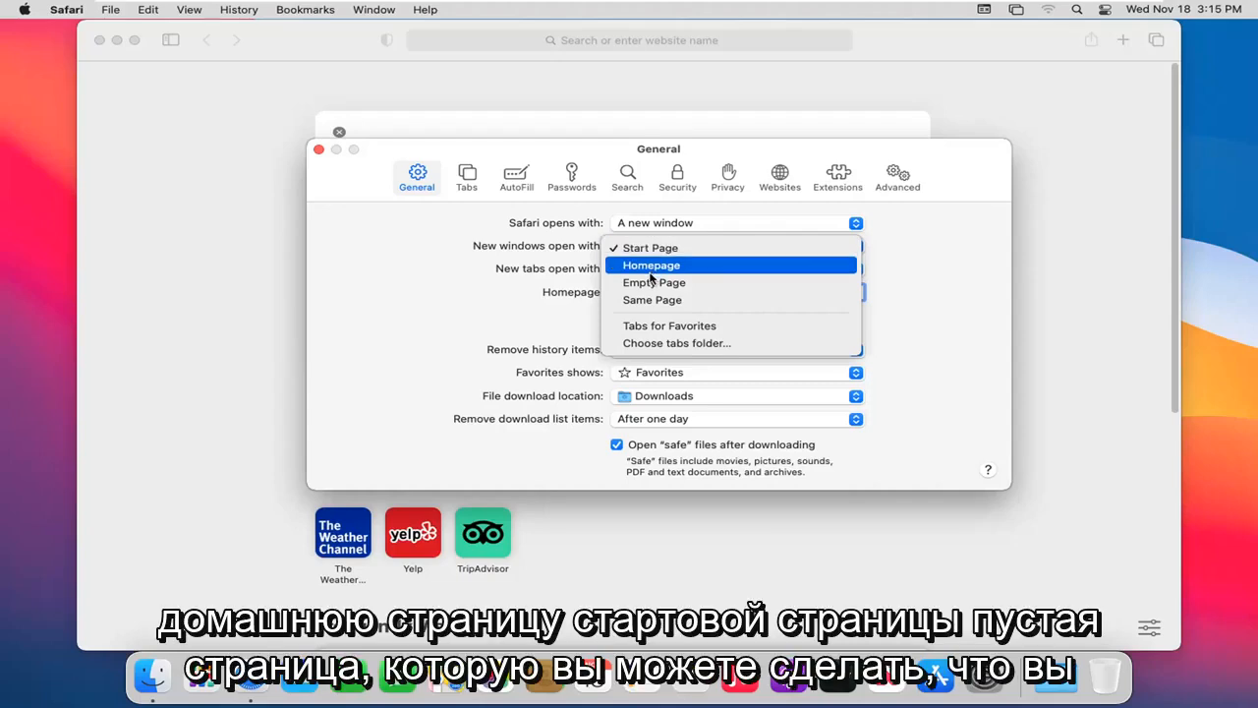
{"action": "left_click", "coordinate": [651, 268]}
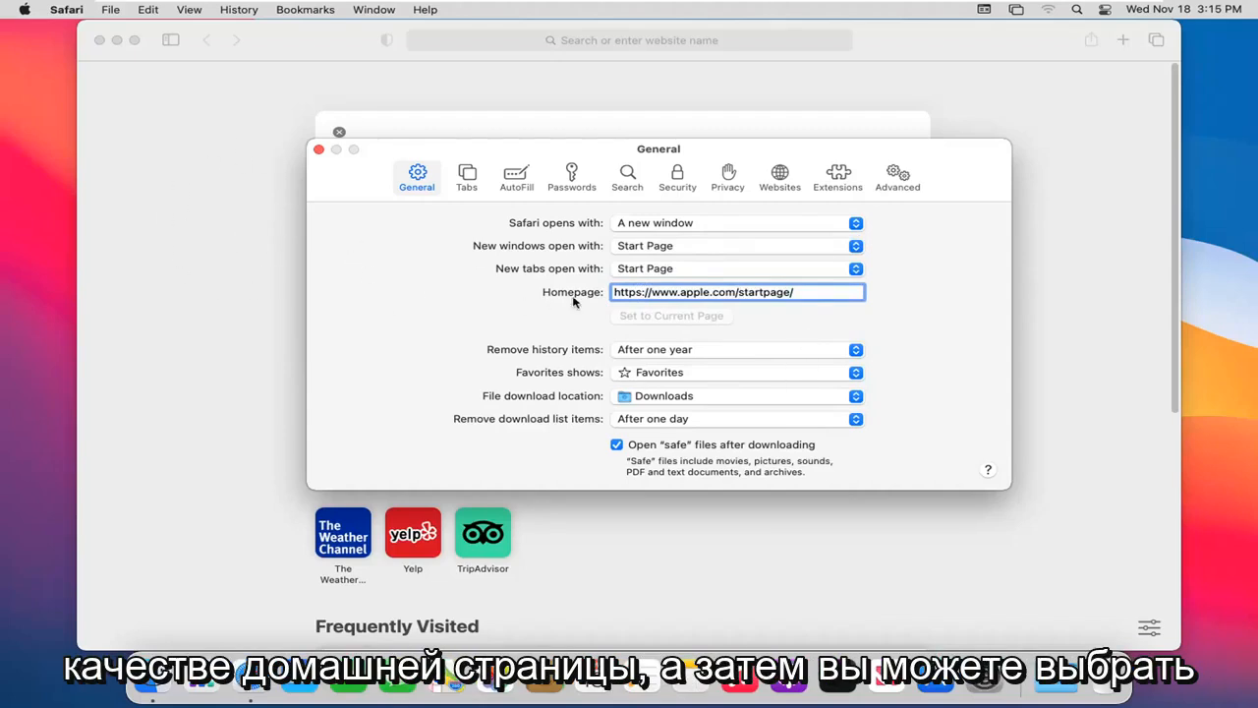
{"action": "mouse_move", "coordinate": [644, 332]}
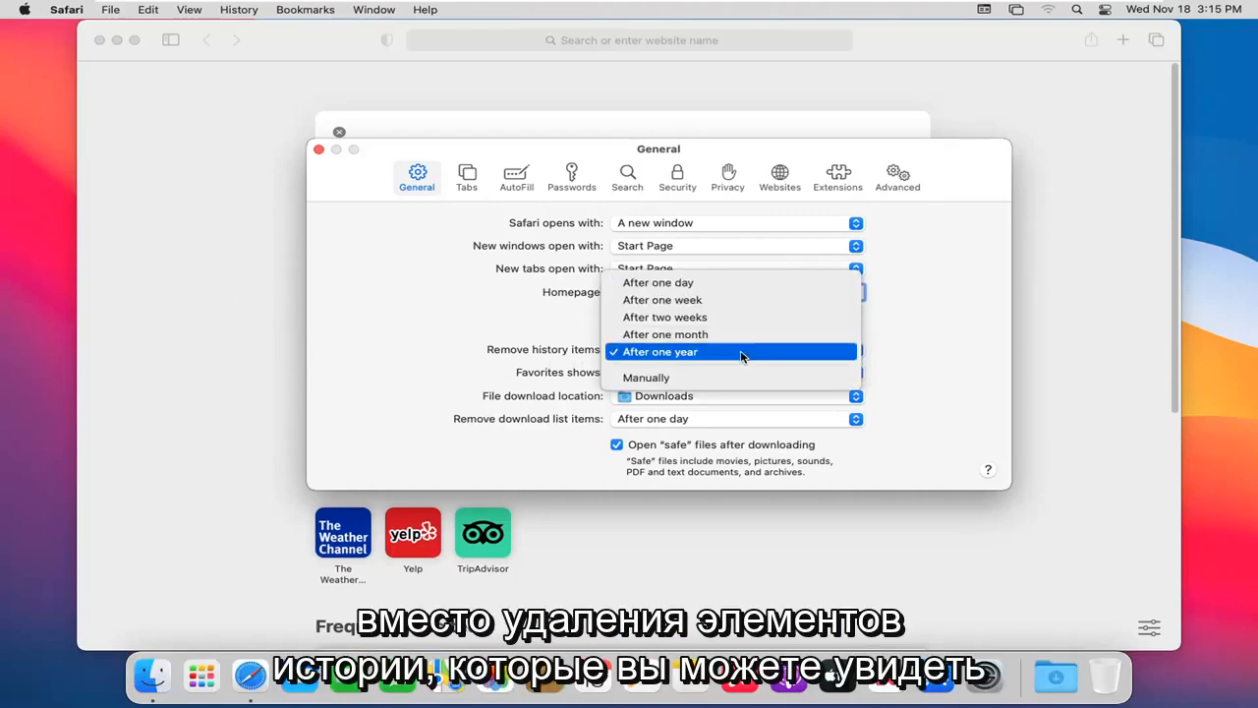
{"action": "mouse_move", "coordinate": [634, 382]}
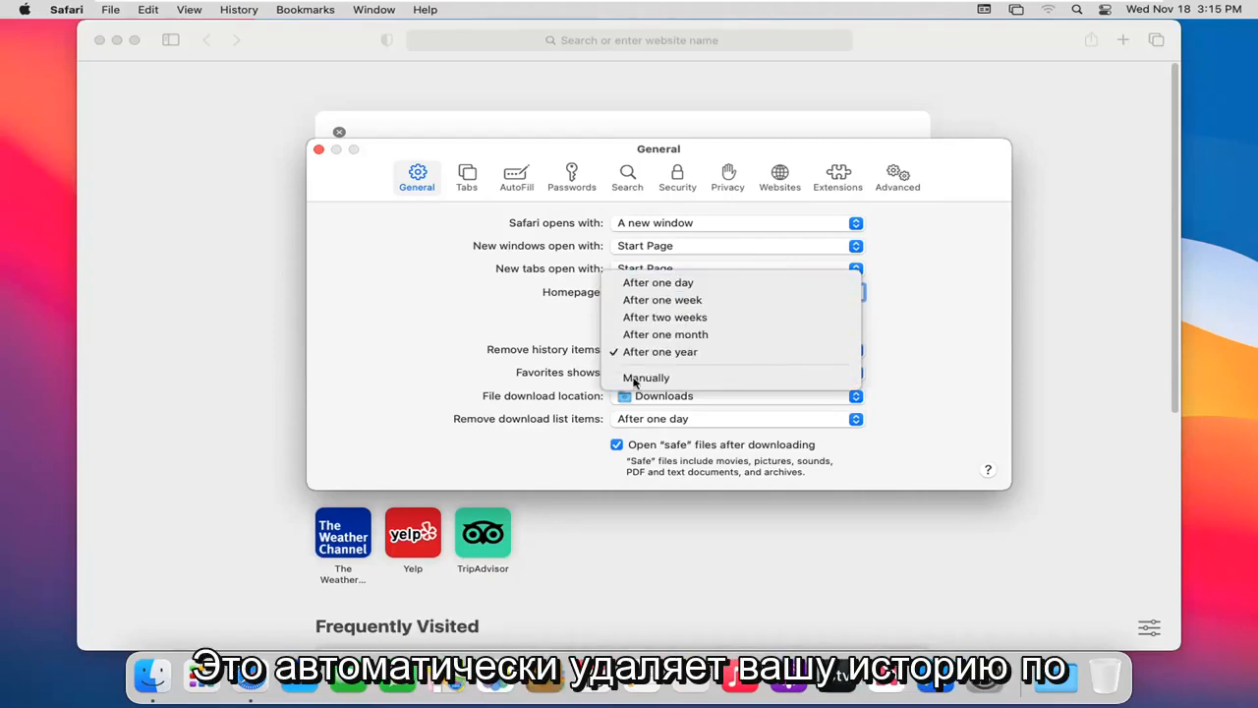
{"action": "mouse_move", "coordinate": [495, 370]}
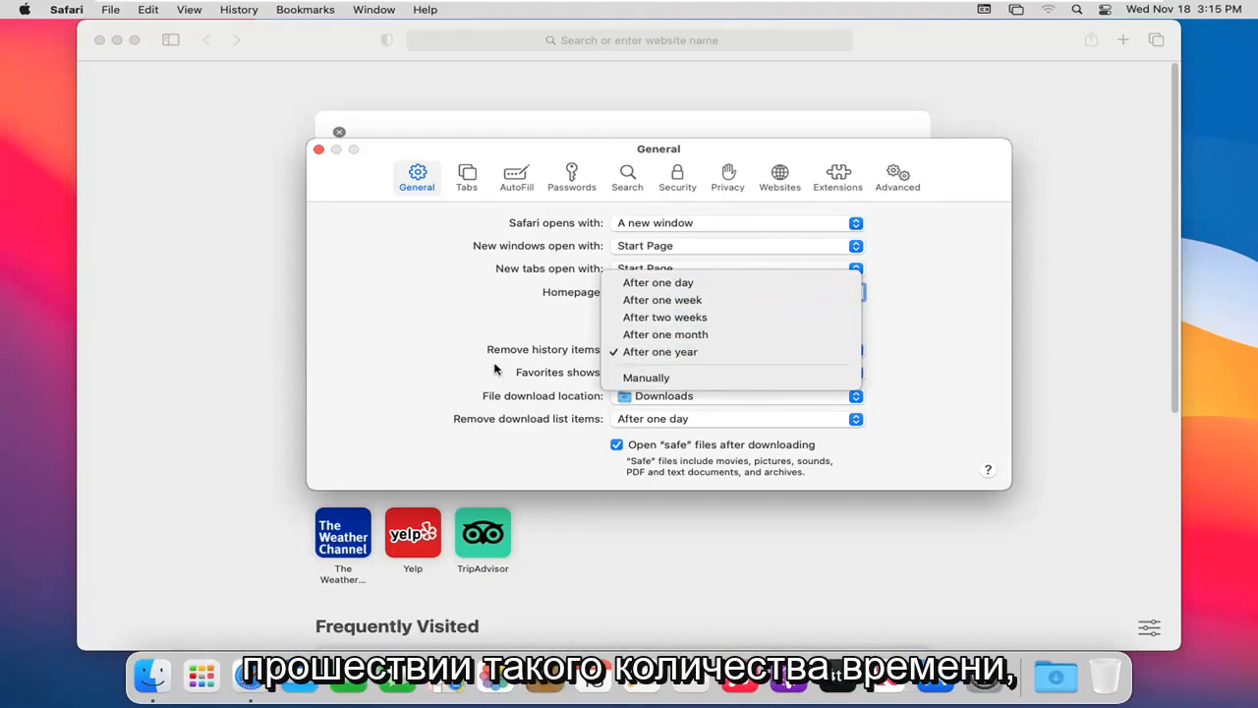
{"action": "left_click", "coordinate": [659, 351]}
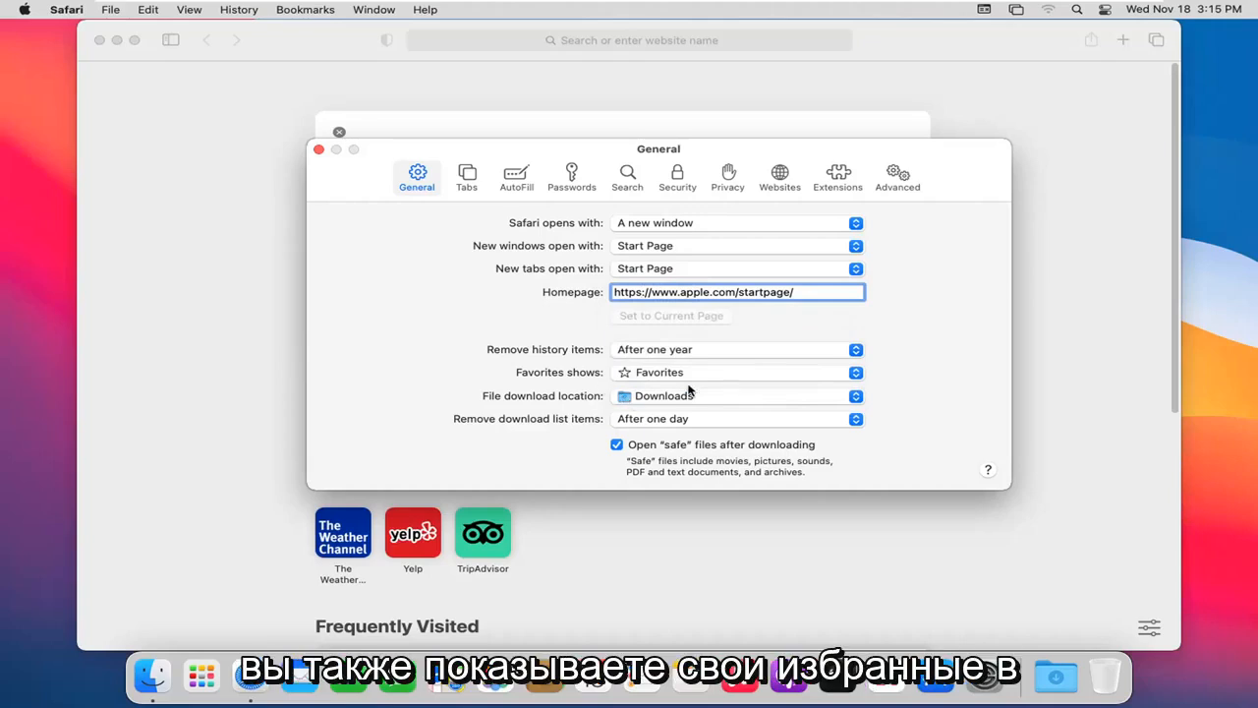
{"action": "mouse_move", "coordinate": [234, 181]}
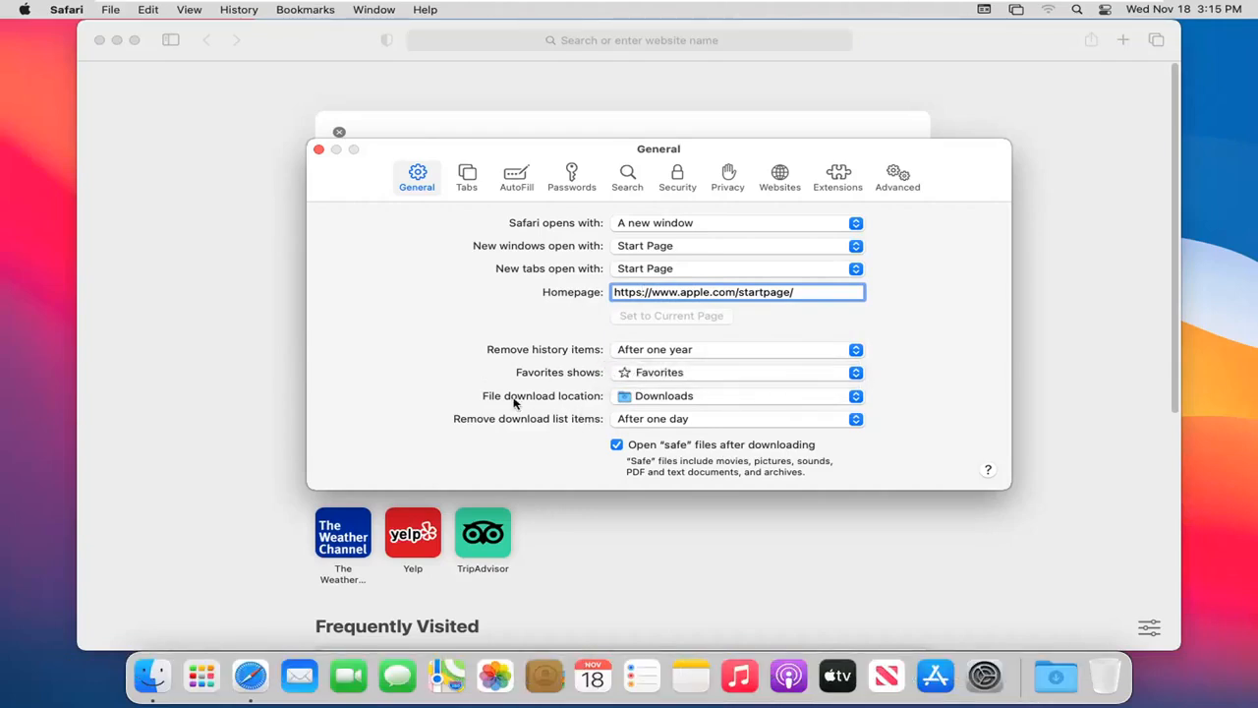
{"action": "mouse_move", "coordinate": [795, 404]}
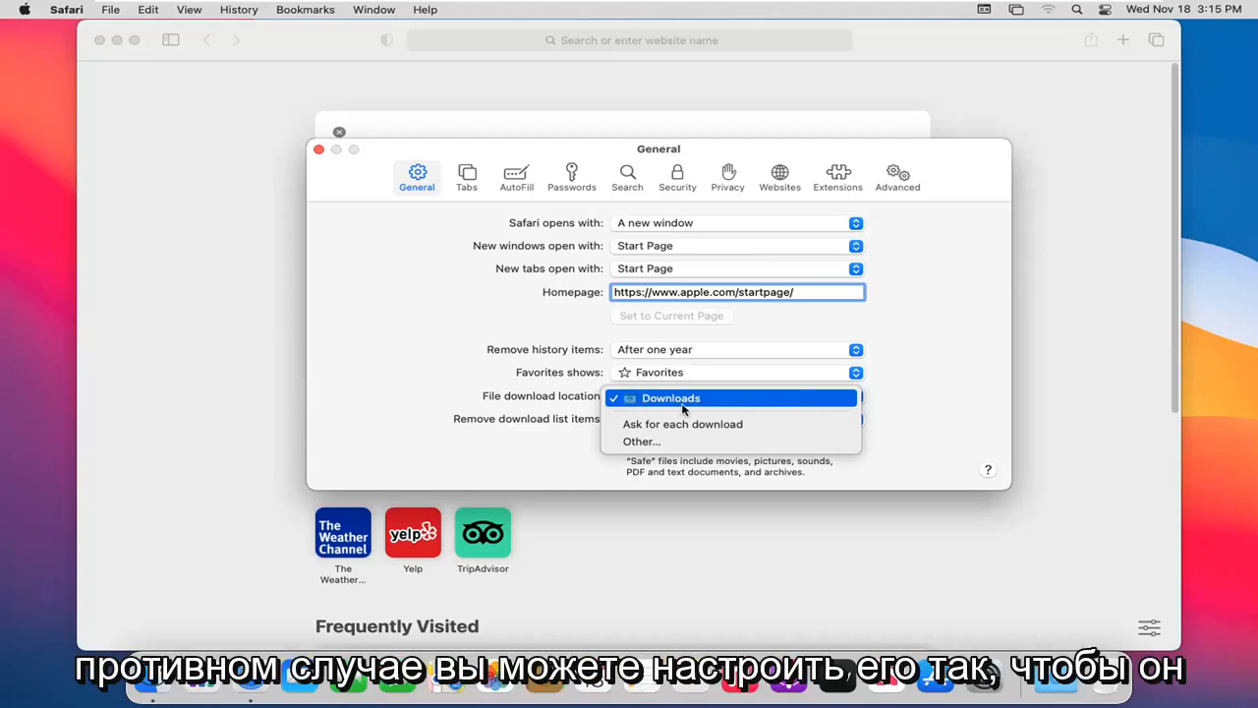
{"action": "mouse_move", "coordinate": [682, 424]}
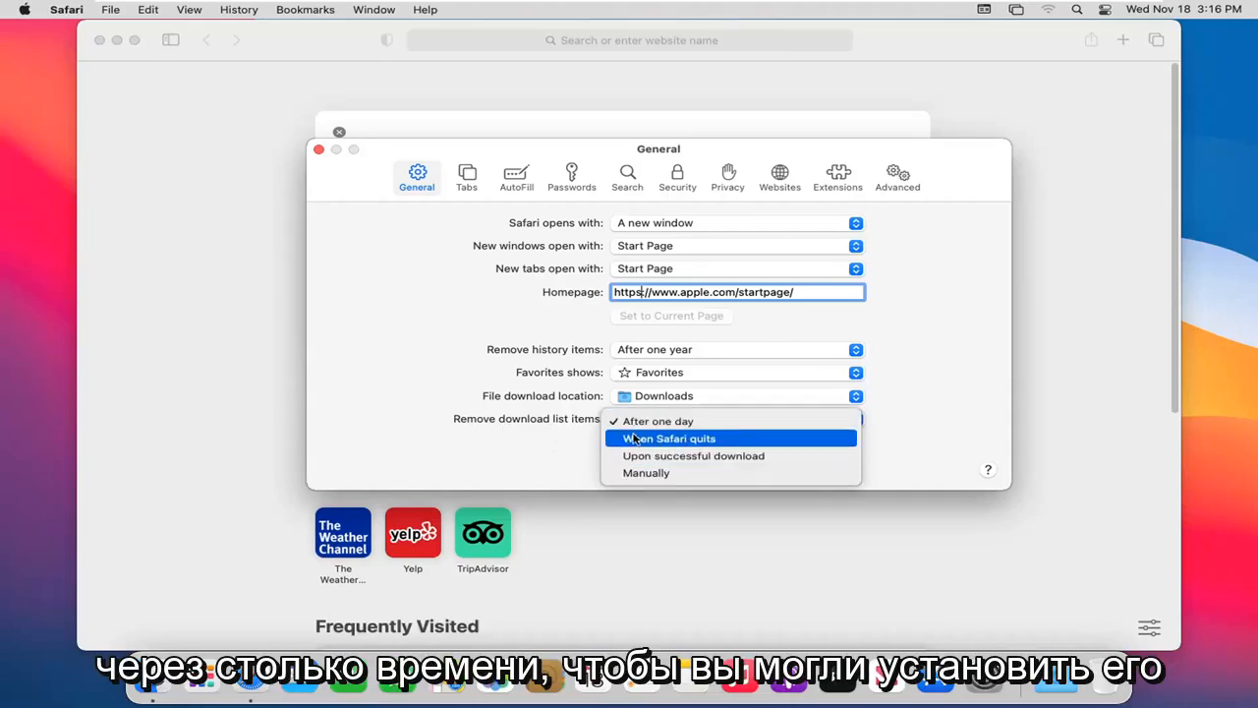
{"action": "mouse_move", "coordinate": [693, 455]}
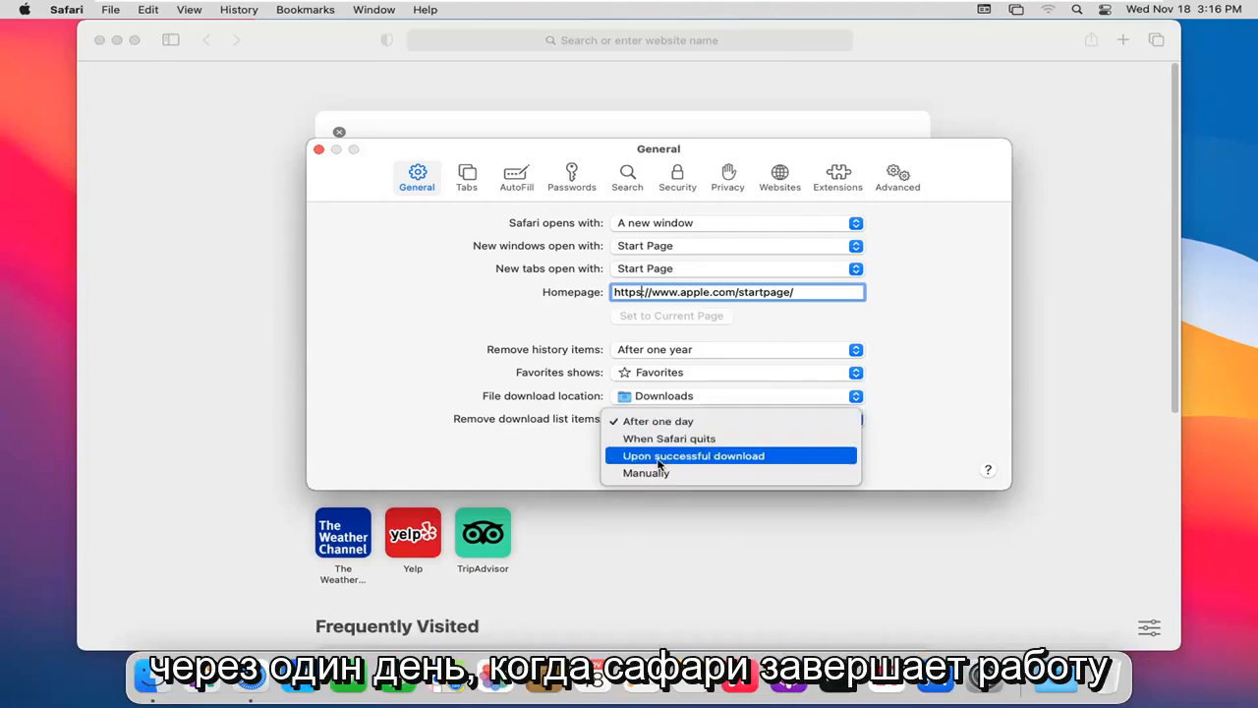
{"action": "mouse_move", "coordinate": [673, 472]}
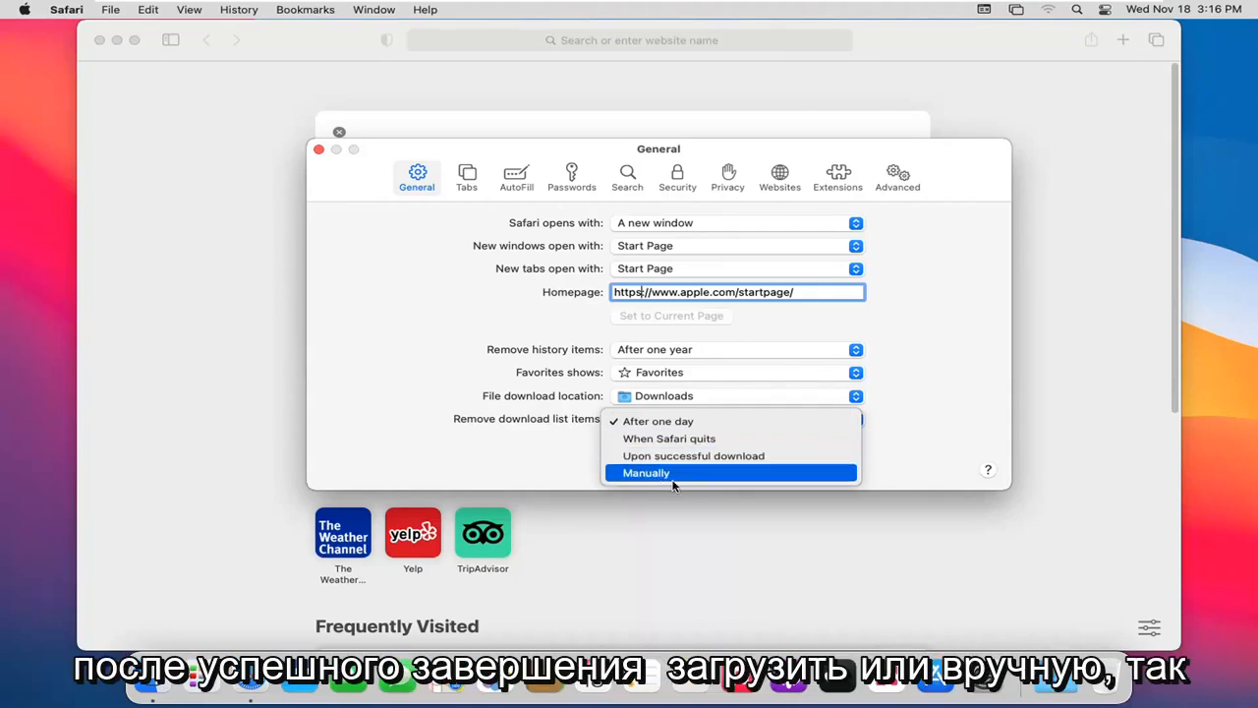
{"action": "mouse_move", "coordinate": [426, 445]}
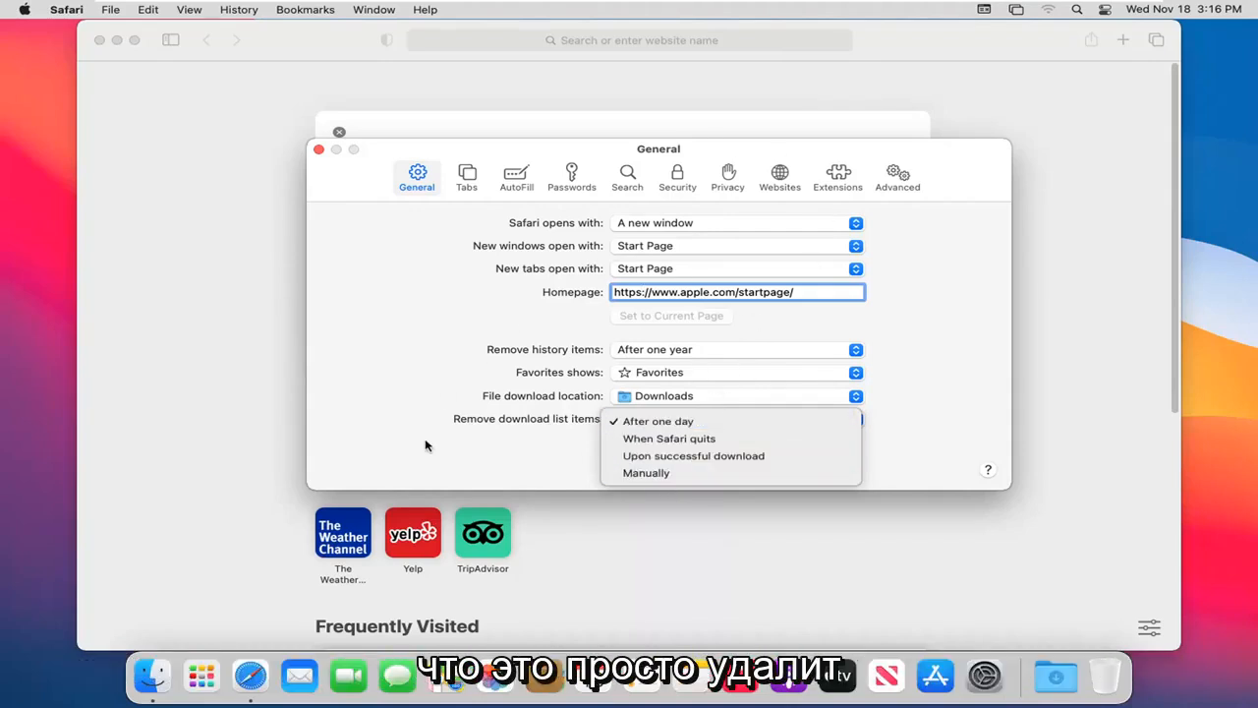
{"action": "left_click", "coordinate": [657, 421]}
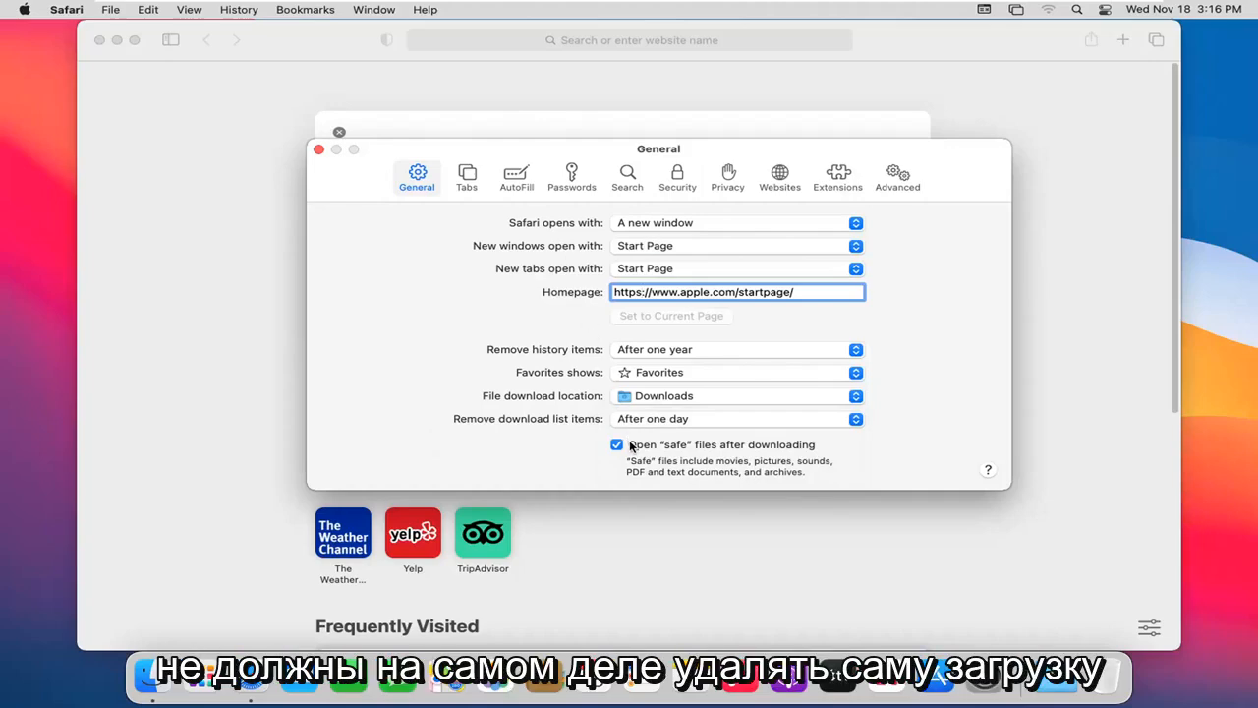
{"action": "mouse_move", "coordinate": [447, 236]}
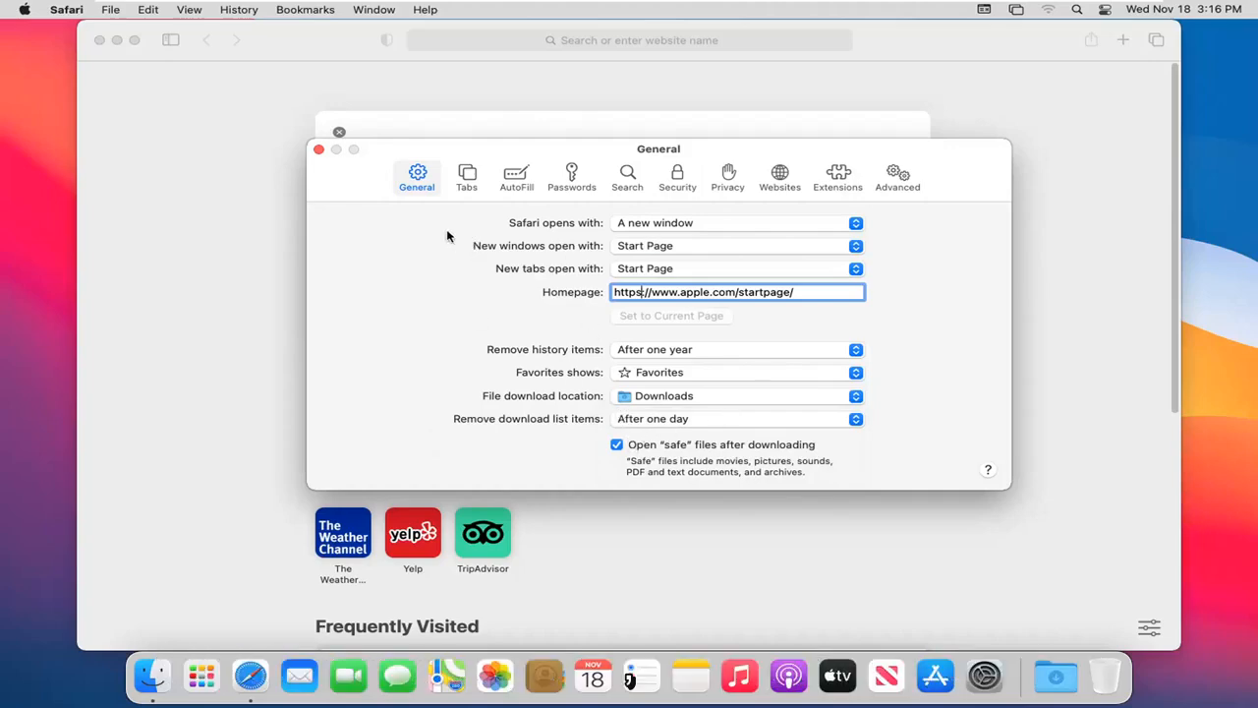
Show Tabs preferences and keep 'Open pages in tabs instead of windows' on Automatically
{"action": "left_click", "coordinate": [467, 177]}
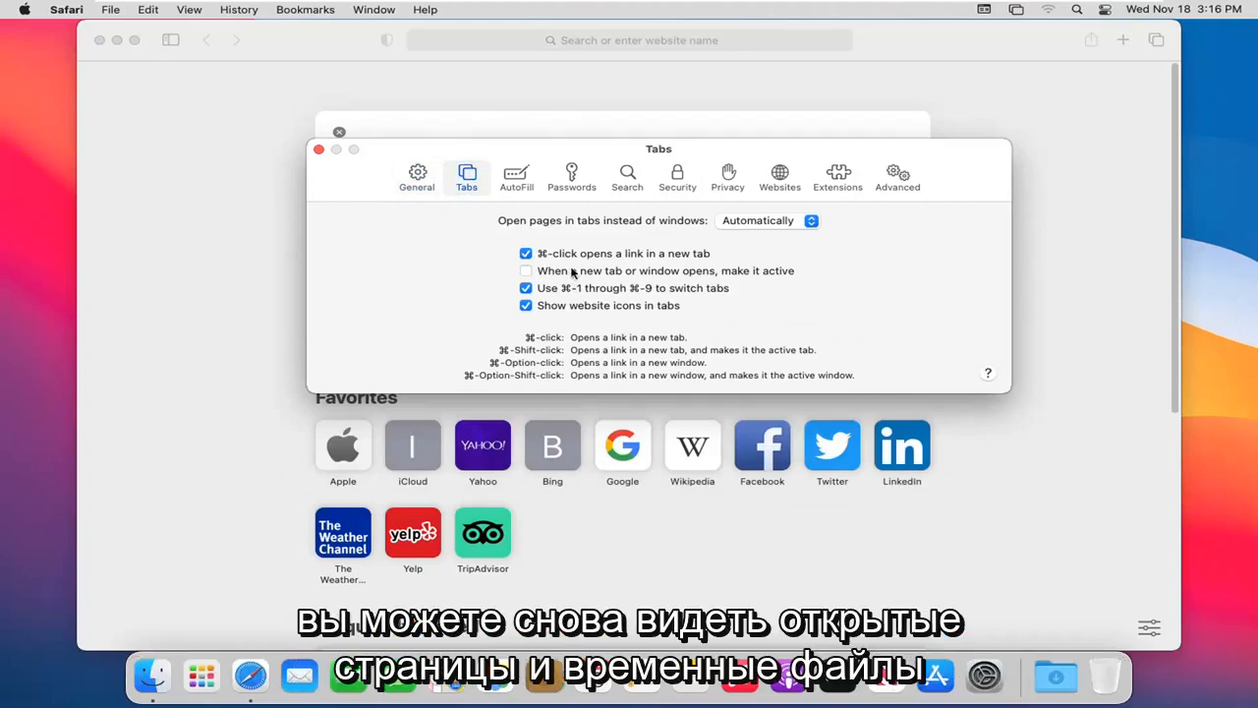
{"action": "mouse_move", "coordinate": [652, 238]}
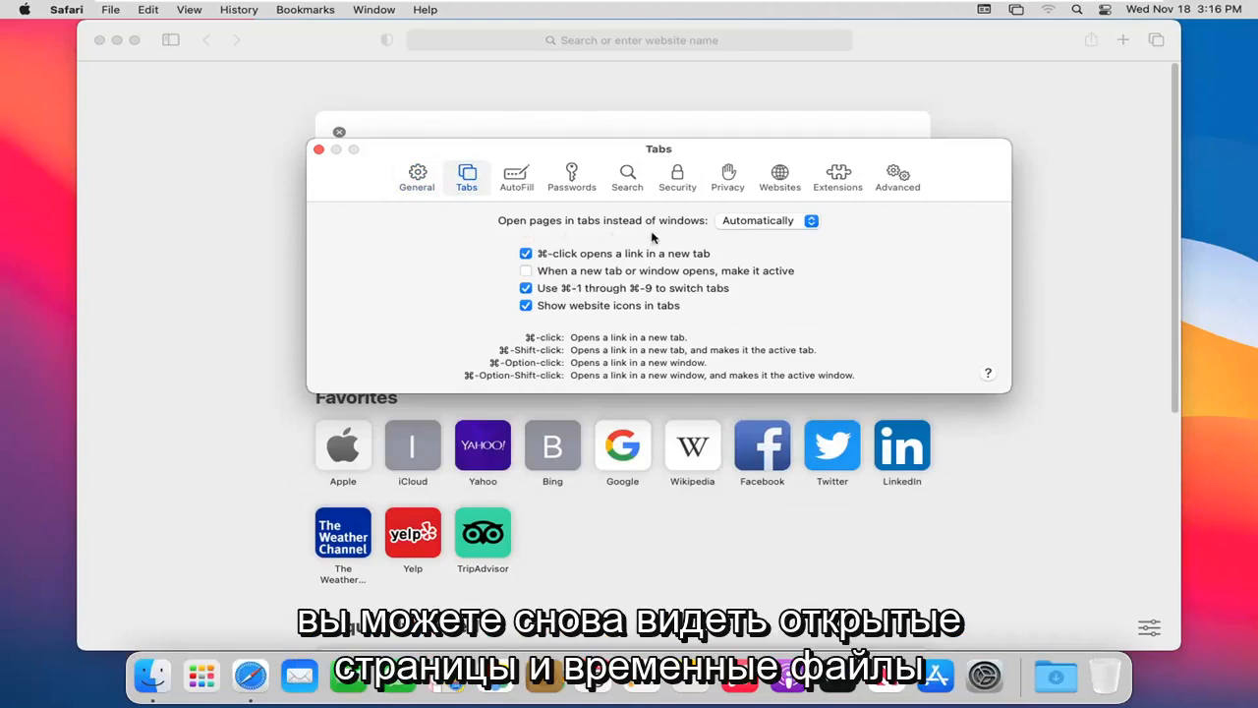
{"action": "left_click", "coordinate": [769, 220]}
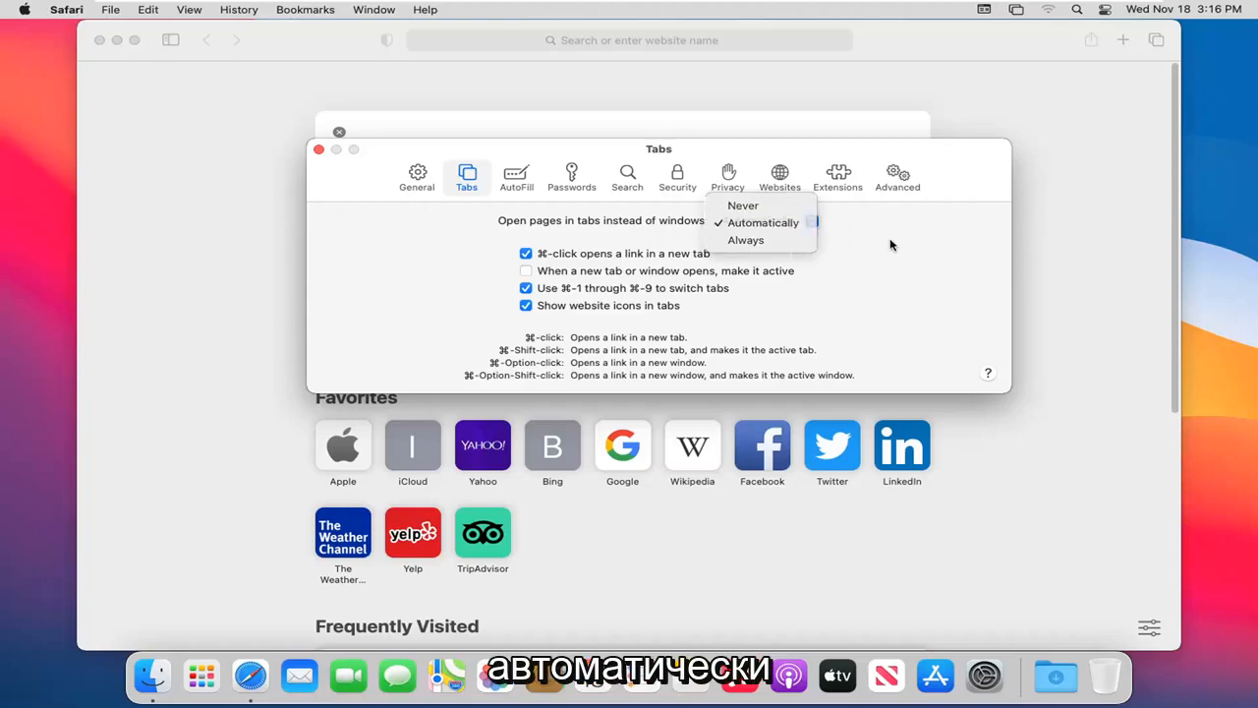
{"action": "left_click", "coordinate": [762, 222]}
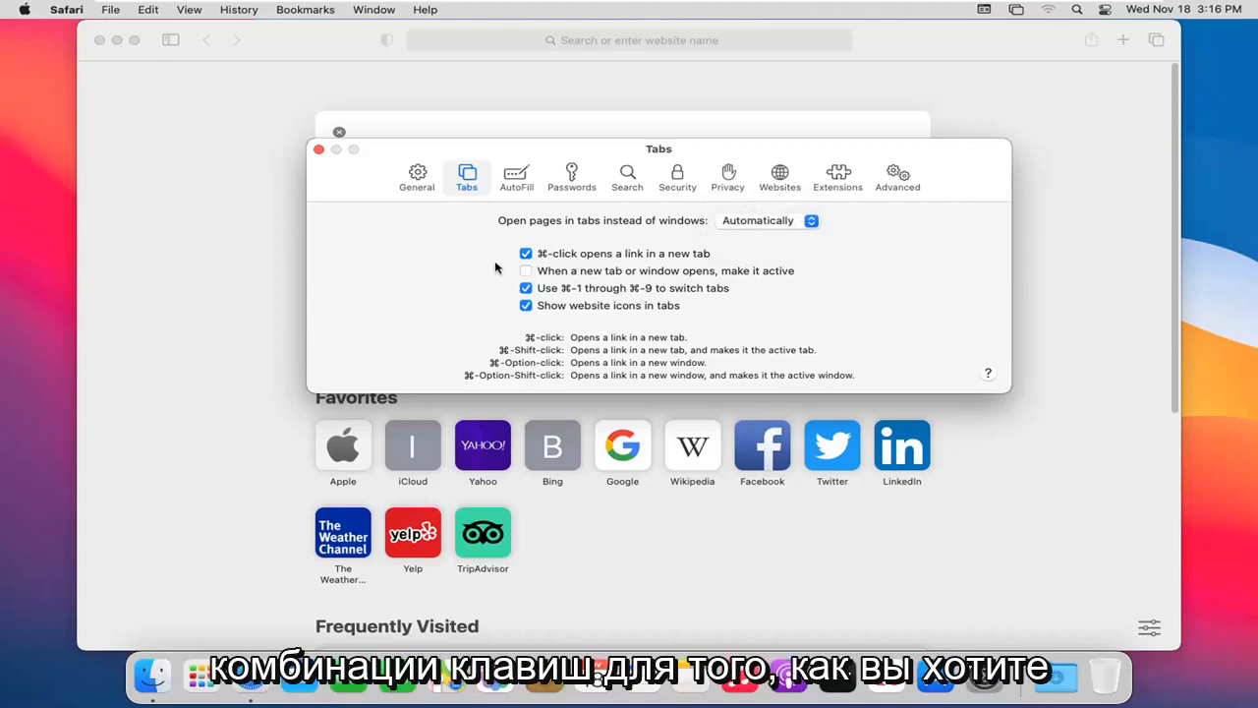
{"action": "mouse_move", "coordinate": [516, 176]}
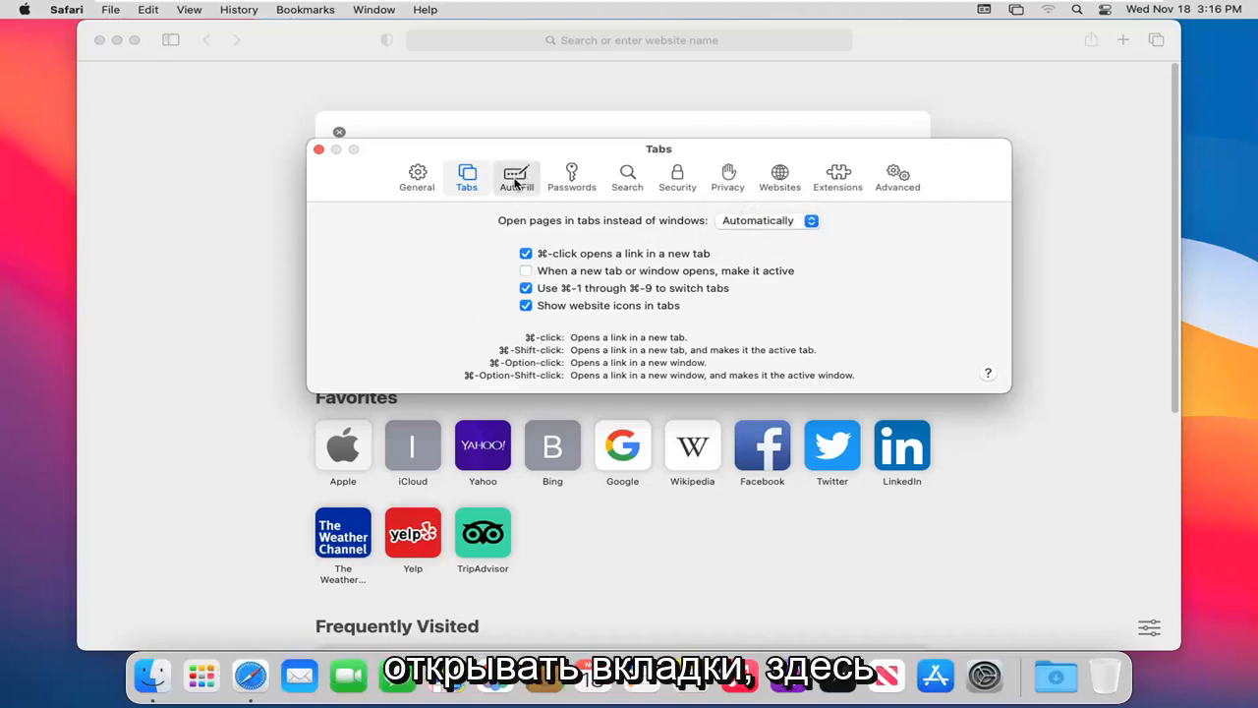
Show AutoFill preferences with contacts, passwords, credit cards and other forms enabled
{"action": "left_click", "coordinate": [516, 177]}
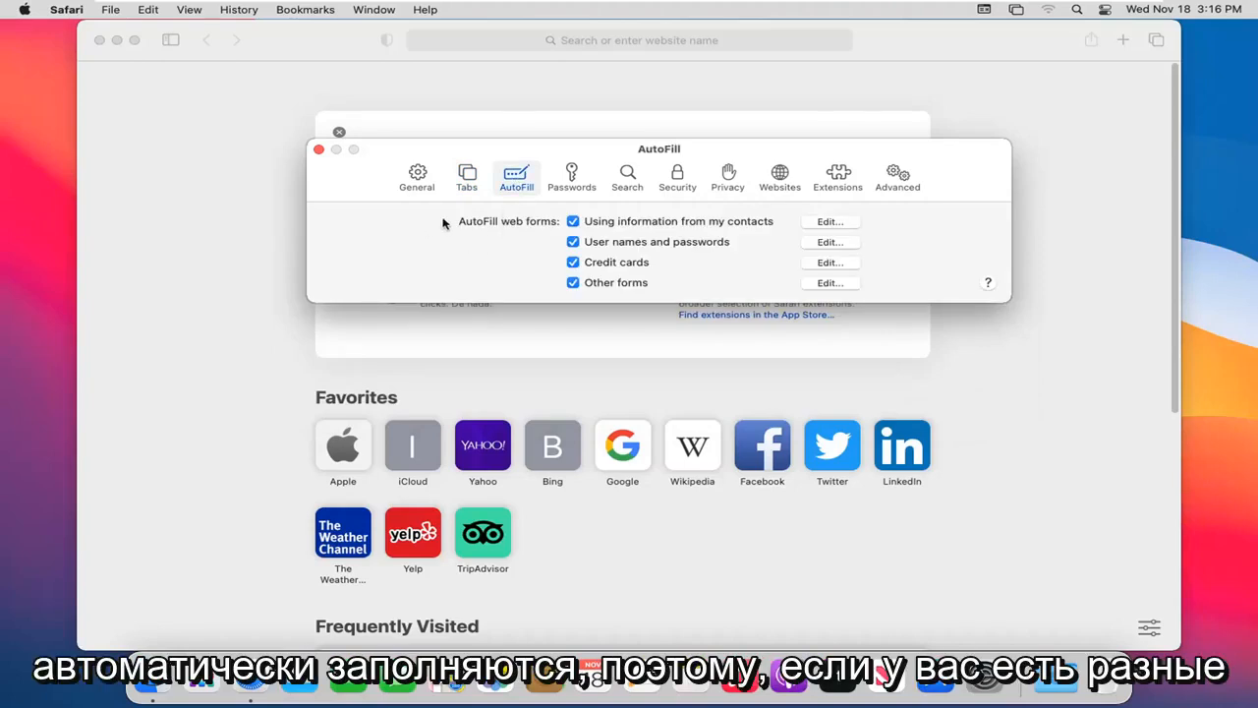
{"action": "mouse_move", "coordinate": [442, 263]}
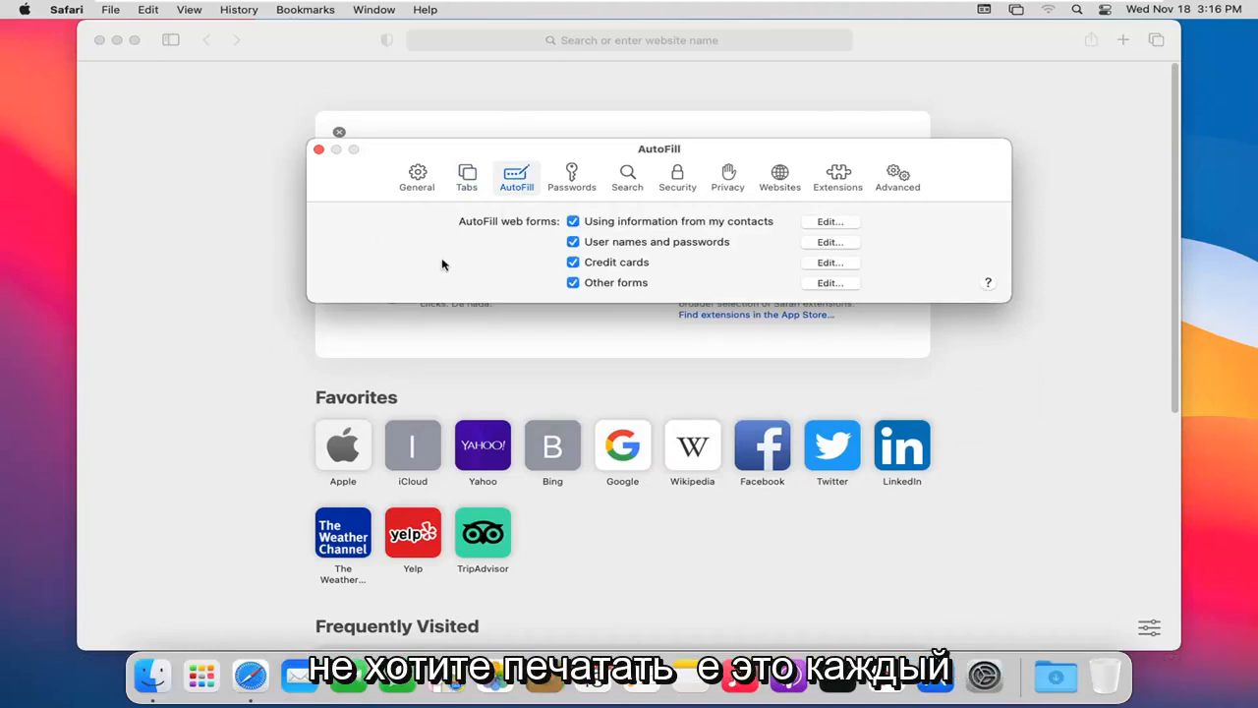
{"action": "mouse_move", "coordinate": [475, 255]}
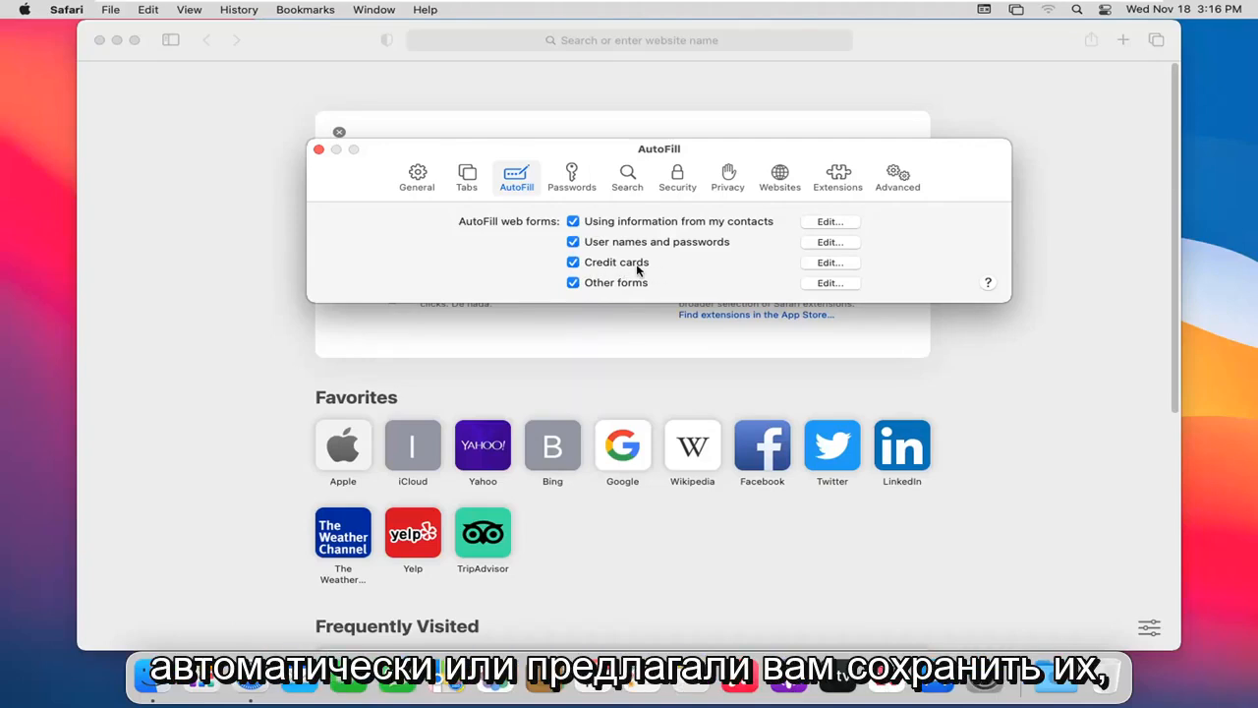
{"action": "mouse_move", "coordinate": [589, 272]}
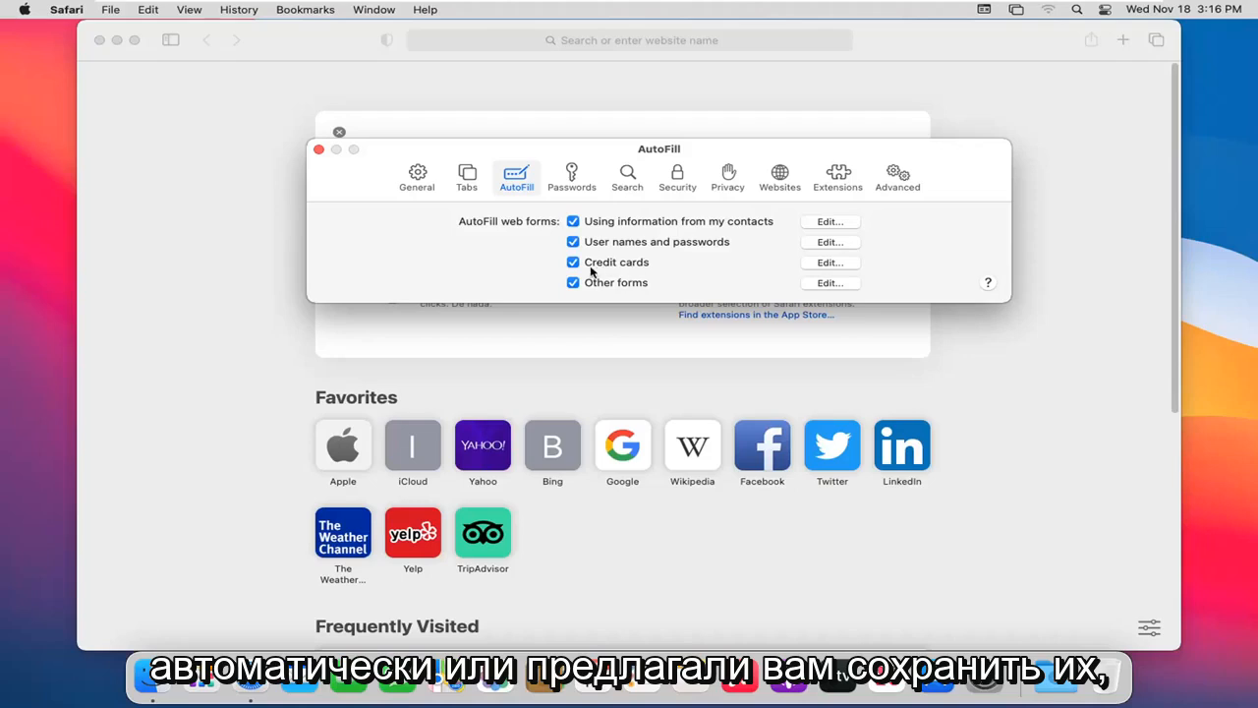
{"action": "mouse_move", "coordinate": [639, 249]}
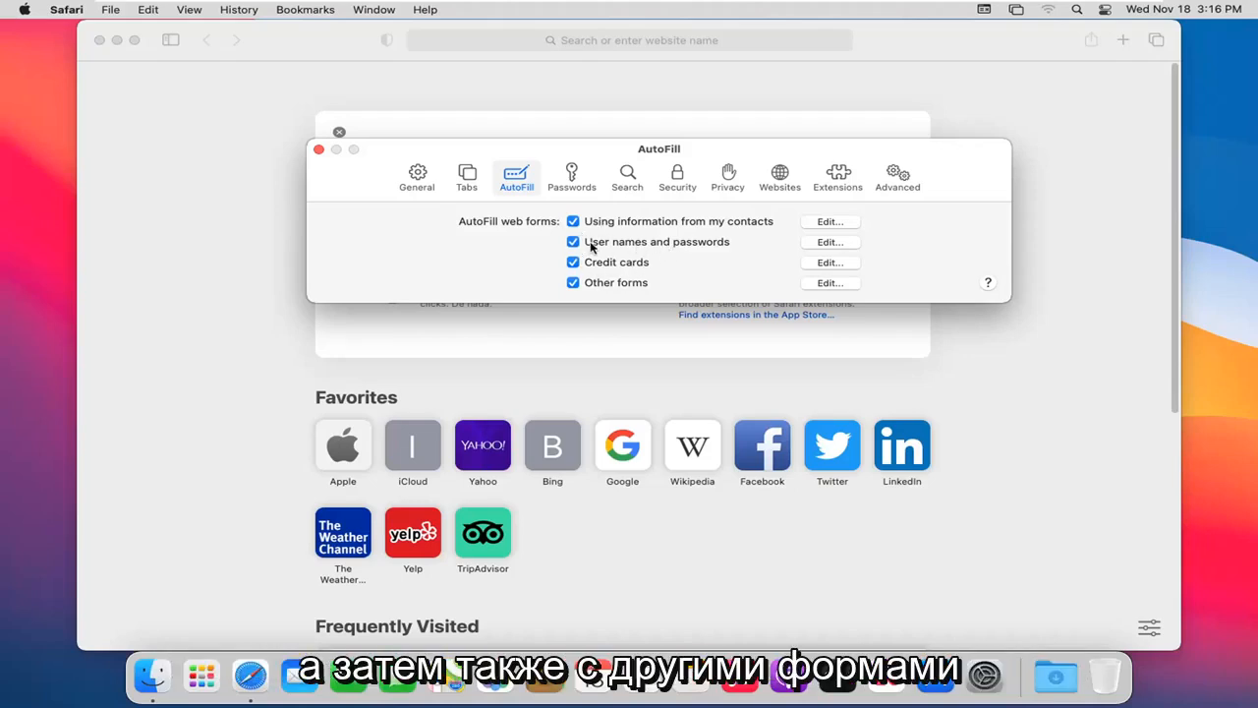
{"action": "mouse_move", "coordinate": [752, 233]}
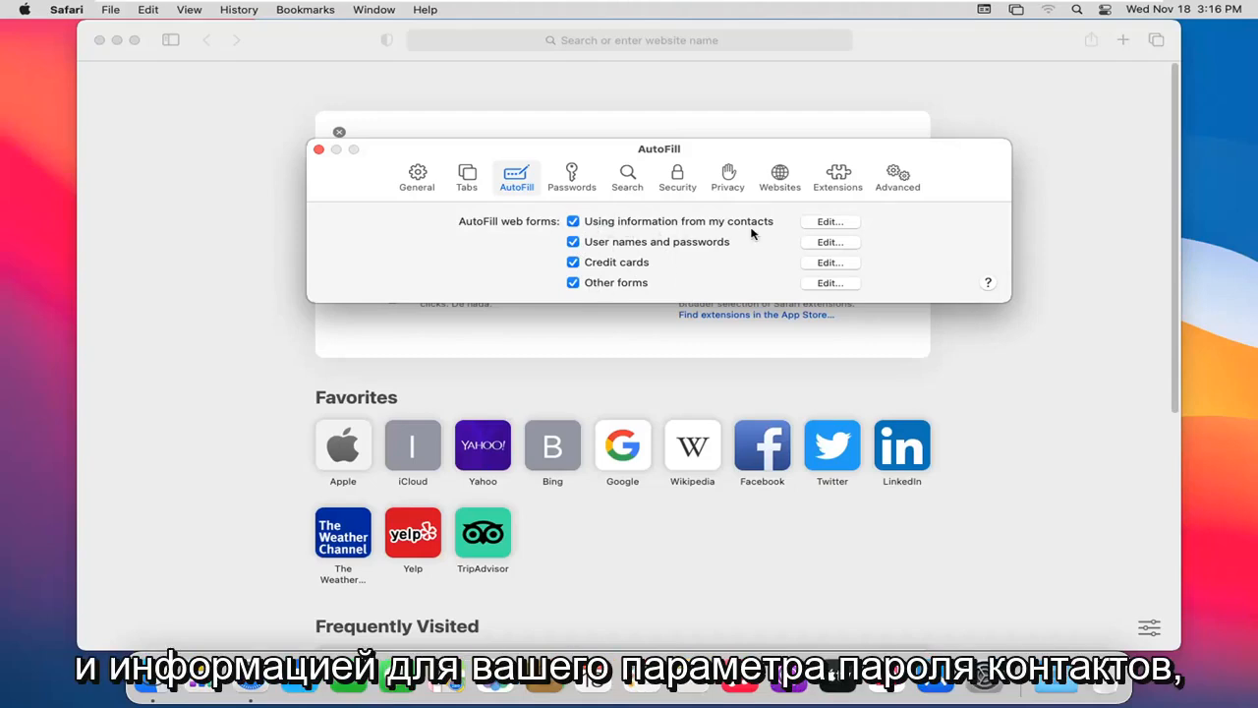
Unlock the Passwords preferences with the Mac account password, revealing an empty list
{"action": "left_click", "coordinate": [571, 177]}
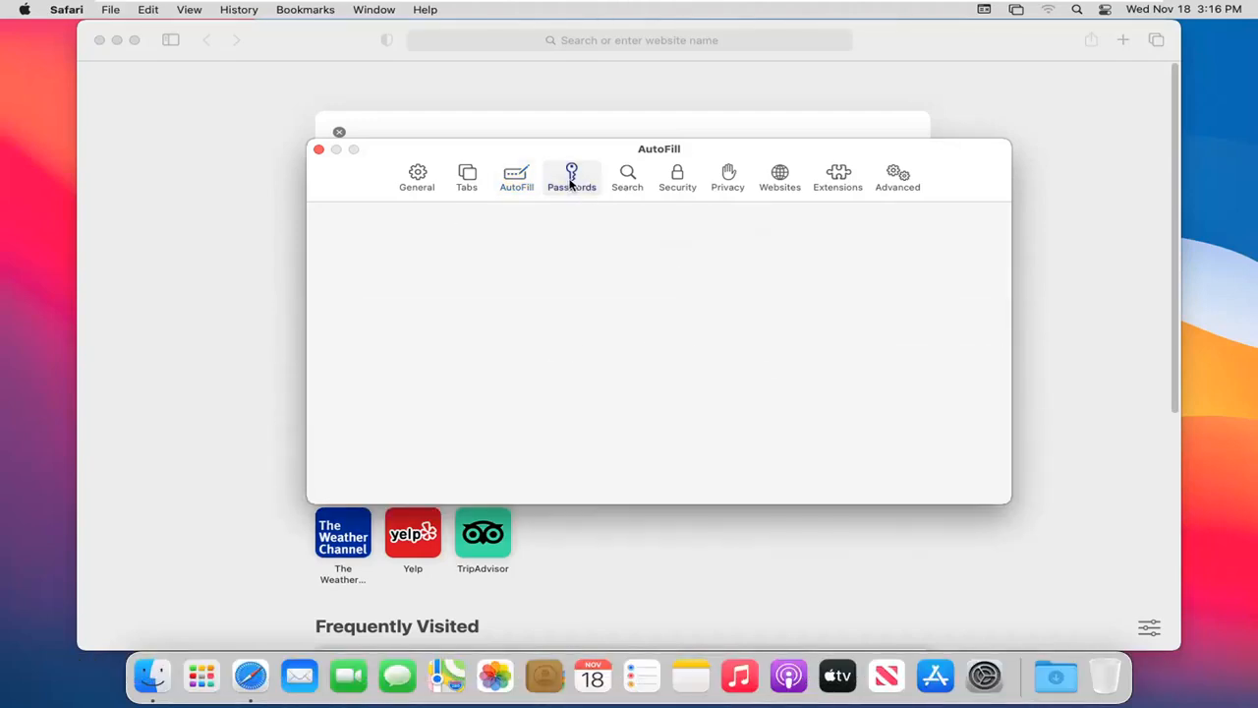
{"action": "left_click", "coordinate": [572, 177]}
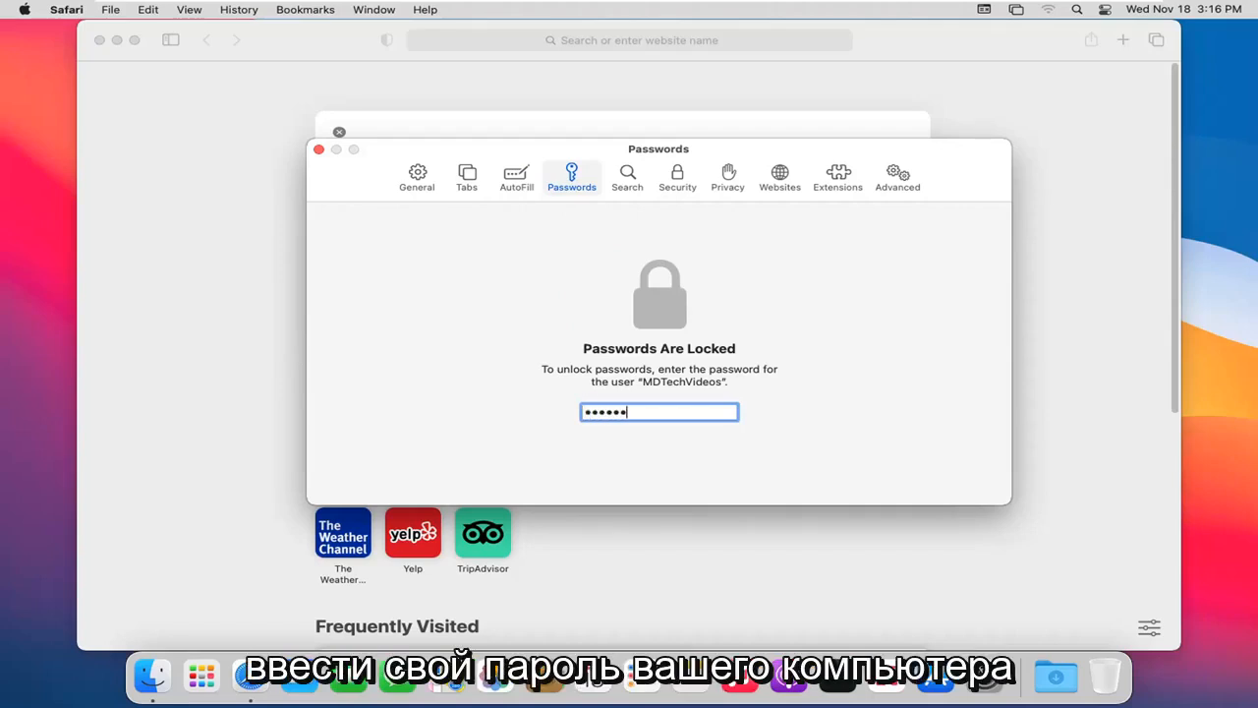
{"action": "key", "text": "Return"}
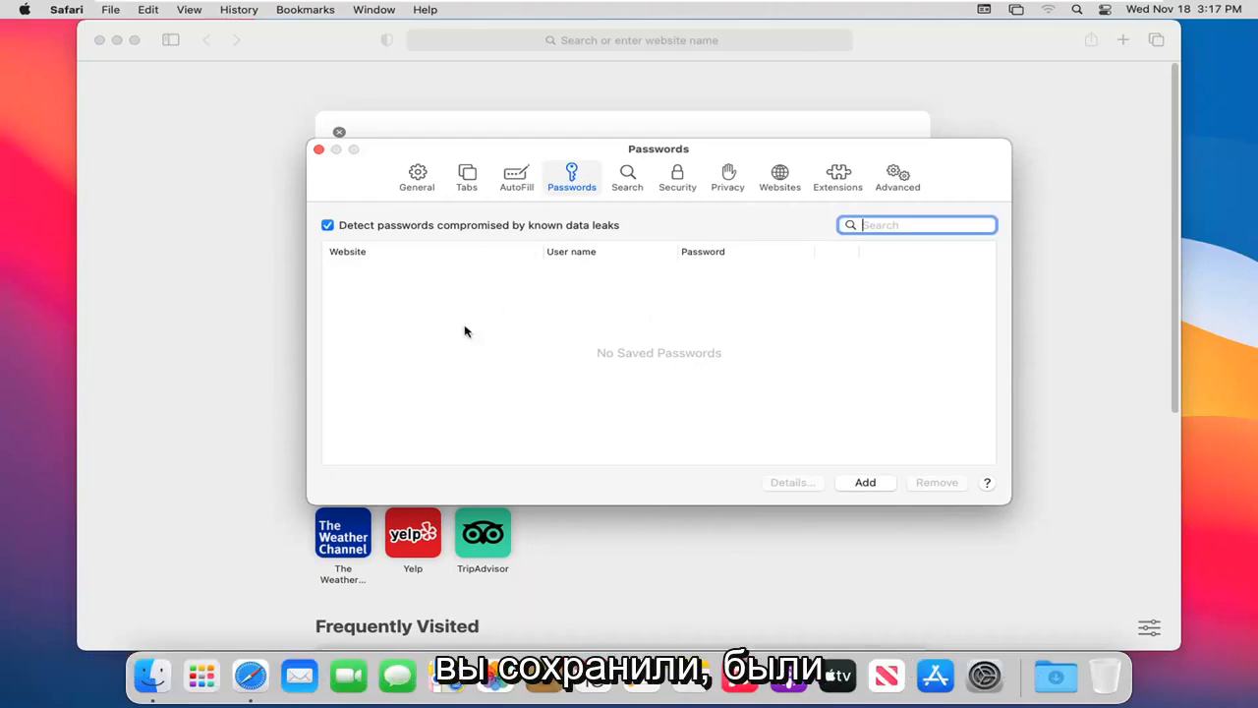
{"action": "mouse_move", "coordinate": [592, 372]}
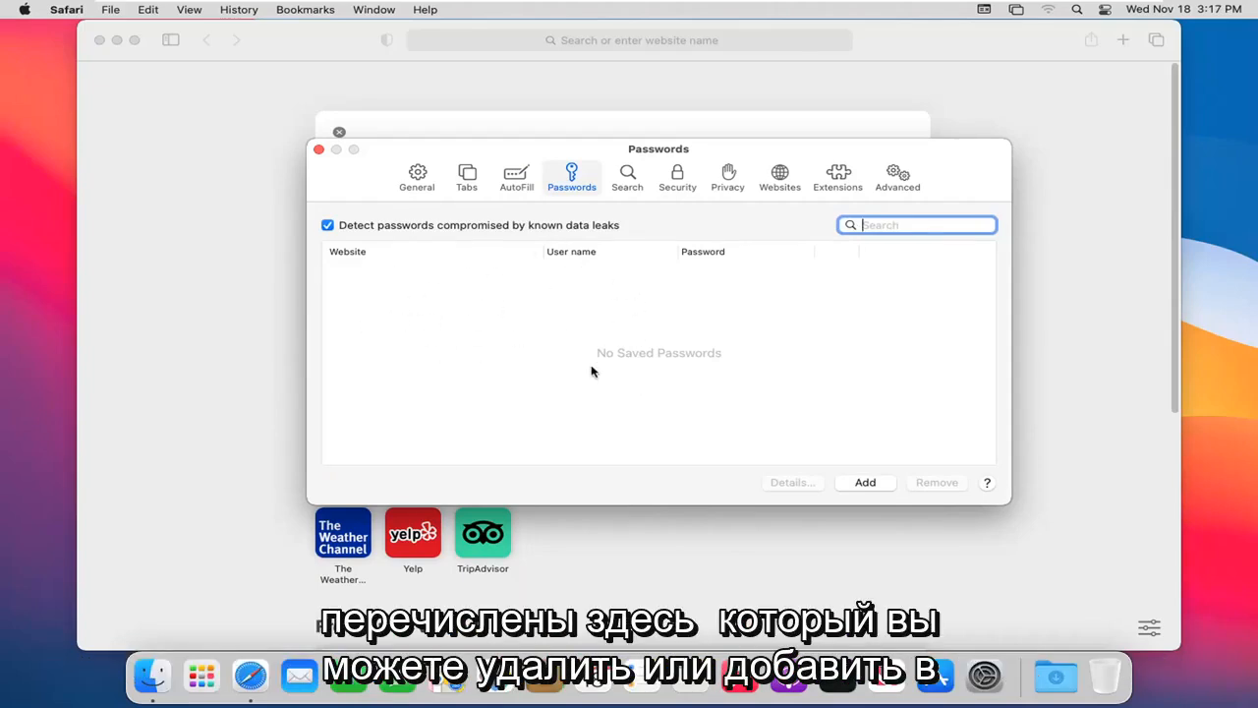
{"action": "mouse_move", "coordinate": [562, 341]}
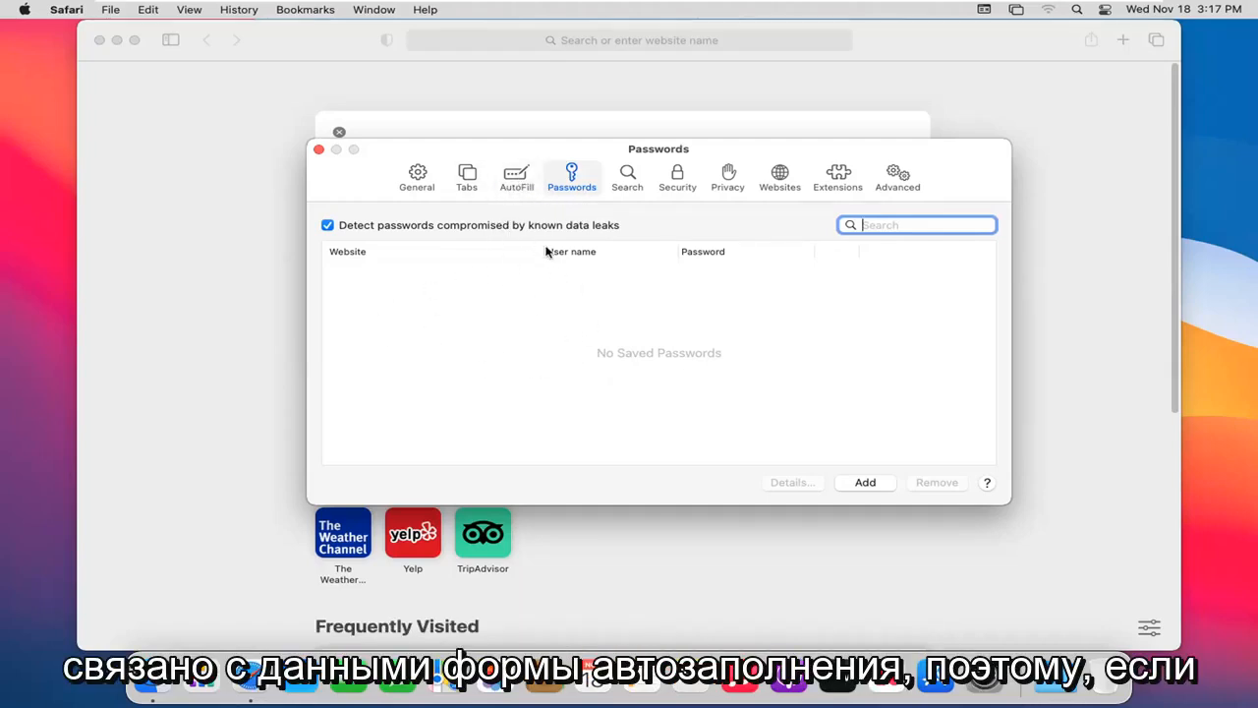
{"action": "mouse_move", "coordinate": [306, 328]}
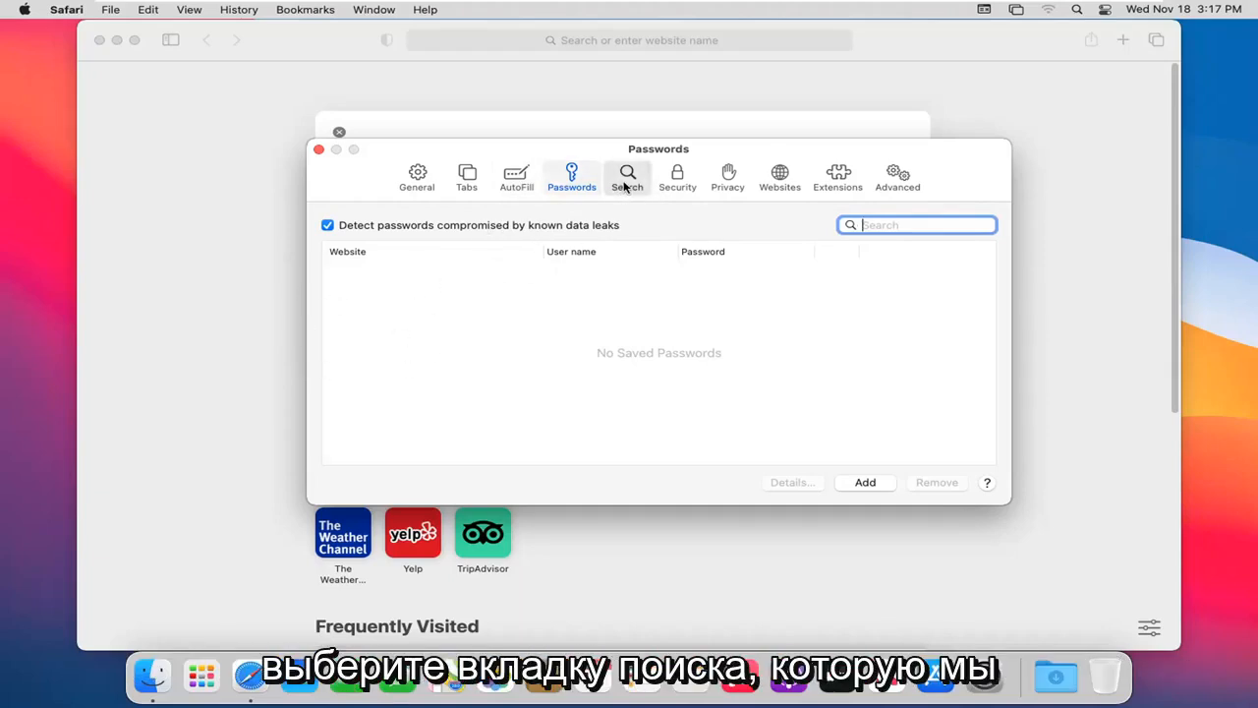
Show Search preferences and keep Google as the search engine
{"action": "left_click", "coordinate": [627, 177]}
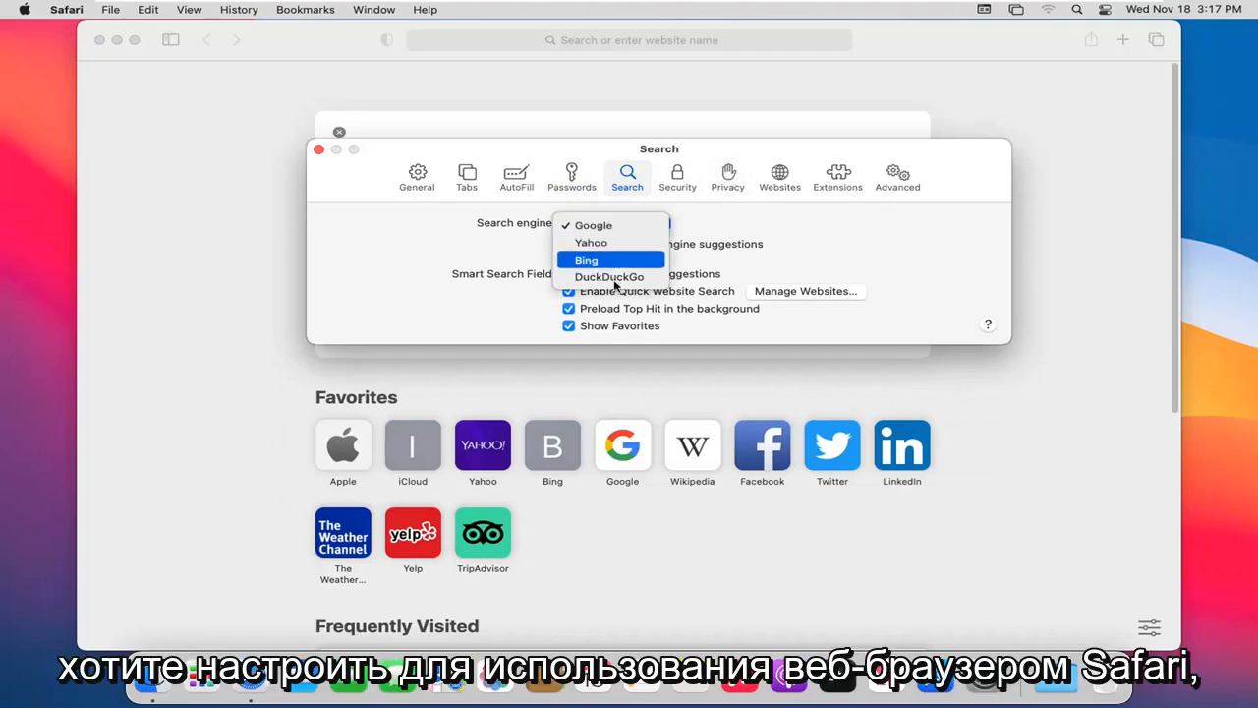
{"action": "mouse_move", "coordinate": [591, 243]}
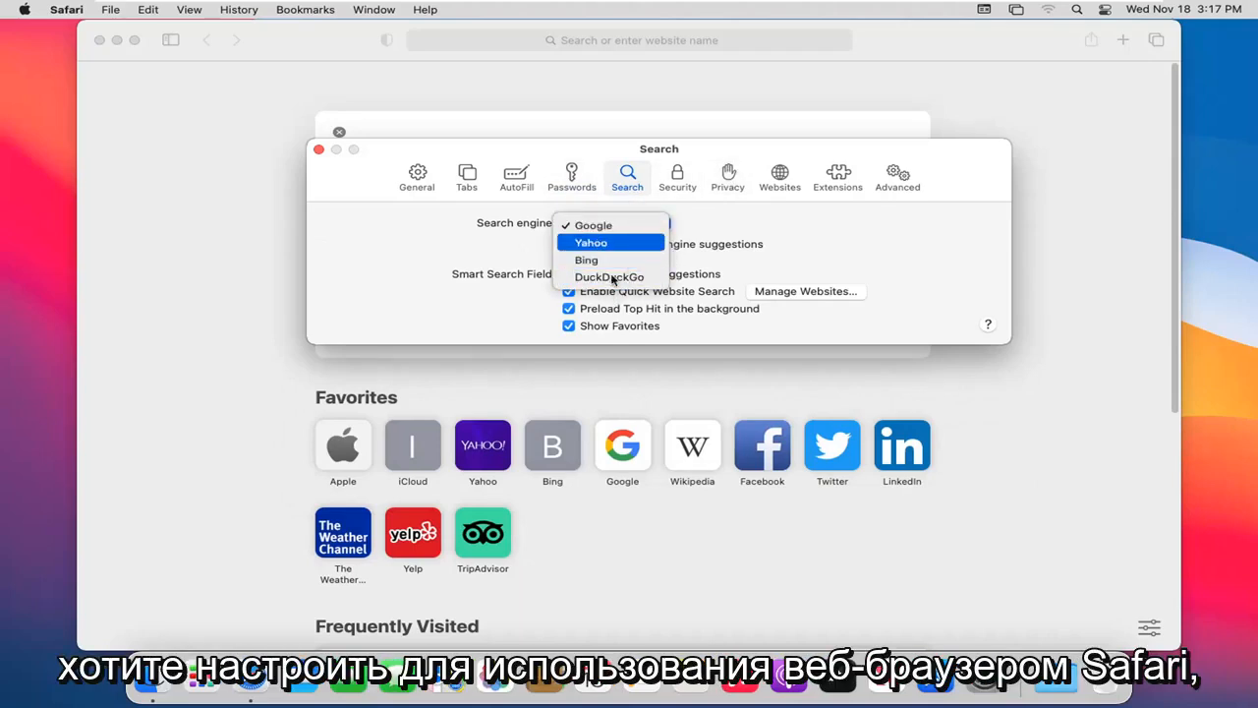
{"action": "left_click", "coordinate": [593, 225]}
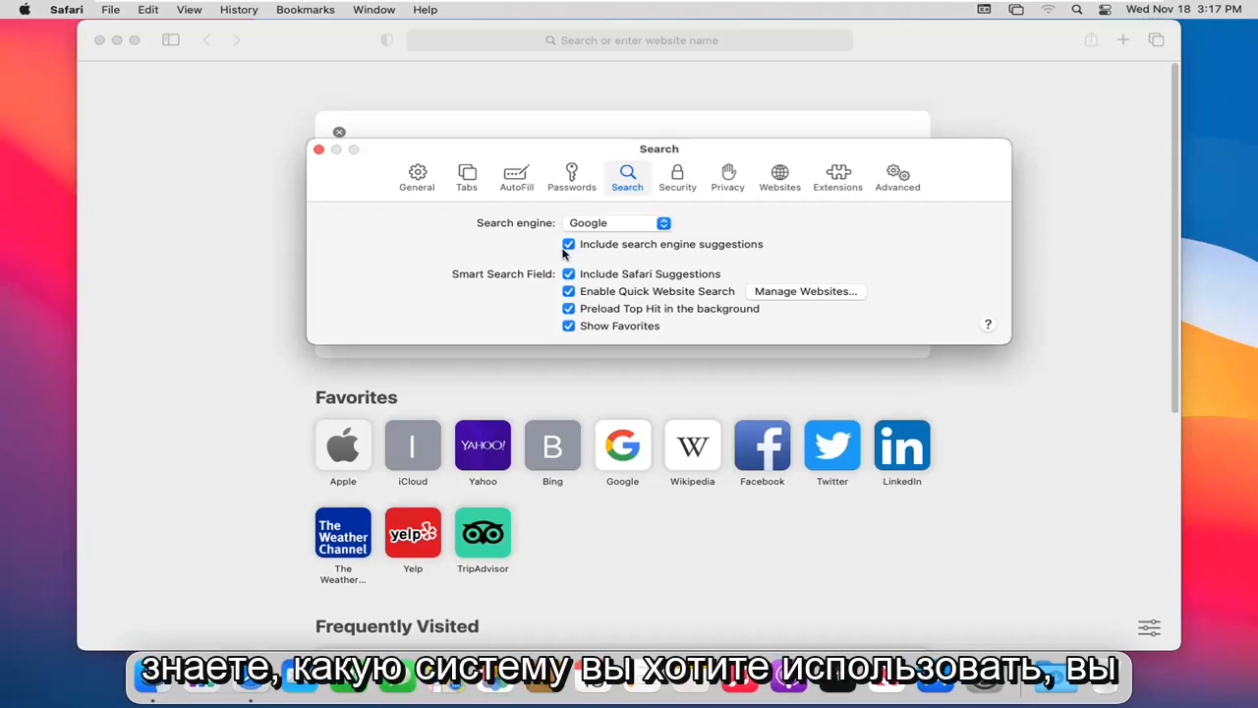
{"action": "mouse_move", "coordinate": [549, 267]}
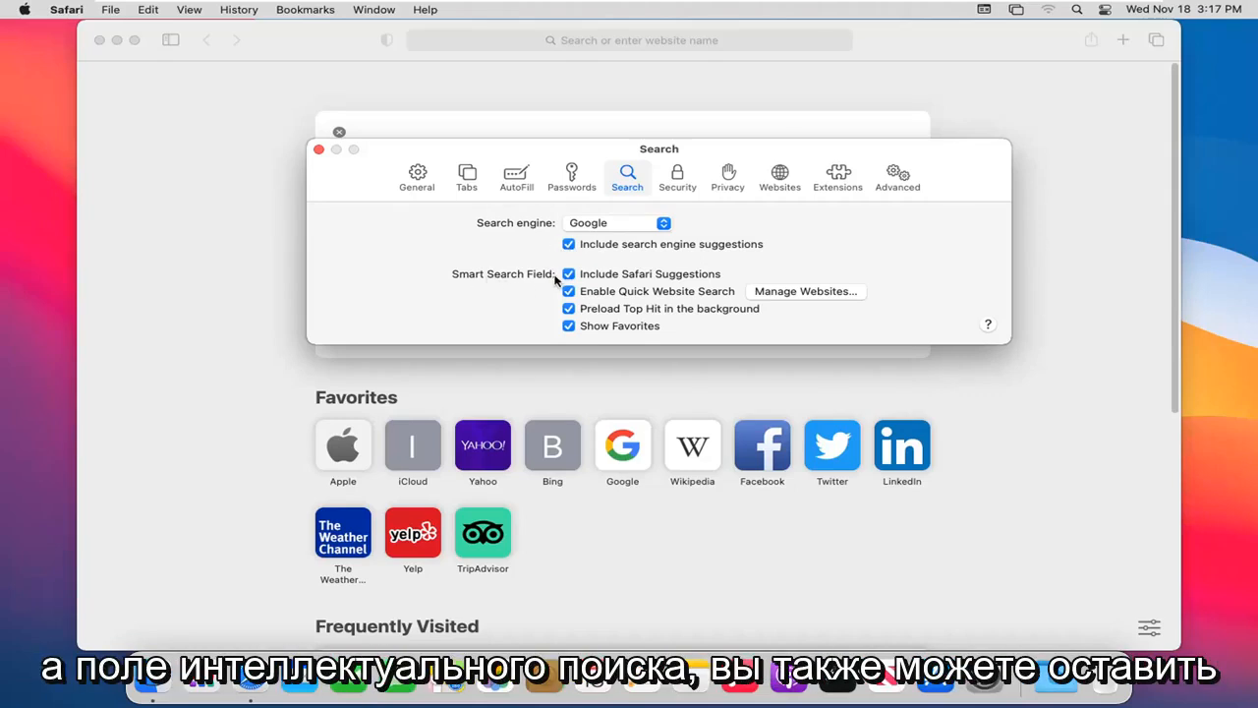
{"action": "mouse_move", "coordinate": [649, 288]}
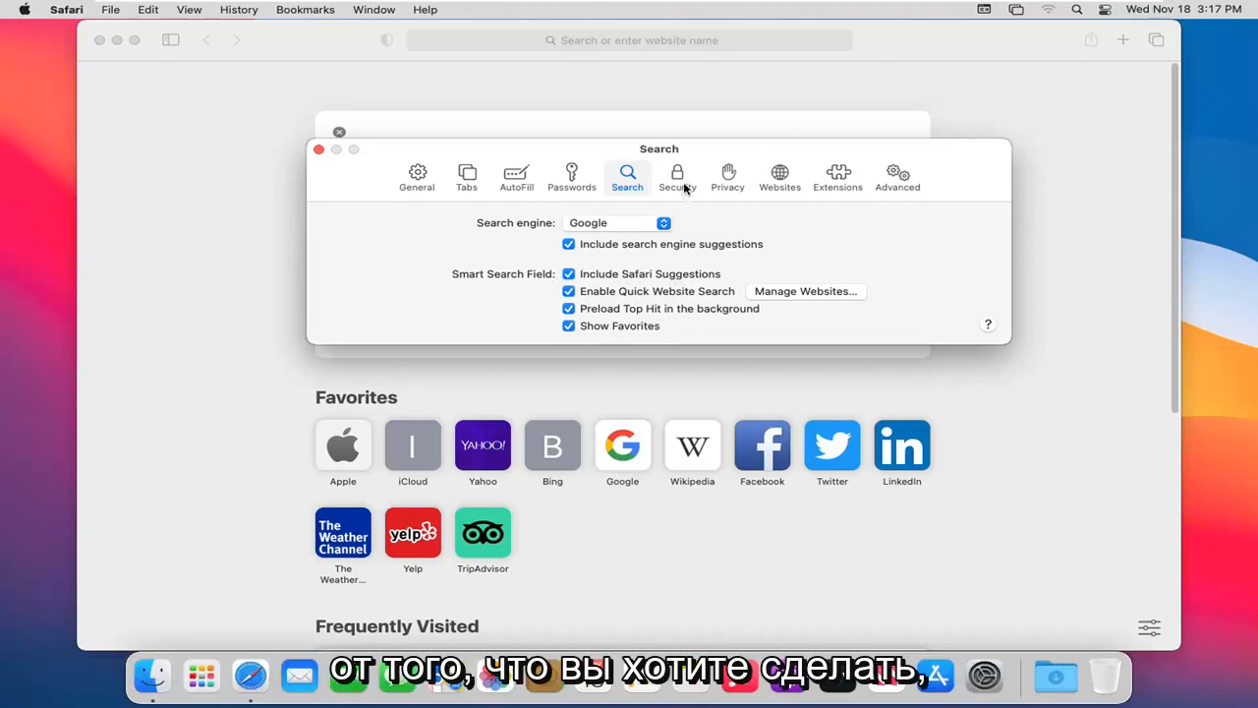
Show Security preferences with fraudulent-site warnings and JavaScript enabled
{"action": "left_click", "coordinate": [676, 177]}
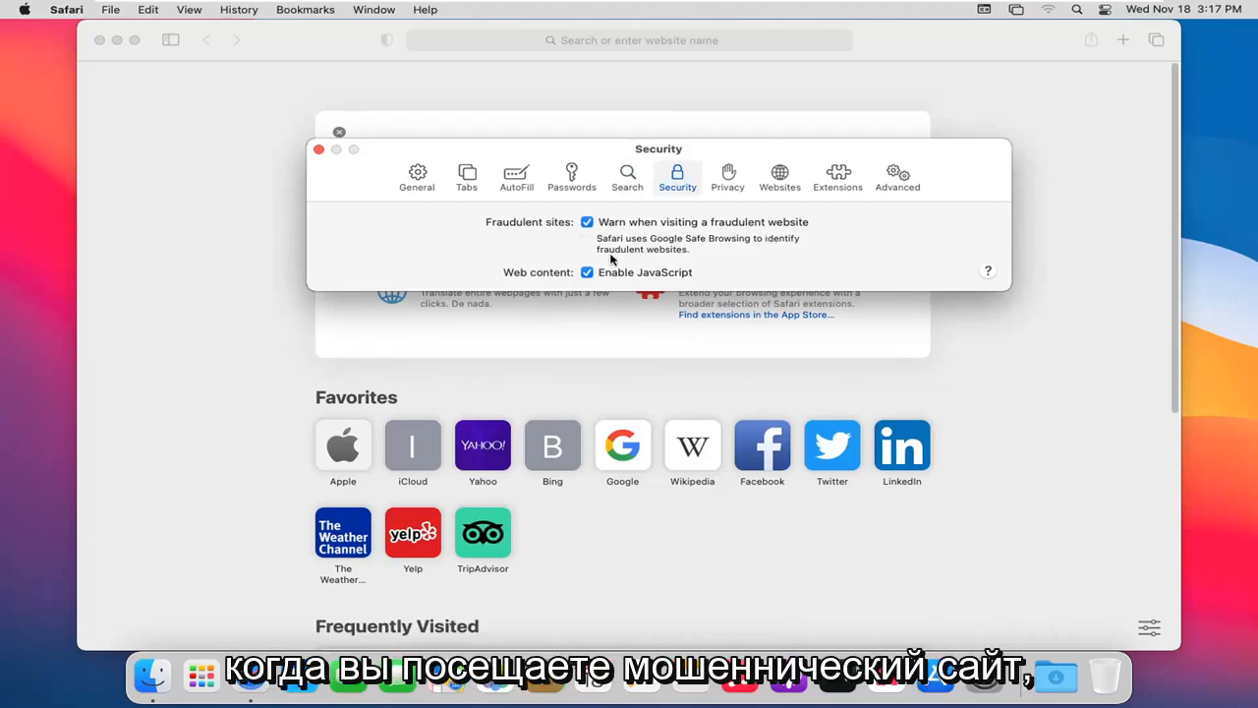
{"action": "mouse_move", "coordinate": [778, 254]}
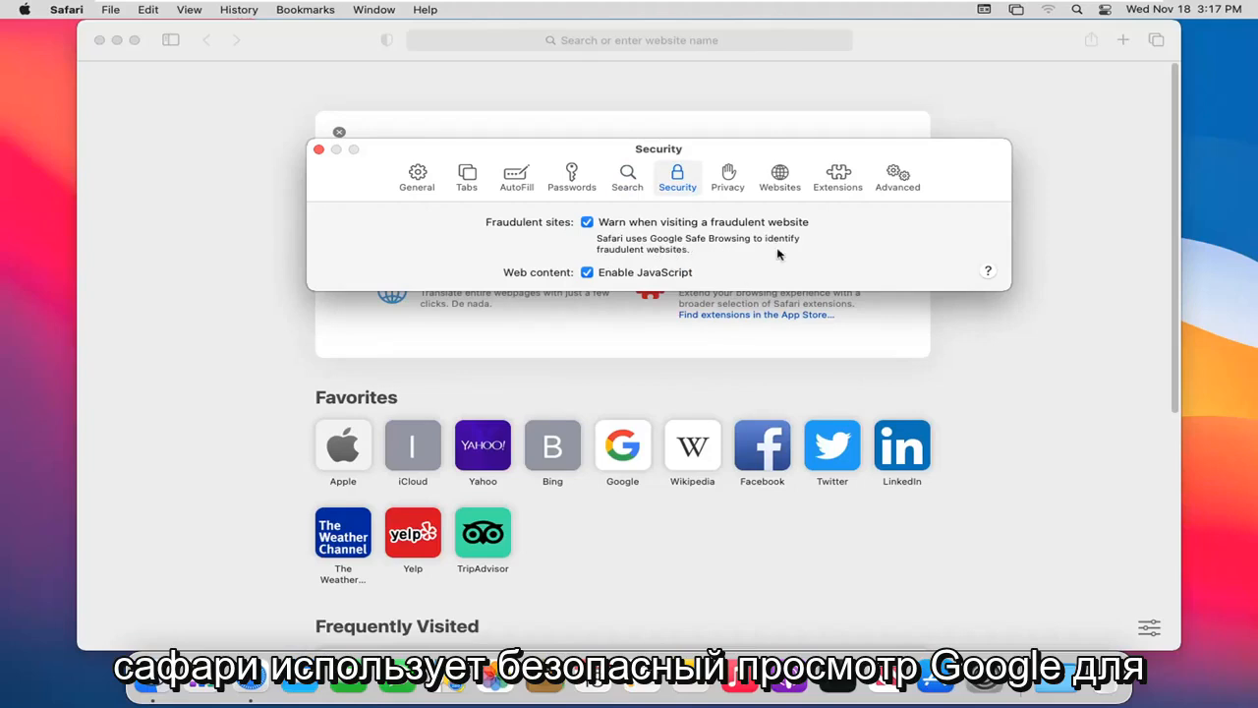
{"action": "left_click", "coordinate": [587, 222]}
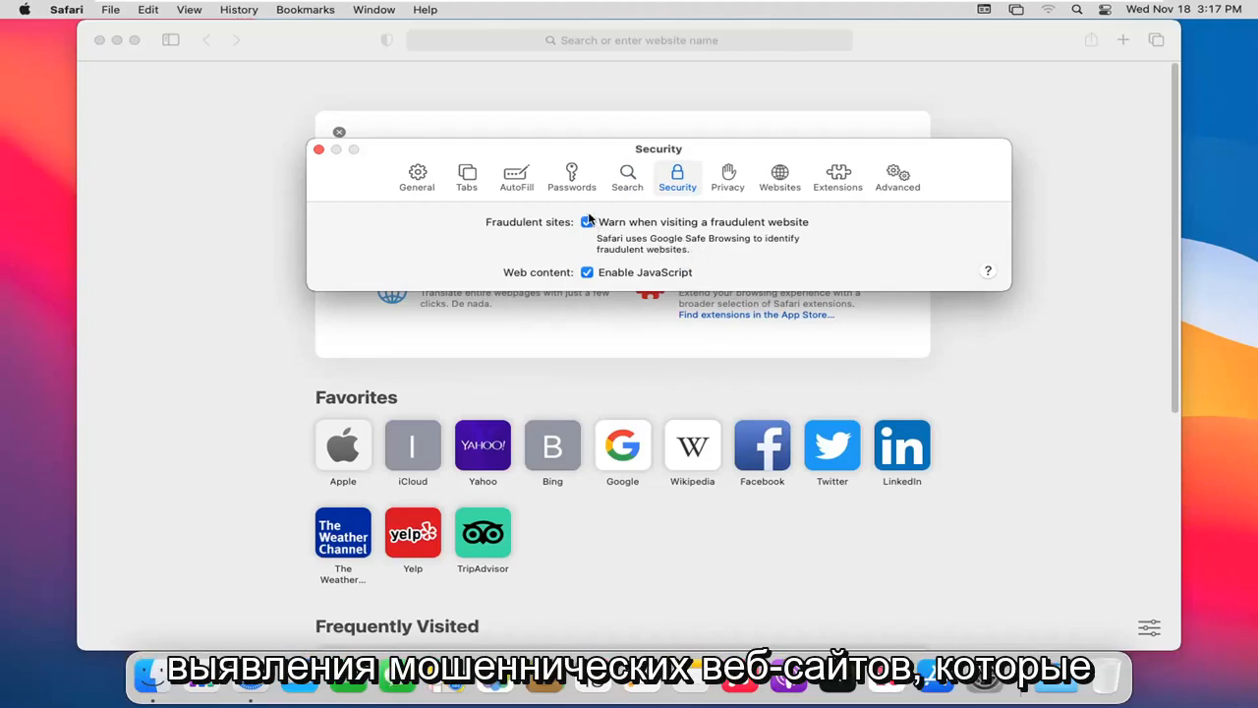
{"action": "left_click", "coordinate": [587, 222]}
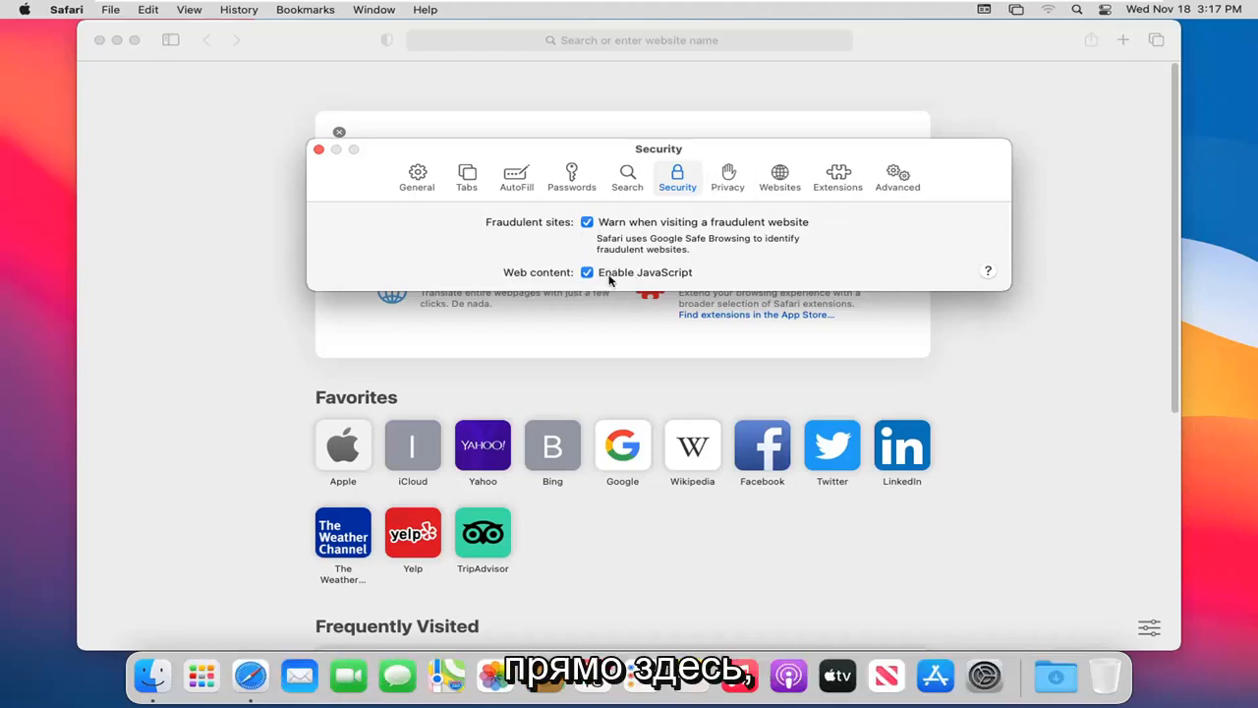
Show Privacy preferences with cross-site tracking prevented and all-cookie blocking off
{"action": "left_click", "coordinate": [727, 177]}
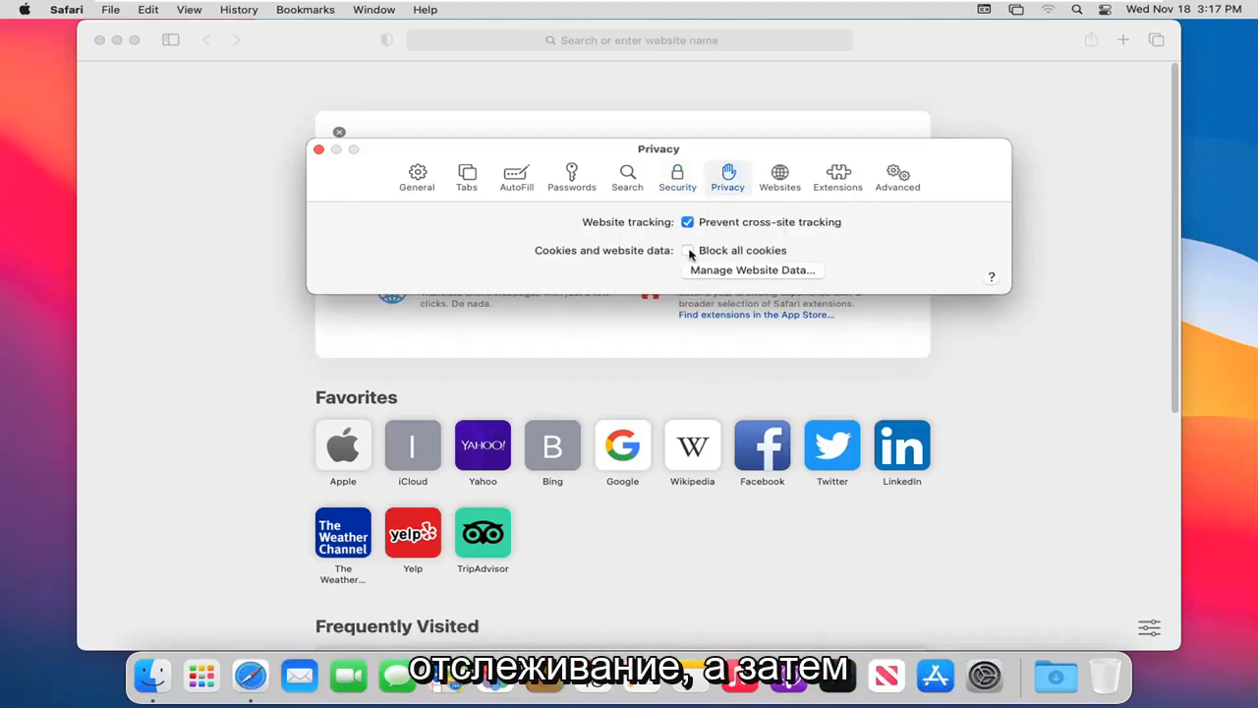
{"action": "left_click", "coordinate": [688, 250]}
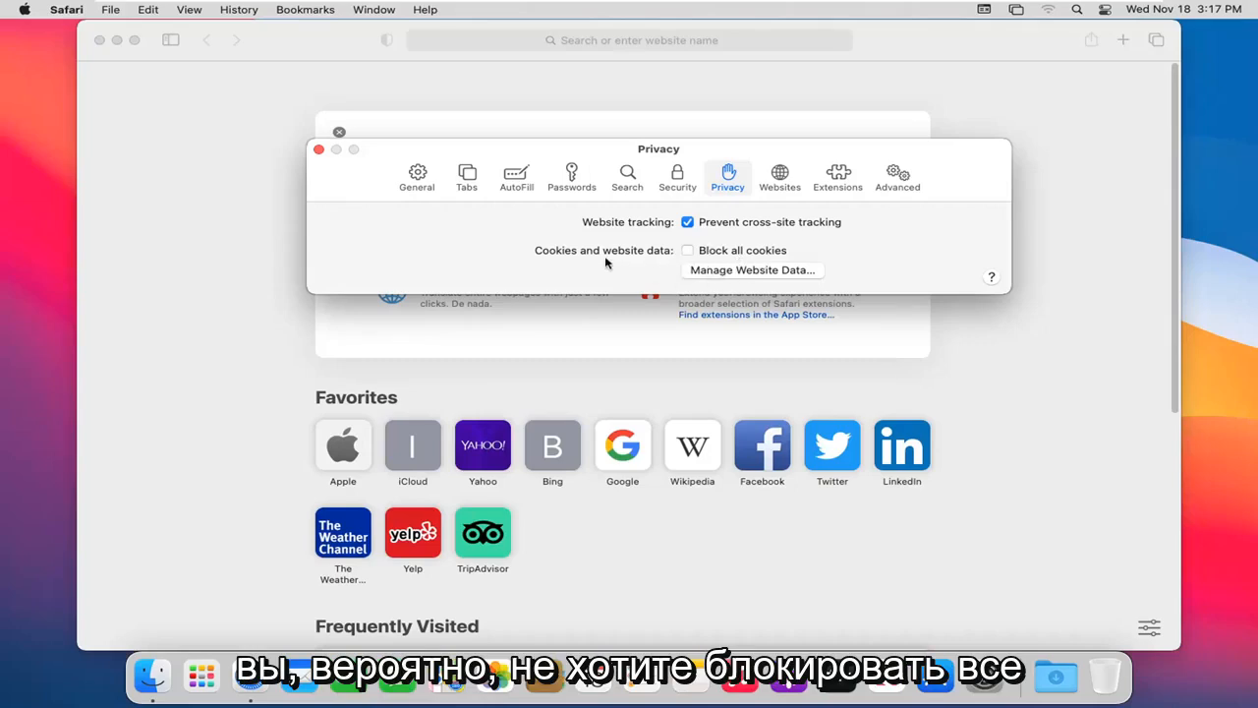
{"action": "mouse_move", "coordinate": [655, 249]}
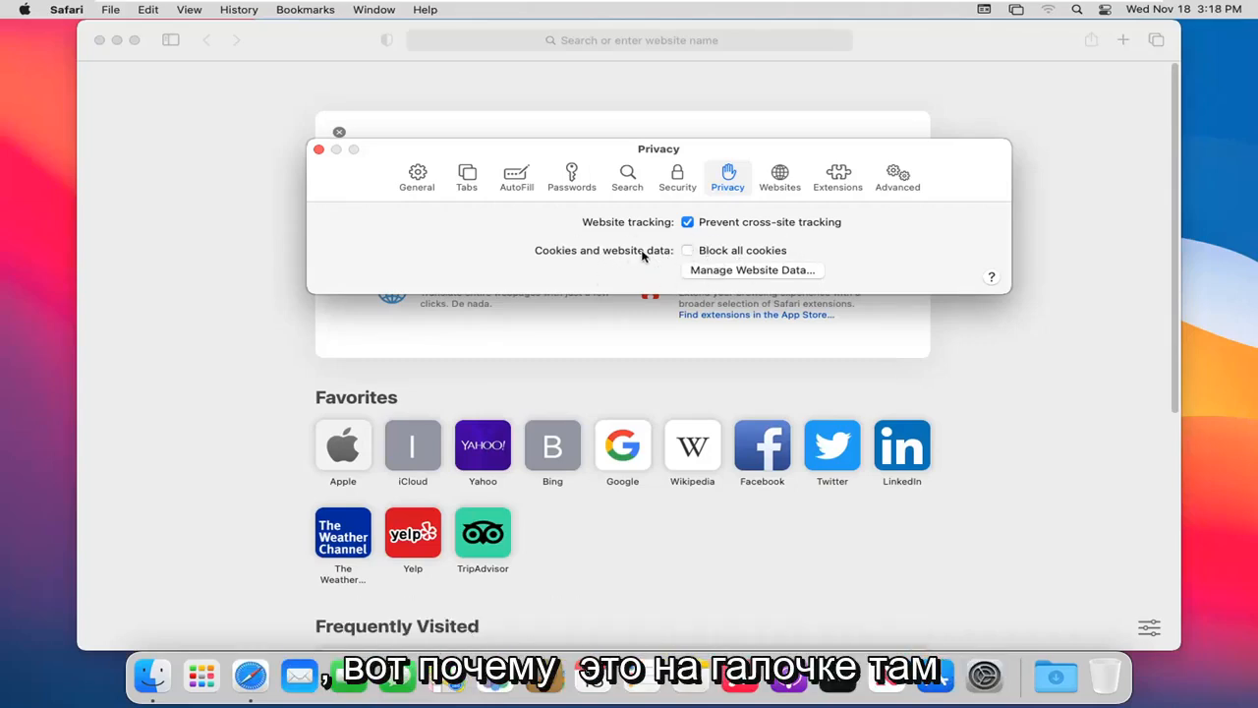
Show Websites preferences, where Reader has no configured websites
{"action": "left_click", "coordinate": [780, 177]}
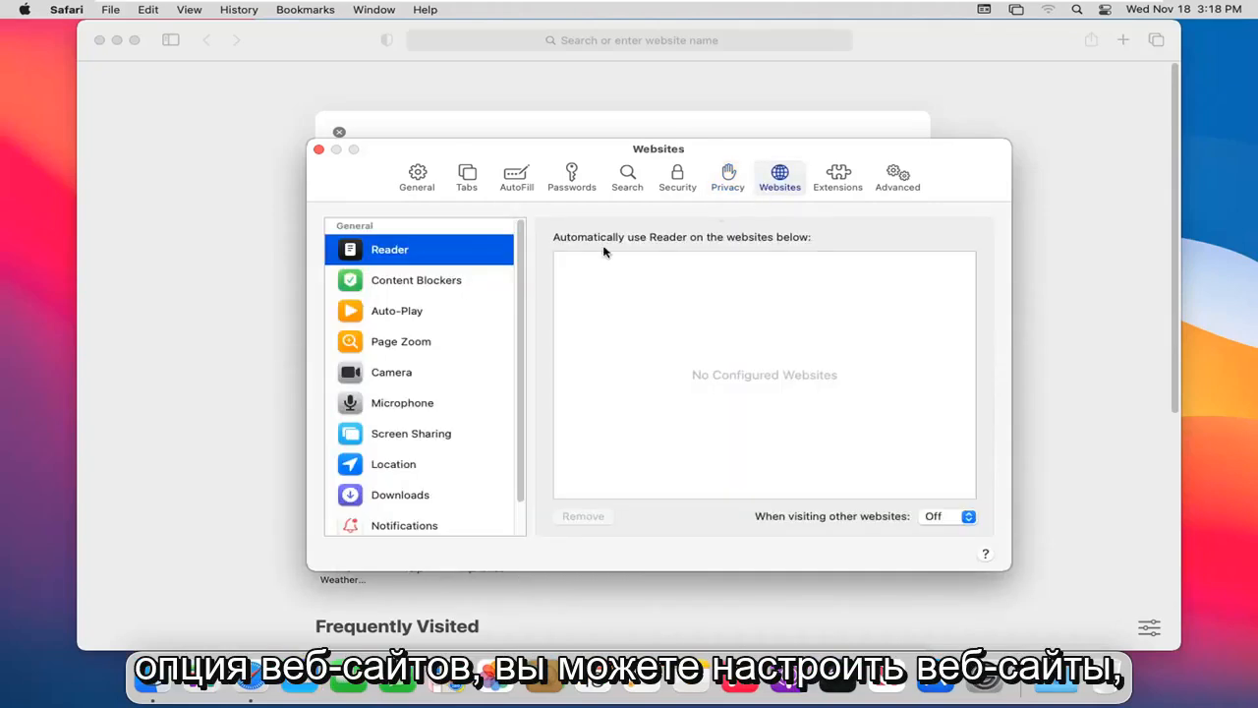
{"action": "mouse_move", "coordinate": [661, 285]}
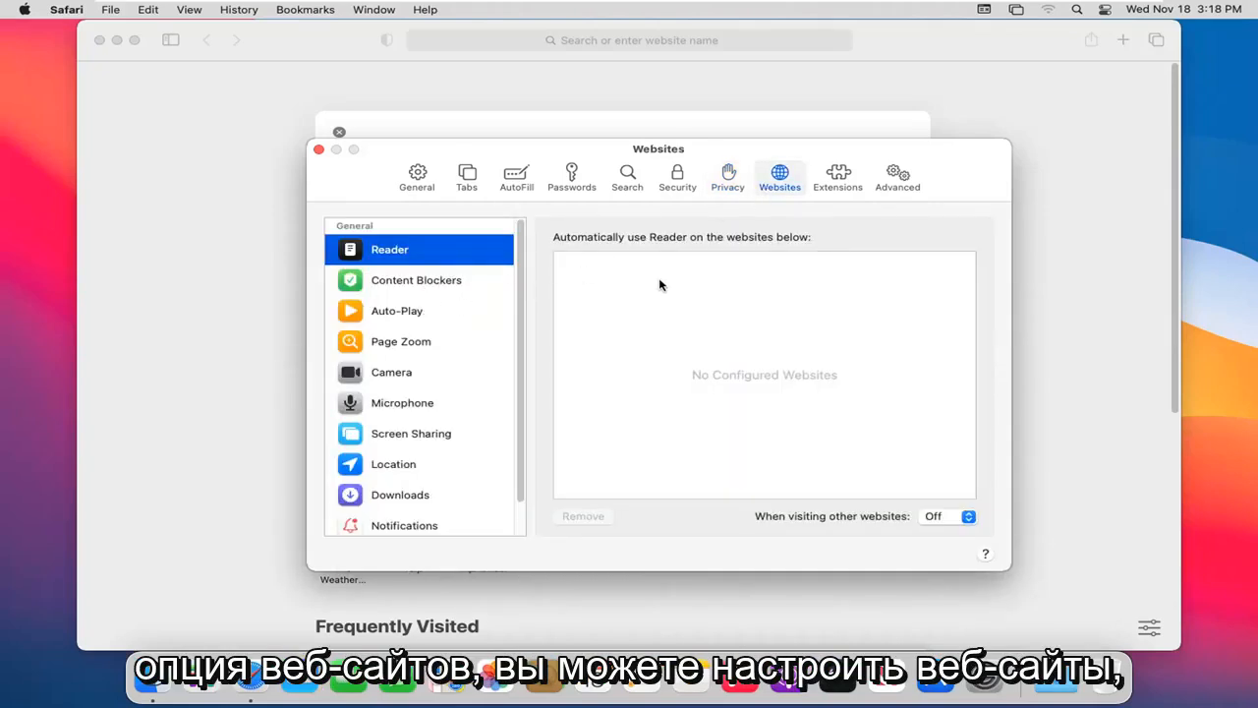
{"action": "mouse_move", "coordinate": [427, 305]}
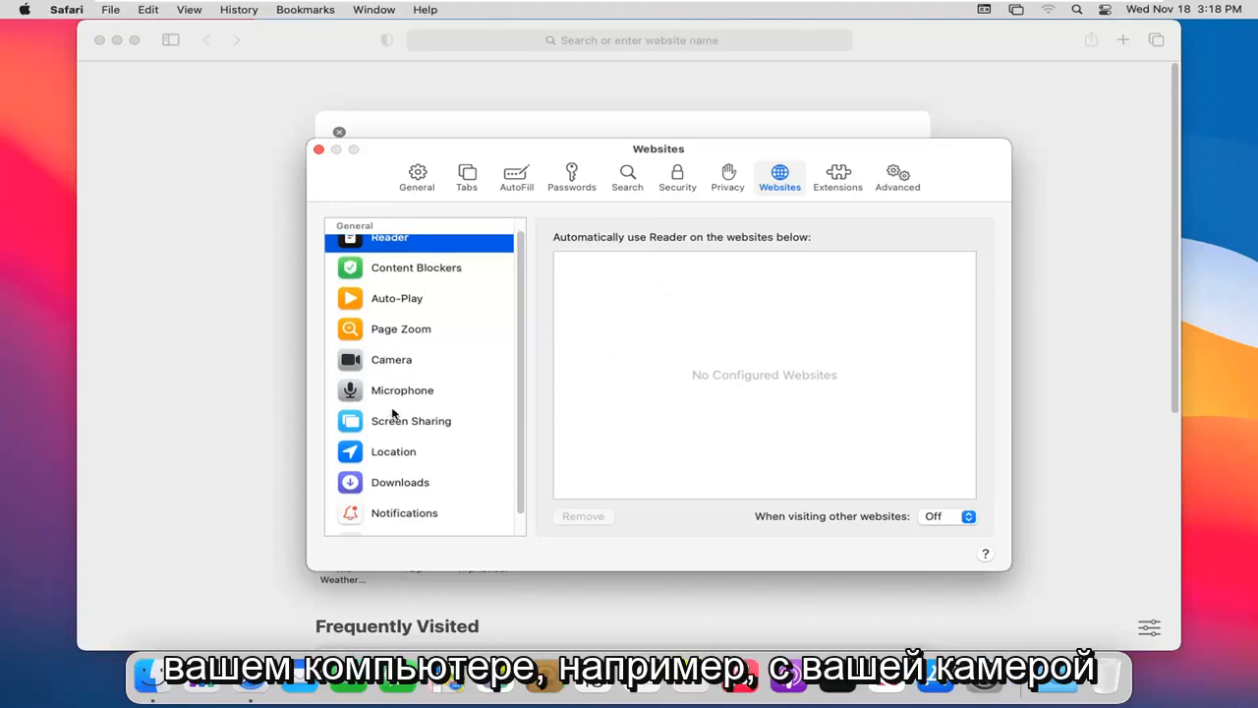
{"action": "mouse_move", "coordinate": [465, 354]}
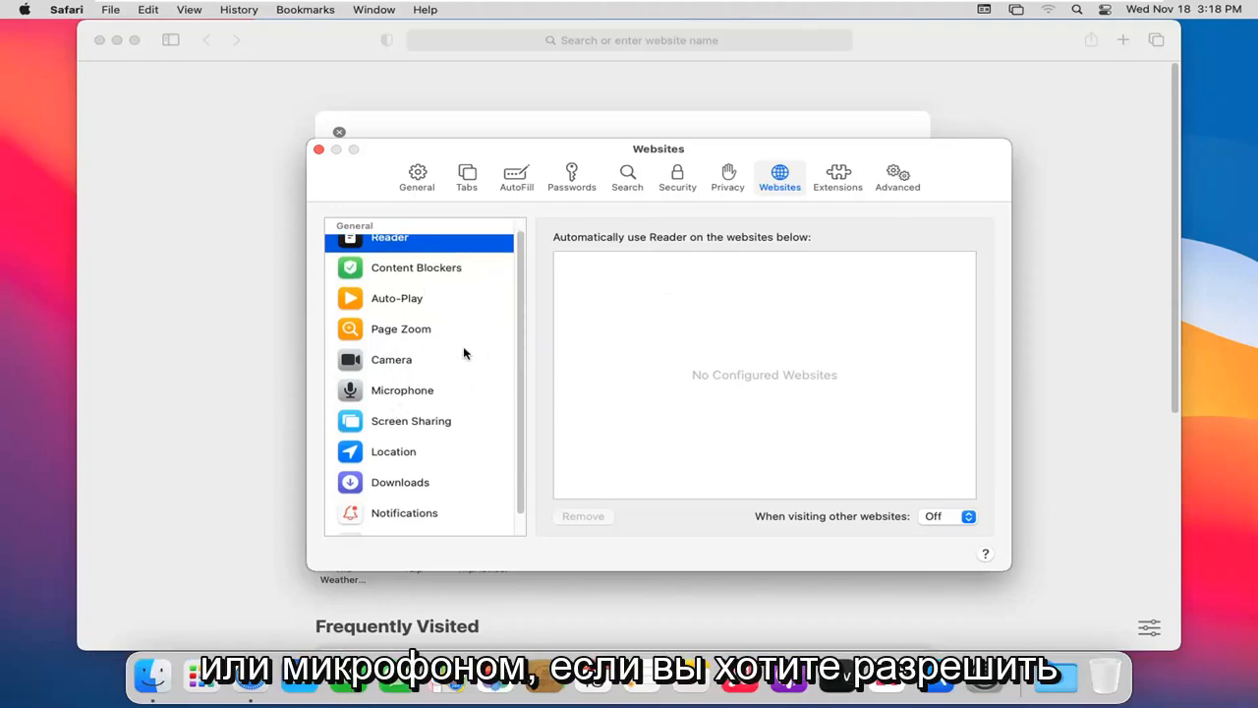
{"action": "mouse_move", "coordinate": [361, 376]}
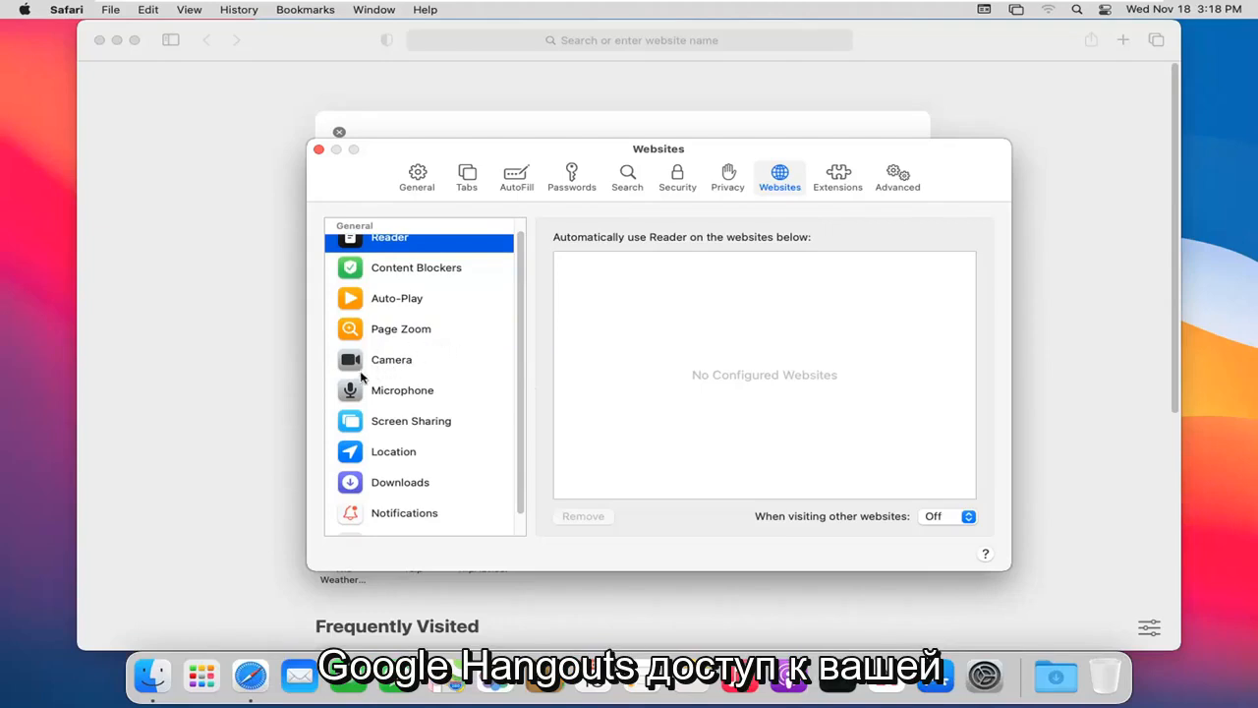
{"action": "mouse_move", "coordinate": [804, 345]}
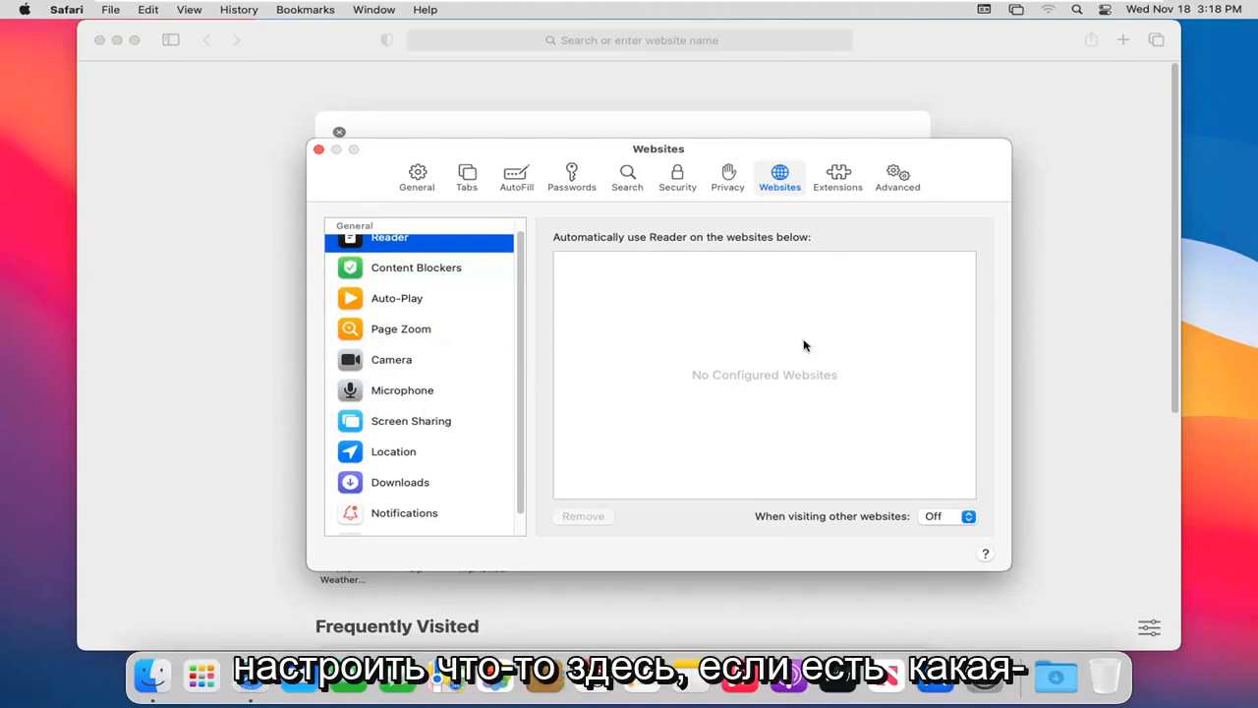
{"action": "mouse_move", "coordinate": [167, 212]}
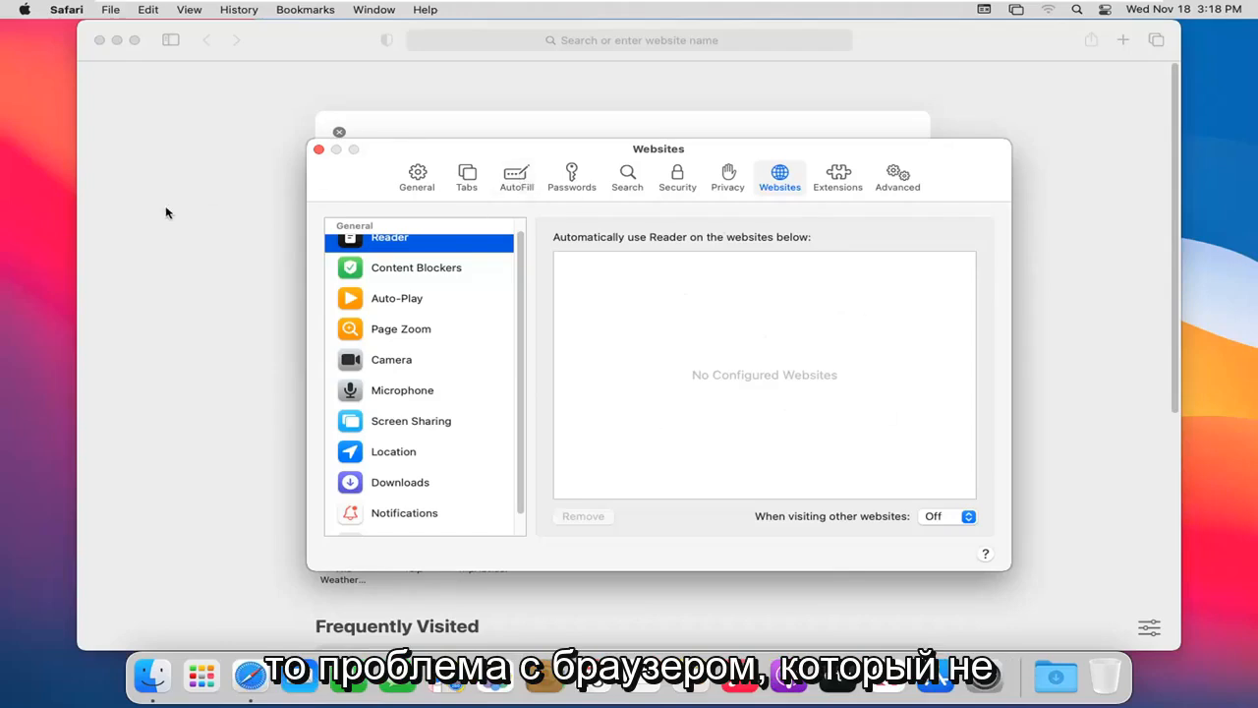
{"action": "mouse_move", "coordinate": [692, 393]}
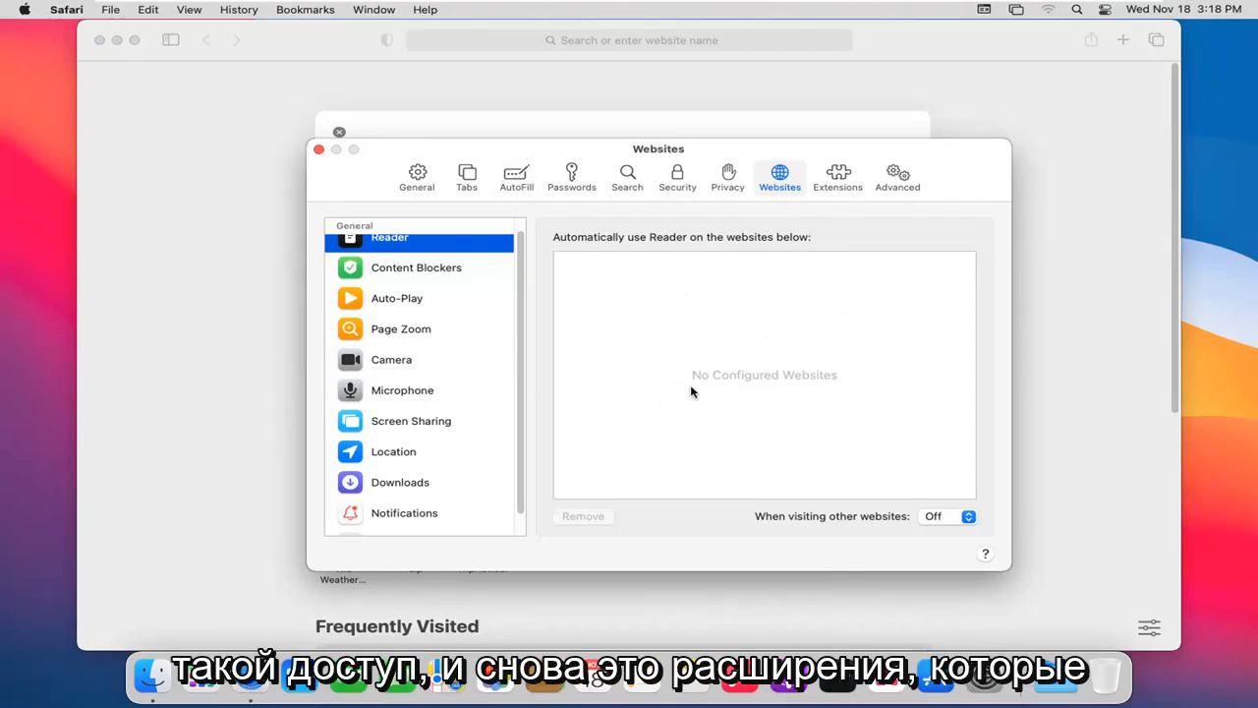
Show Extensions preferences, which list no installed extensions
{"action": "left_click", "coordinate": [837, 177]}
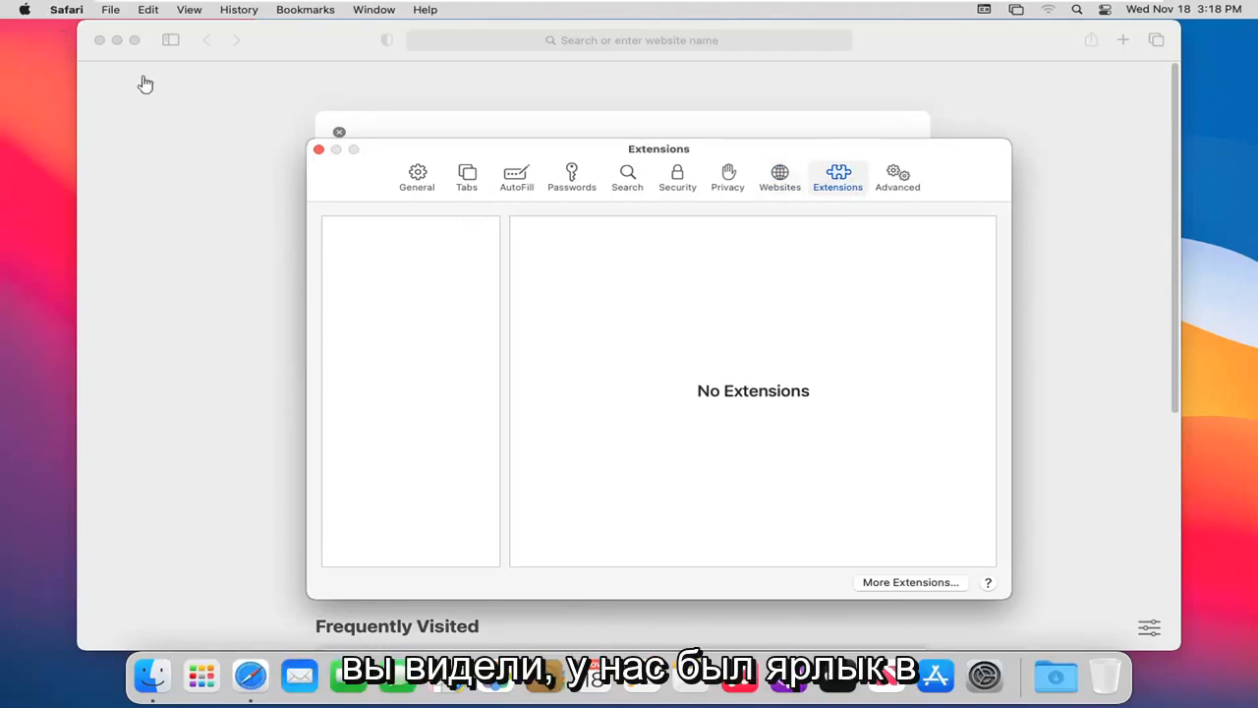
{"action": "mouse_move", "coordinate": [868, 355]}
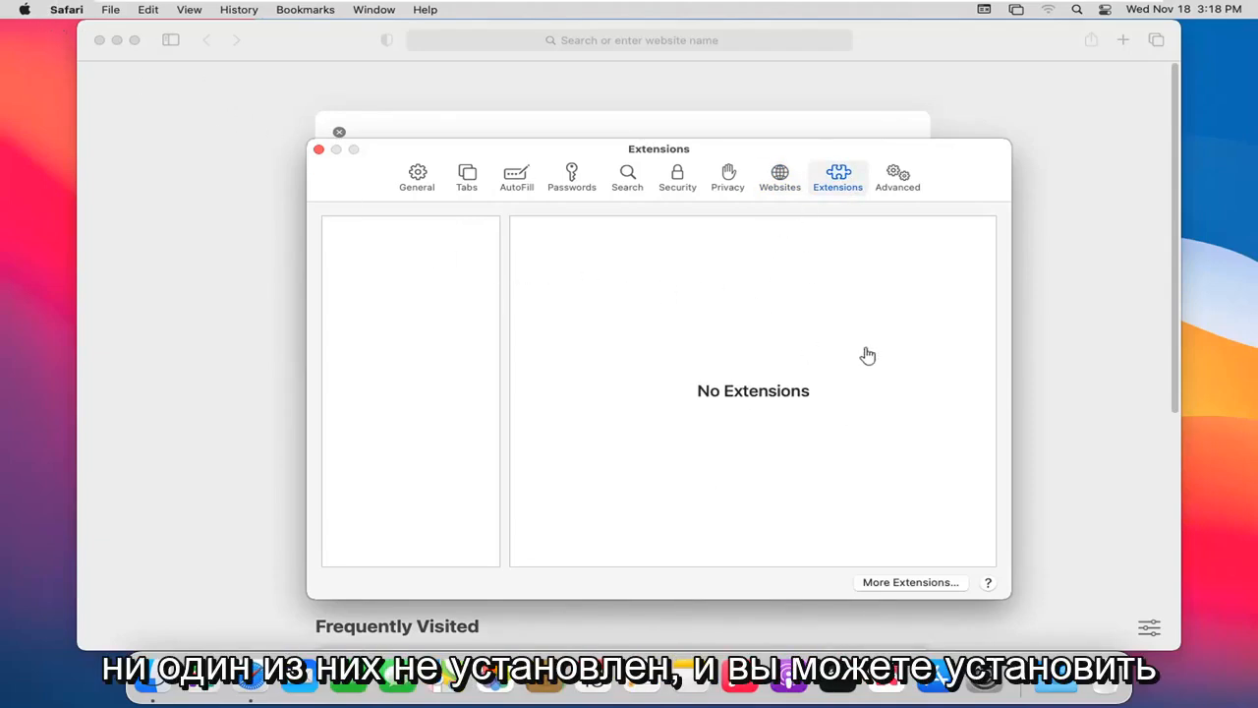
{"action": "mouse_move", "coordinate": [900, 597]}
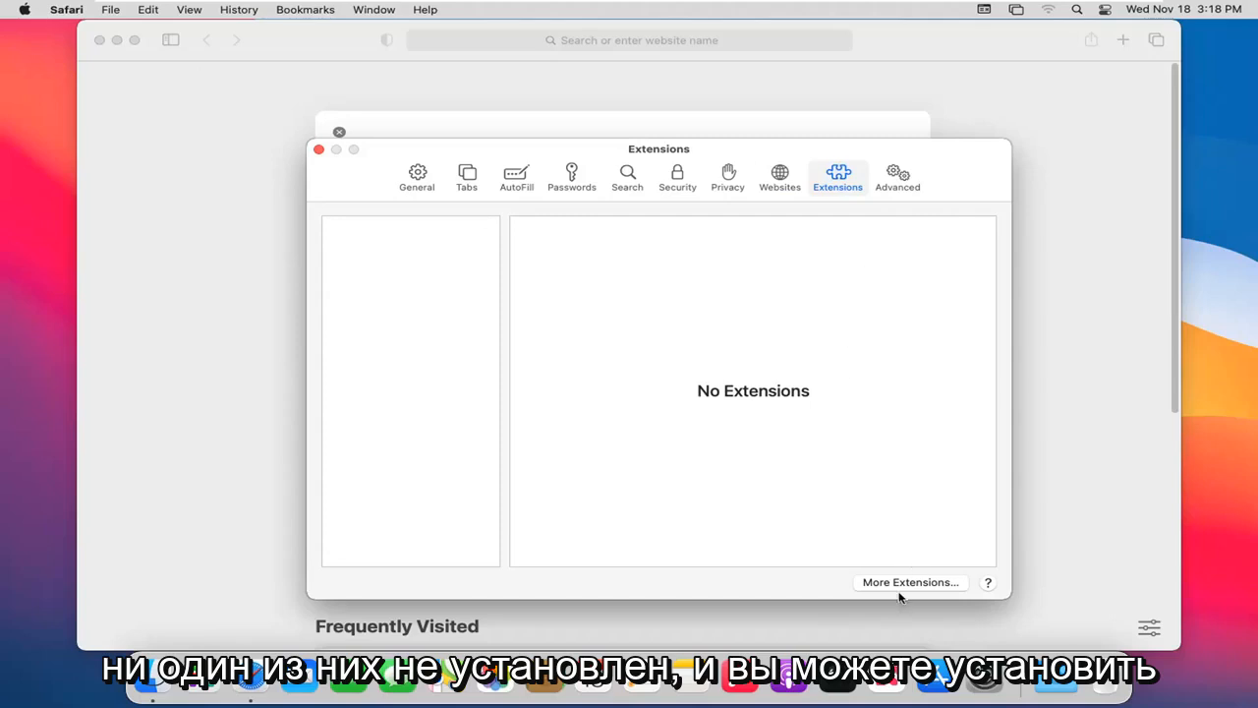
{"action": "mouse_move", "coordinate": [899, 594]}
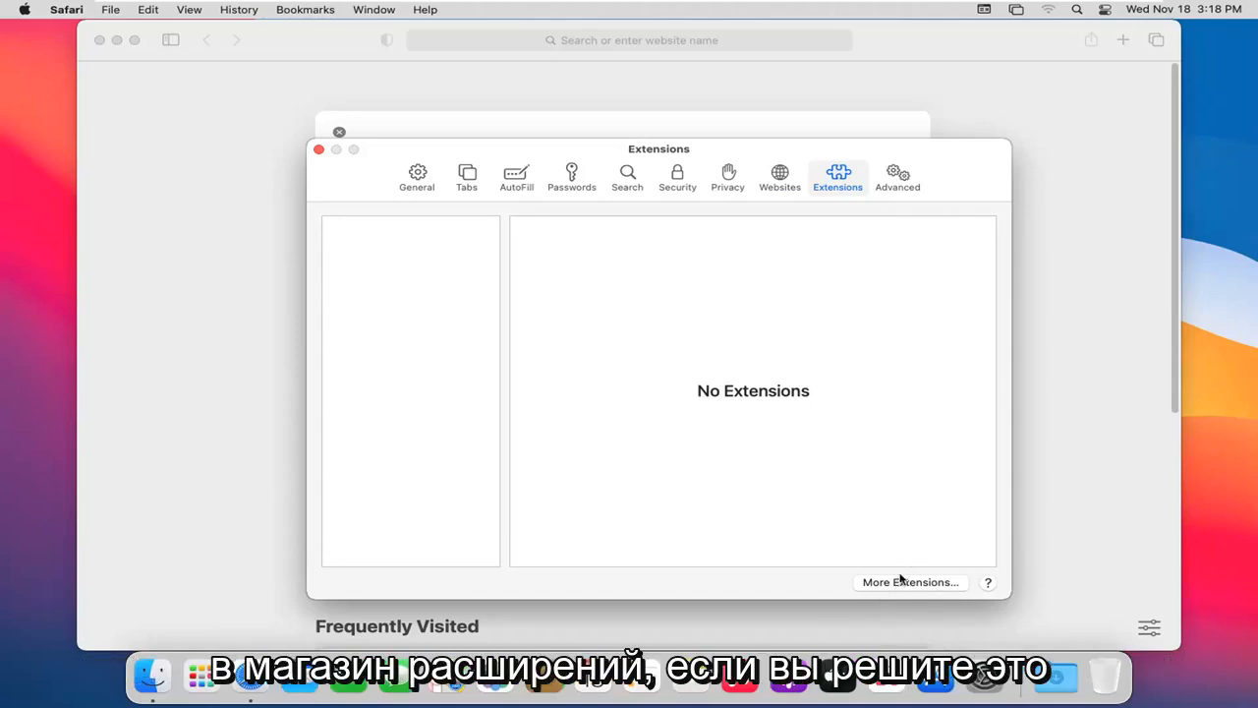
{"action": "mouse_move", "coordinate": [919, 558]}
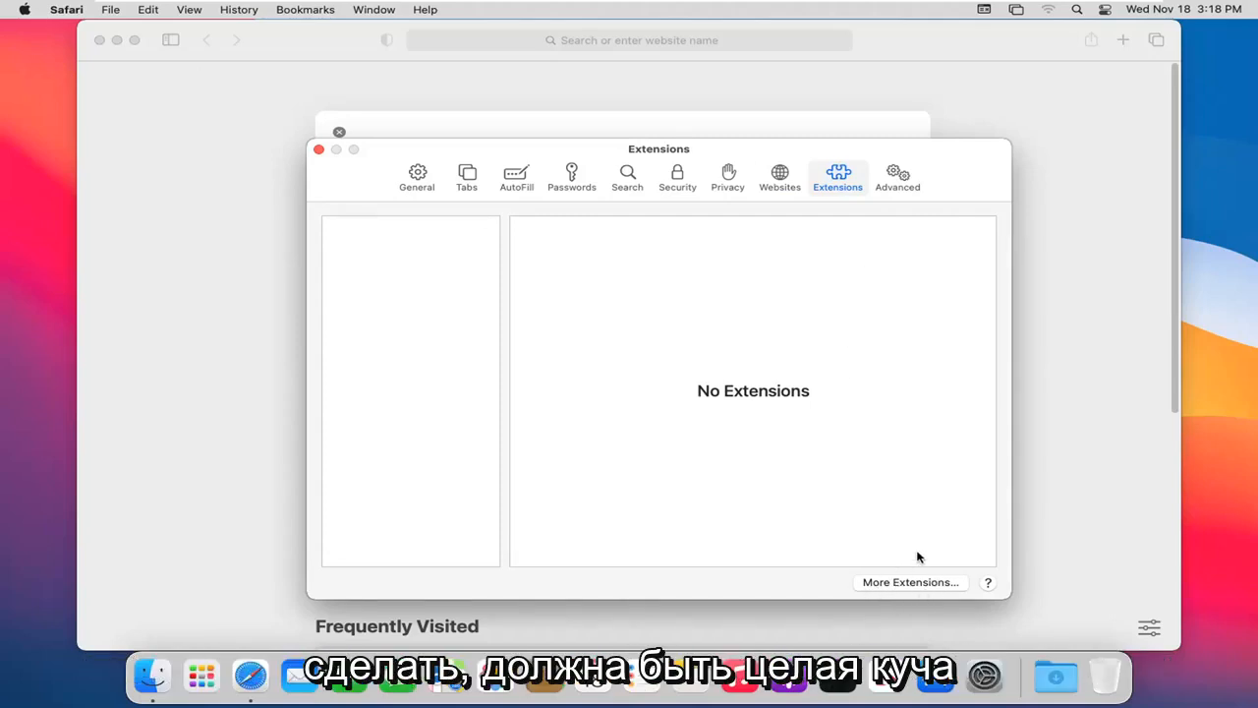
{"action": "mouse_move", "coordinate": [860, 512]}
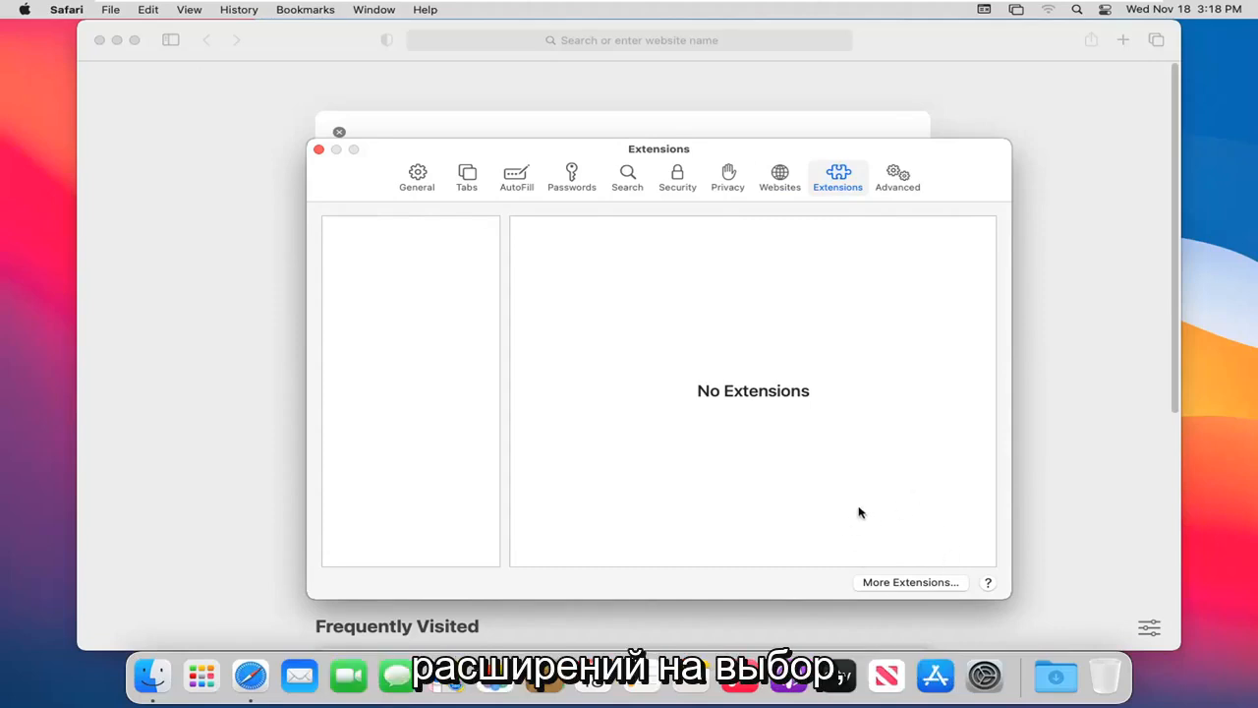
Switch to the Advanced preferences tab, leaving 'Show Develop menu in menu bar' unchecked
{"action": "left_click", "coordinate": [897, 177]}
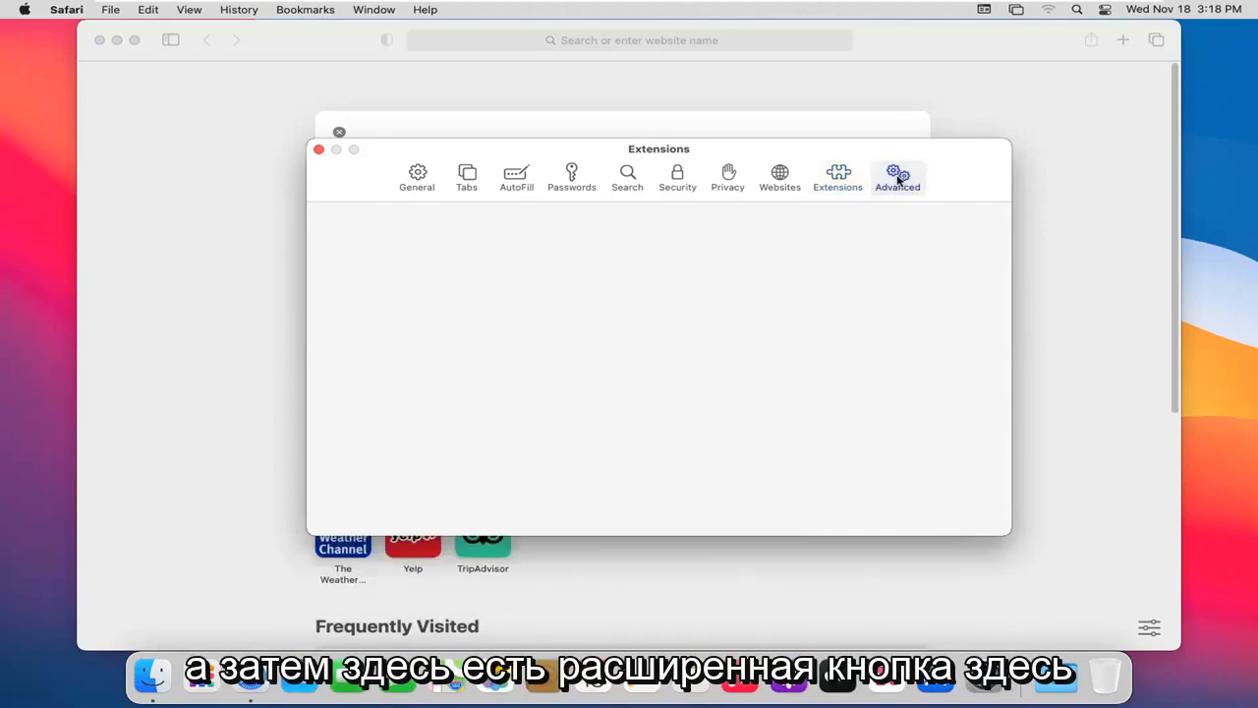
{"action": "left_click", "coordinate": [897, 177]}
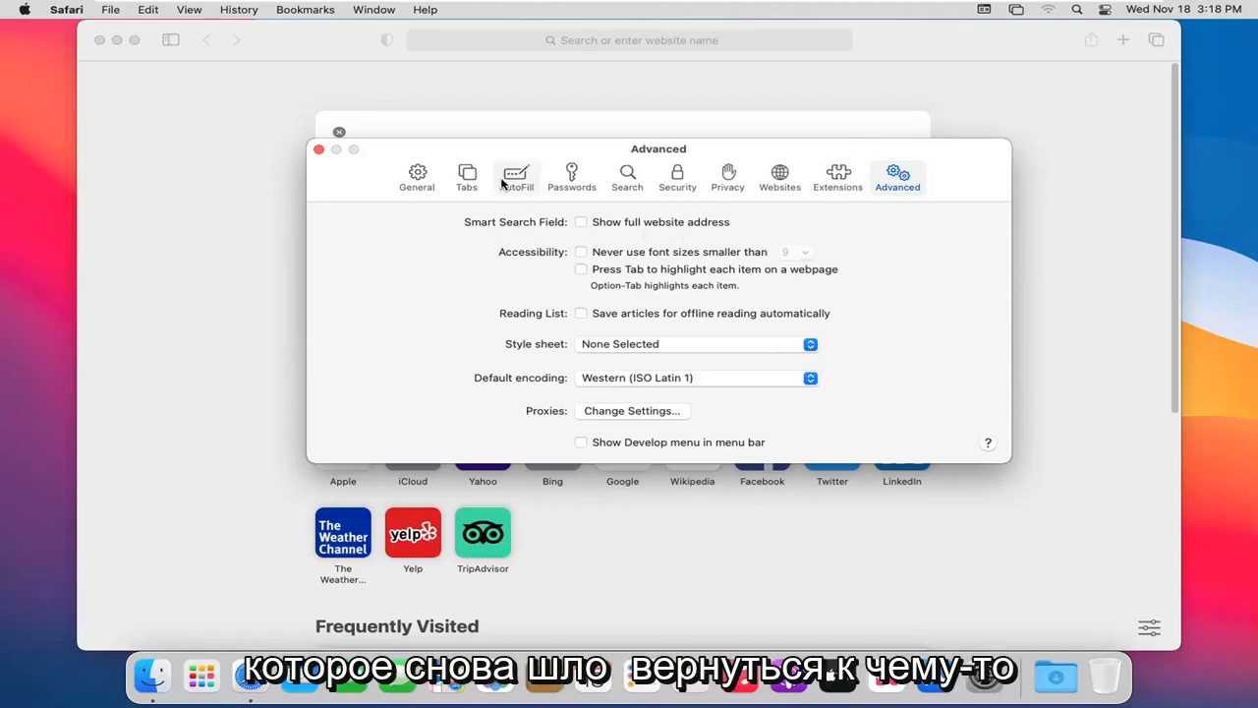
{"action": "mouse_move", "coordinate": [480, 268]}
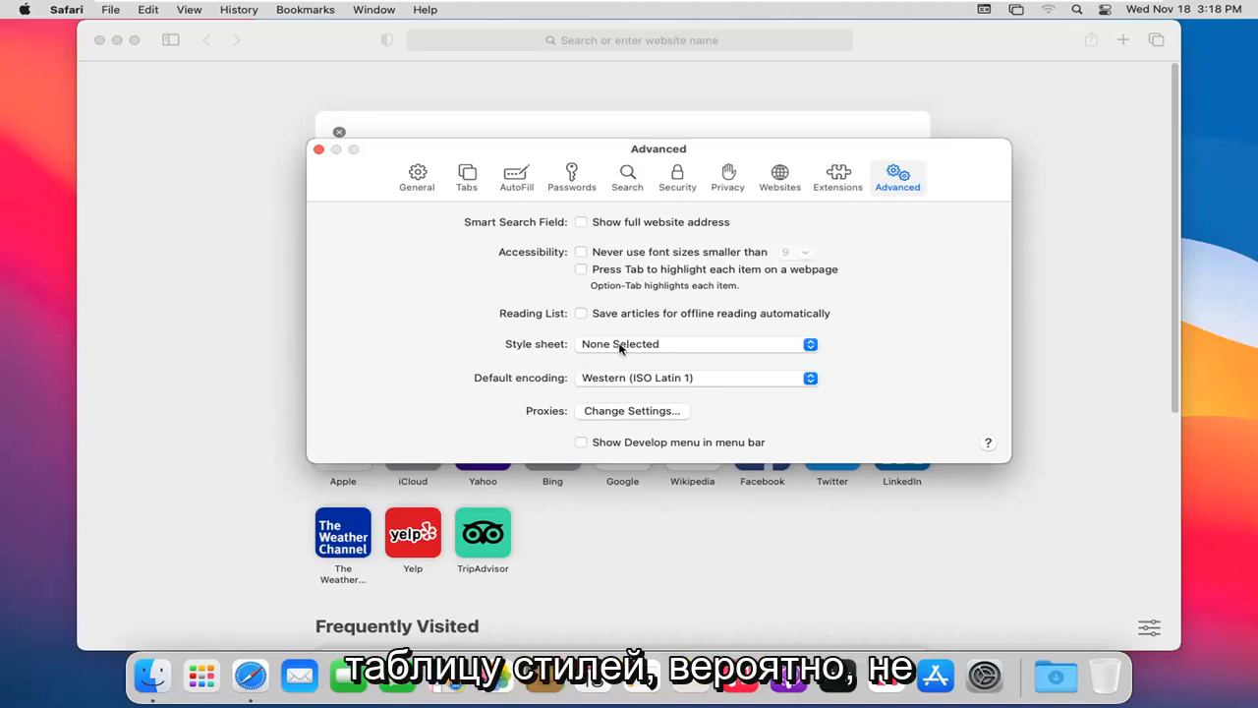
{"action": "mouse_move", "coordinate": [600, 372]}
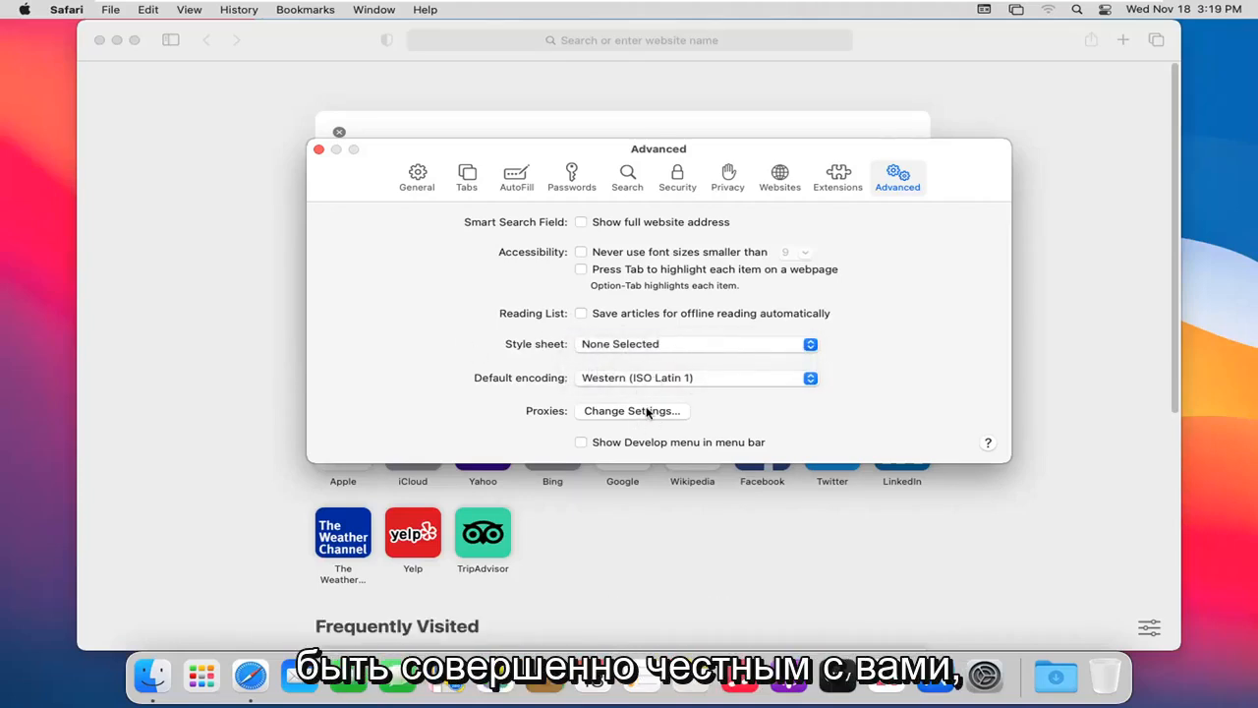
{"action": "mouse_move", "coordinate": [698, 454]}
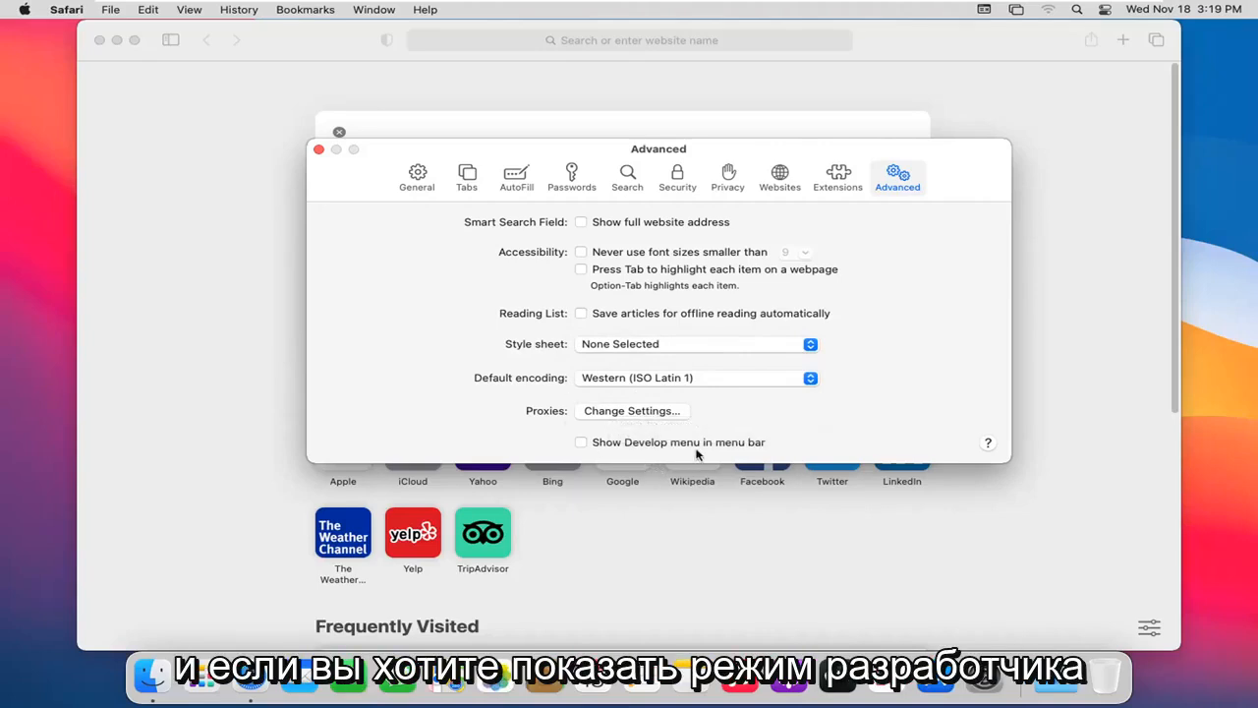
{"action": "mouse_move", "coordinate": [458, 274]}
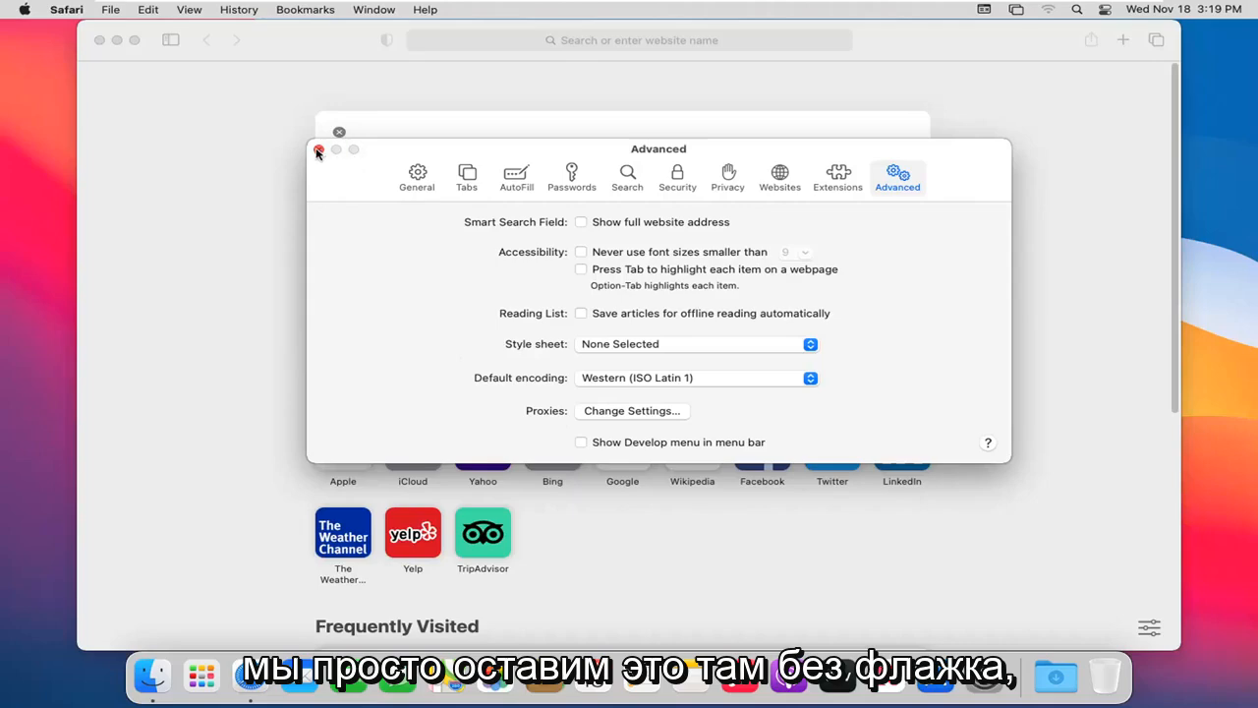
Close the Preferences window with its red close button
{"action": "left_click", "coordinate": [110, 9]}
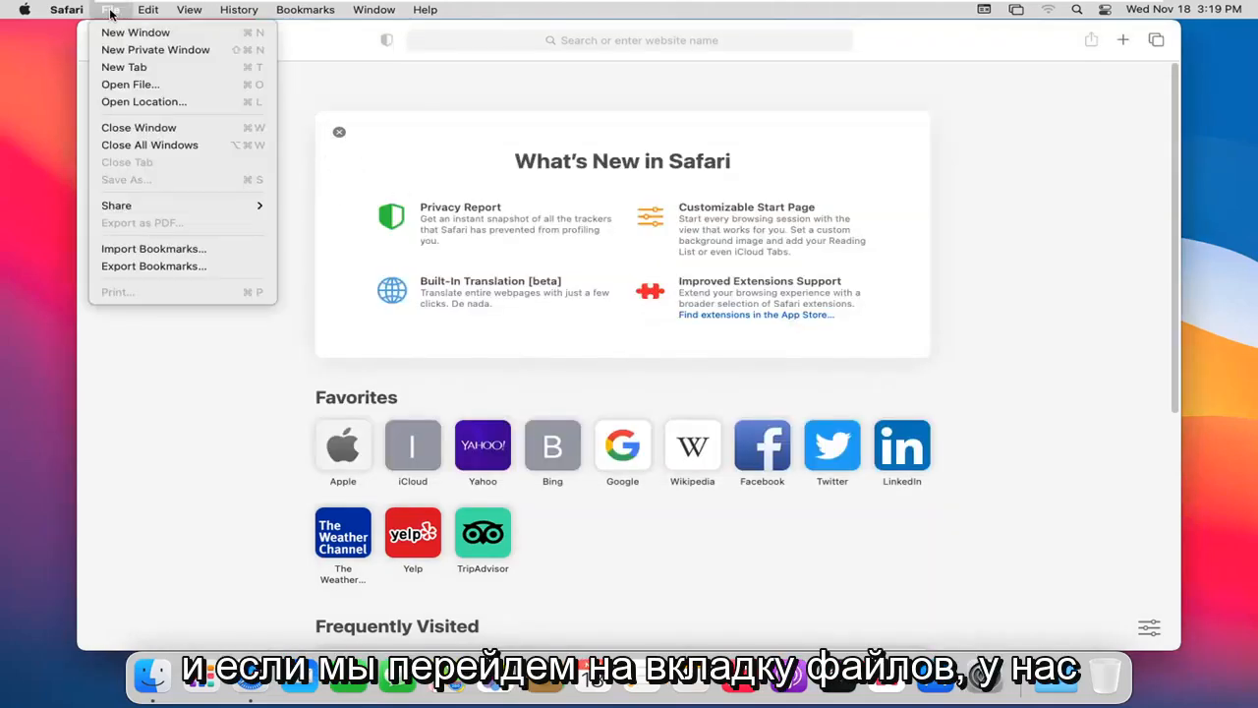
{"action": "mouse_move", "coordinate": [116, 67]}
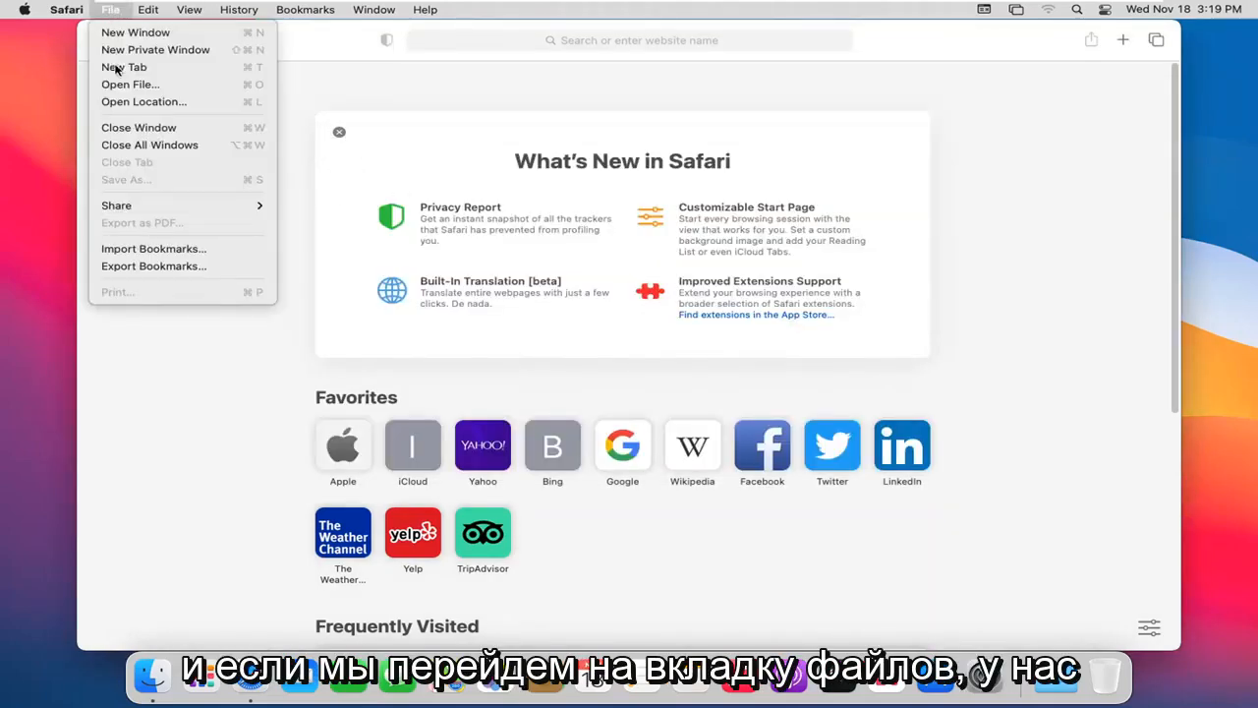
{"action": "mouse_move", "coordinate": [135, 32]}
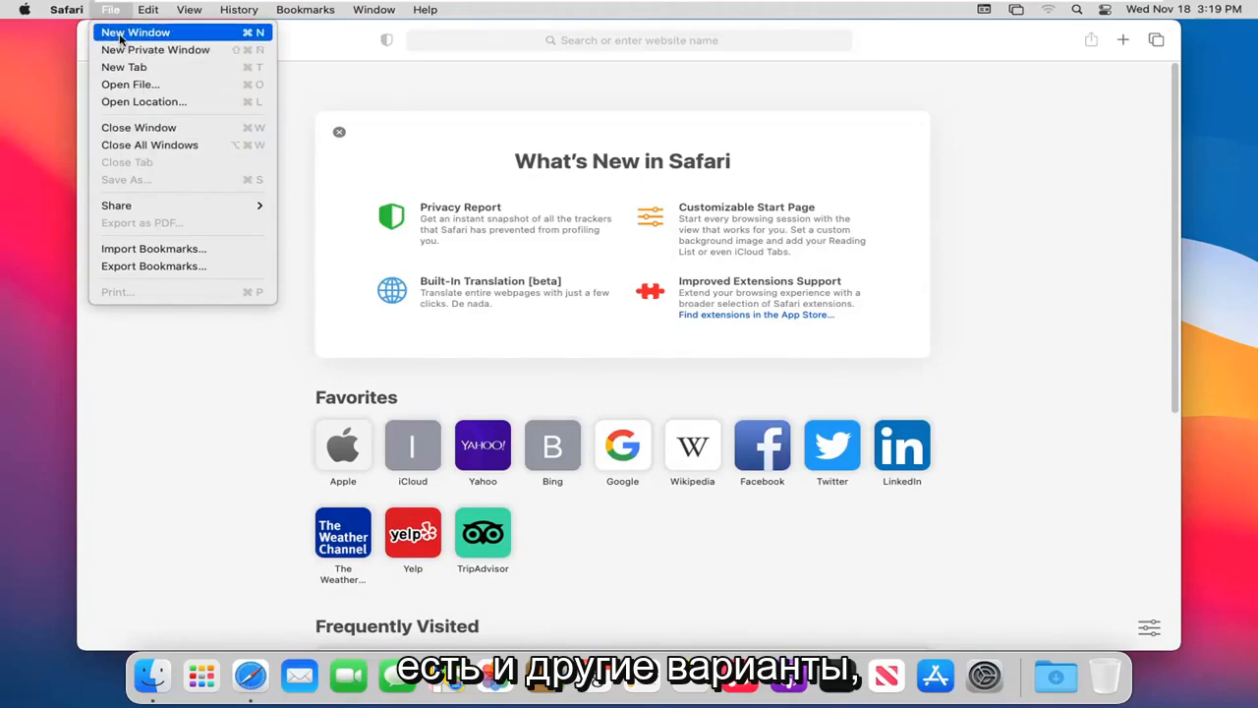
{"action": "mouse_move", "coordinate": [155, 49]}
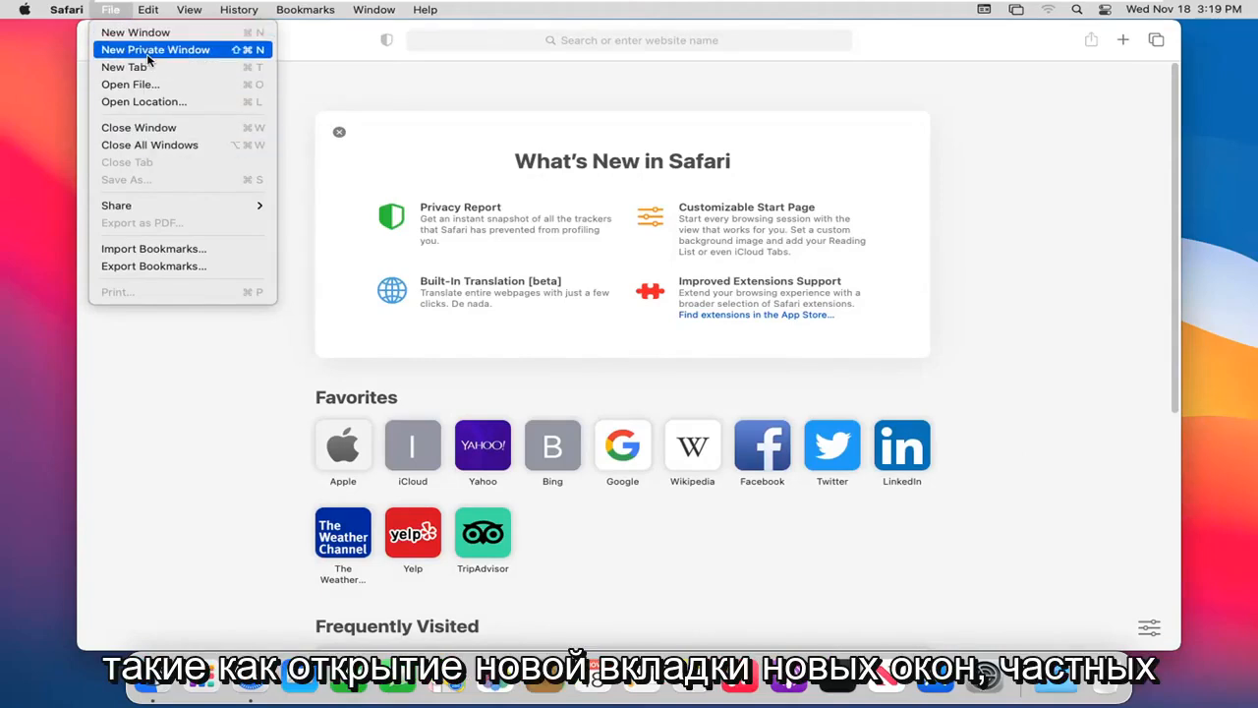
{"action": "mouse_move", "coordinate": [130, 83]}
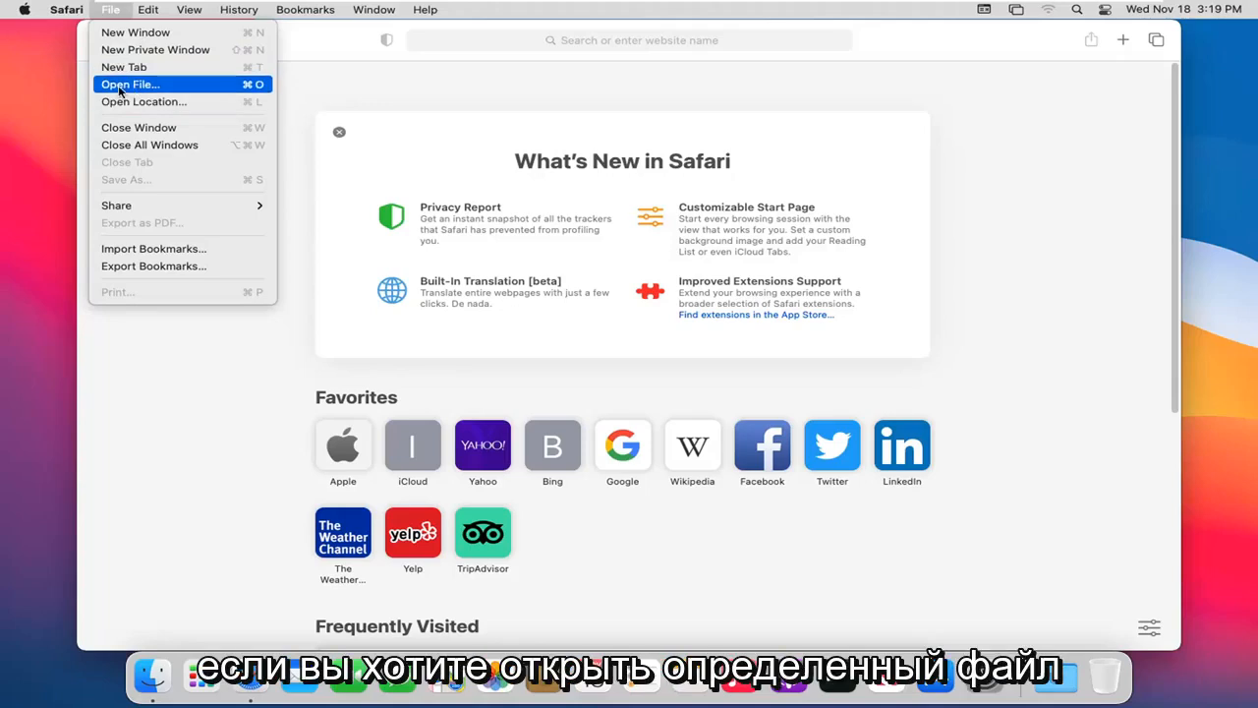
{"action": "mouse_move", "coordinate": [412, 226]}
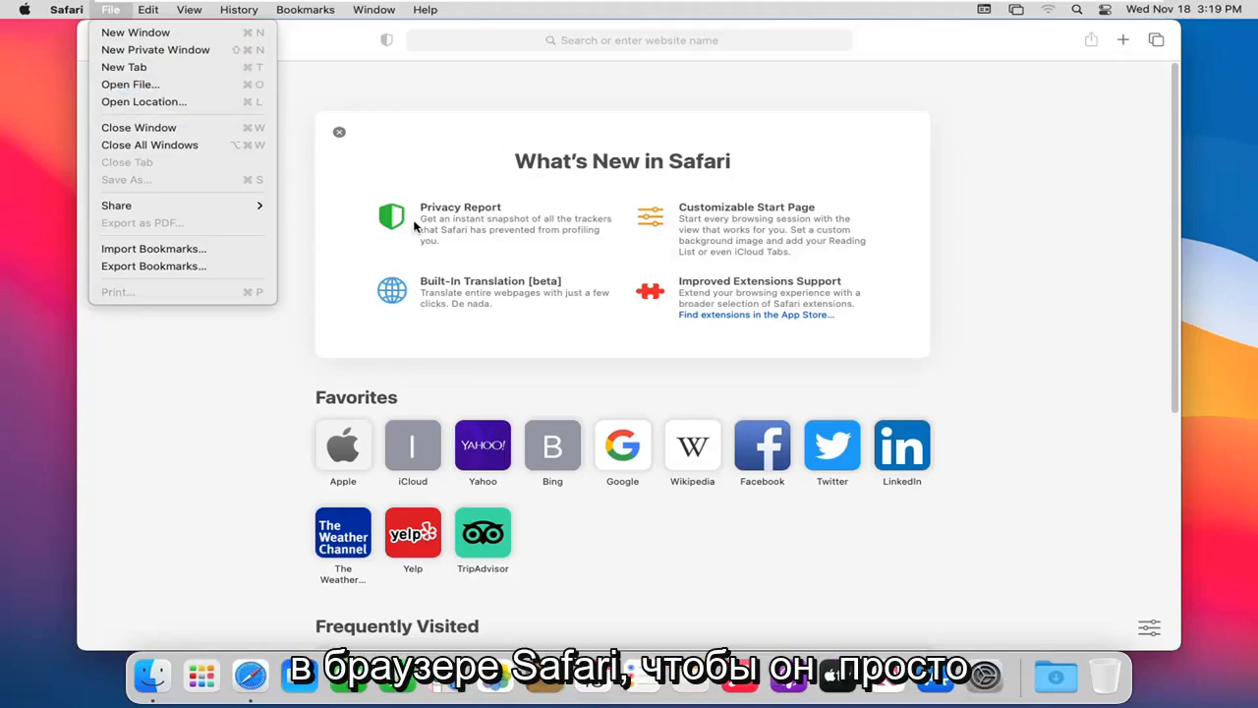
{"action": "mouse_move", "coordinate": [300, 255]}
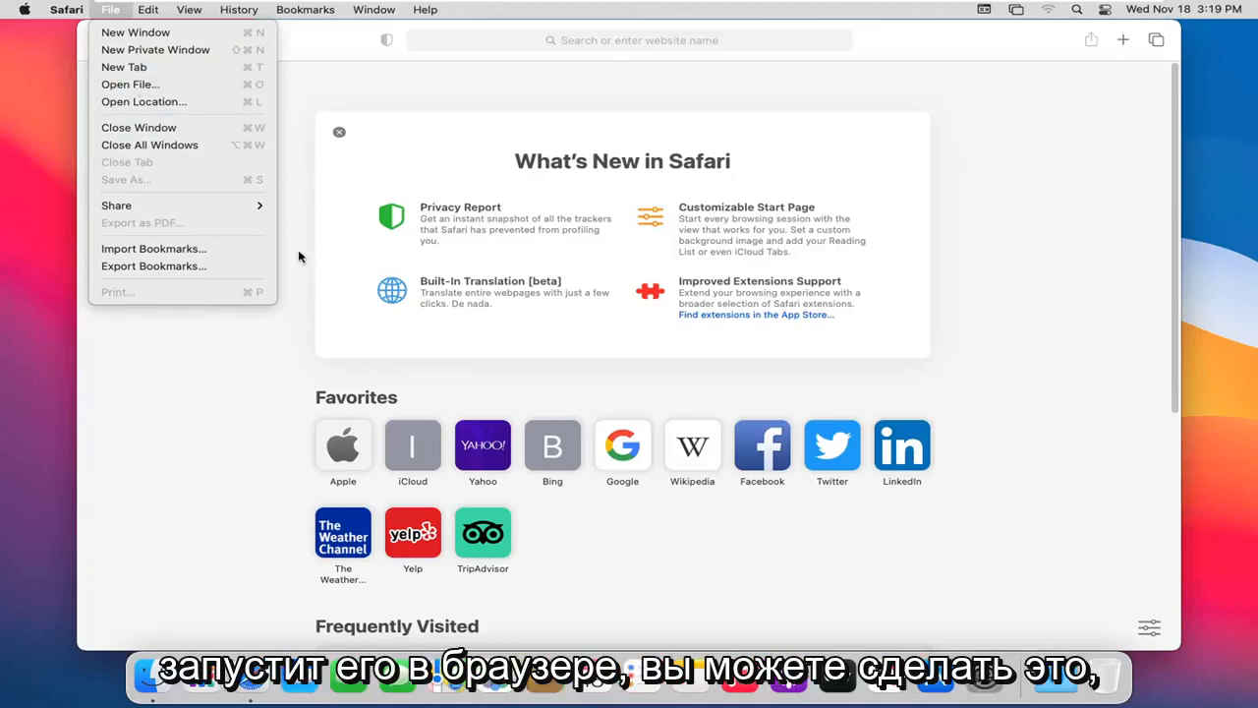
{"action": "mouse_move", "coordinate": [162, 123]}
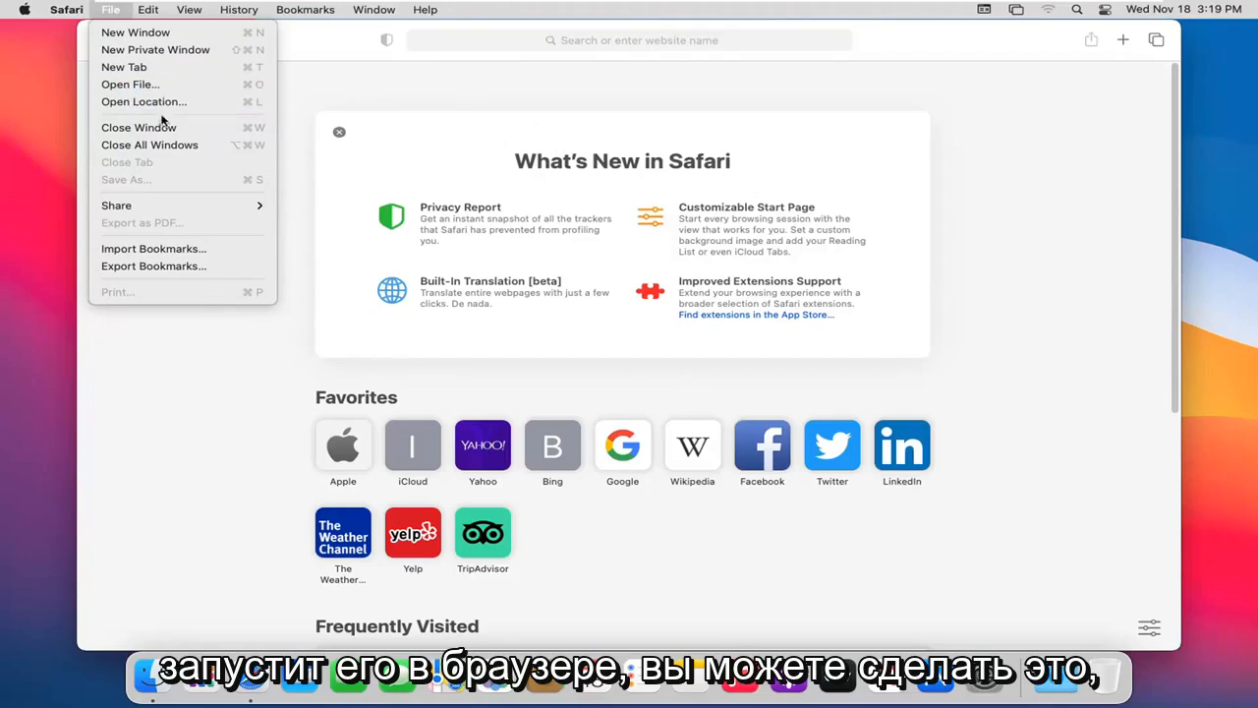
{"action": "mouse_move", "coordinate": [139, 127]}
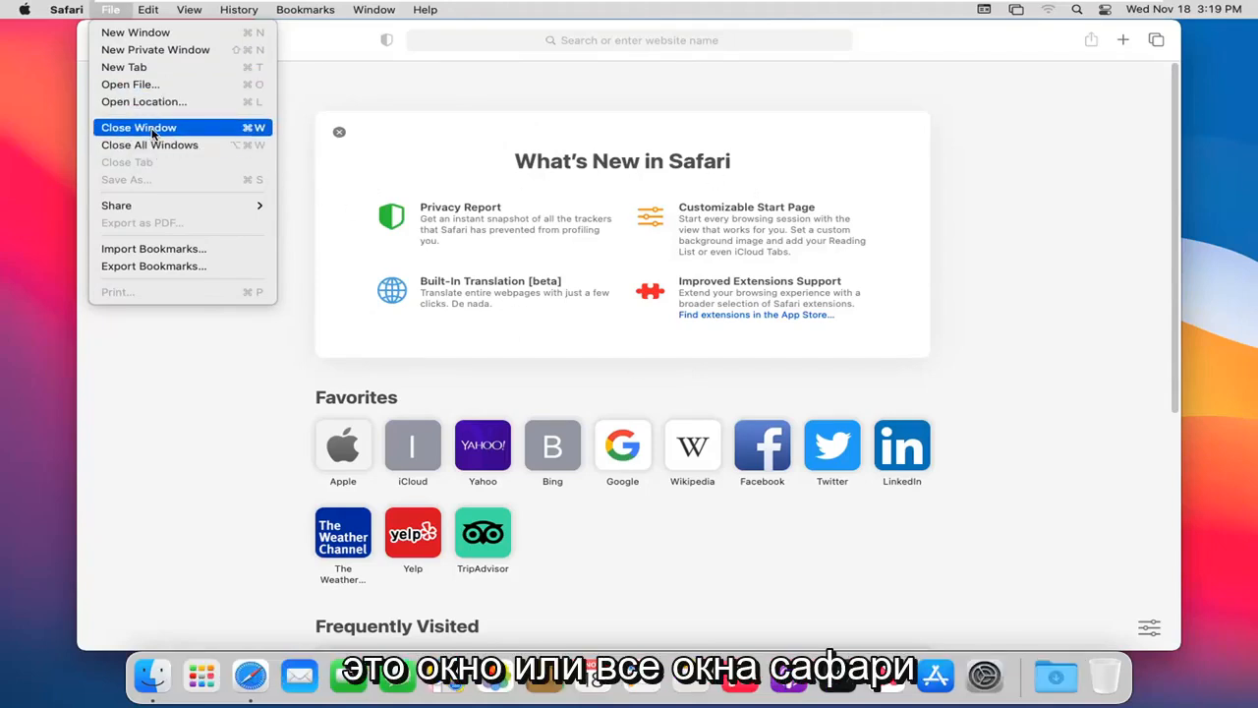
{"action": "mouse_move", "coordinate": [149, 145]}
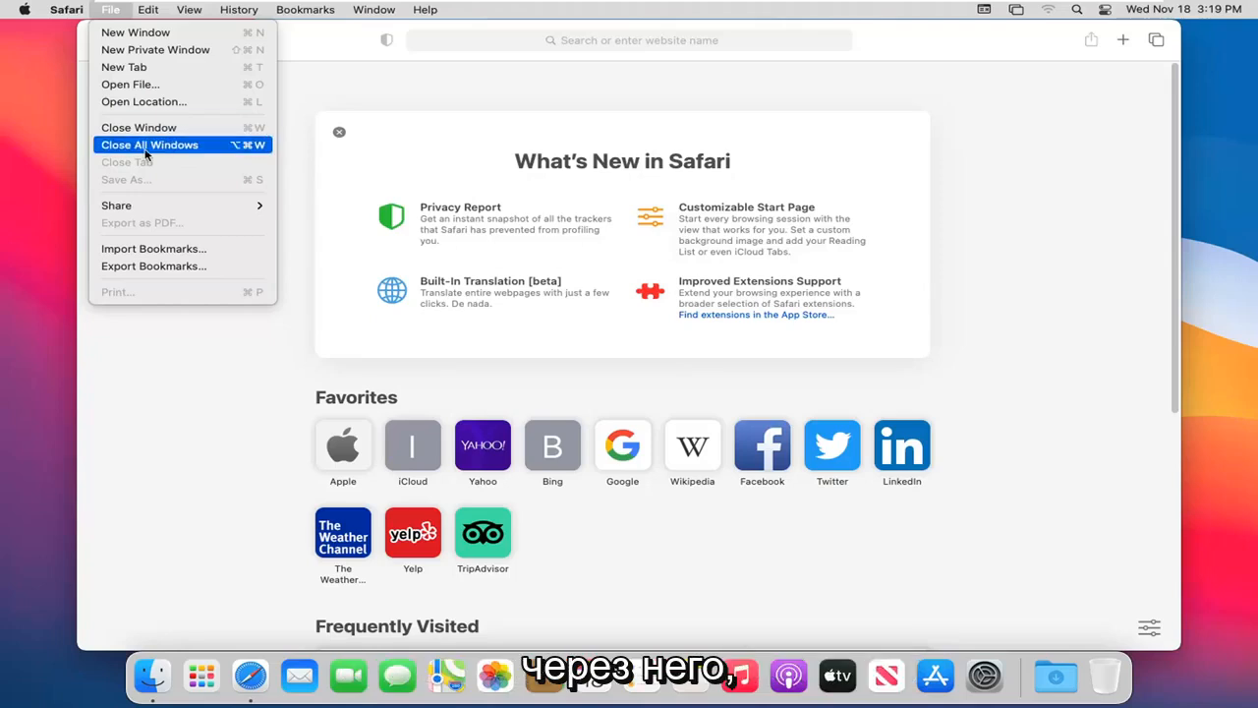
{"action": "mouse_move", "coordinate": [153, 266]}
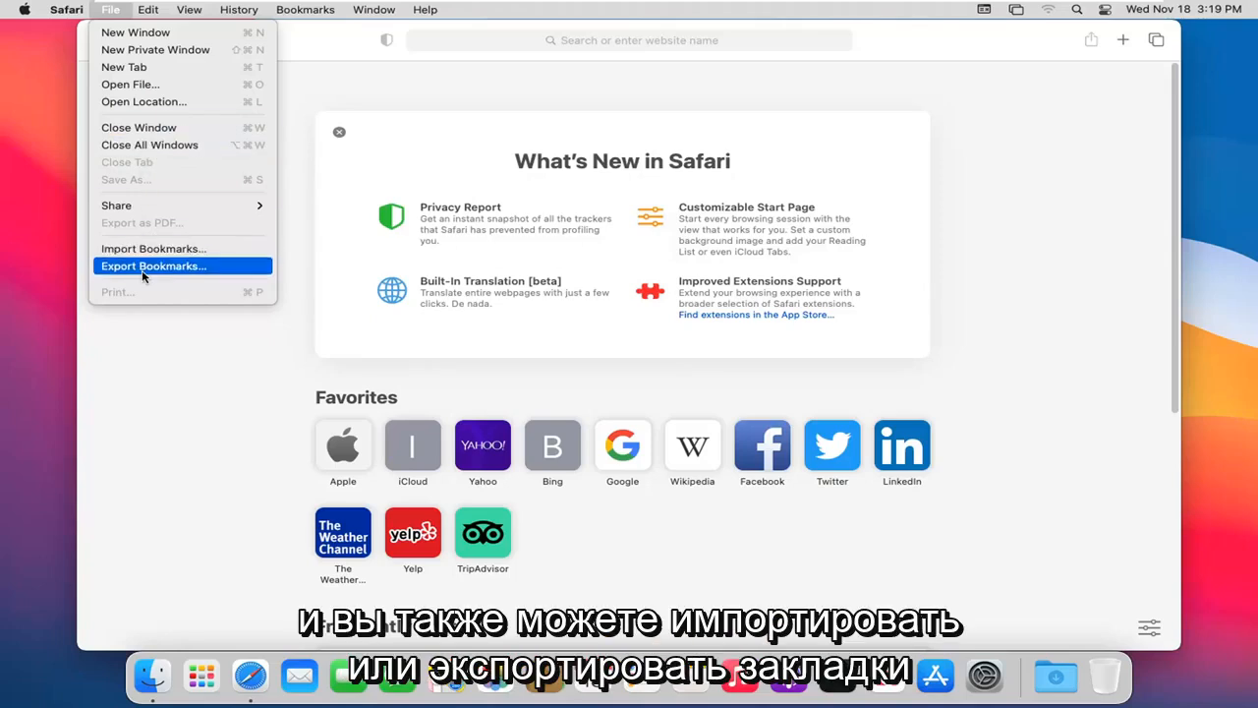
{"action": "mouse_move", "coordinate": [153, 276]}
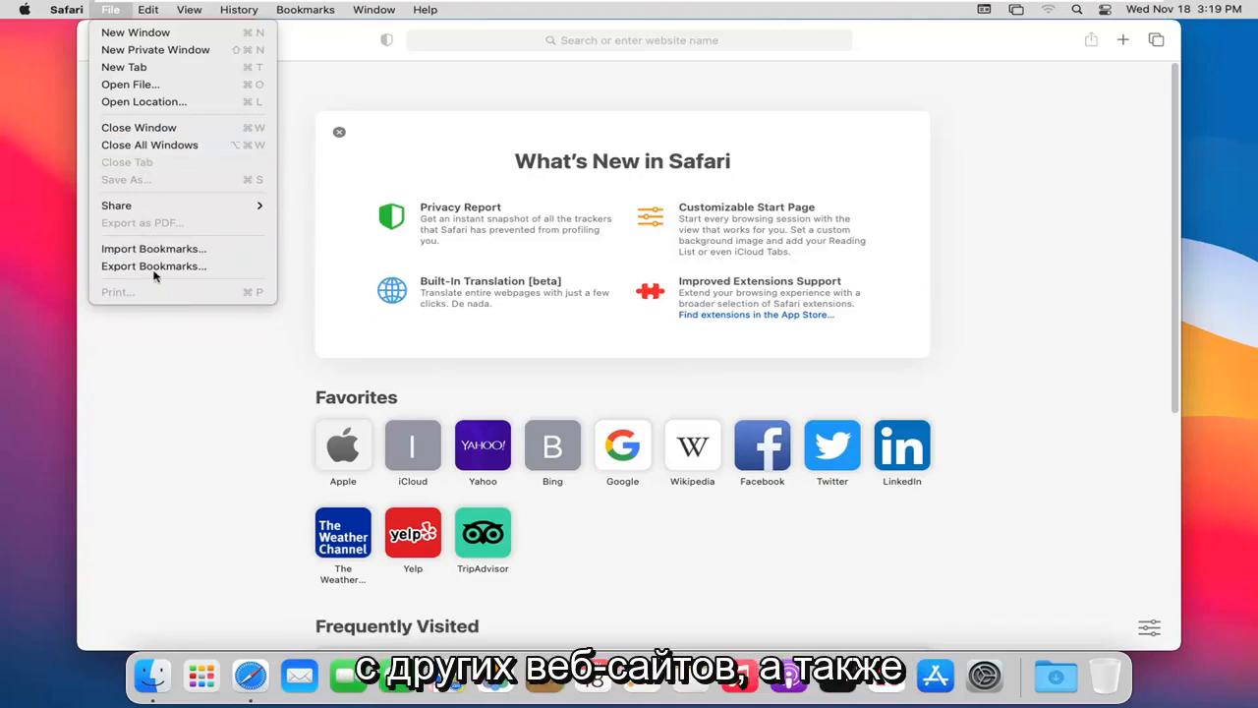
Browse the Edit menu, activate the Smart Search field, then reopen the File menu
{"action": "left_click", "coordinate": [147, 9]}
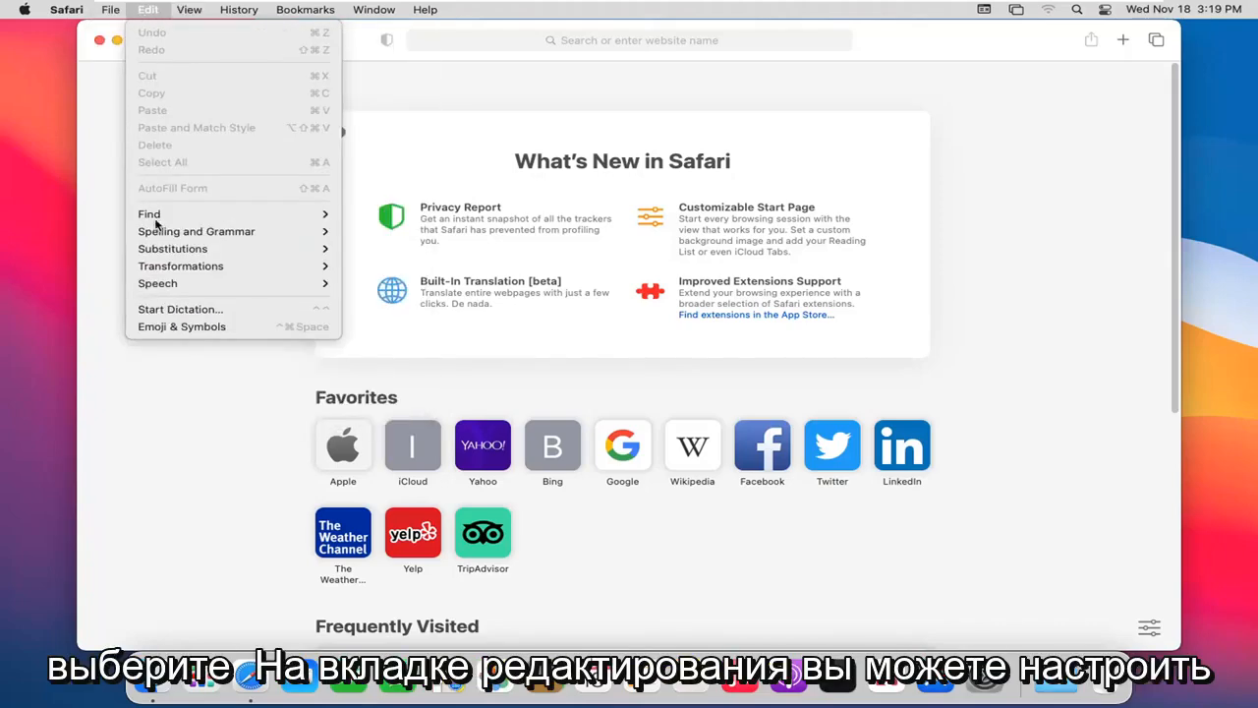
{"action": "mouse_move", "coordinate": [197, 231]}
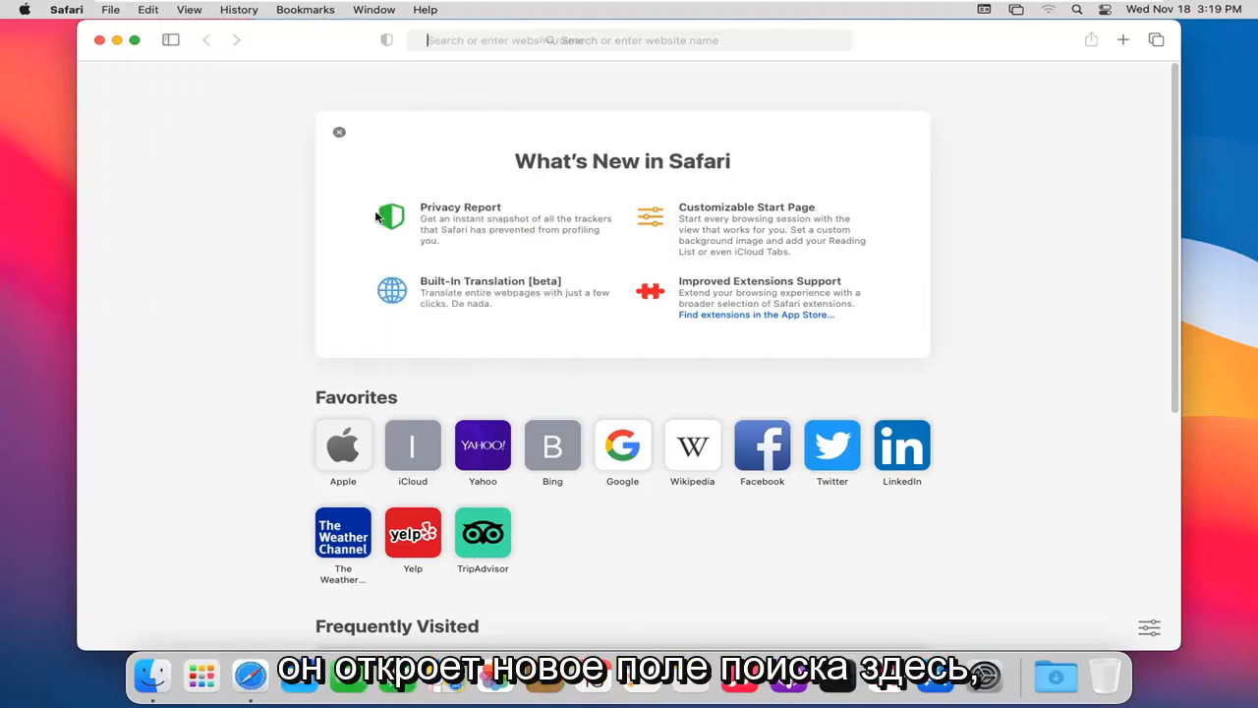
{"action": "left_click", "coordinate": [630, 40]}
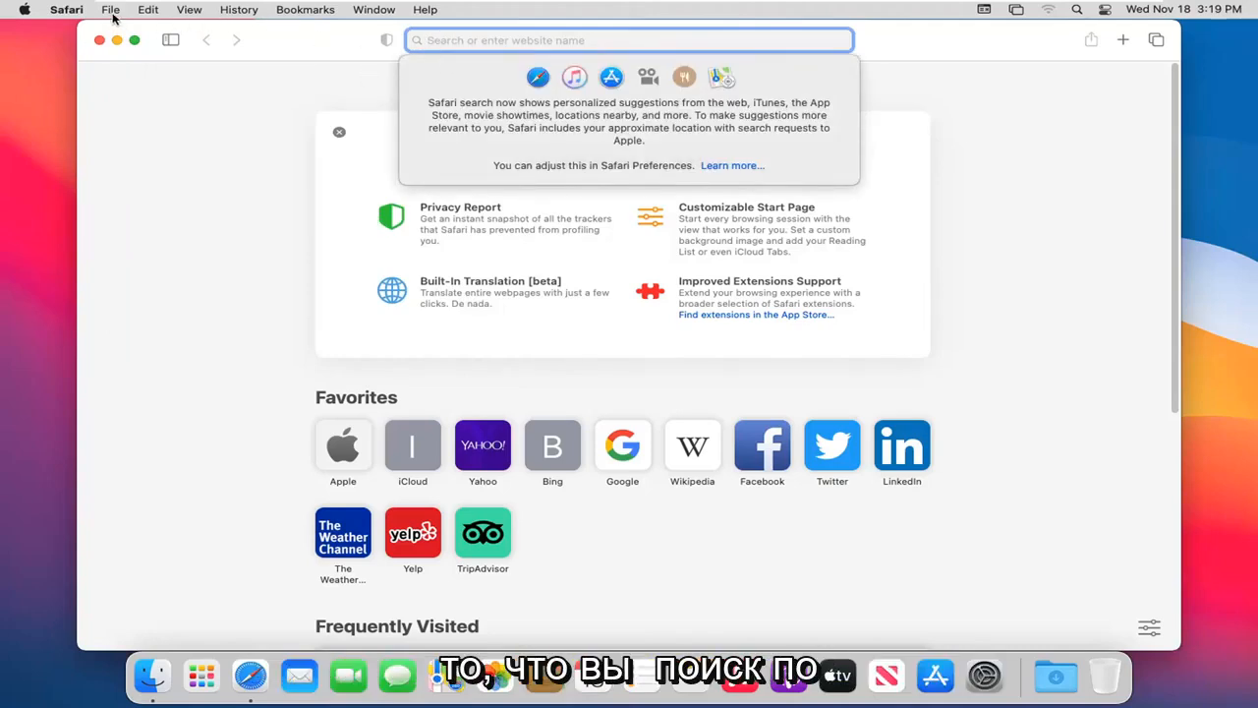
{"action": "left_click", "coordinate": [110, 9]}
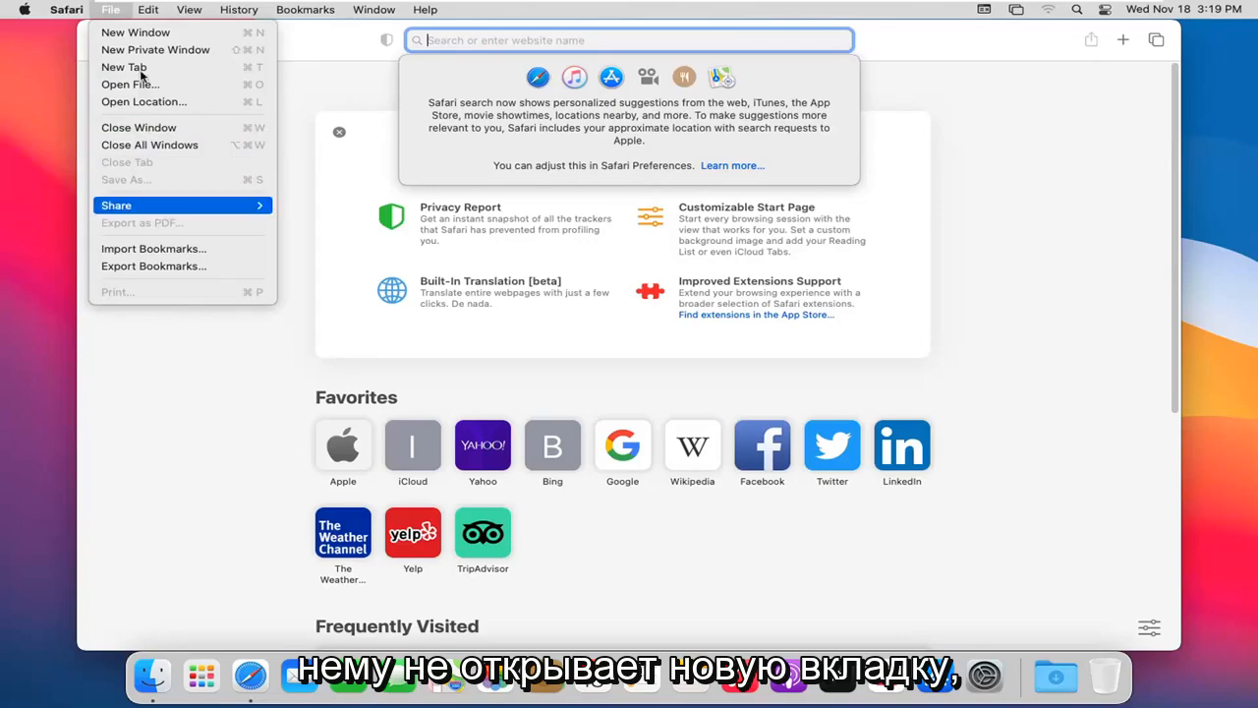
{"action": "mouse_move", "coordinate": [152, 266]}
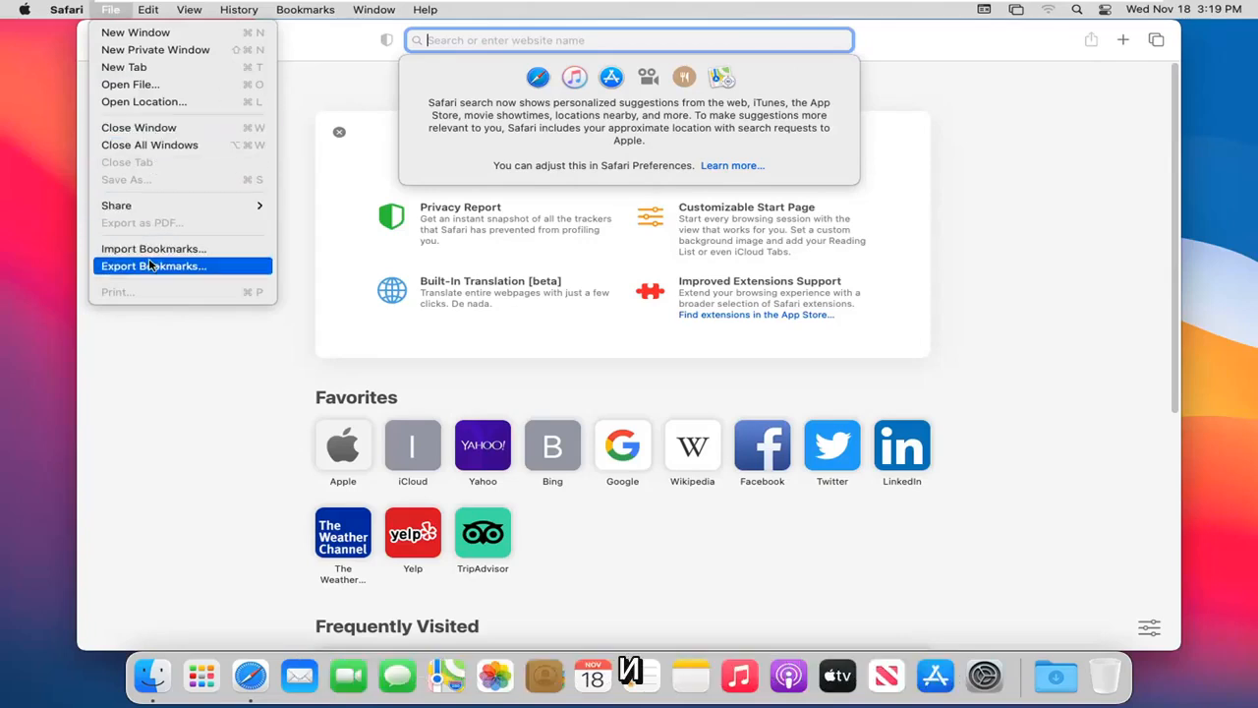
Open the Edit menu to list Paste, Find, Dictation, Emoji and Speech commands
{"action": "left_click", "coordinate": [148, 8]}
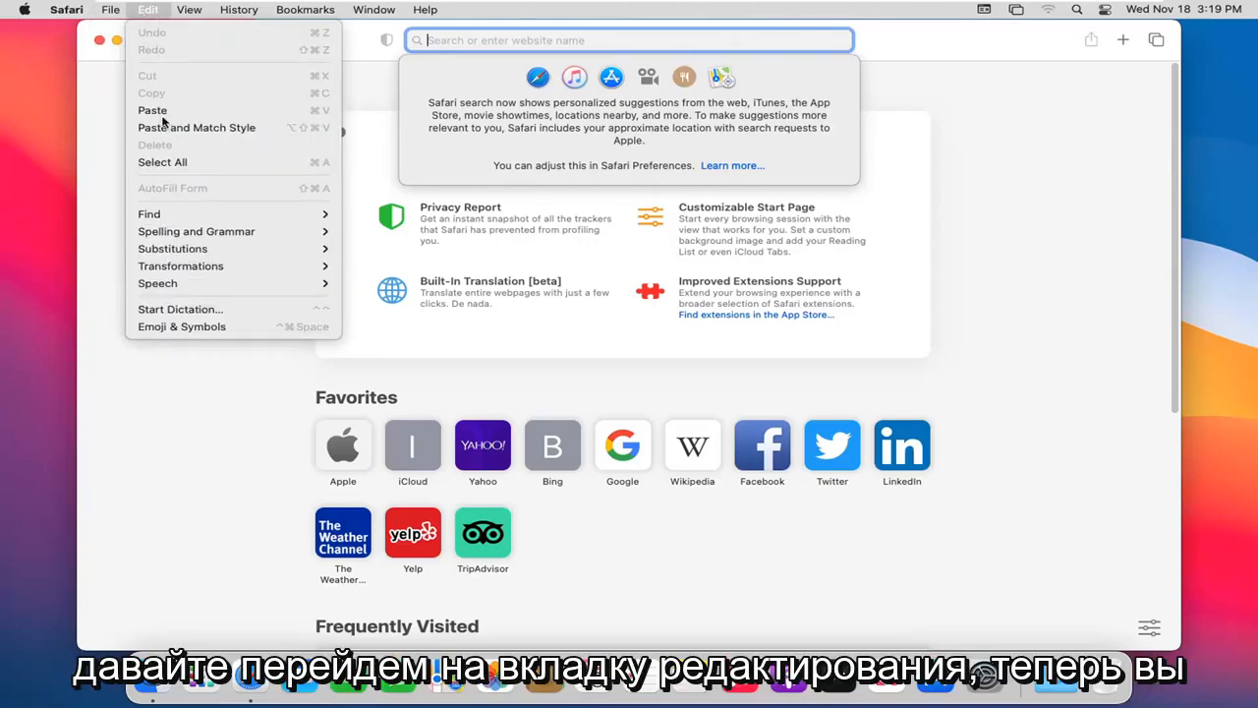
{"action": "mouse_move", "coordinate": [216, 127]}
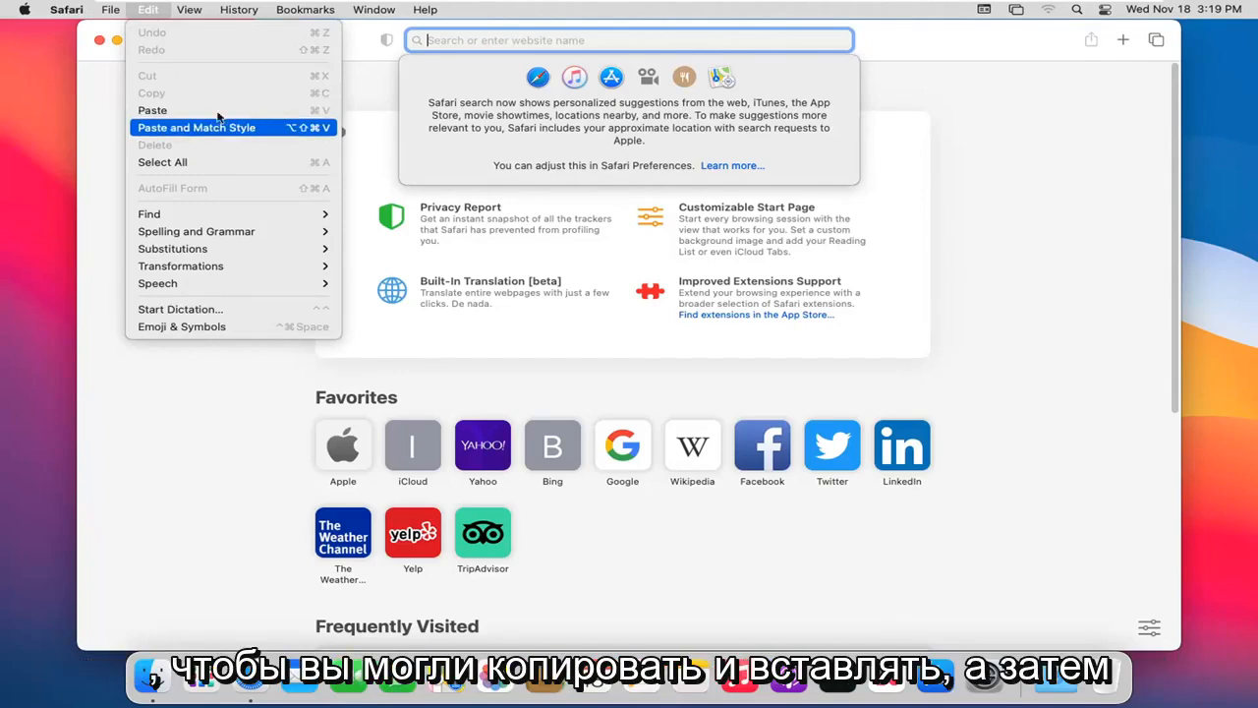
{"action": "mouse_move", "coordinate": [147, 11]}
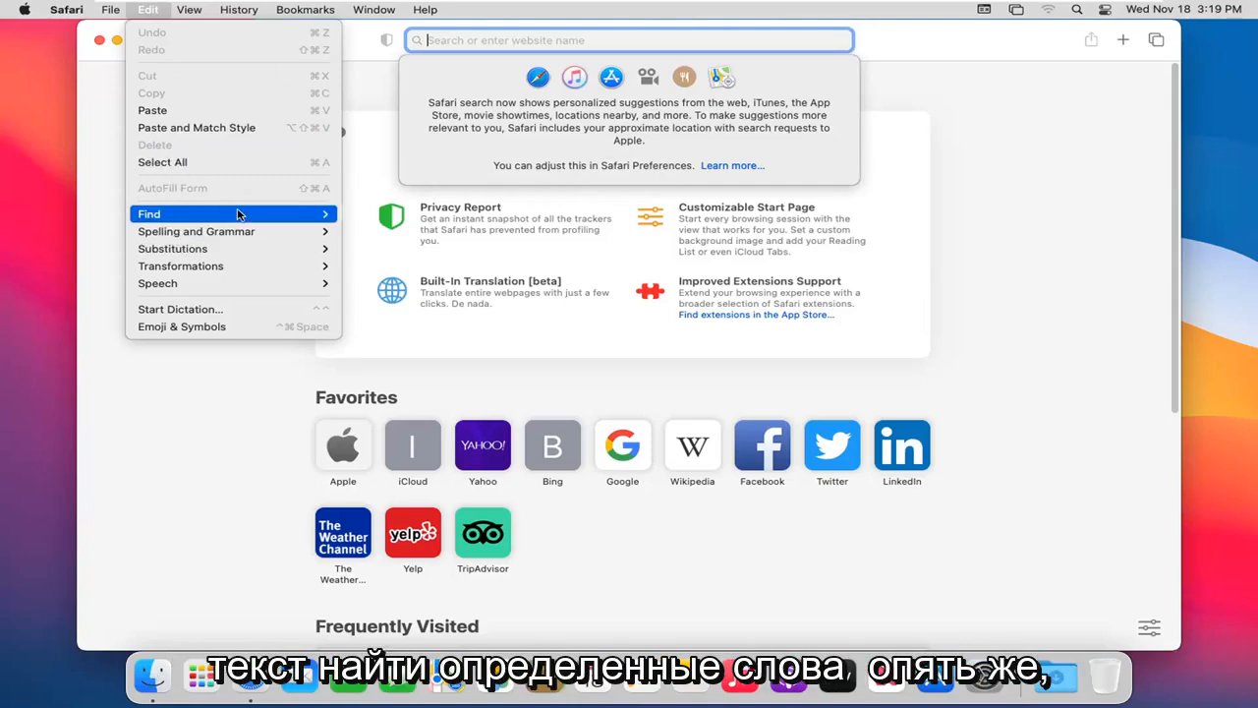
{"action": "mouse_move", "coordinate": [207, 308]}
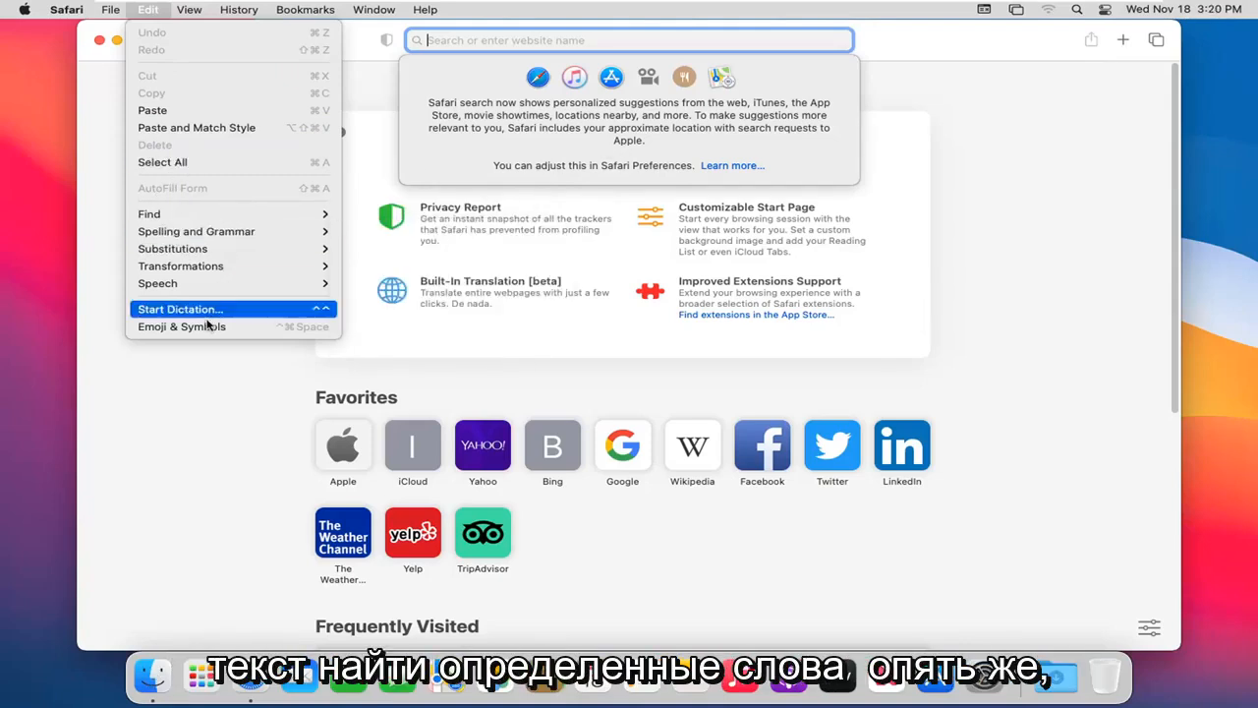
{"action": "mouse_move", "coordinate": [181, 327]}
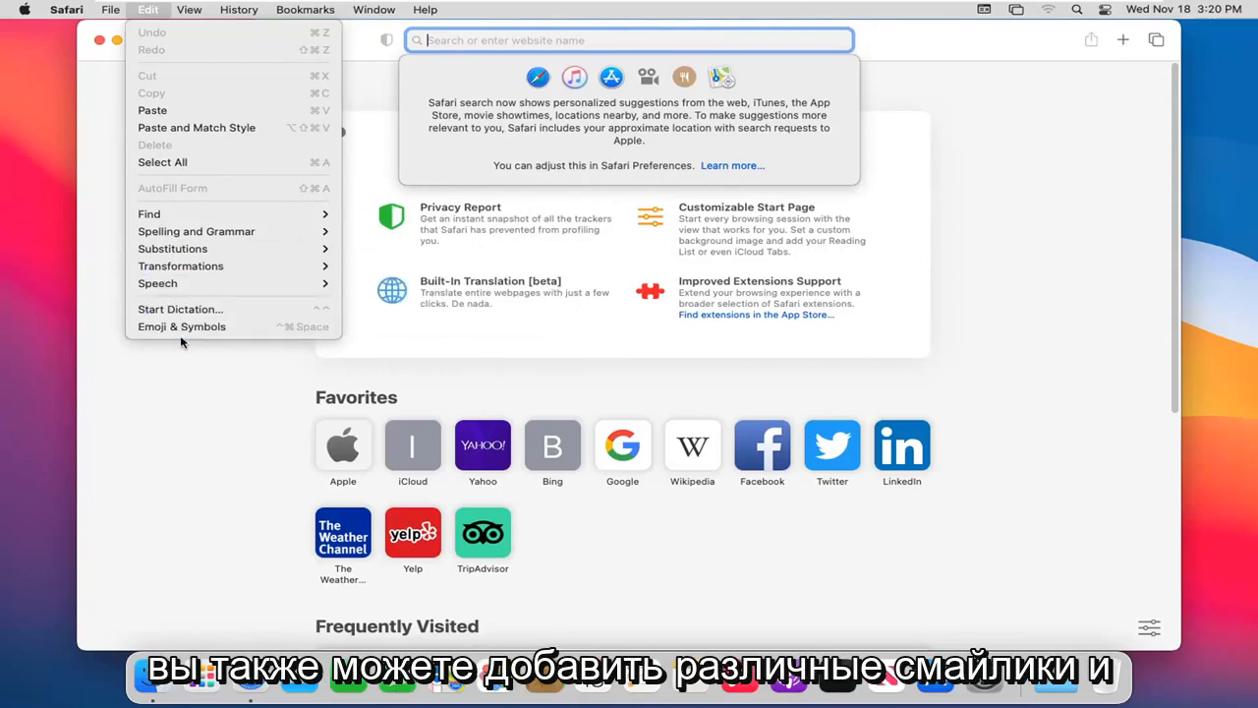
{"action": "mouse_move", "coordinate": [182, 327]}
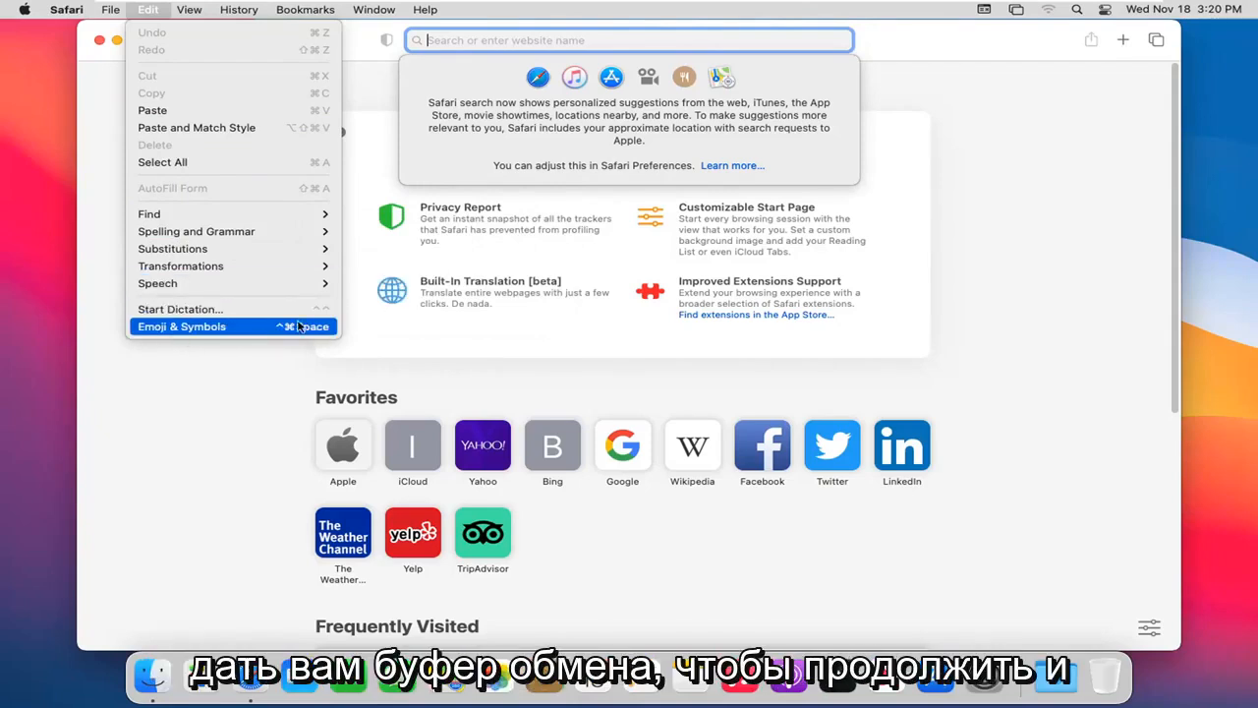
{"action": "mouse_move", "coordinate": [158, 283]}
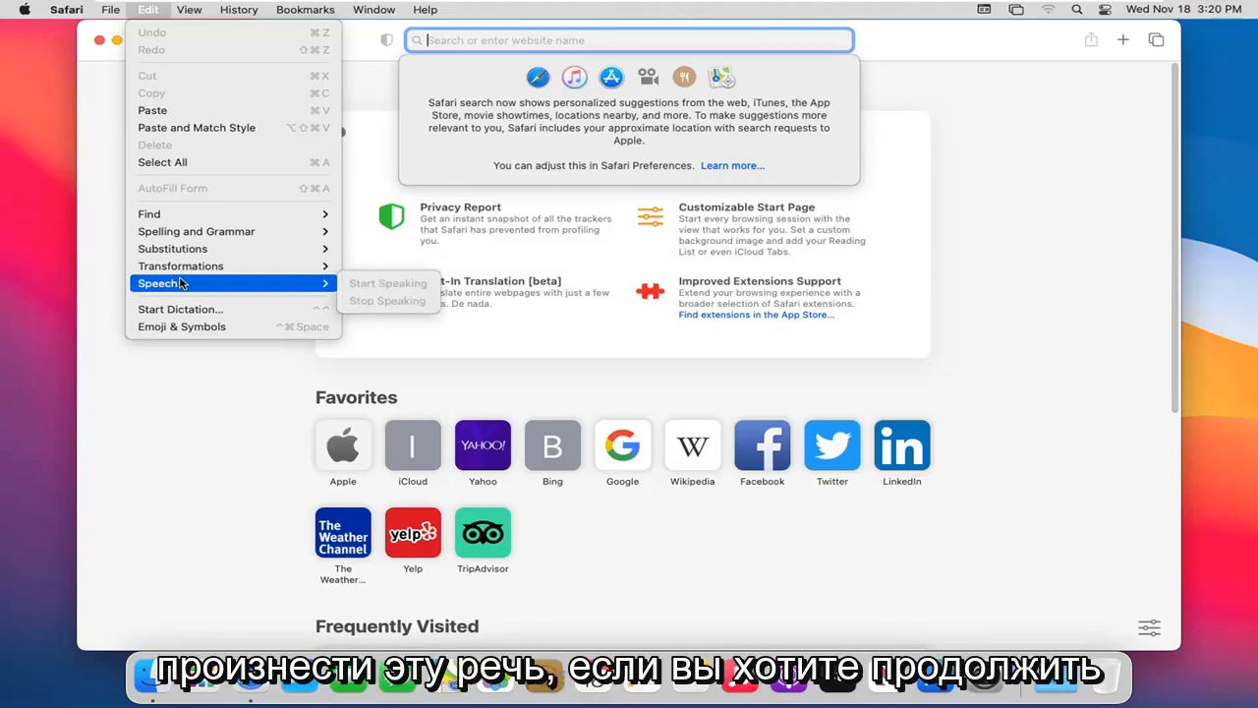
{"action": "mouse_move", "coordinate": [165, 290]}
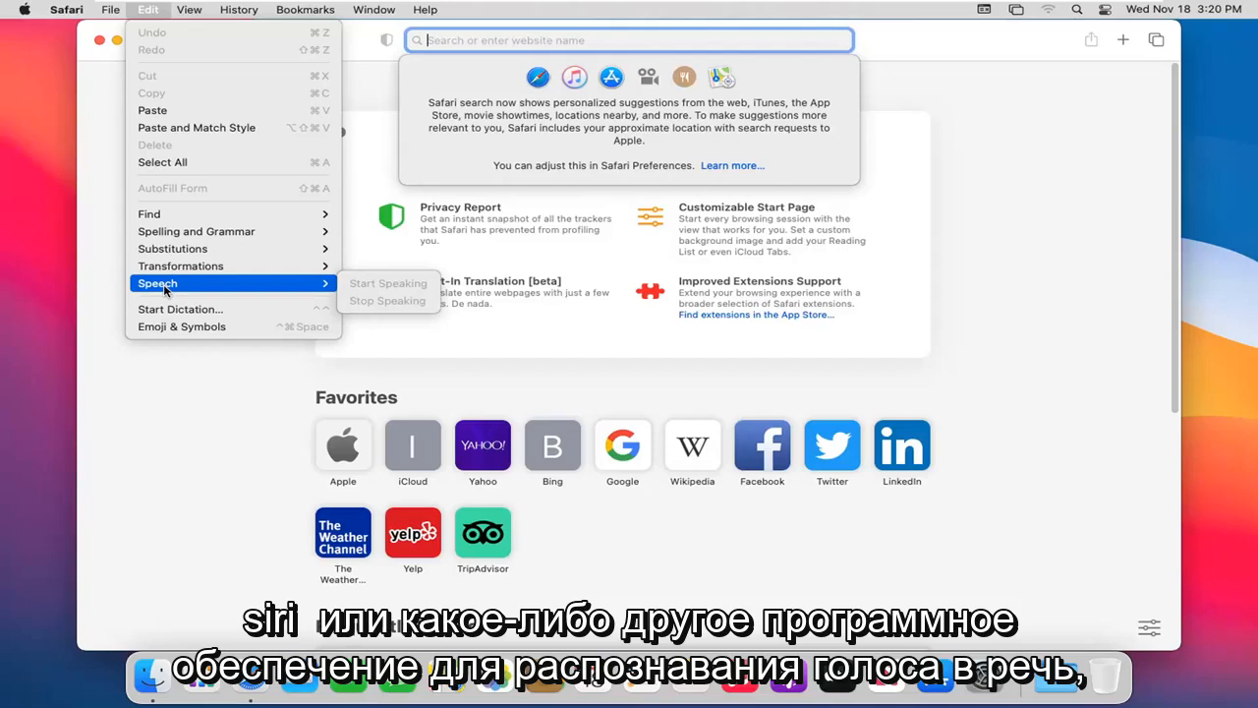
{"action": "mouse_move", "coordinate": [205, 295]}
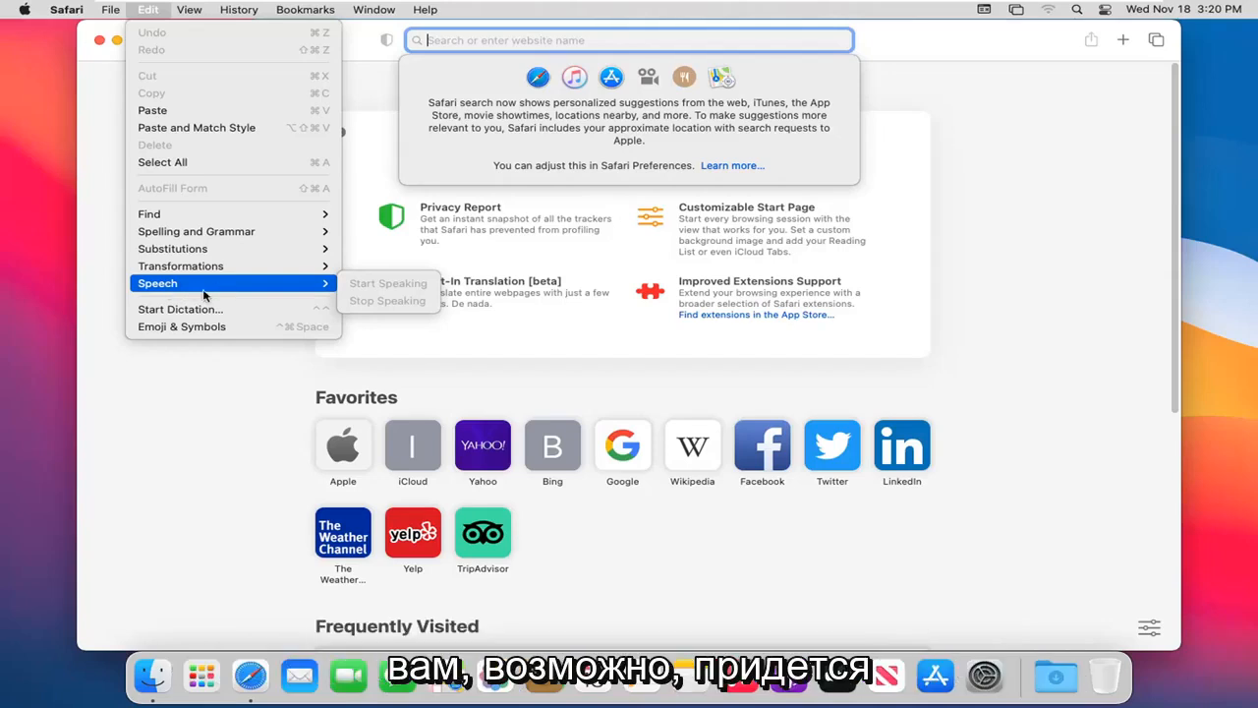
{"action": "mouse_move", "coordinate": [177, 275]}
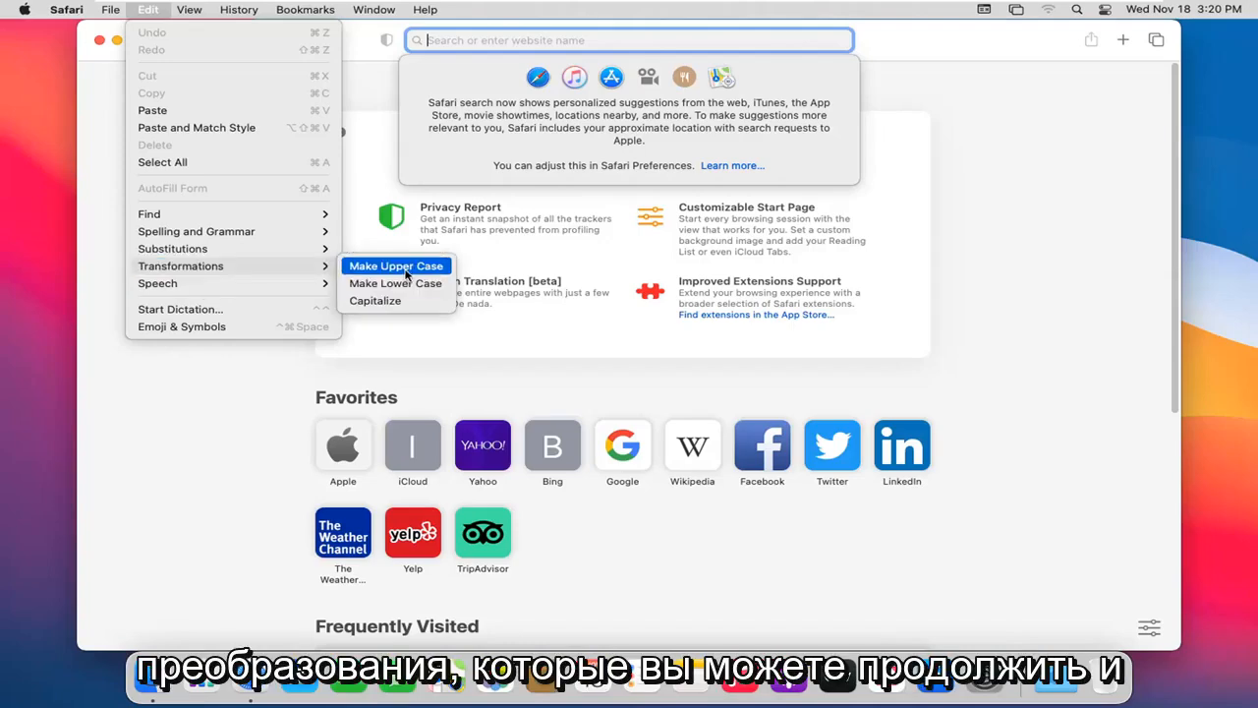
{"action": "mouse_move", "coordinate": [396, 283]}
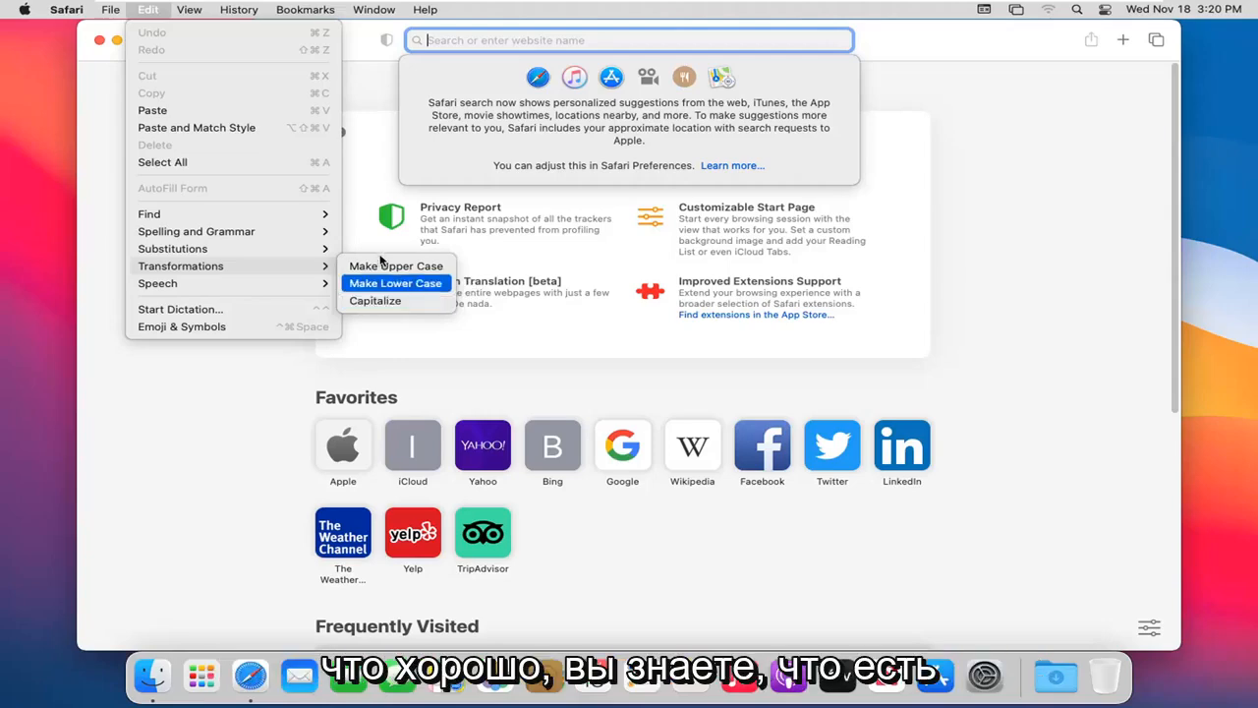
{"action": "mouse_move", "coordinate": [396, 265]}
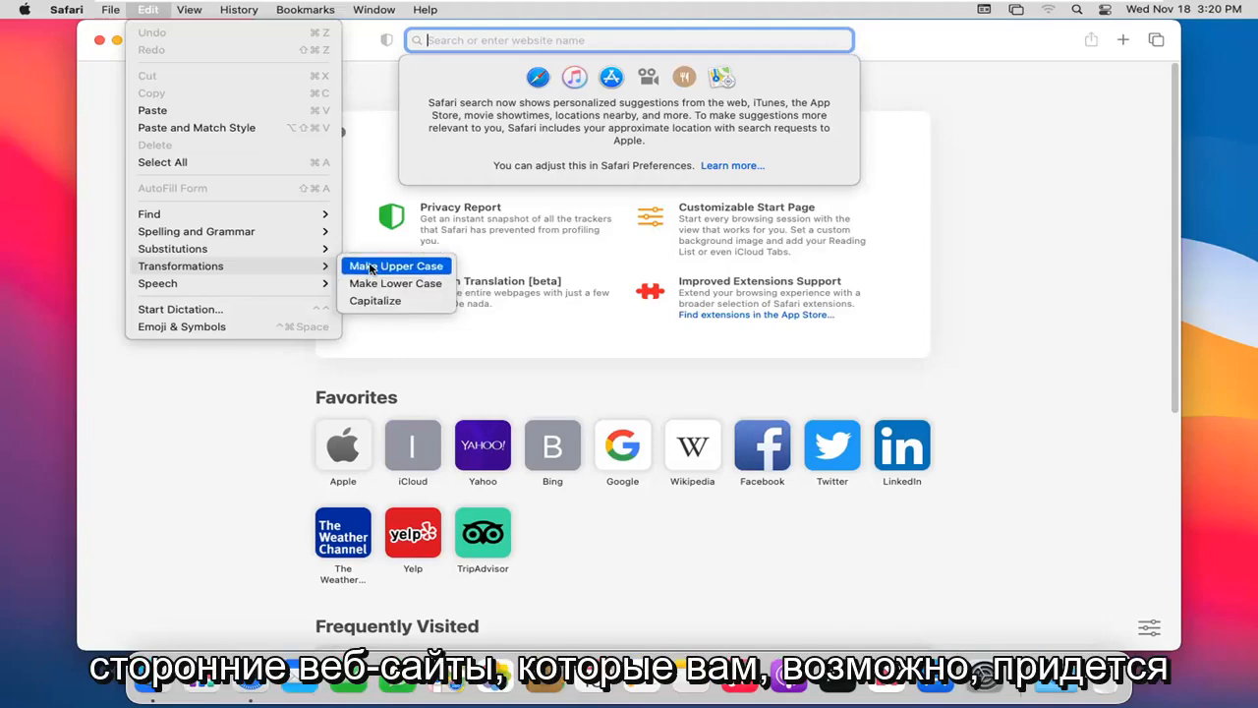
{"action": "mouse_move", "coordinate": [226, 283]}
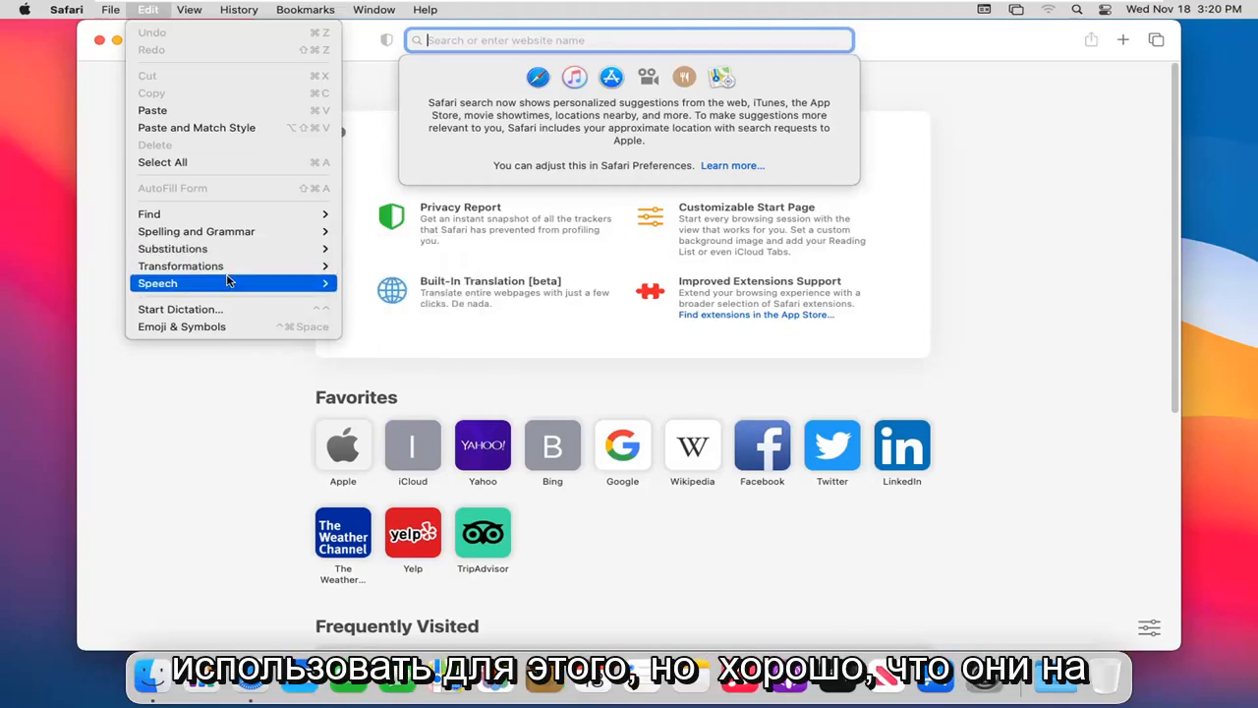
{"action": "mouse_move", "coordinate": [180, 265]}
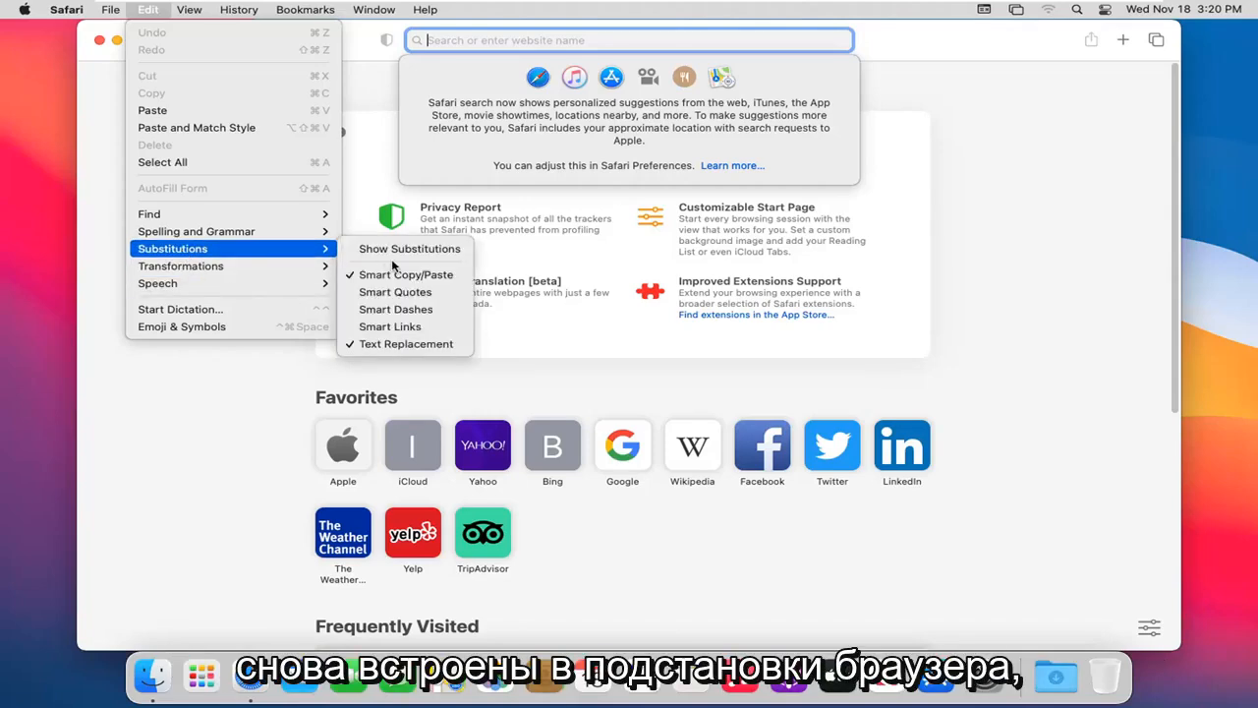
{"action": "mouse_move", "coordinate": [378, 259]}
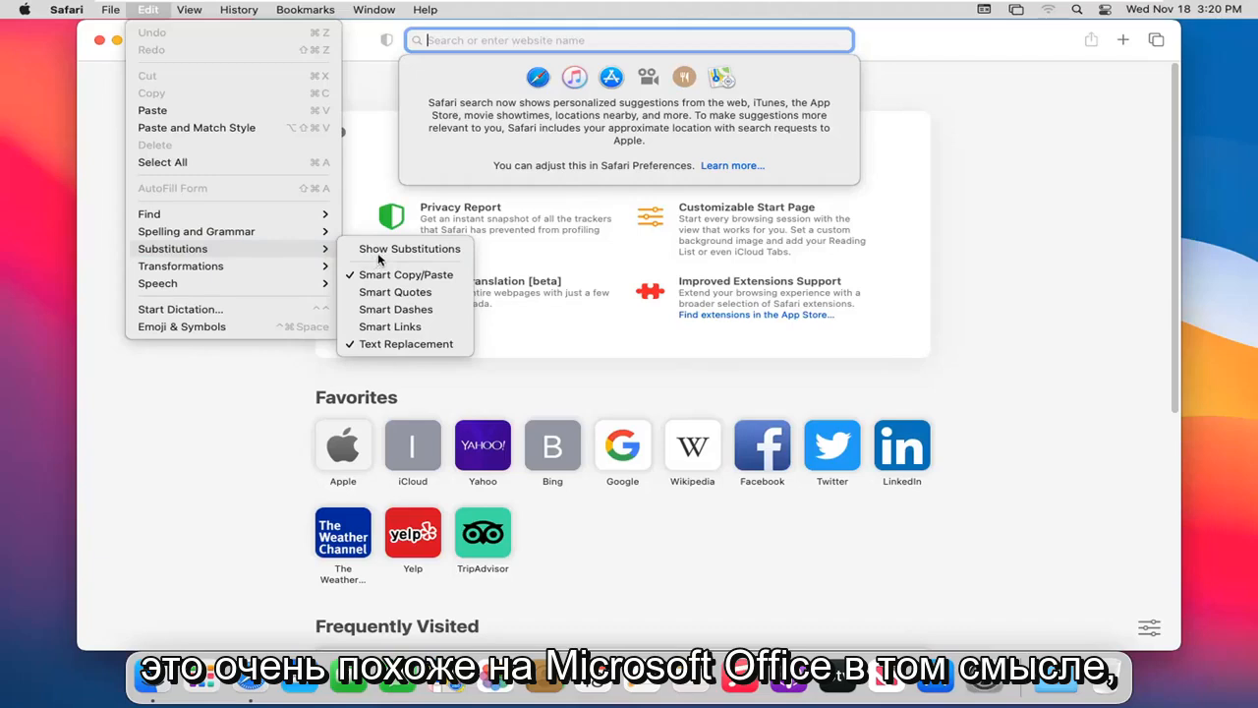
{"action": "mouse_move", "coordinate": [390, 325]}
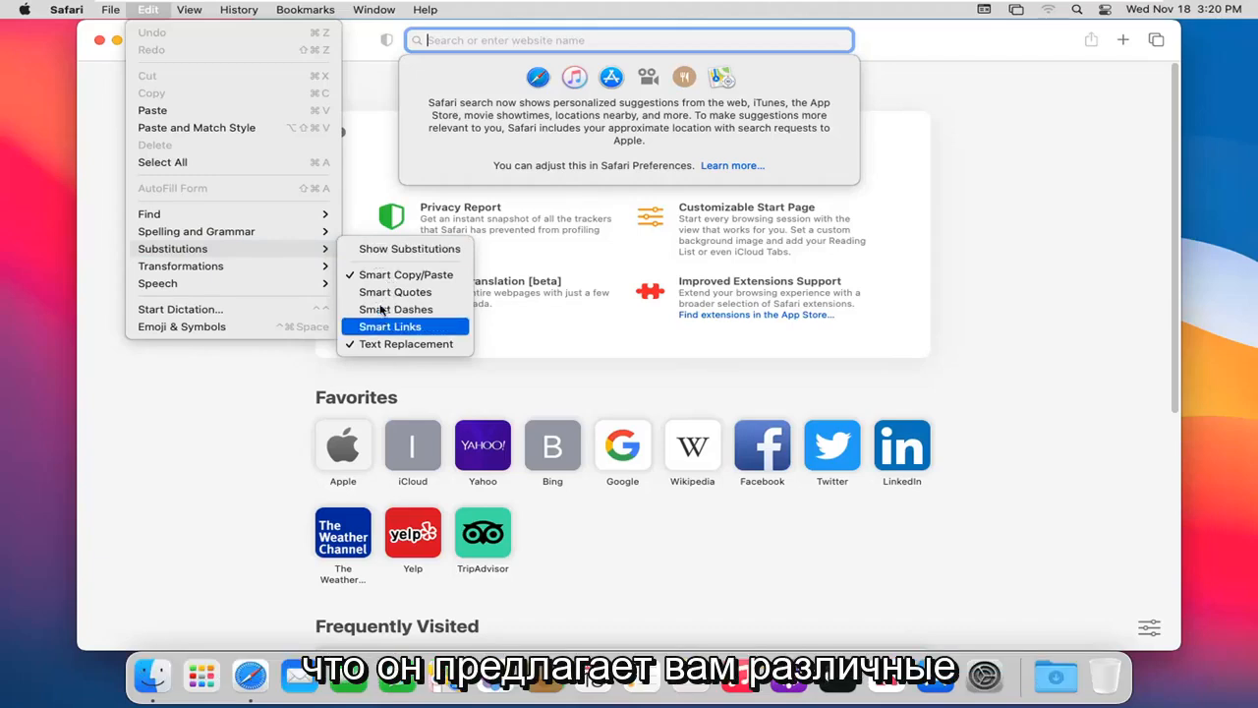
{"action": "mouse_move", "coordinate": [233, 248]}
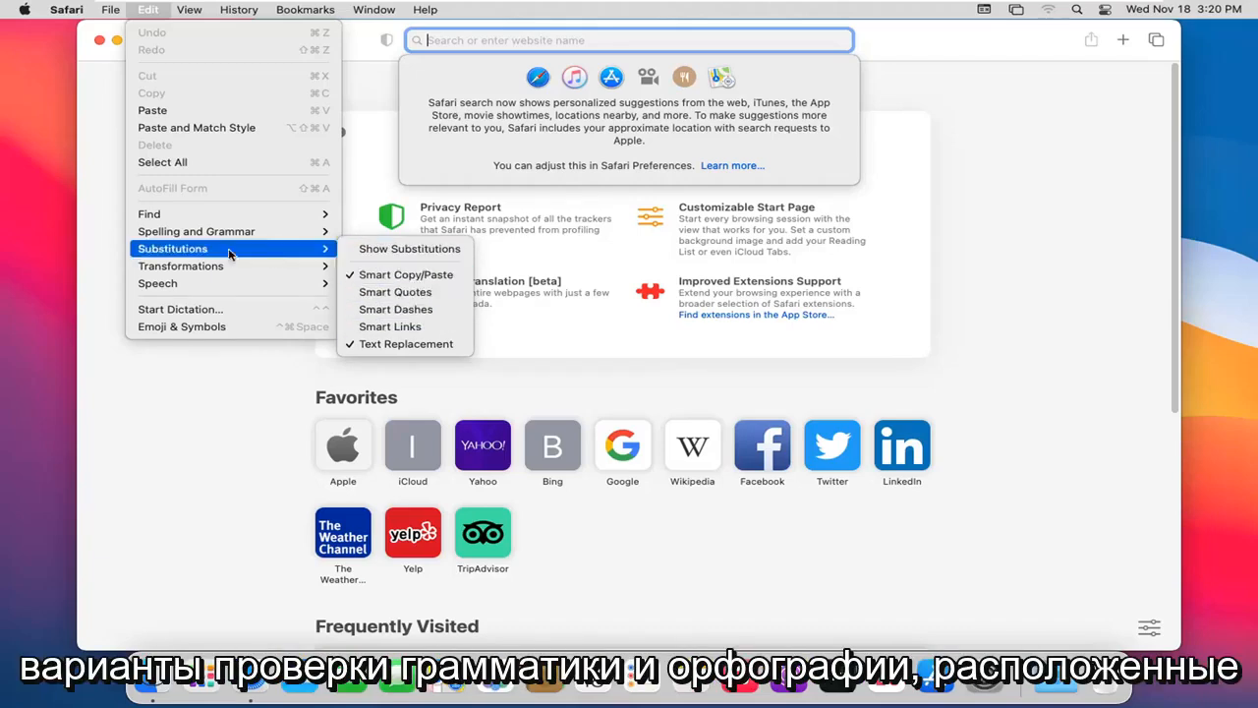
Open the View menu and expand its Text Encoding submenu, with Default checked
{"action": "left_click", "coordinate": [189, 9]}
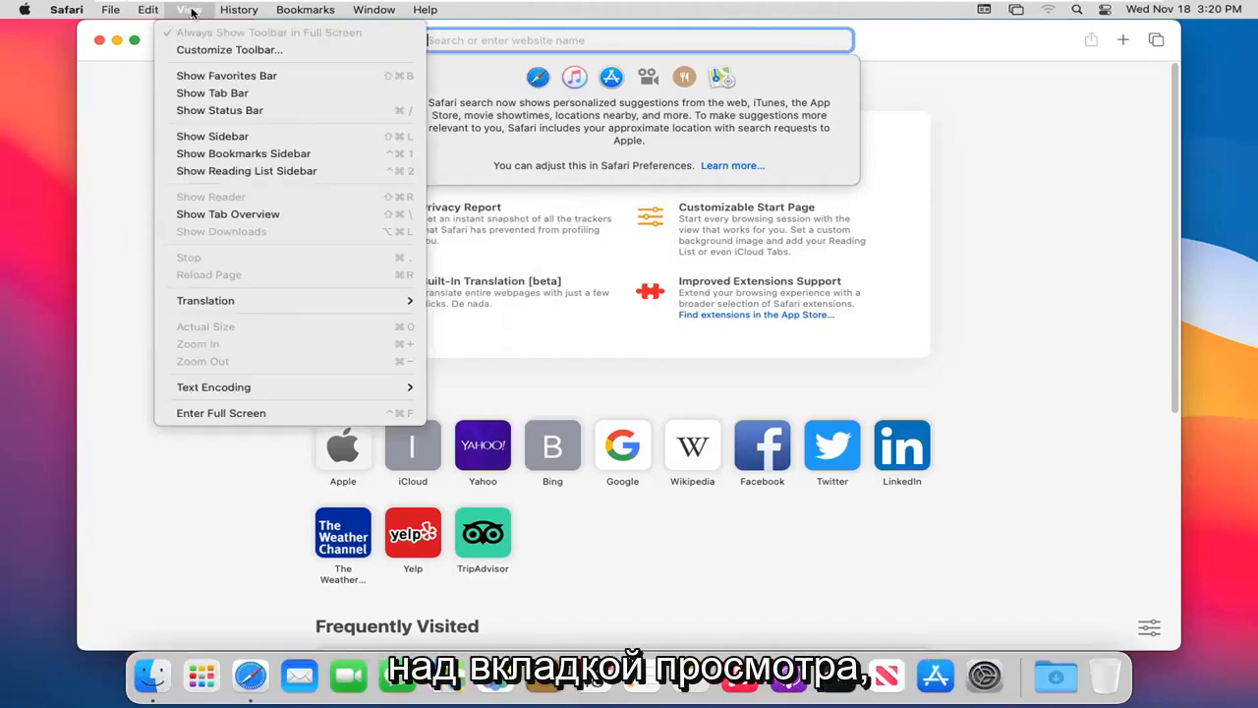
{"action": "mouse_move", "coordinate": [212, 93]}
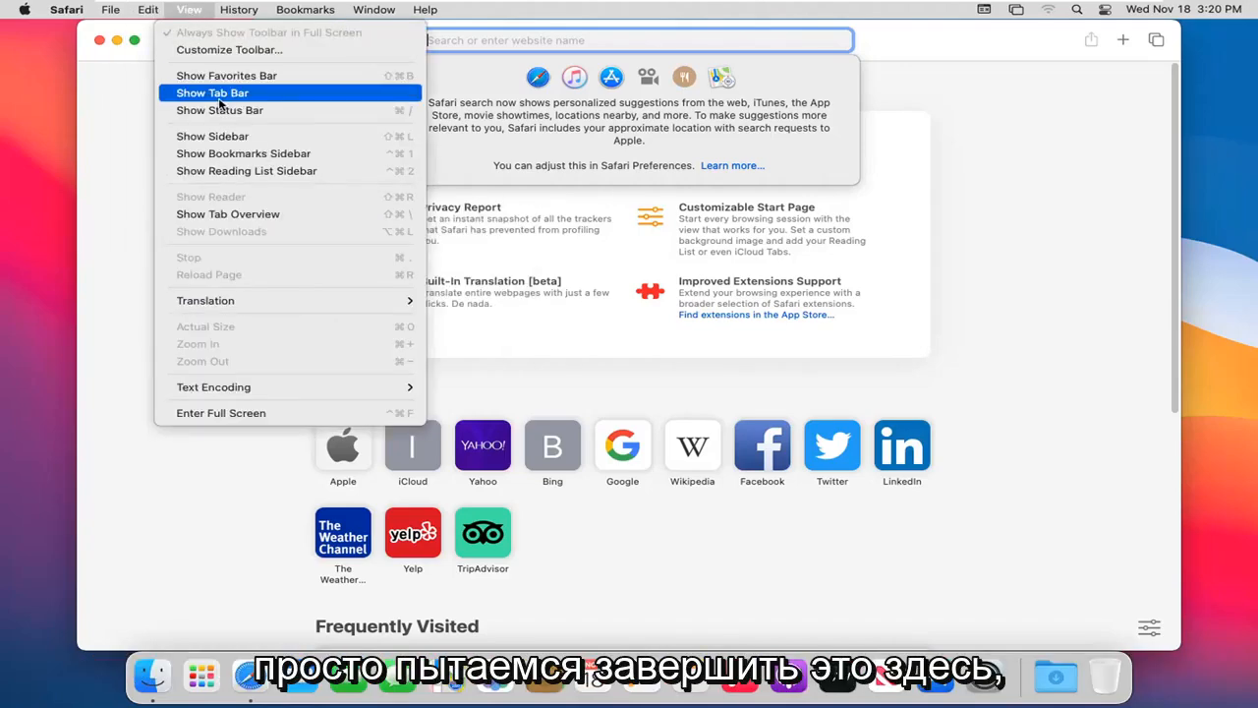
{"action": "mouse_move", "coordinate": [226, 76]}
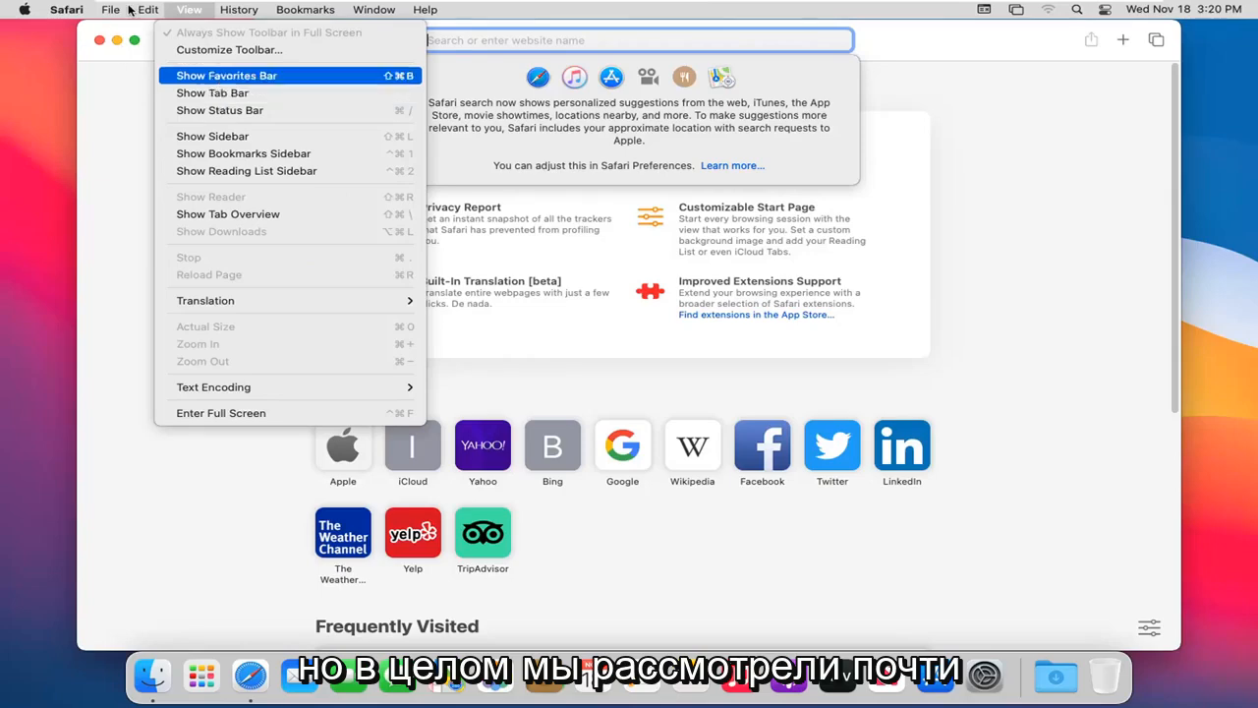
{"action": "mouse_move", "coordinate": [223, 98]}
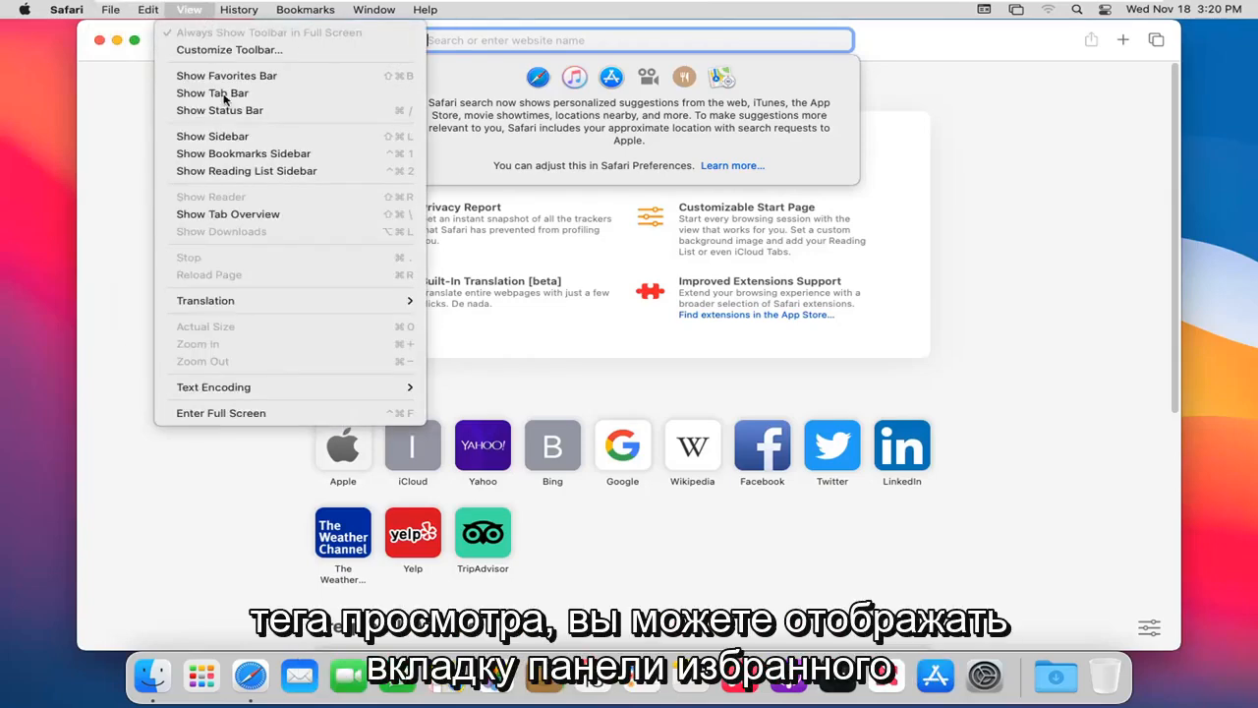
{"action": "mouse_move", "coordinate": [219, 110]}
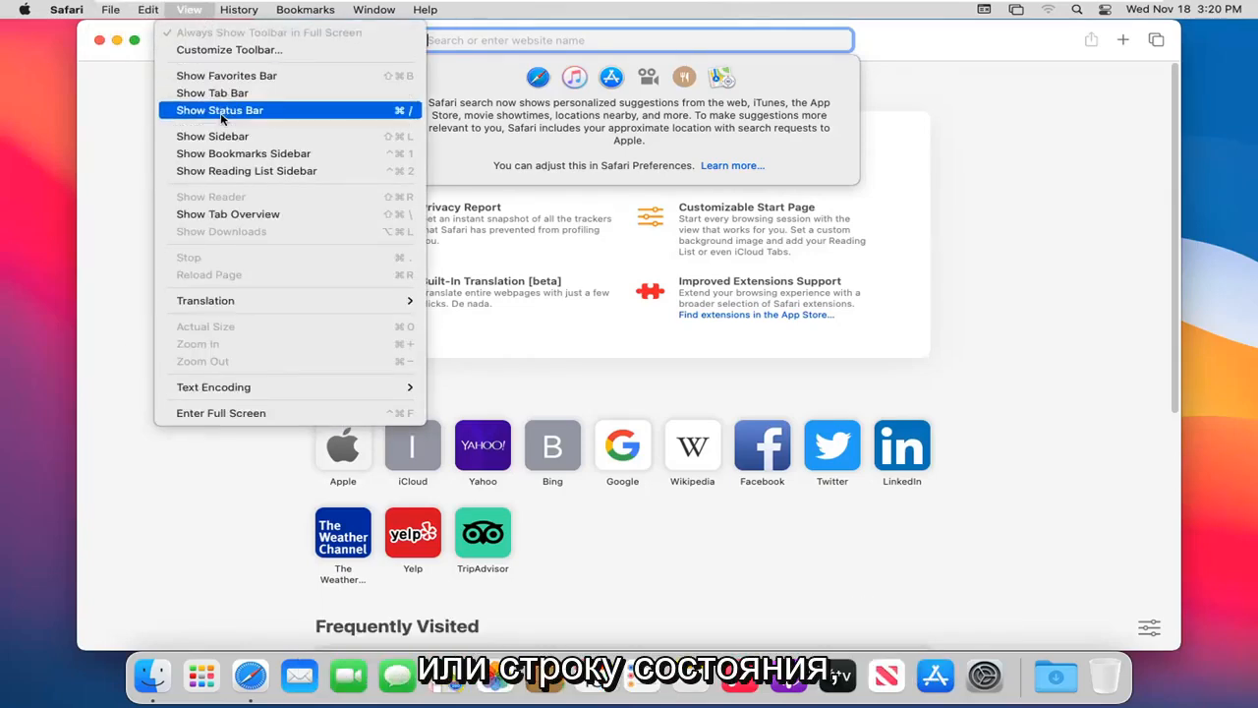
{"action": "mouse_move", "coordinate": [205, 300]}
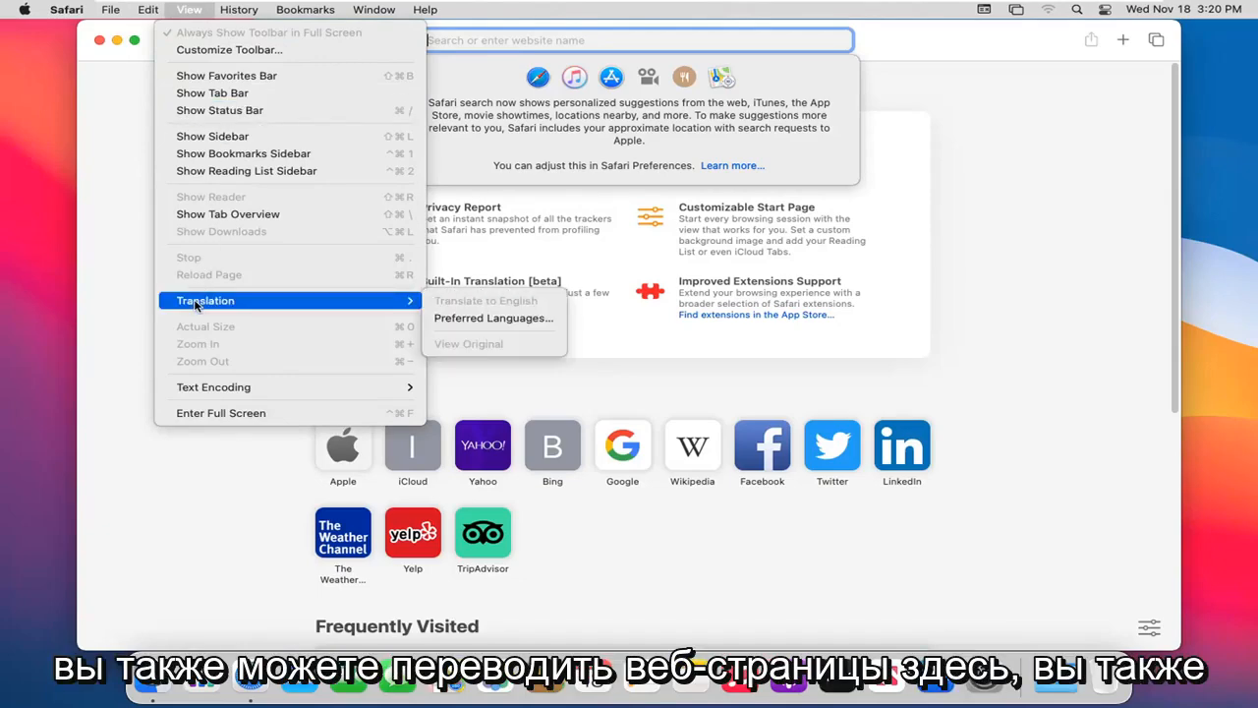
{"action": "mouse_move", "coordinate": [214, 386]}
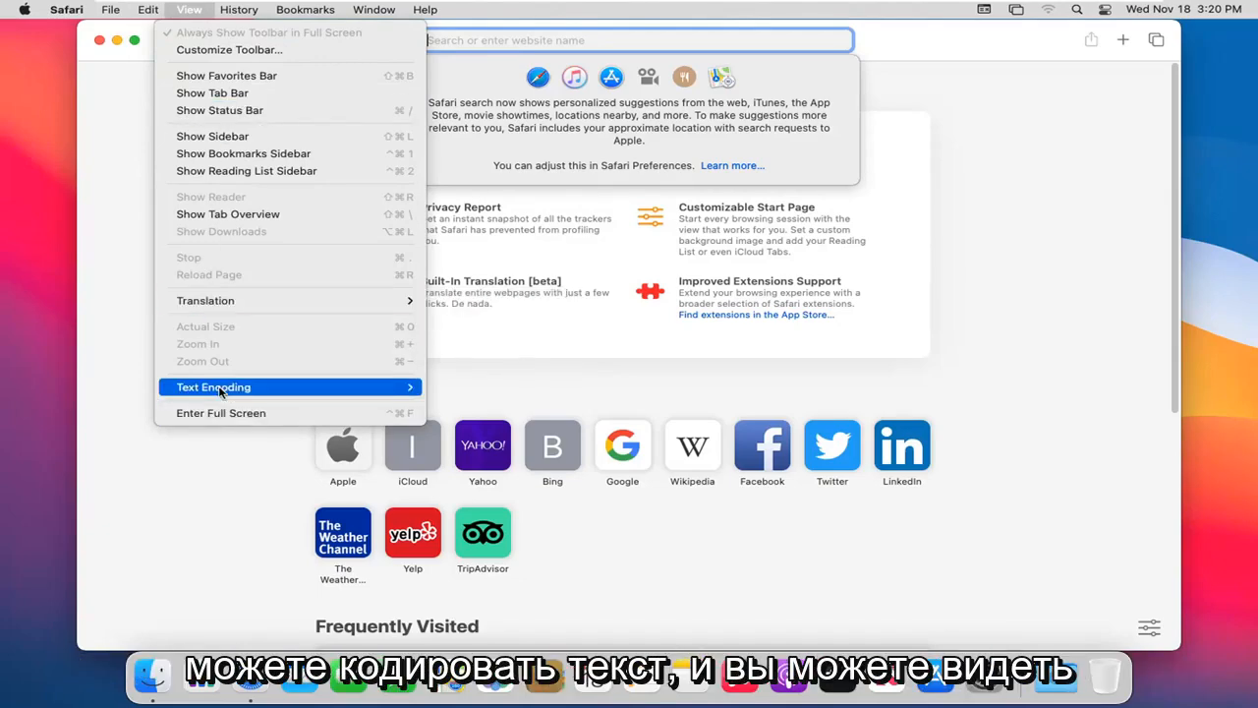
{"action": "left_click", "coordinate": [214, 386]}
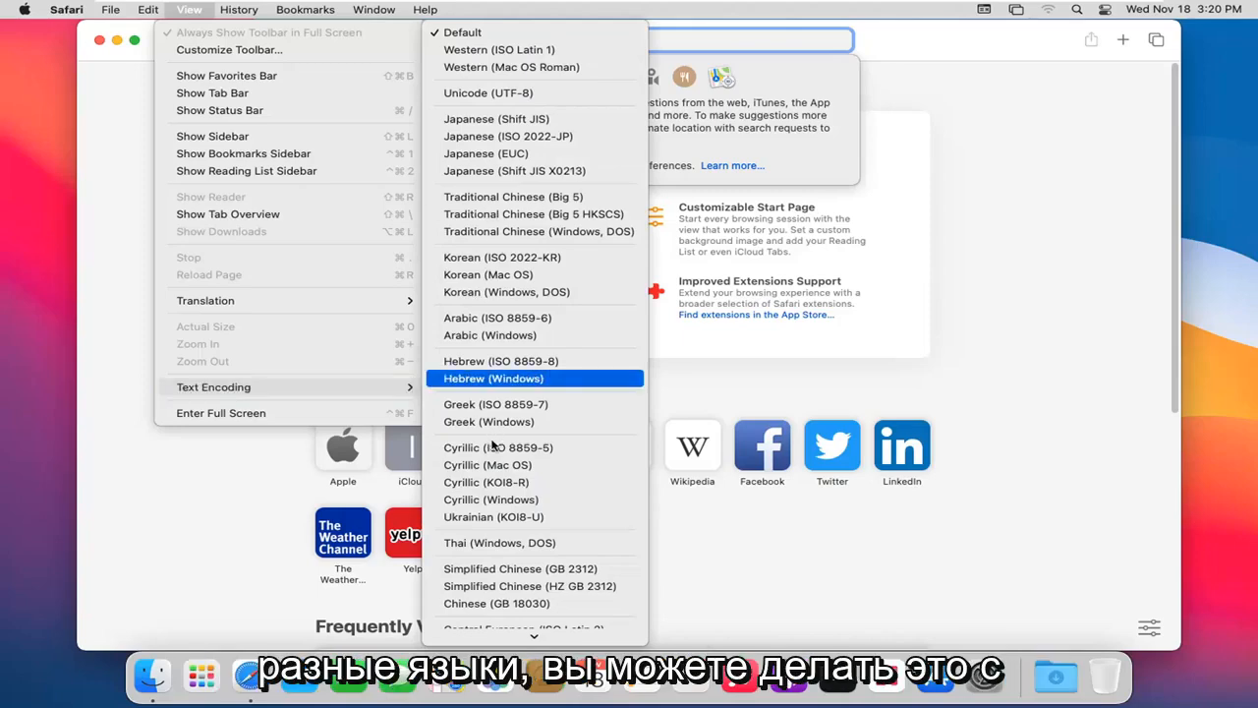
Browse the History and Bookmarks menus, ending on the Window menu
{"action": "left_click", "coordinate": [239, 9]}
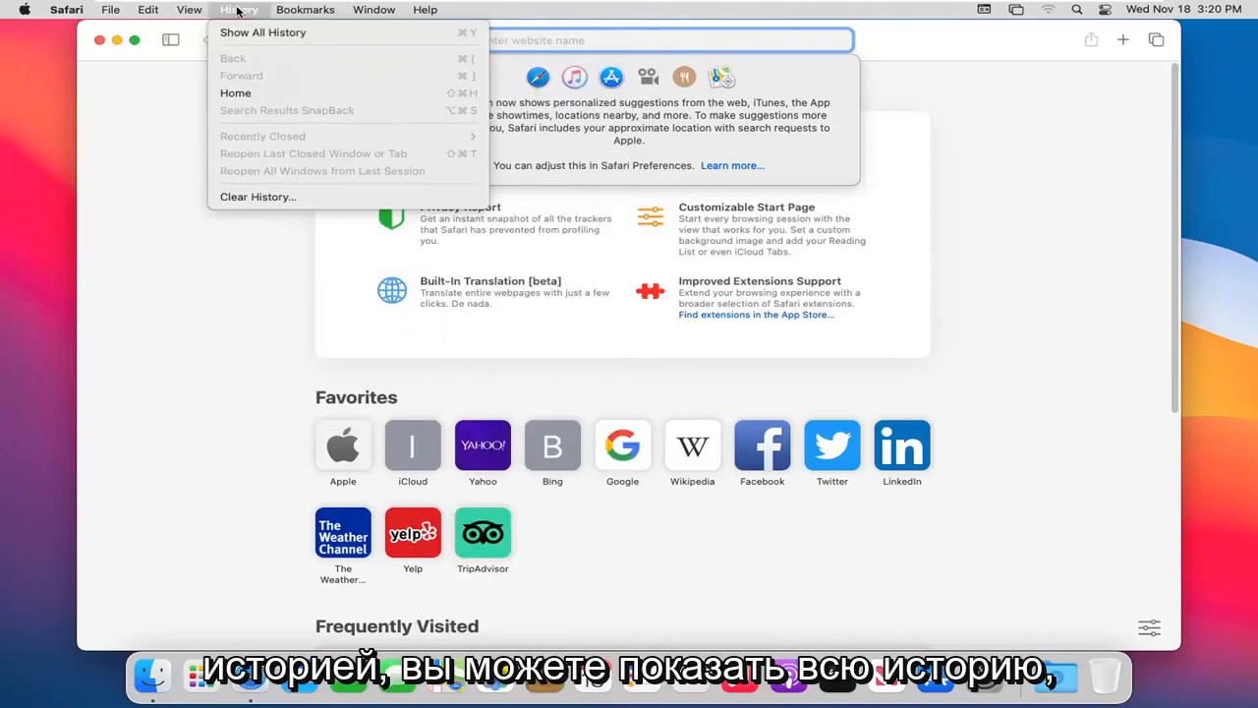
{"action": "mouse_move", "coordinate": [262, 32]}
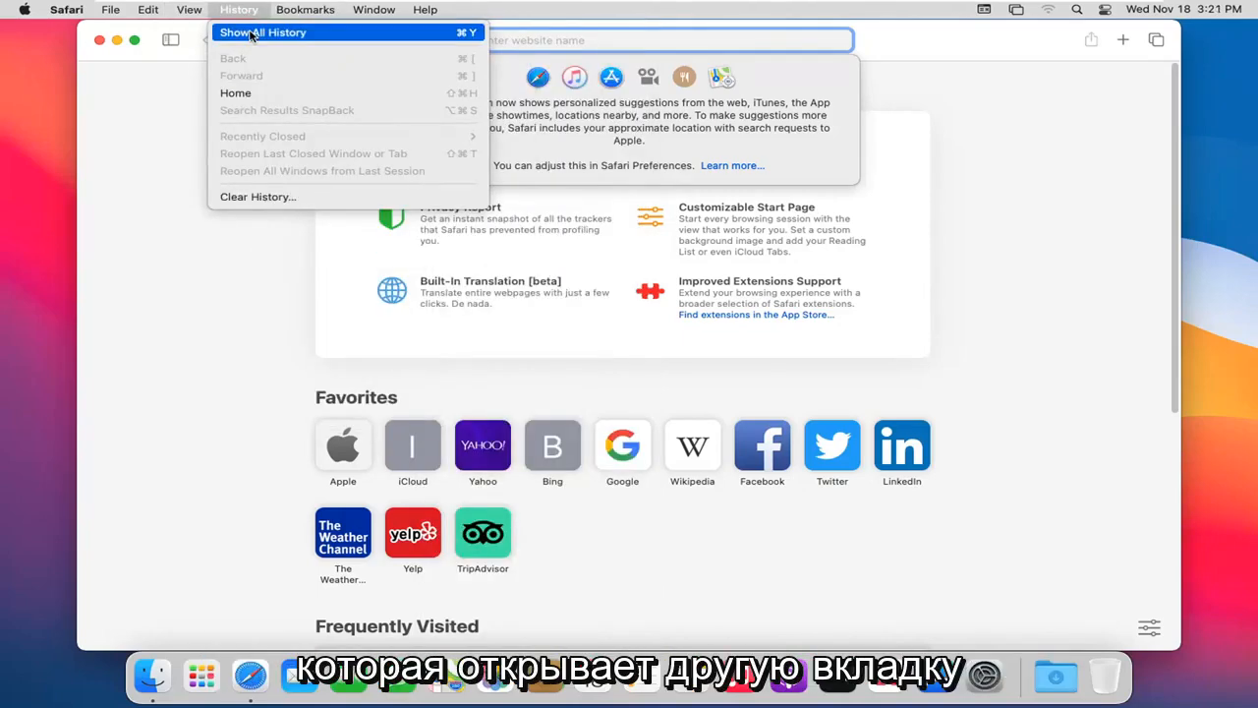
{"action": "mouse_move", "coordinate": [257, 197]}
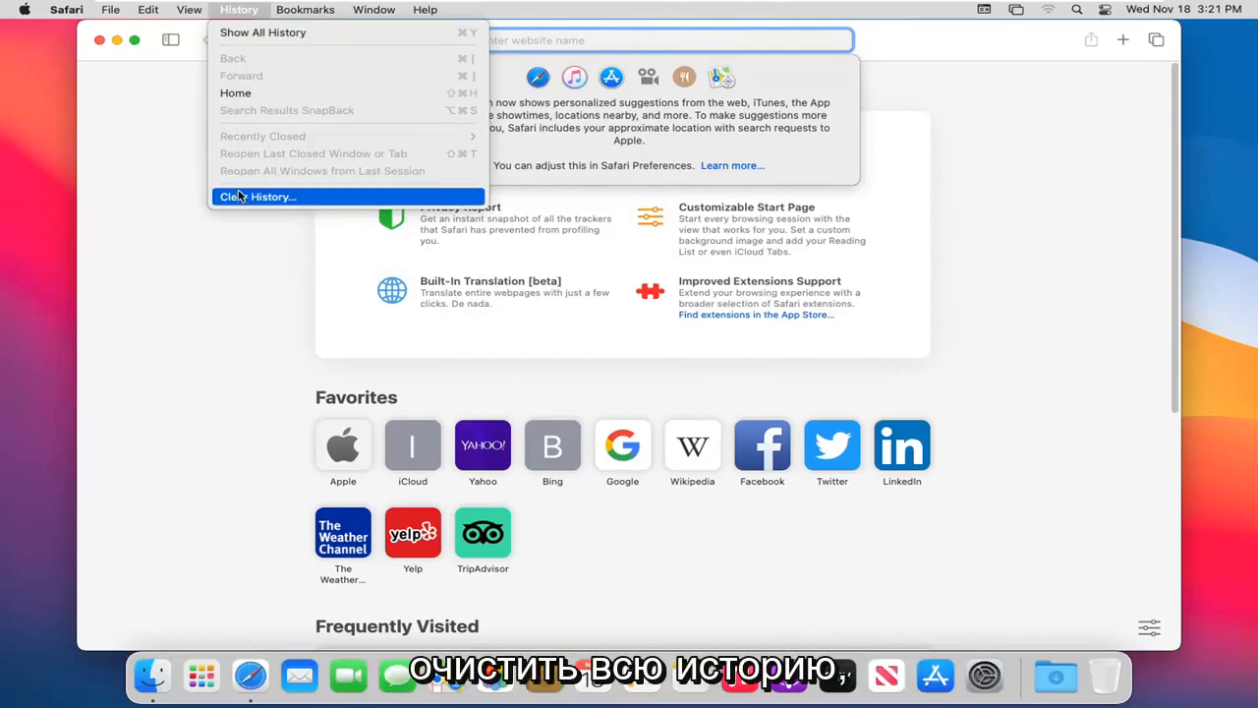
{"action": "left_click", "coordinate": [306, 9]}
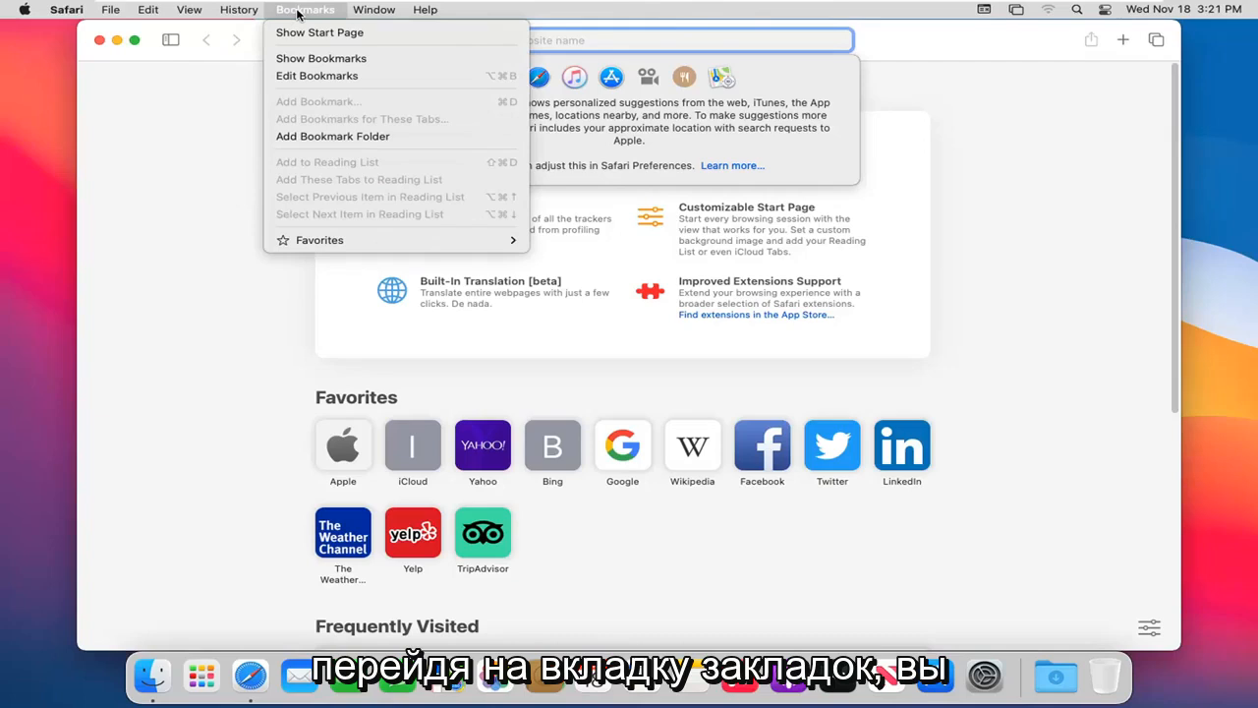
{"action": "mouse_move", "coordinate": [320, 67]}
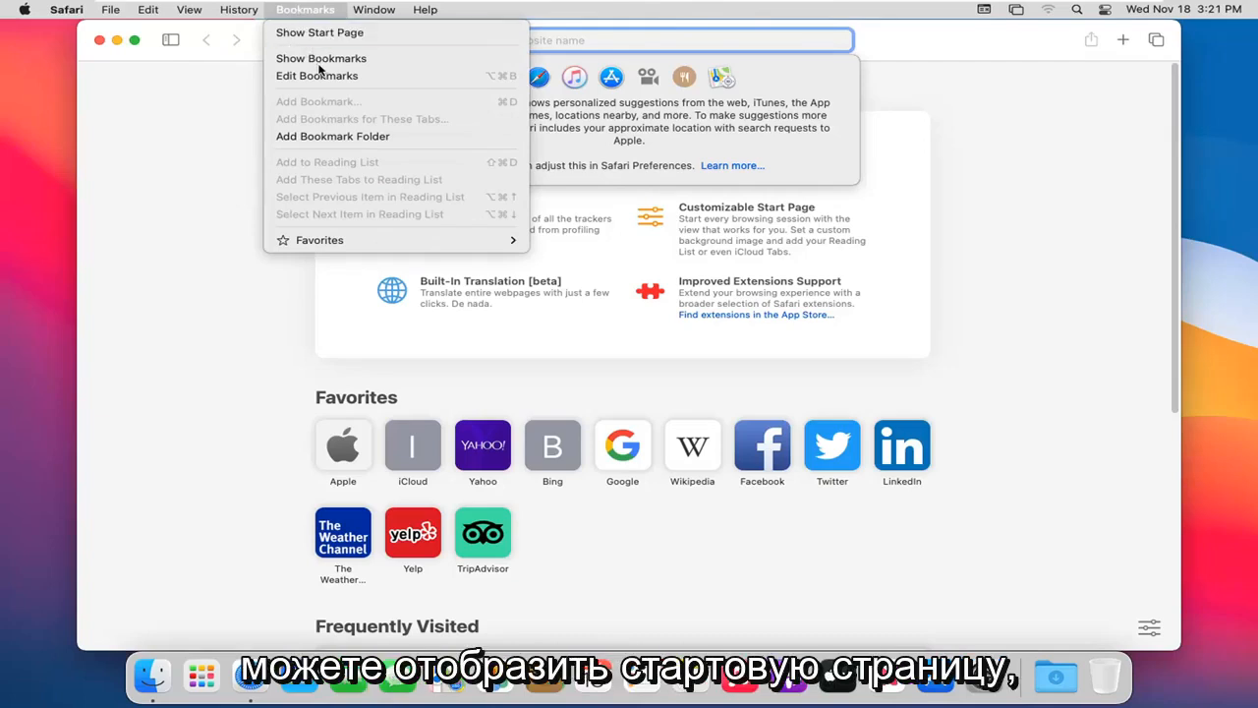
{"action": "mouse_move", "coordinate": [333, 135]}
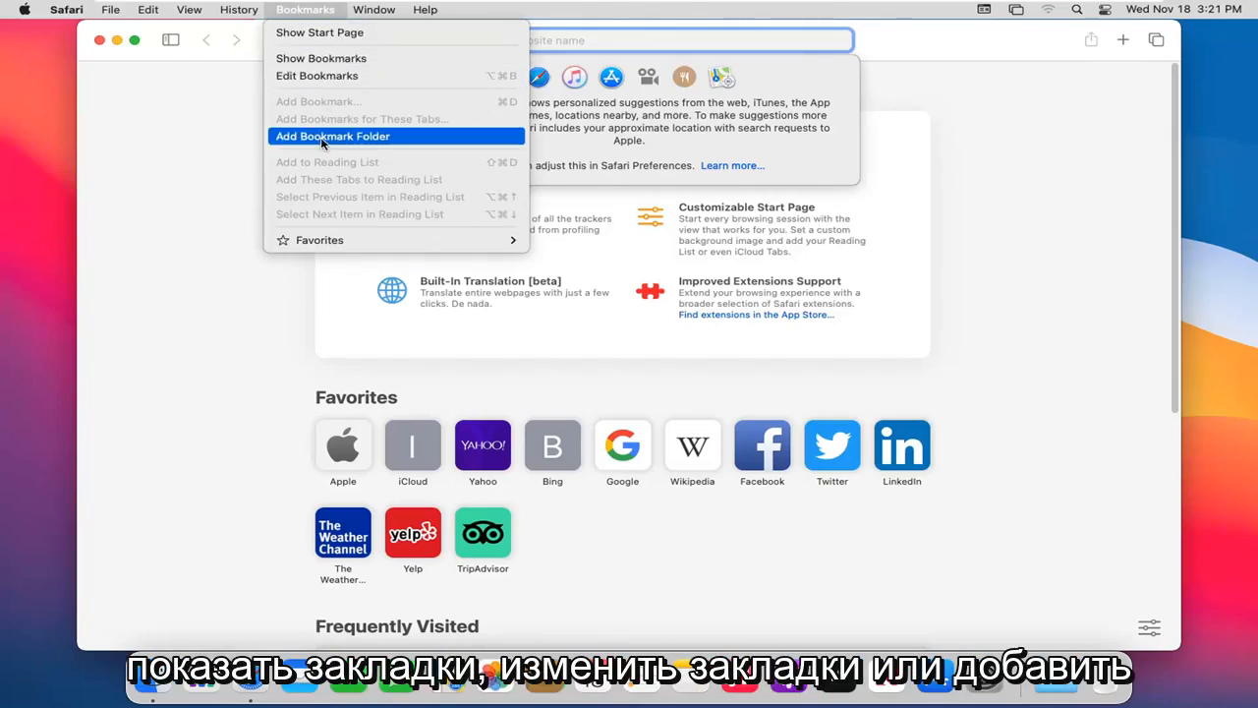
{"action": "mouse_move", "coordinate": [913, 51]}
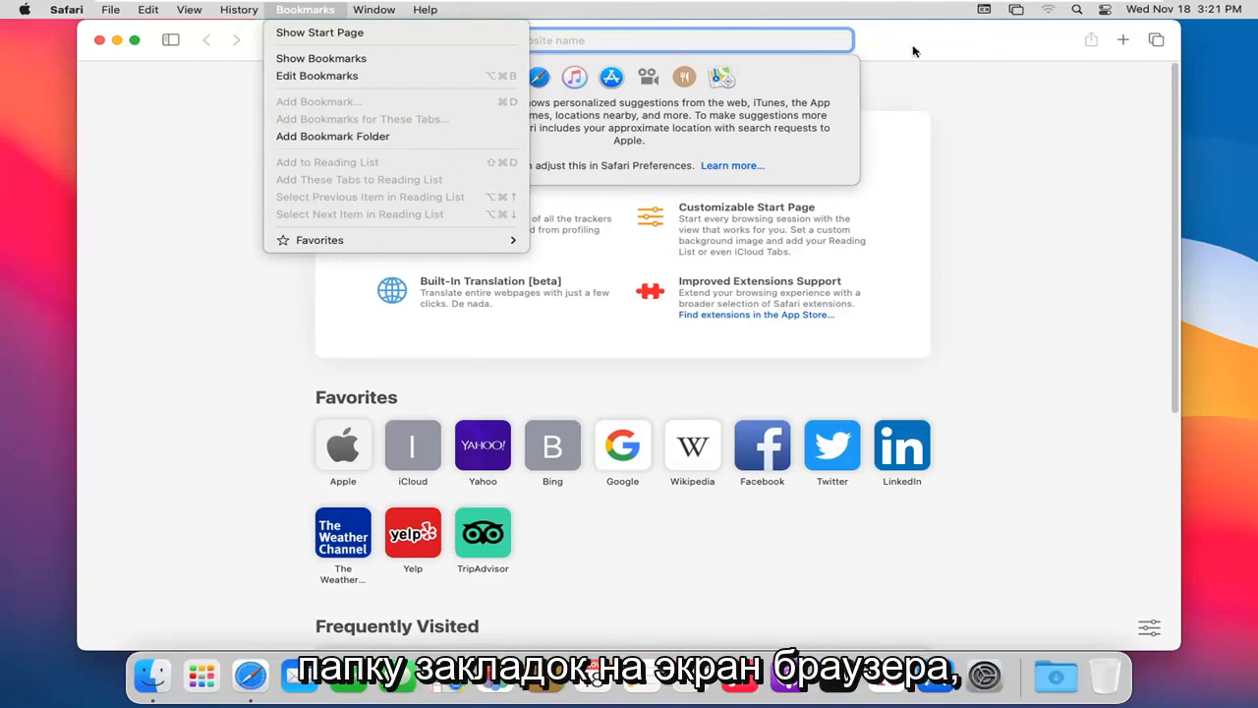
{"action": "left_click", "coordinate": [375, 8]}
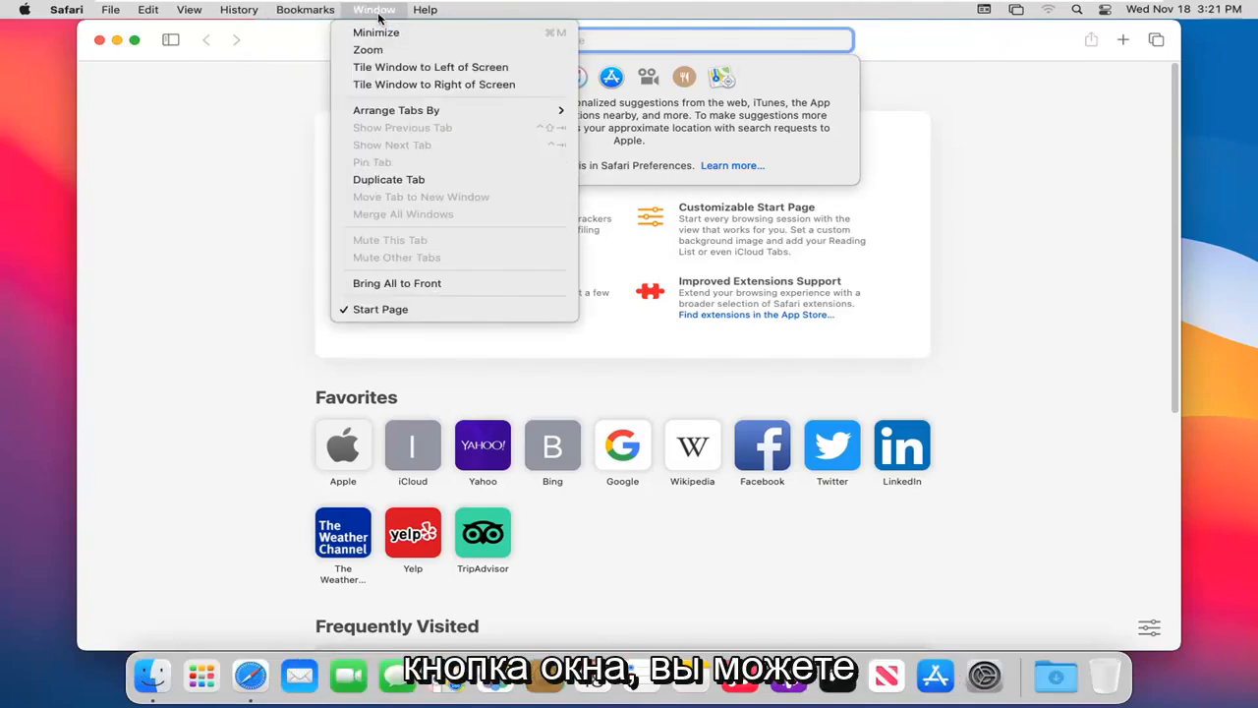
{"action": "mouse_move", "coordinate": [375, 33]}
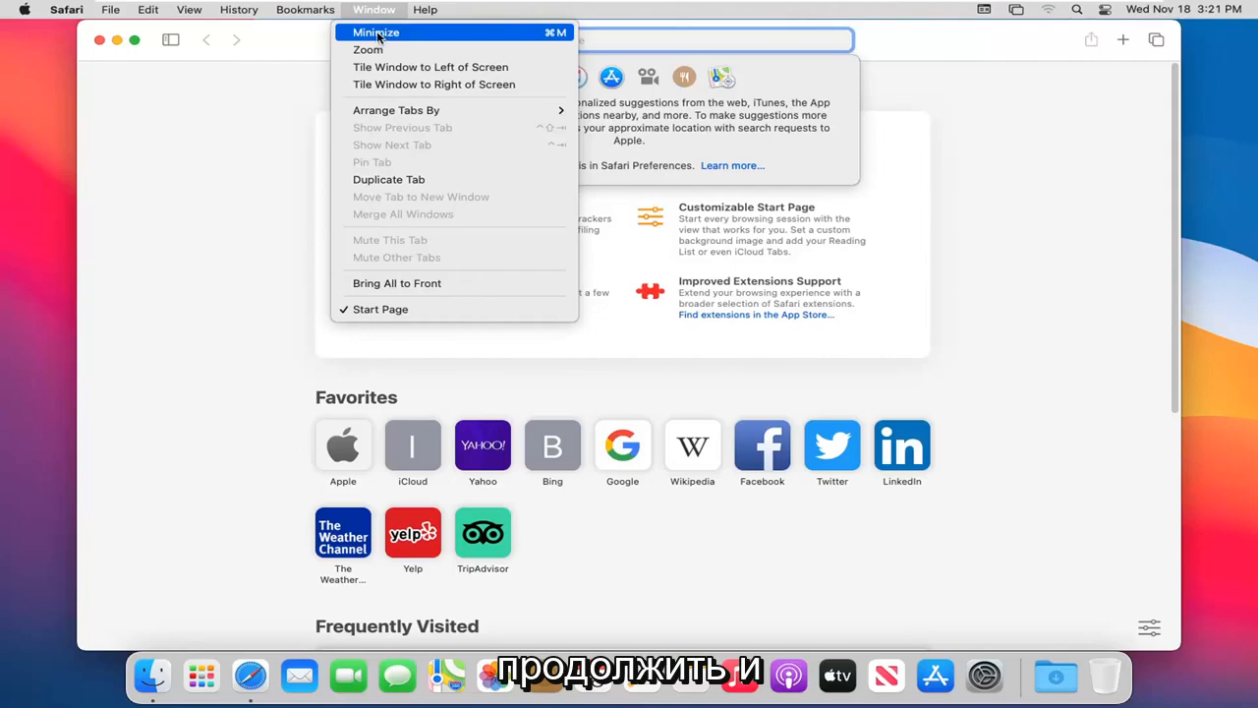
{"action": "mouse_move", "coordinate": [368, 49]}
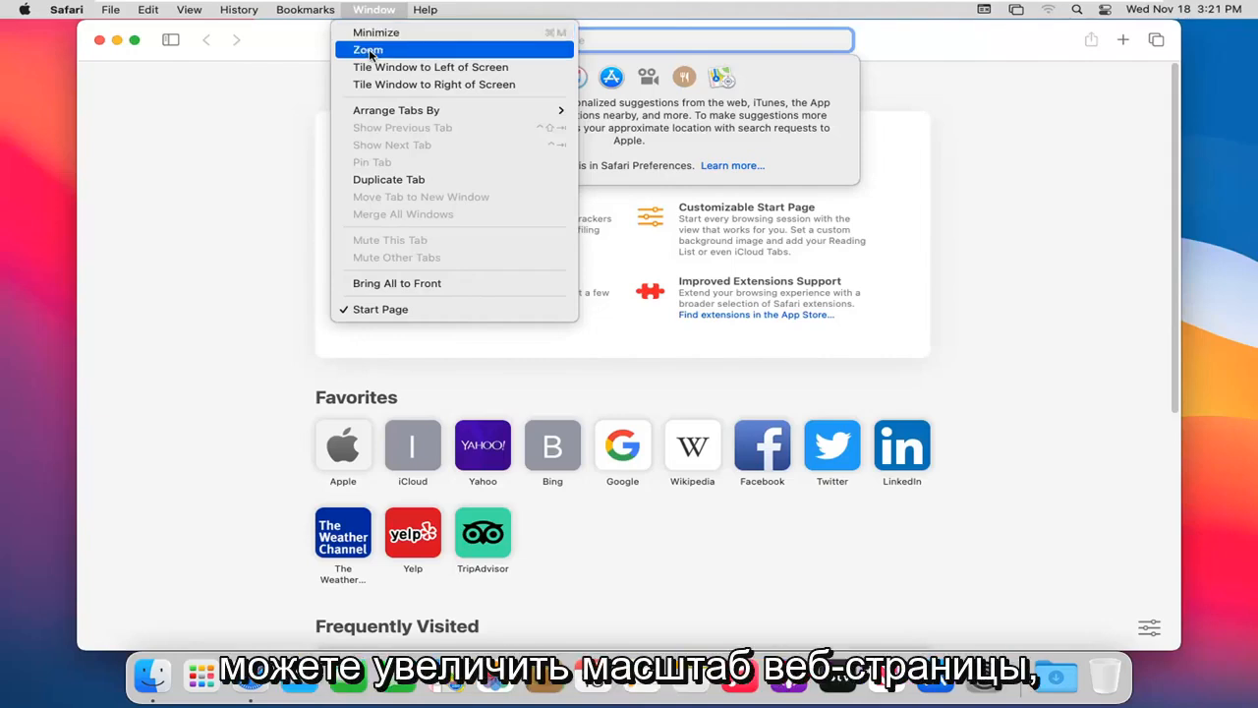
{"action": "mouse_move", "coordinate": [431, 67]}
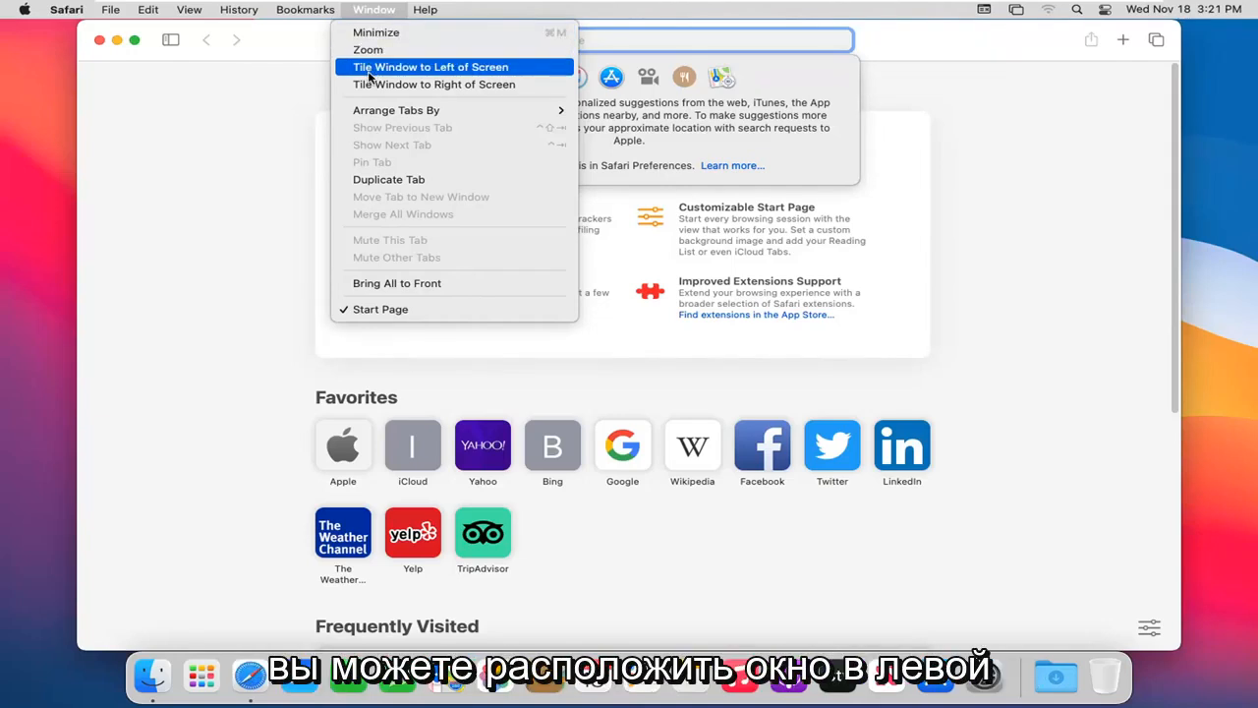
{"action": "mouse_move", "coordinate": [397, 109]}
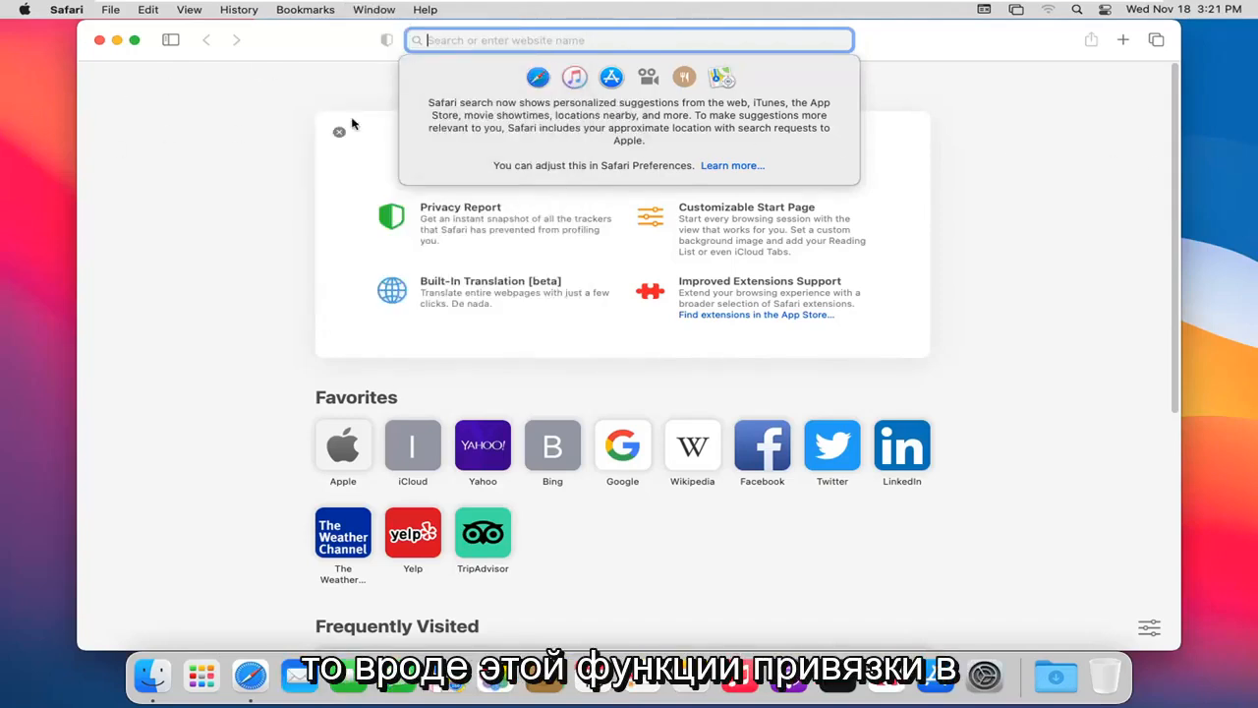
{"action": "mouse_move", "coordinate": [190, 152]}
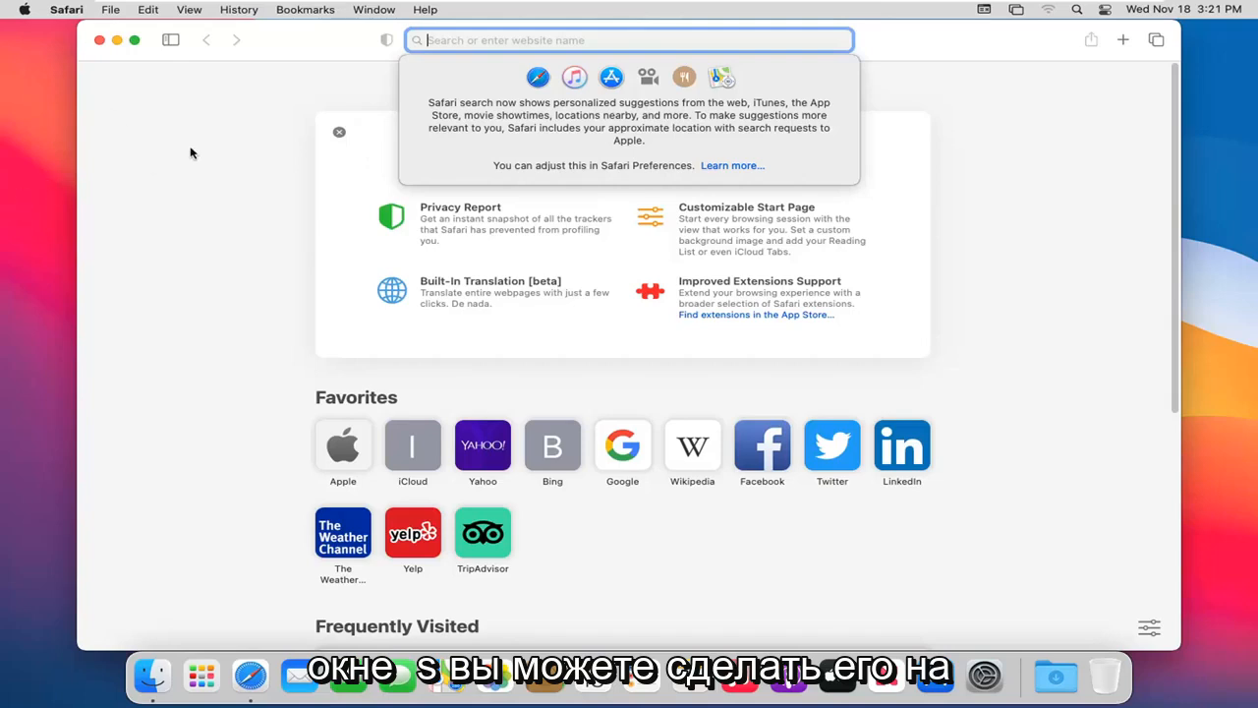
{"action": "left_click", "coordinate": [374, 9]}
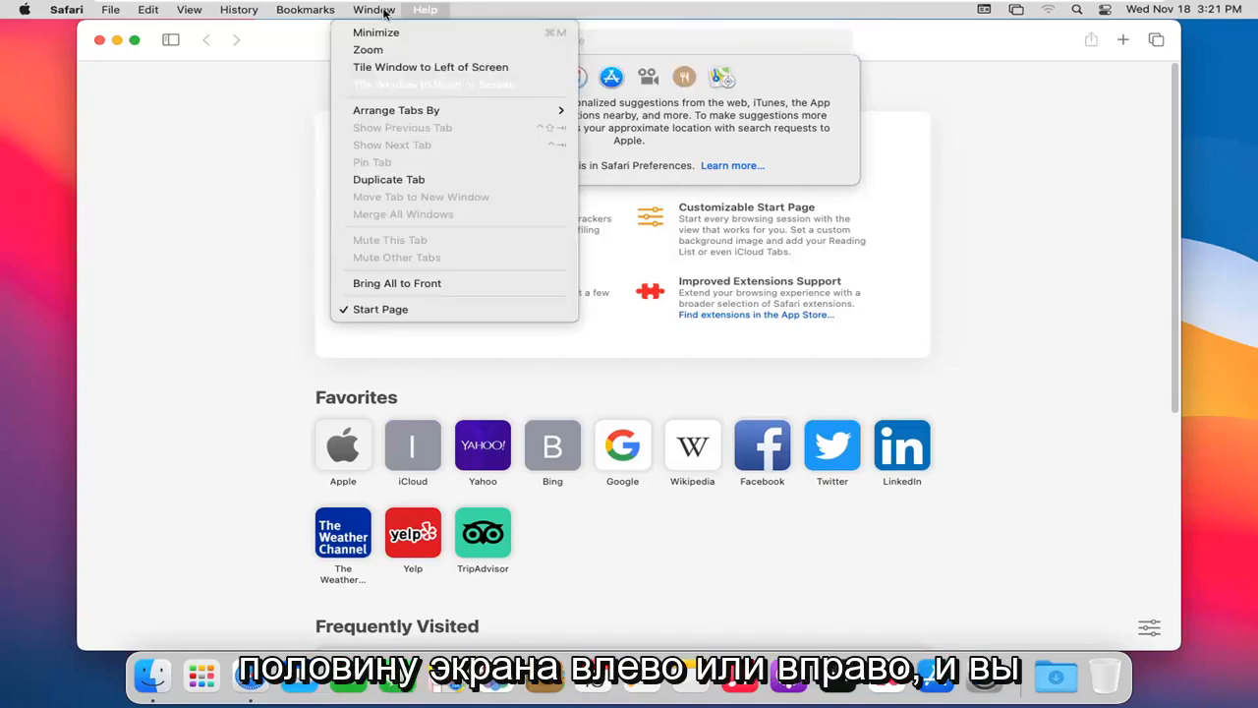
{"action": "mouse_move", "coordinate": [396, 109]}
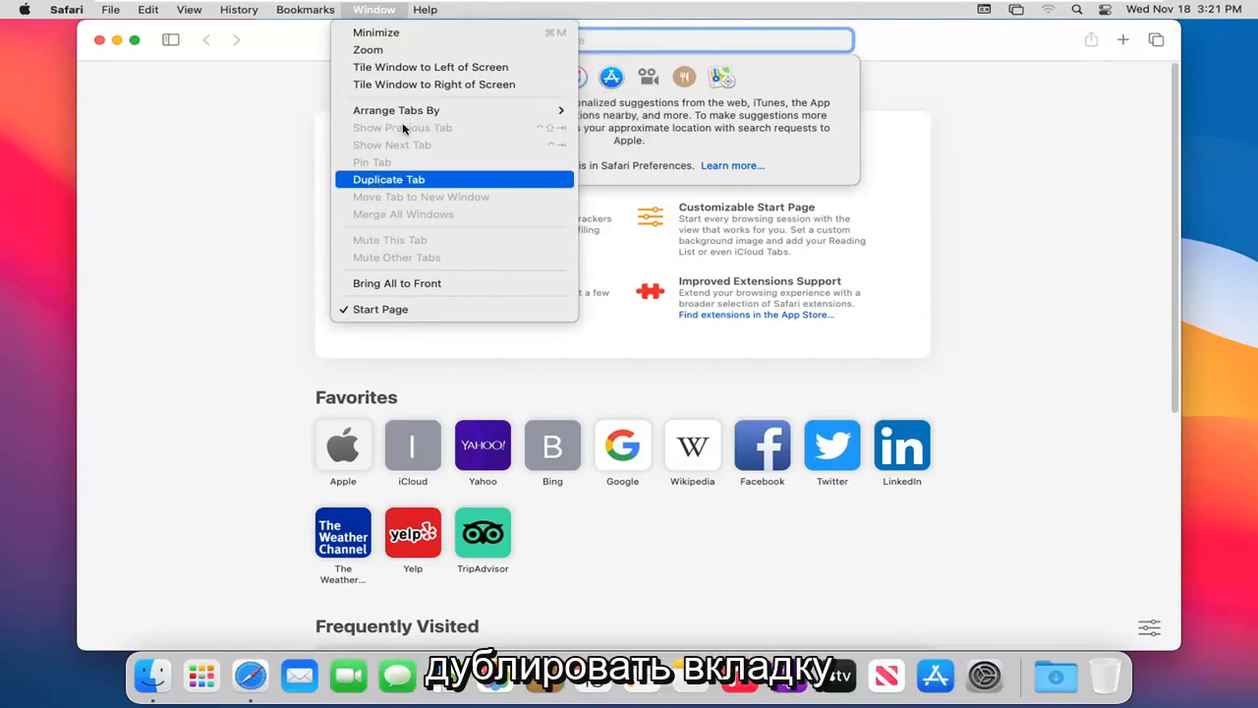
{"action": "left_click", "coordinate": [425, 9]}
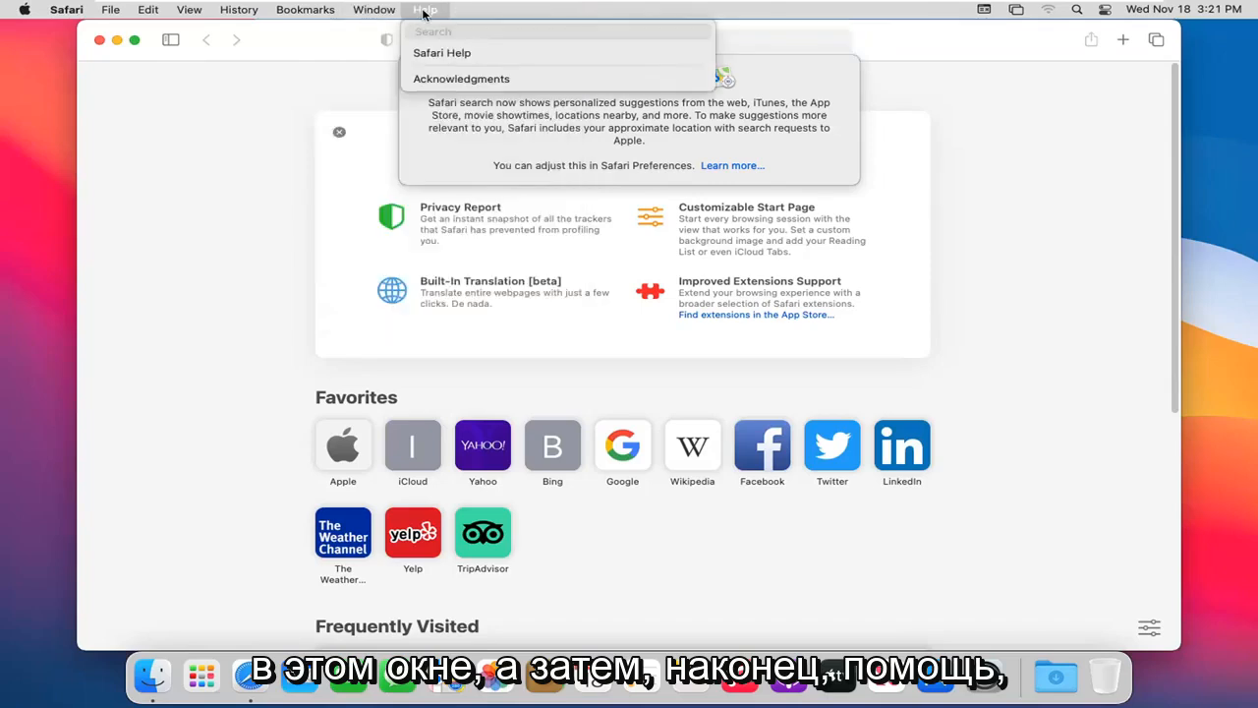
{"action": "mouse_move", "coordinate": [461, 78]}
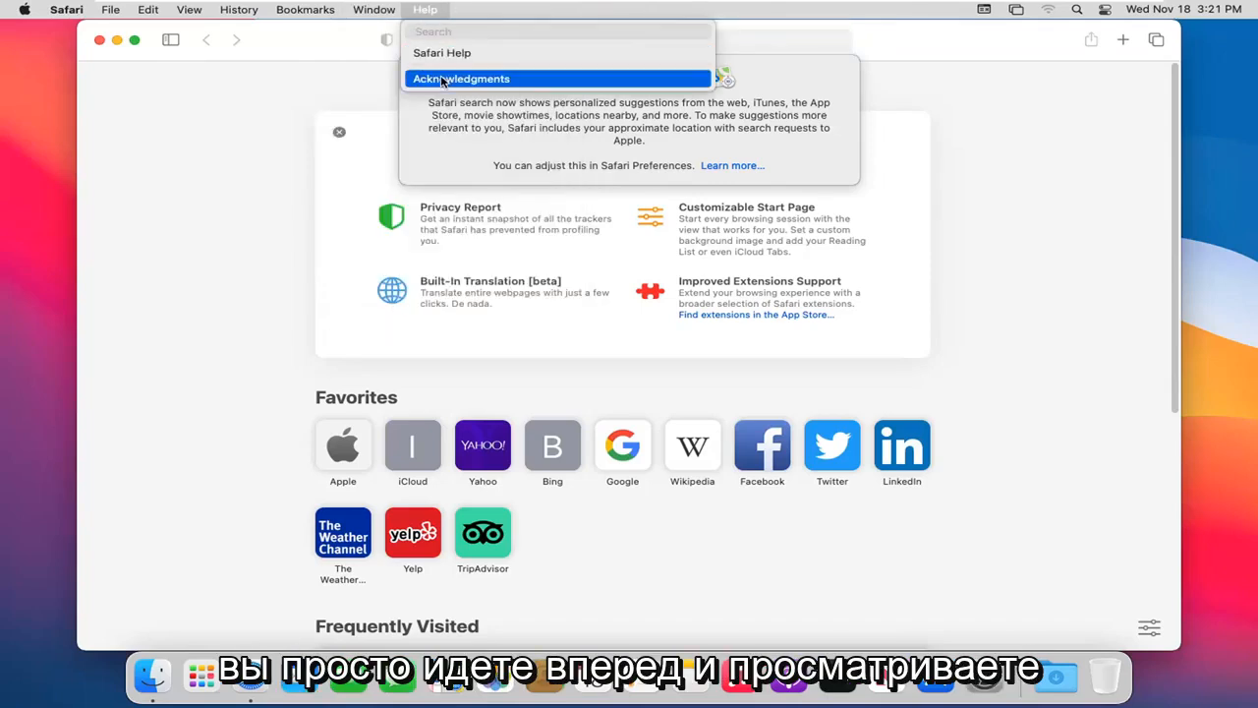
{"action": "mouse_move", "coordinate": [442, 53]}
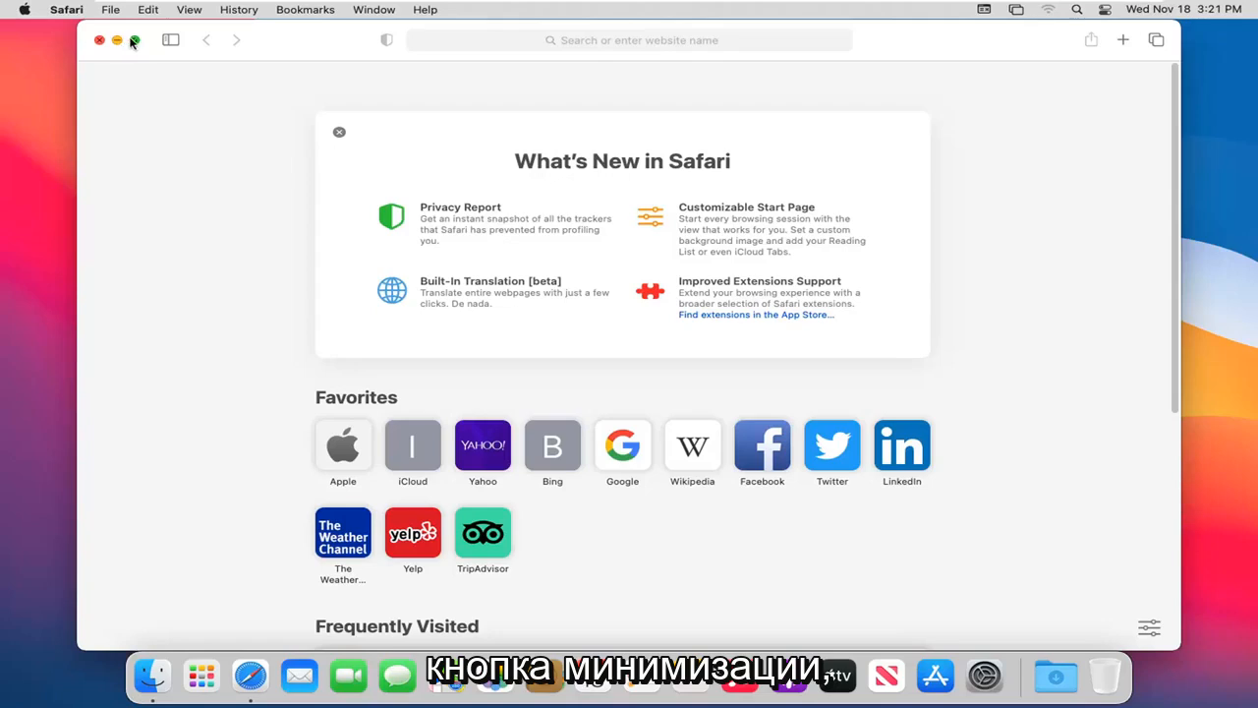
{"action": "mouse_move", "coordinate": [135, 40]}
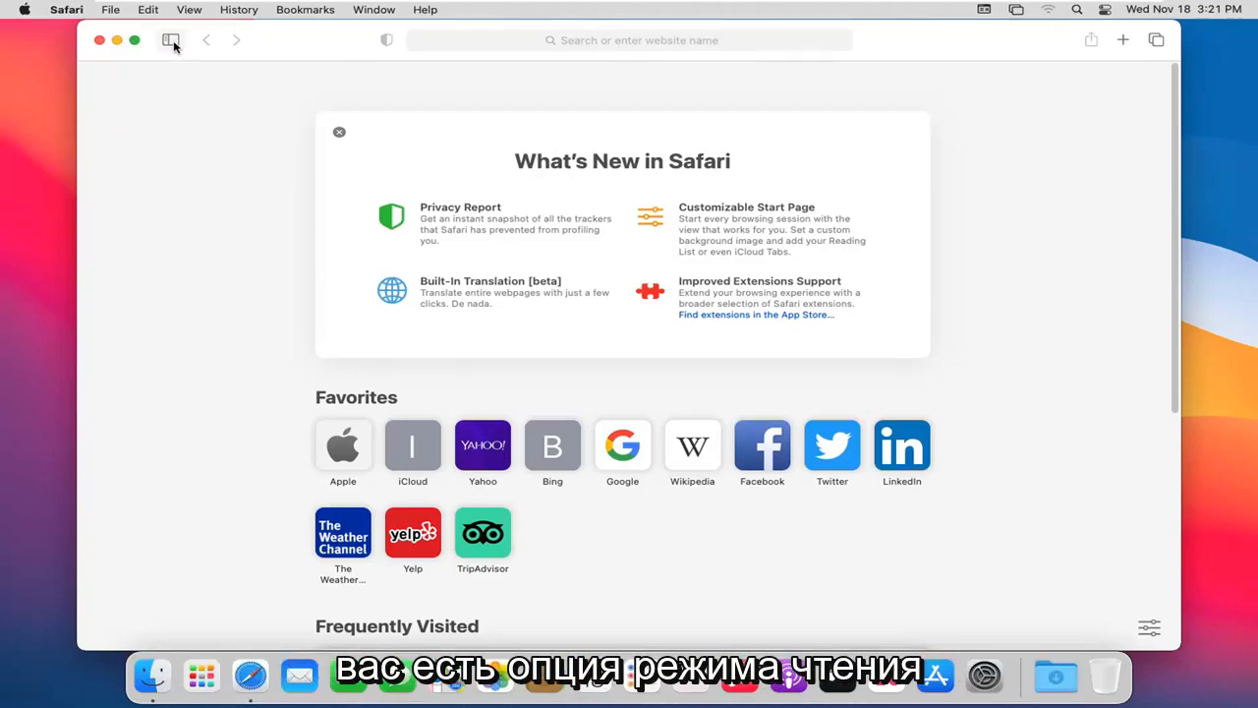
{"action": "mouse_move", "coordinate": [171, 40]}
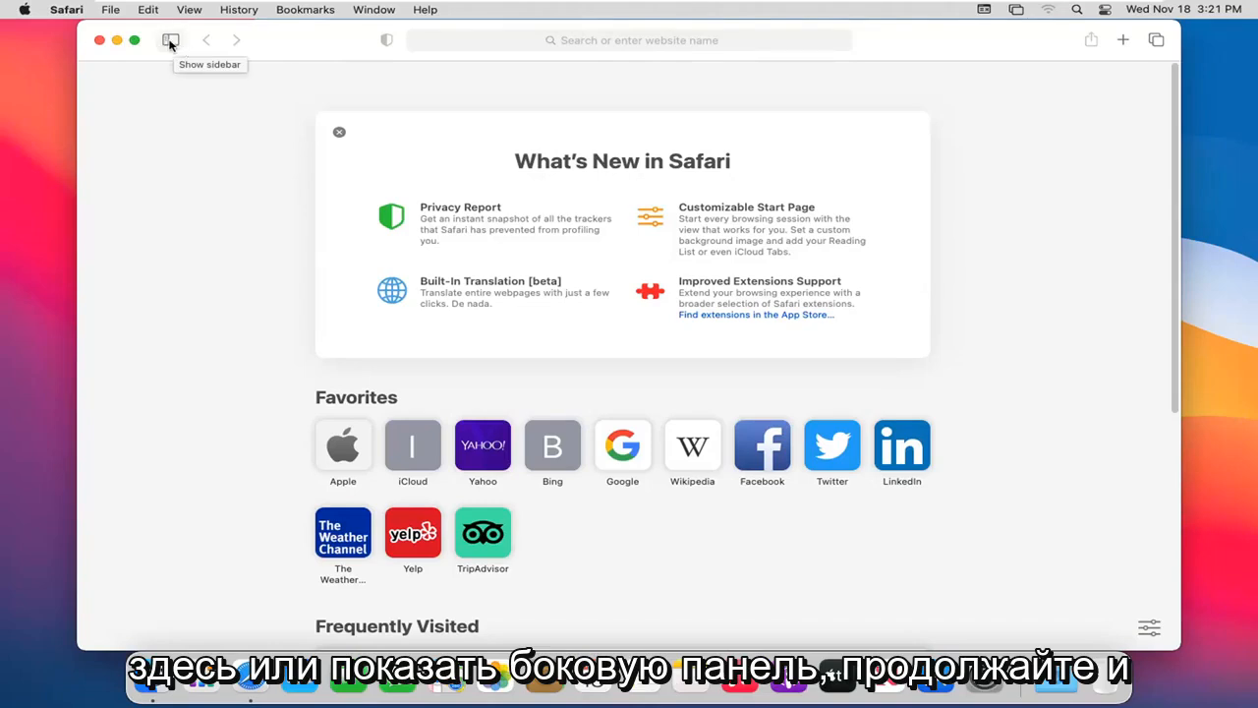
{"action": "left_click", "coordinate": [170, 39]}
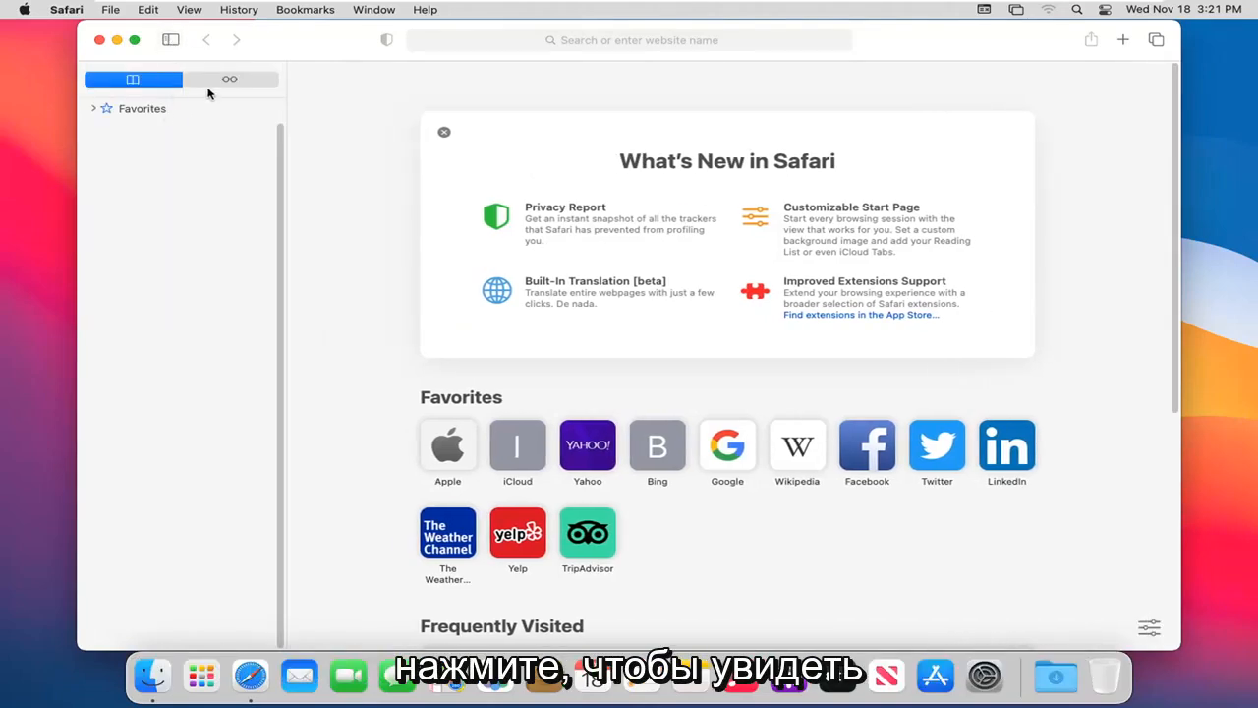
{"action": "left_click", "coordinate": [230, 79]}
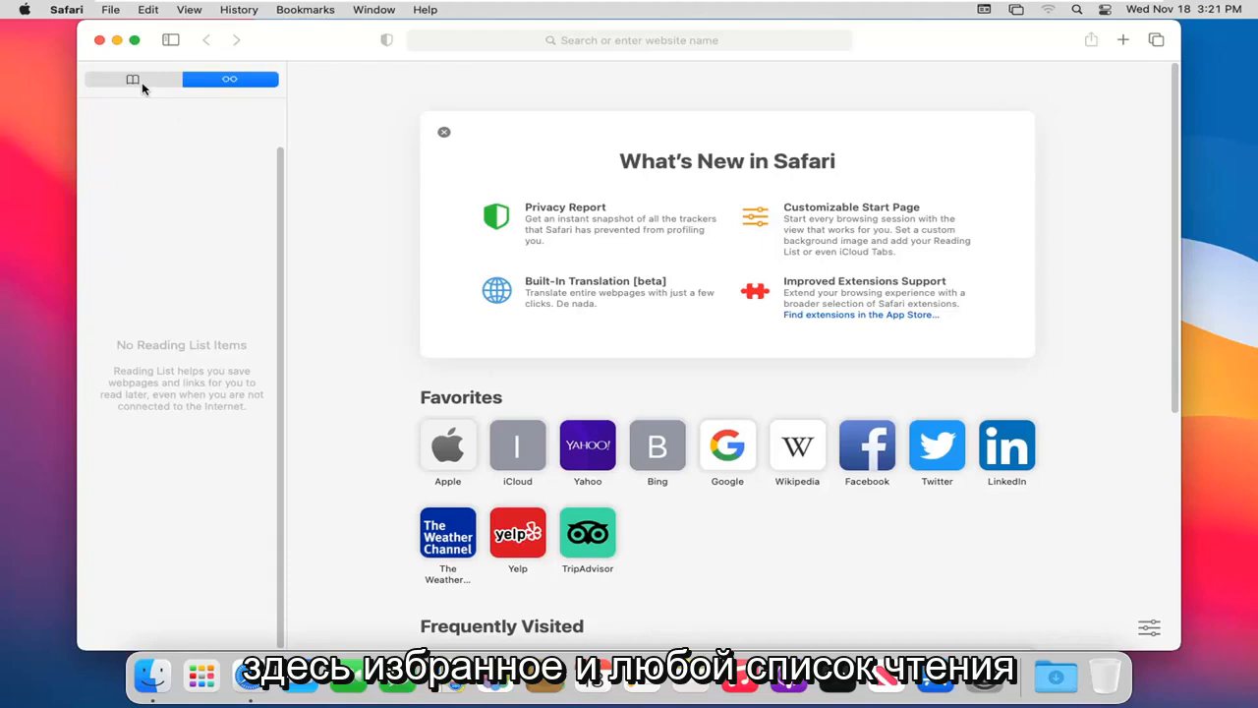
{"action": "left_click", "coordinate": [133, 79]}
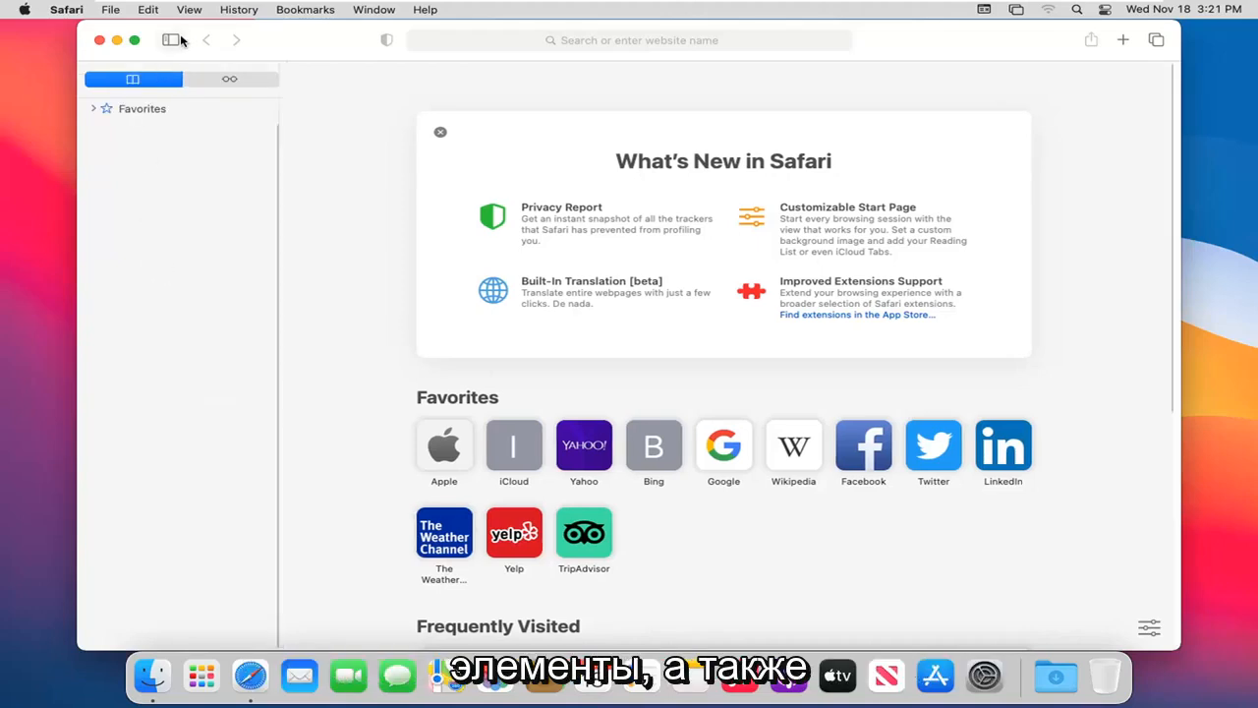
{"action": "left_click", "coordinate": [171, 41]}
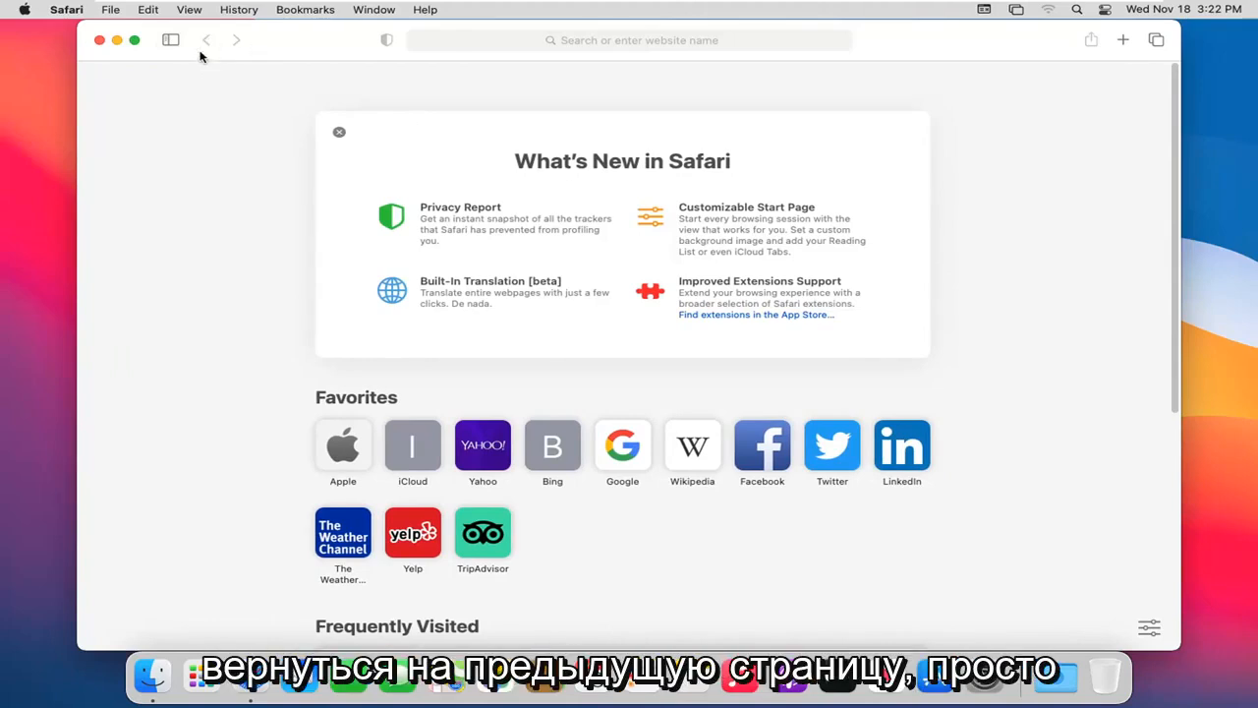
{"action": "mouse_move", "coordinate": [205, 41]}
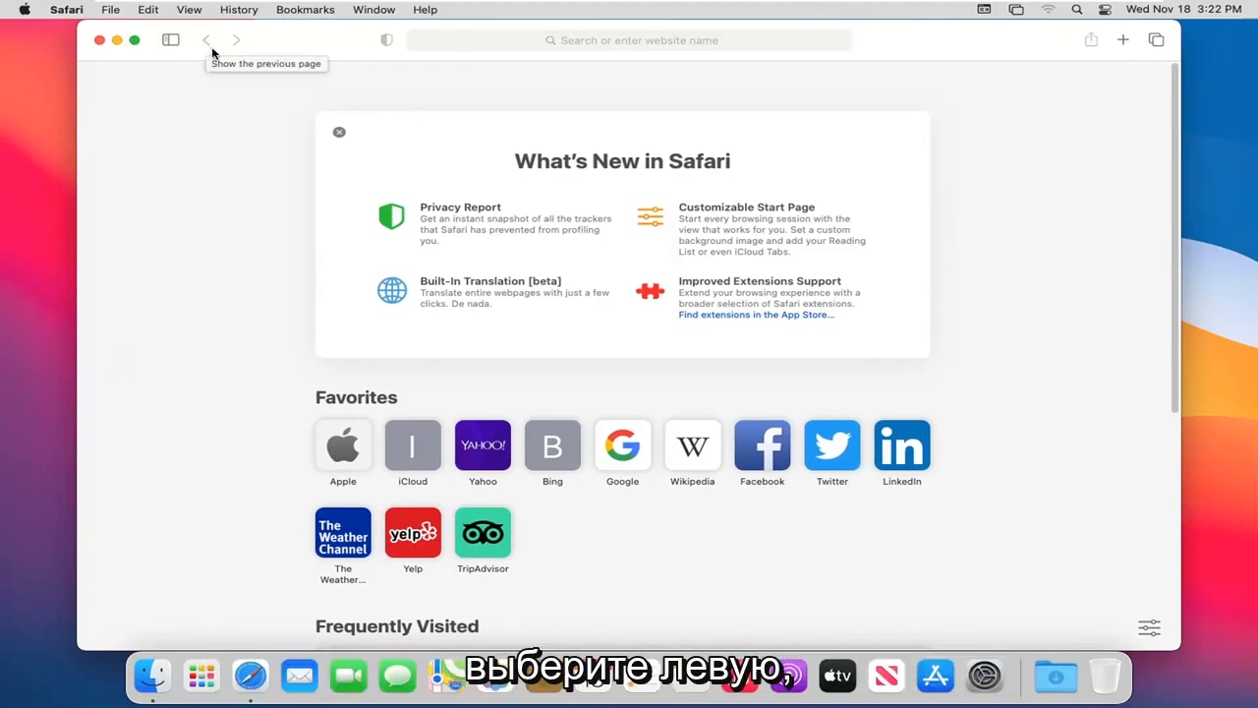
{"action": "mouse_move", "coordinate": [354, 55]}
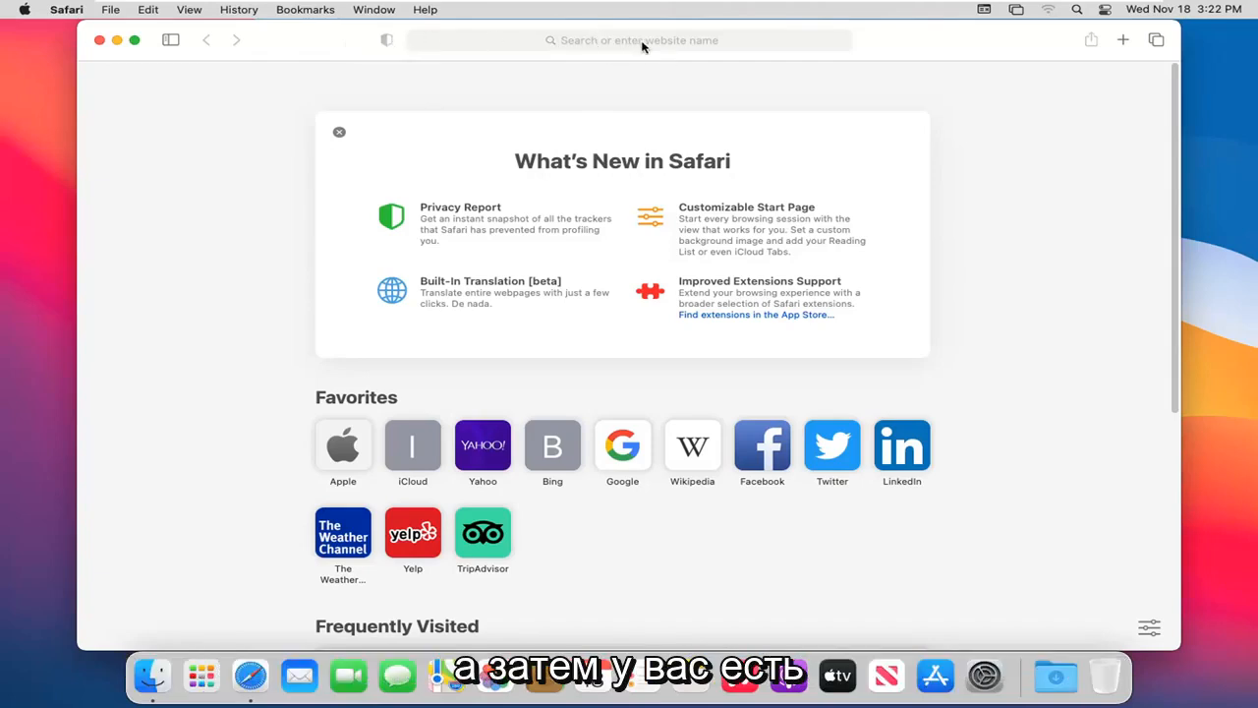
{"action": "left_click", "coordinate": [630, 40]}
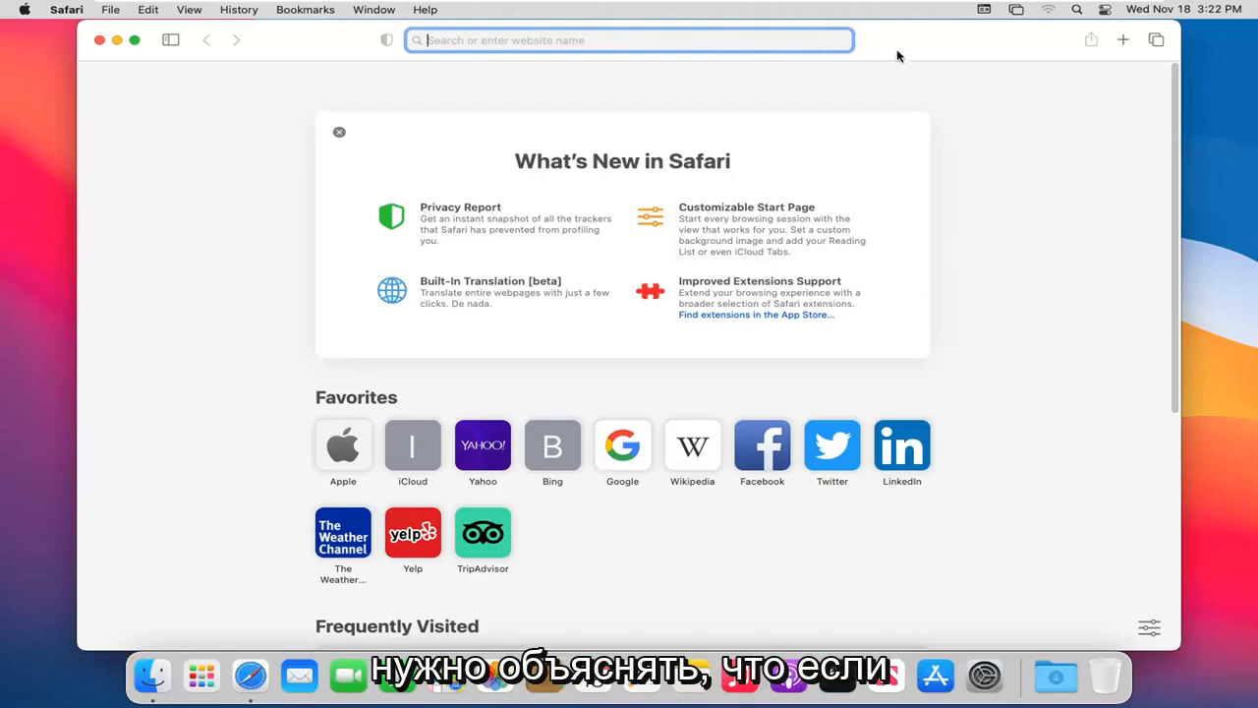
{"action": "mouse_move", "coordinate": [1089, 43]}
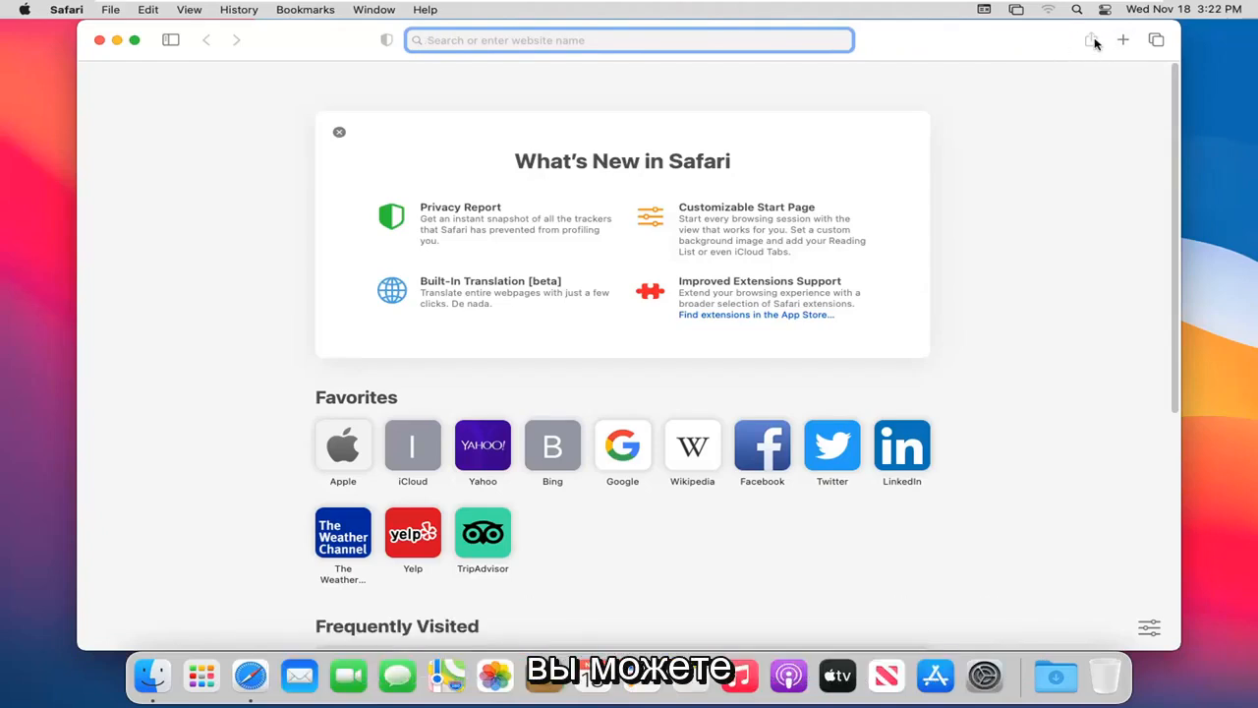
{"action": "mouse_move", "coordinate": [1091, 40]}
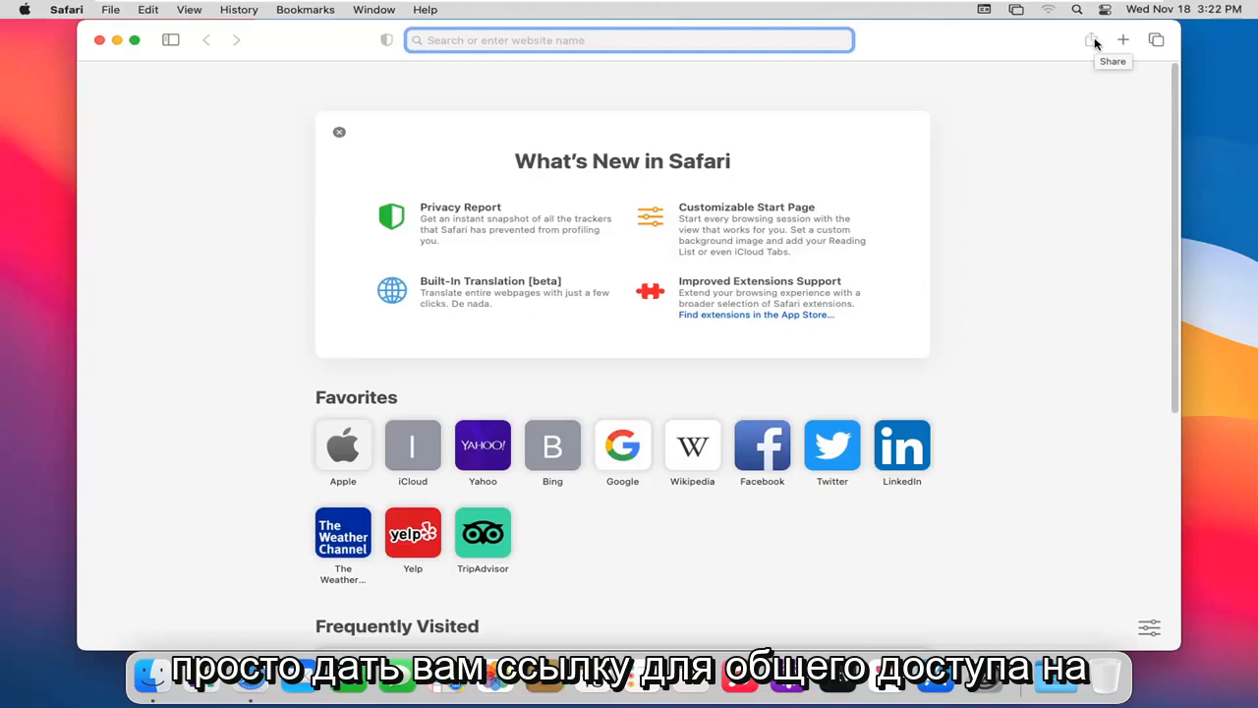
{"action": "mouse_move", "coordinate": [569, 40]}
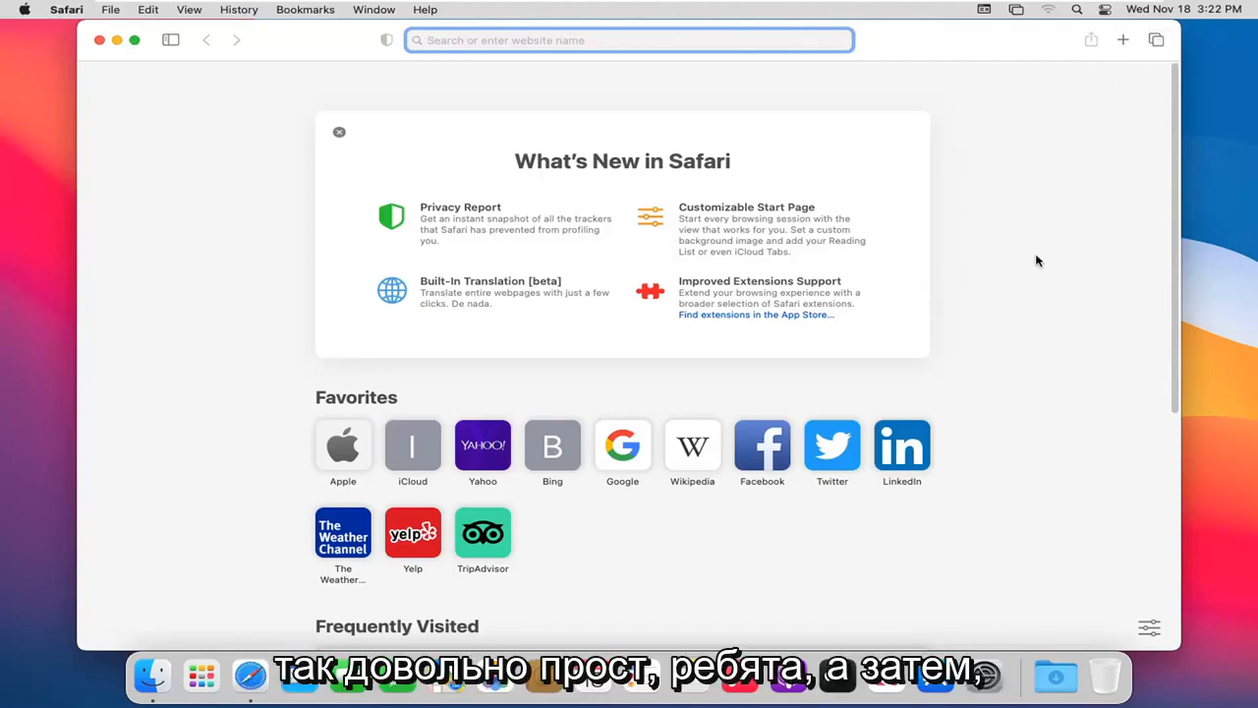
Scroll the start page down to Frequently Visited, Privacy Report and Siri Suggestions
{"action": "scroll", "scroll_direction": "down", "scroll_amount": 3}
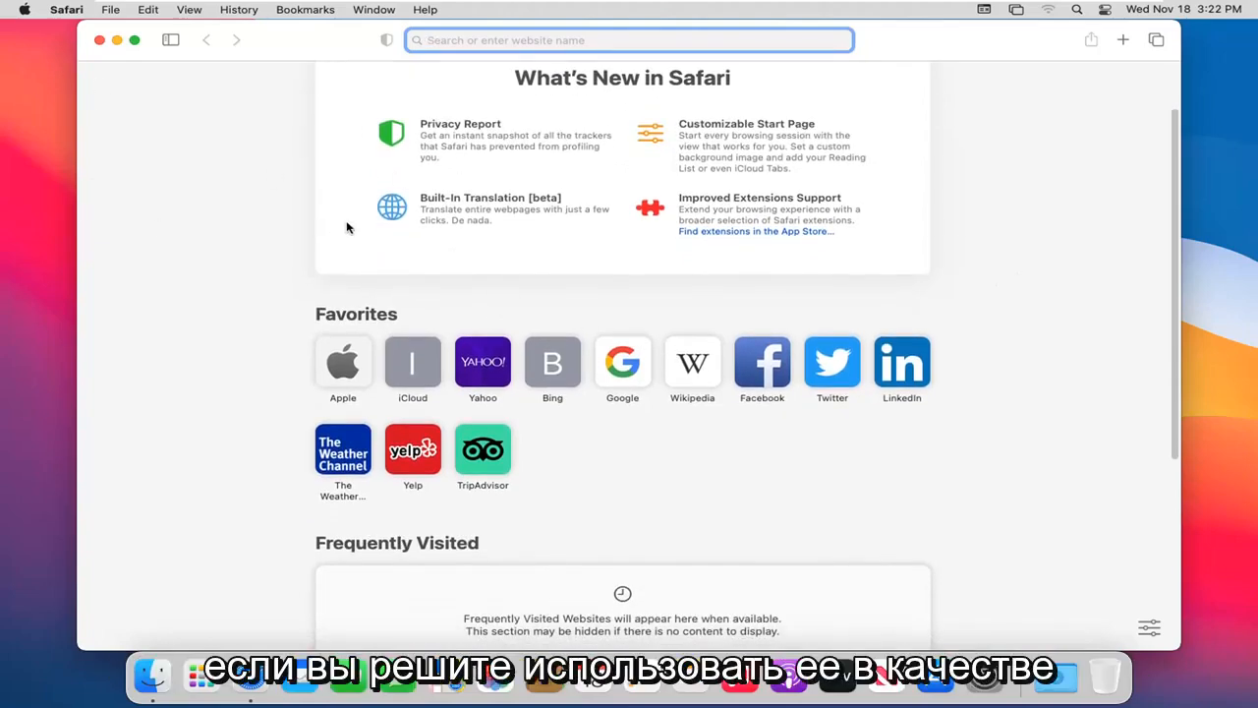
{"action": "scroll", "scroll_direction": "down", "scroll_amount": 3}
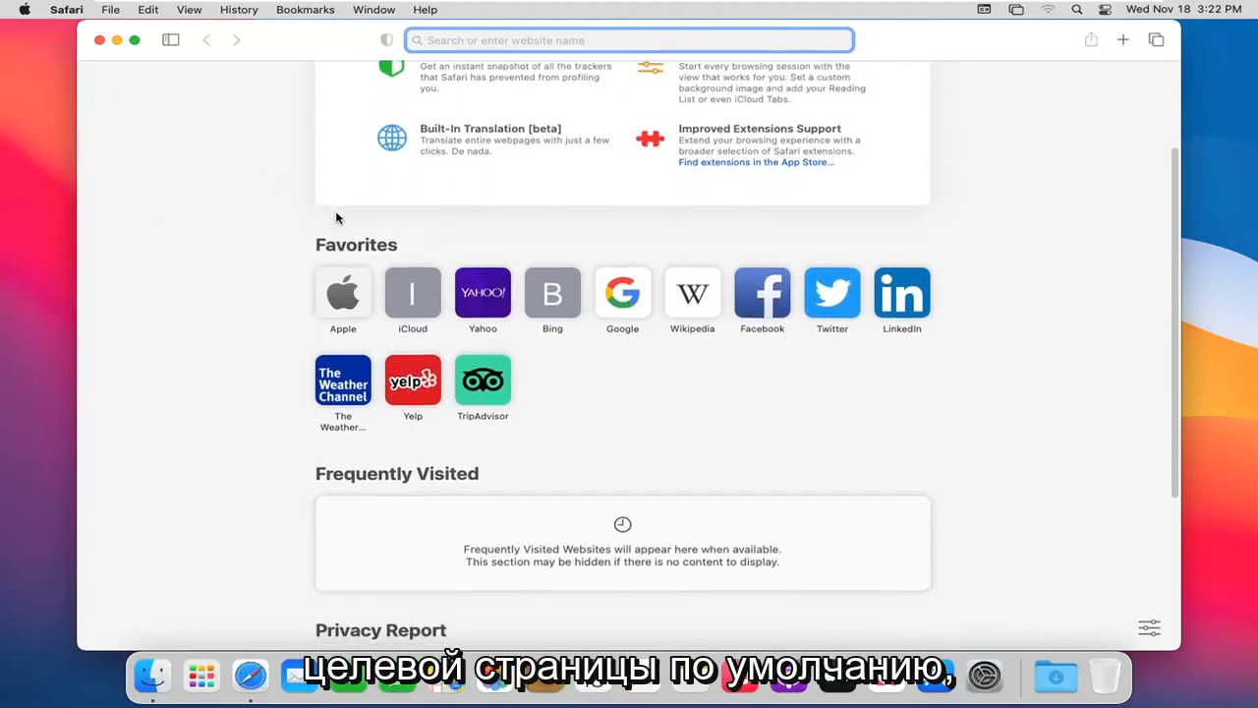
{"action": "scroll", "scroll_direction": "down", "scroll_amount": 3}
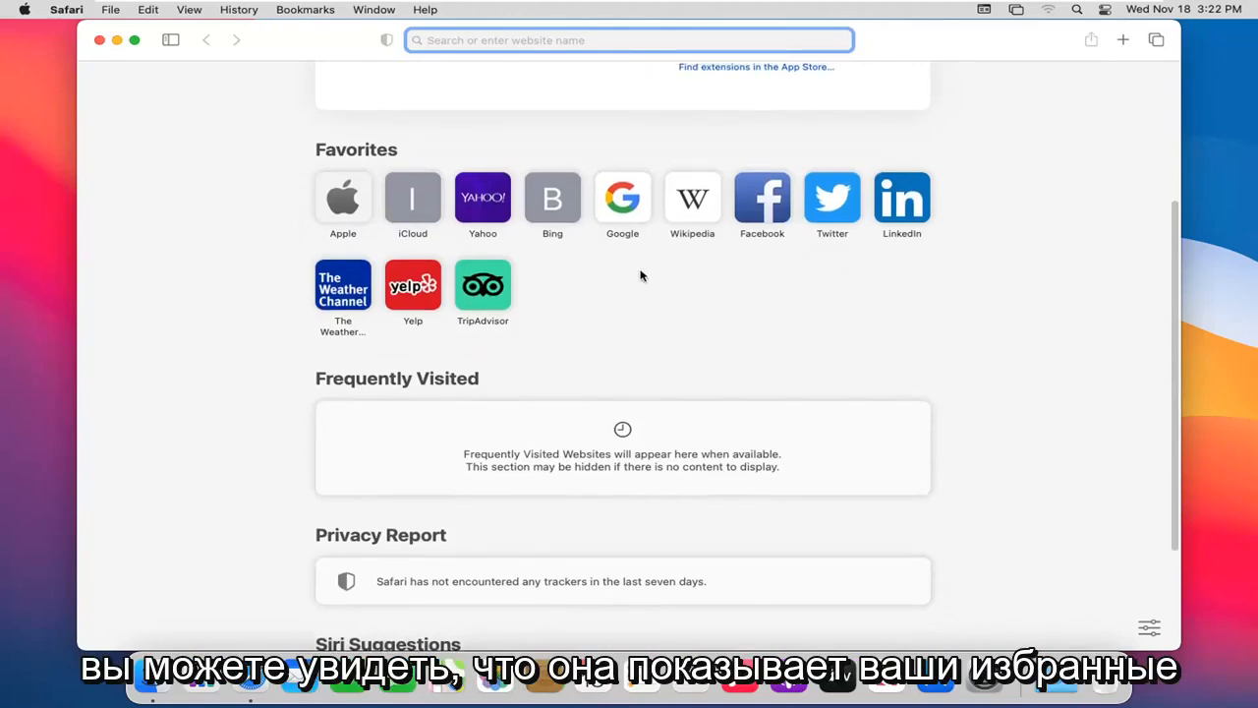
{"action": "scroll", "scroll_direction": "down", "scroll_amount": 3}
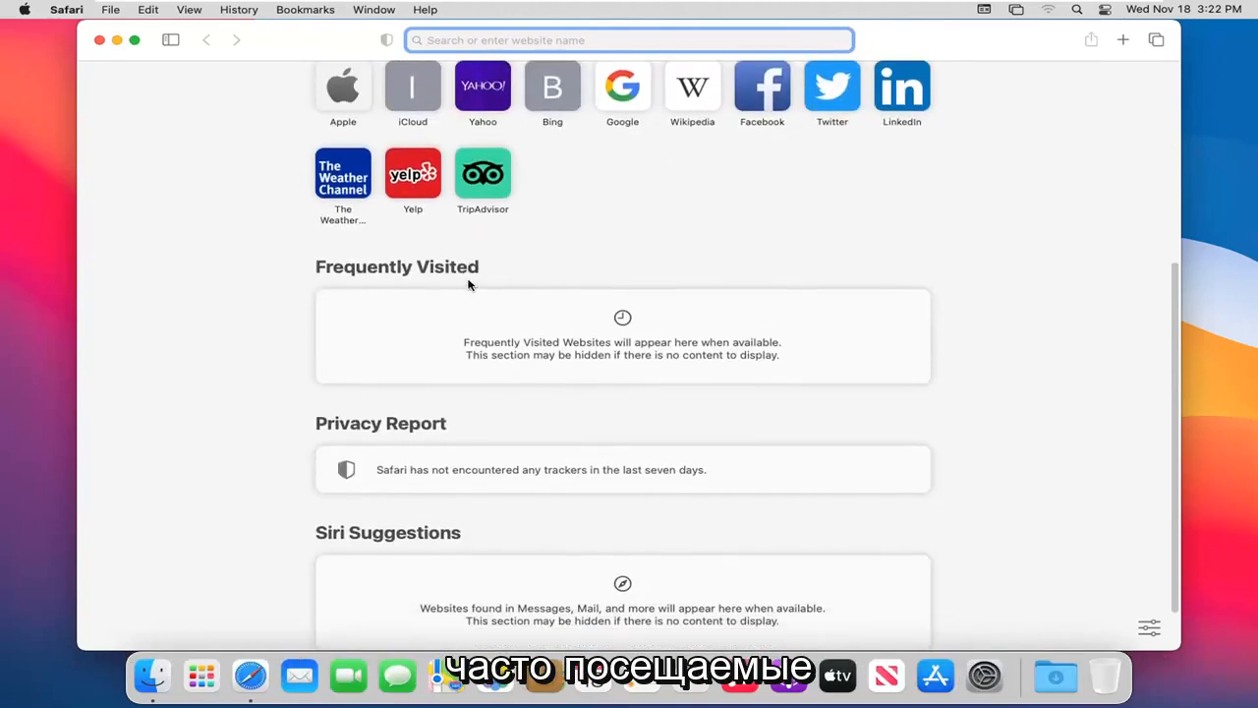
{"action": "scroll", "scroll_direction": "down", "scroll_amount": 3}
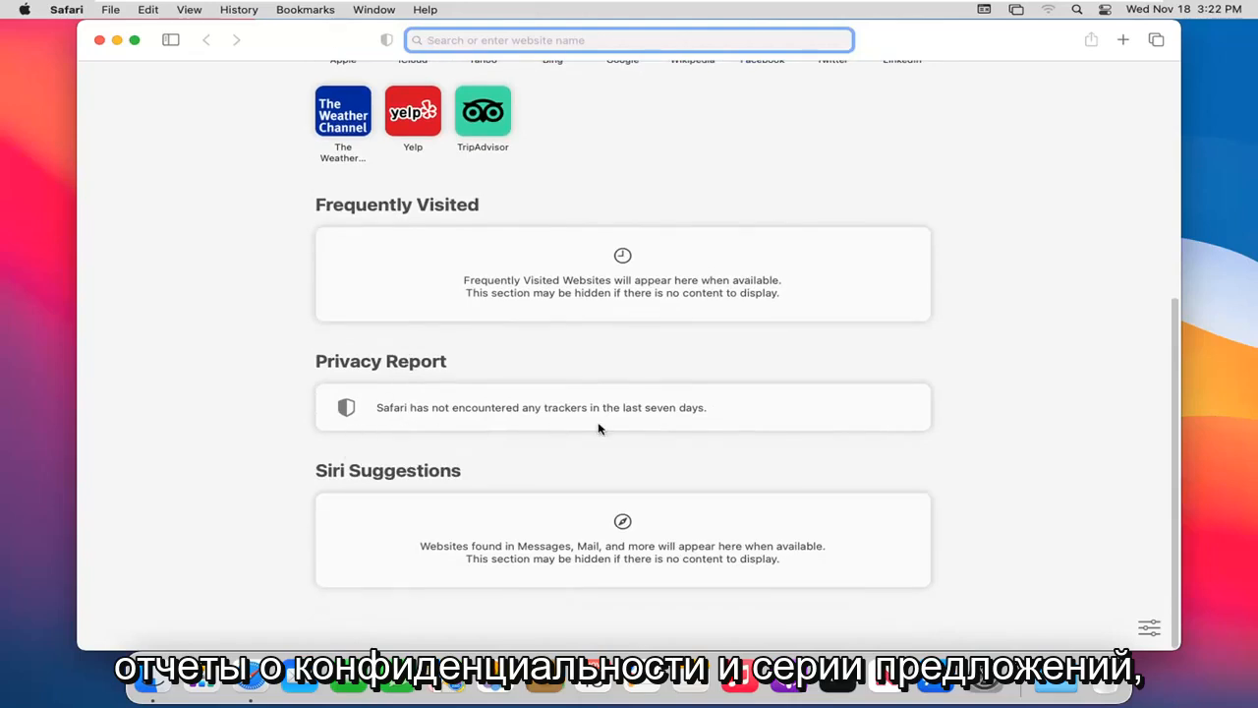
{"action": "mouse_move", "coordinate": [1073, 608]}
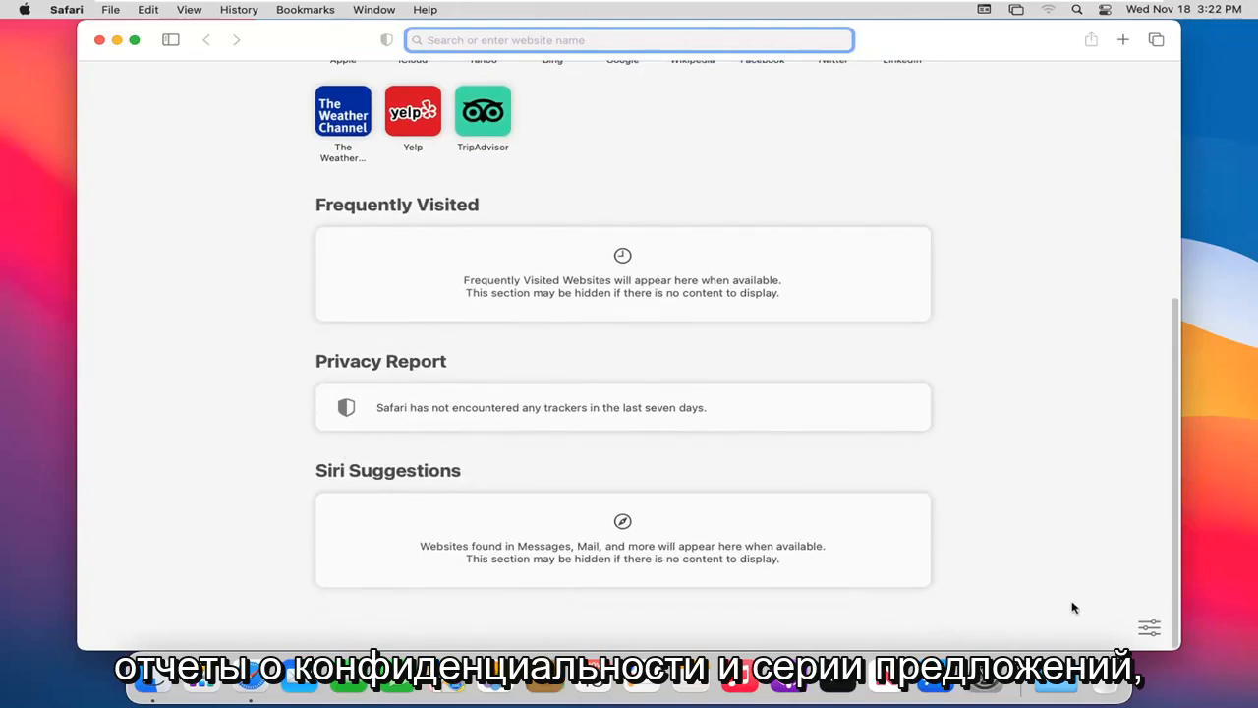
{"action": "mouse_move", "coordinate": [646, 268]}
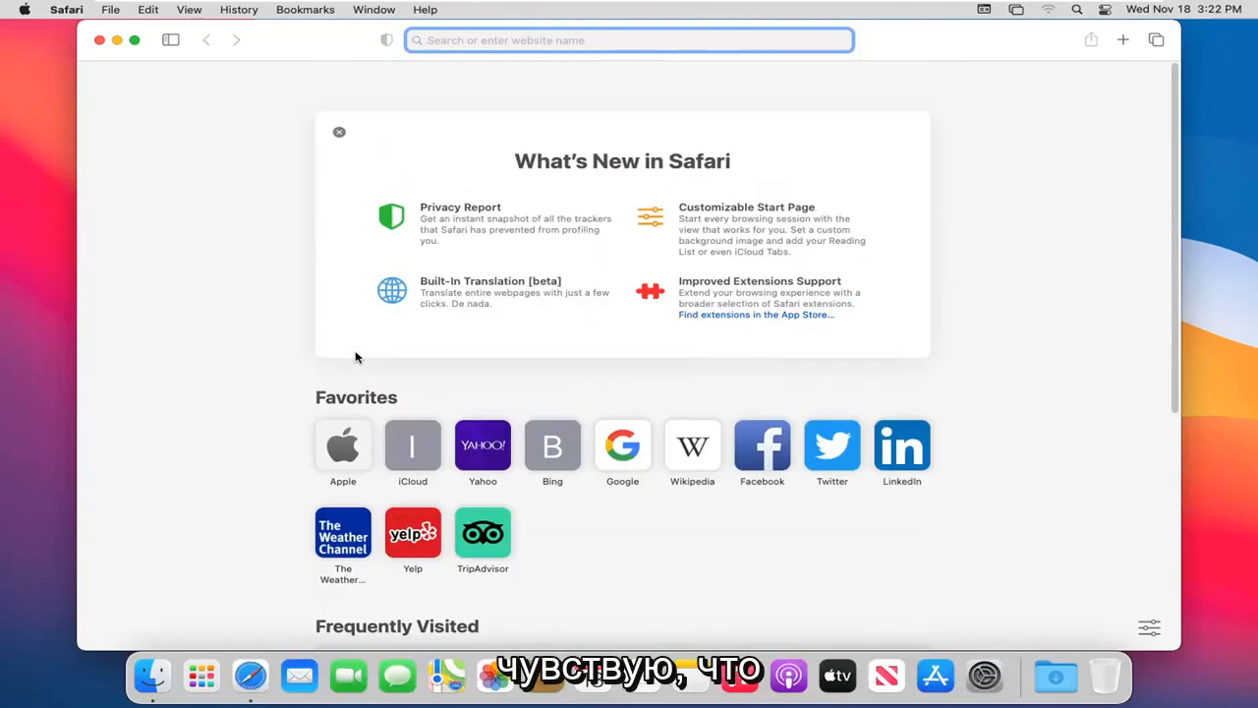
{"action": "mouse_move", "coordinate": [366, 356]}
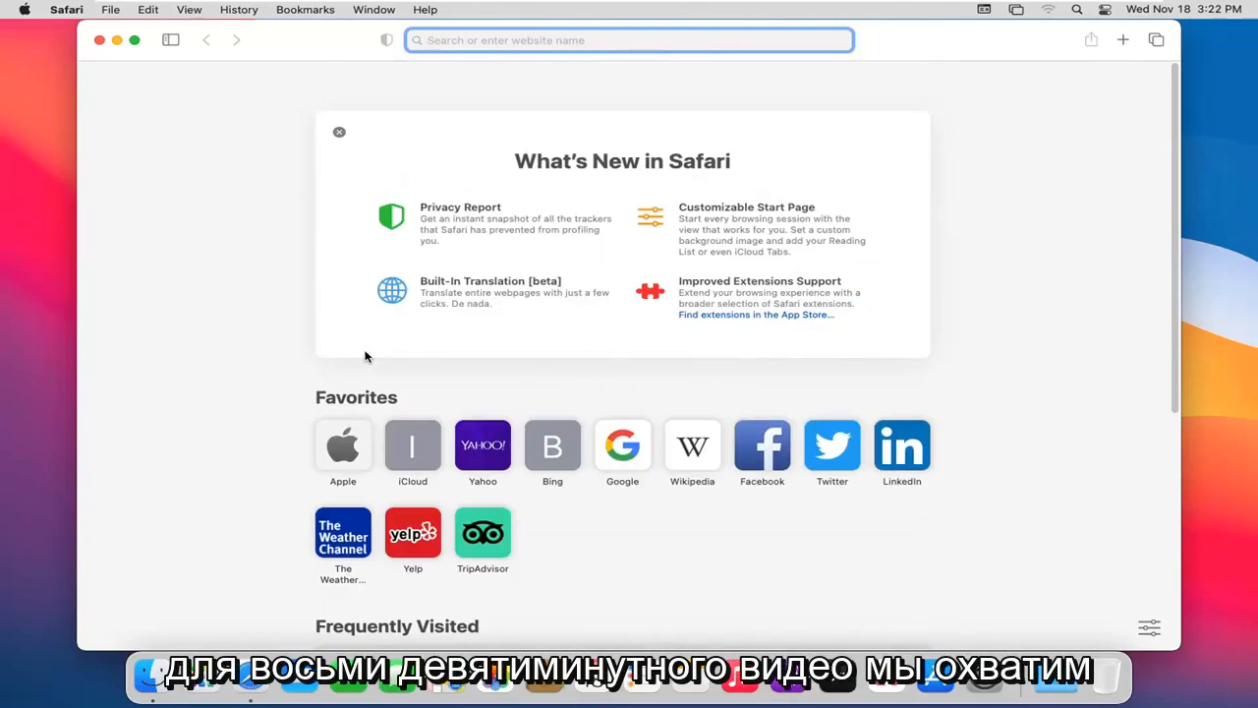
{"action": "mouse_move", "coordinate": [245, 180]}
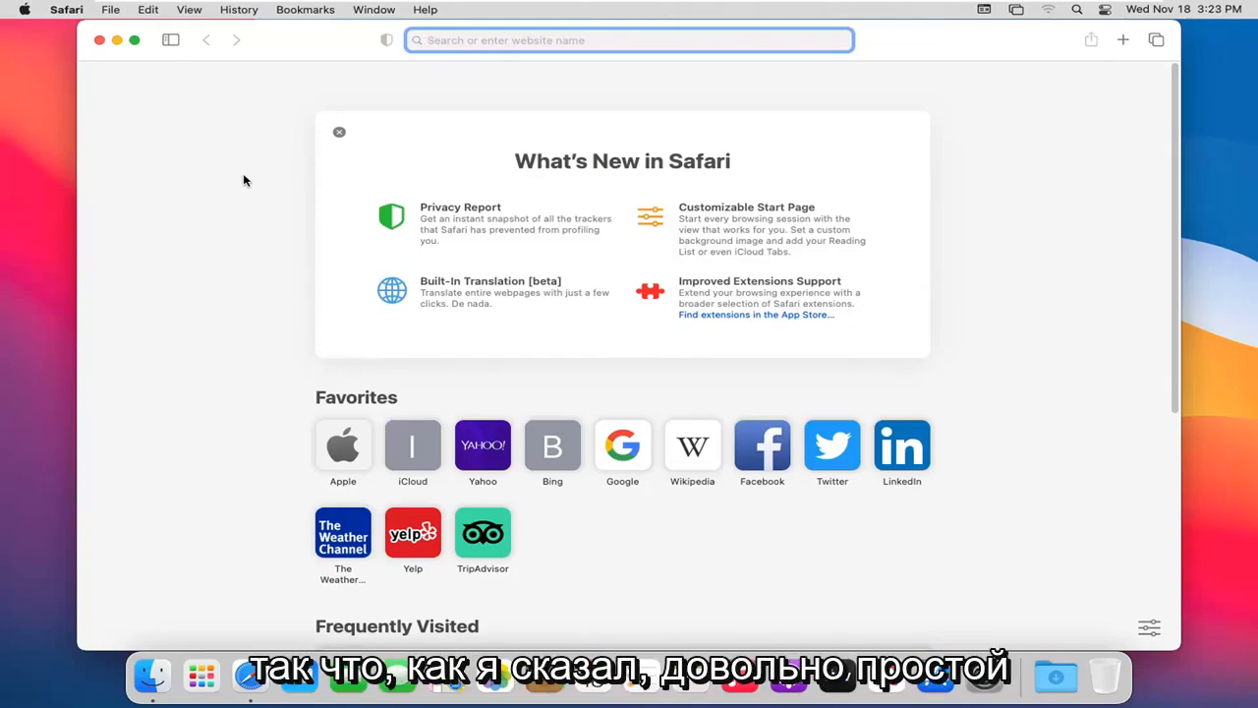
{"action": "mouse_move", "coordinate": [299, 175]}
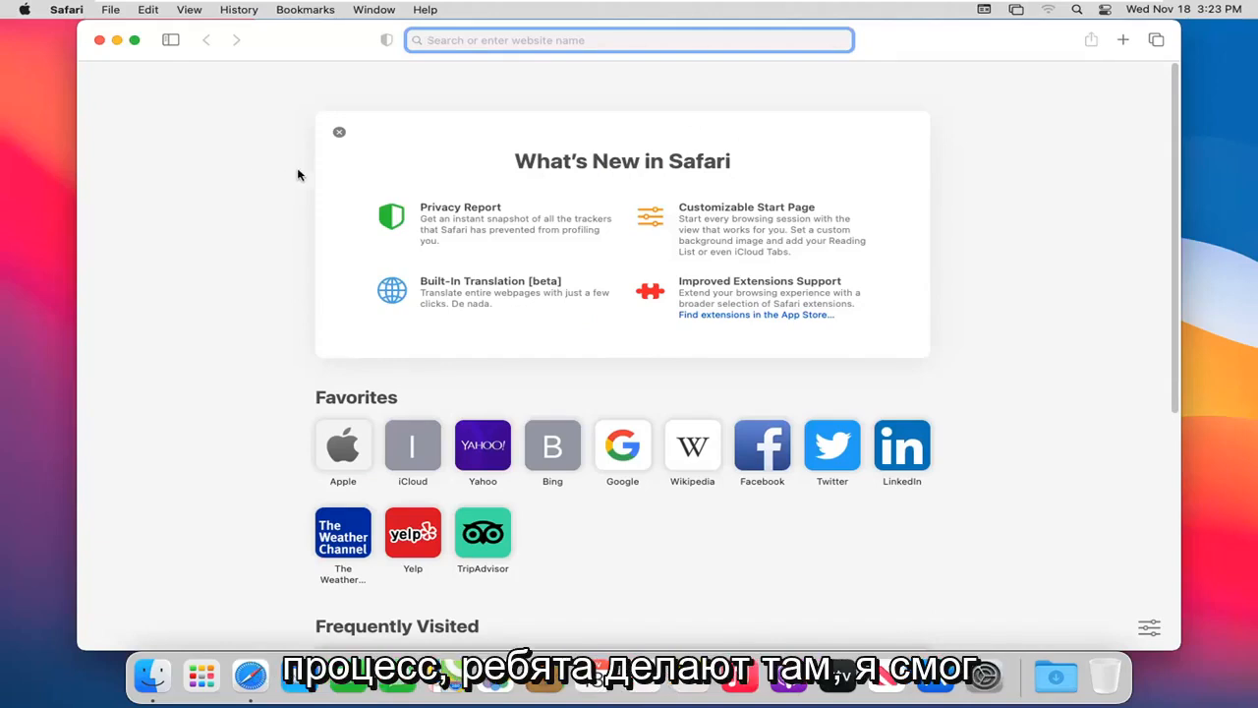
{"action": "mouse_move", "coordinate": [137, 164]}
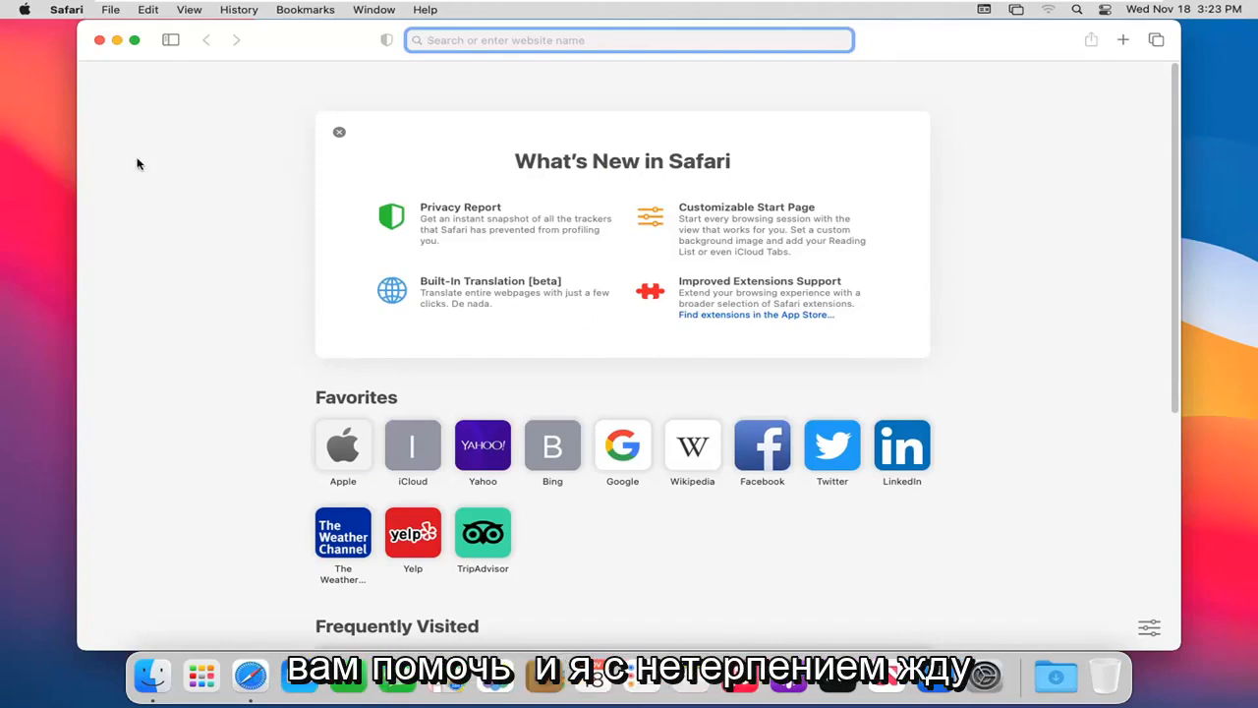